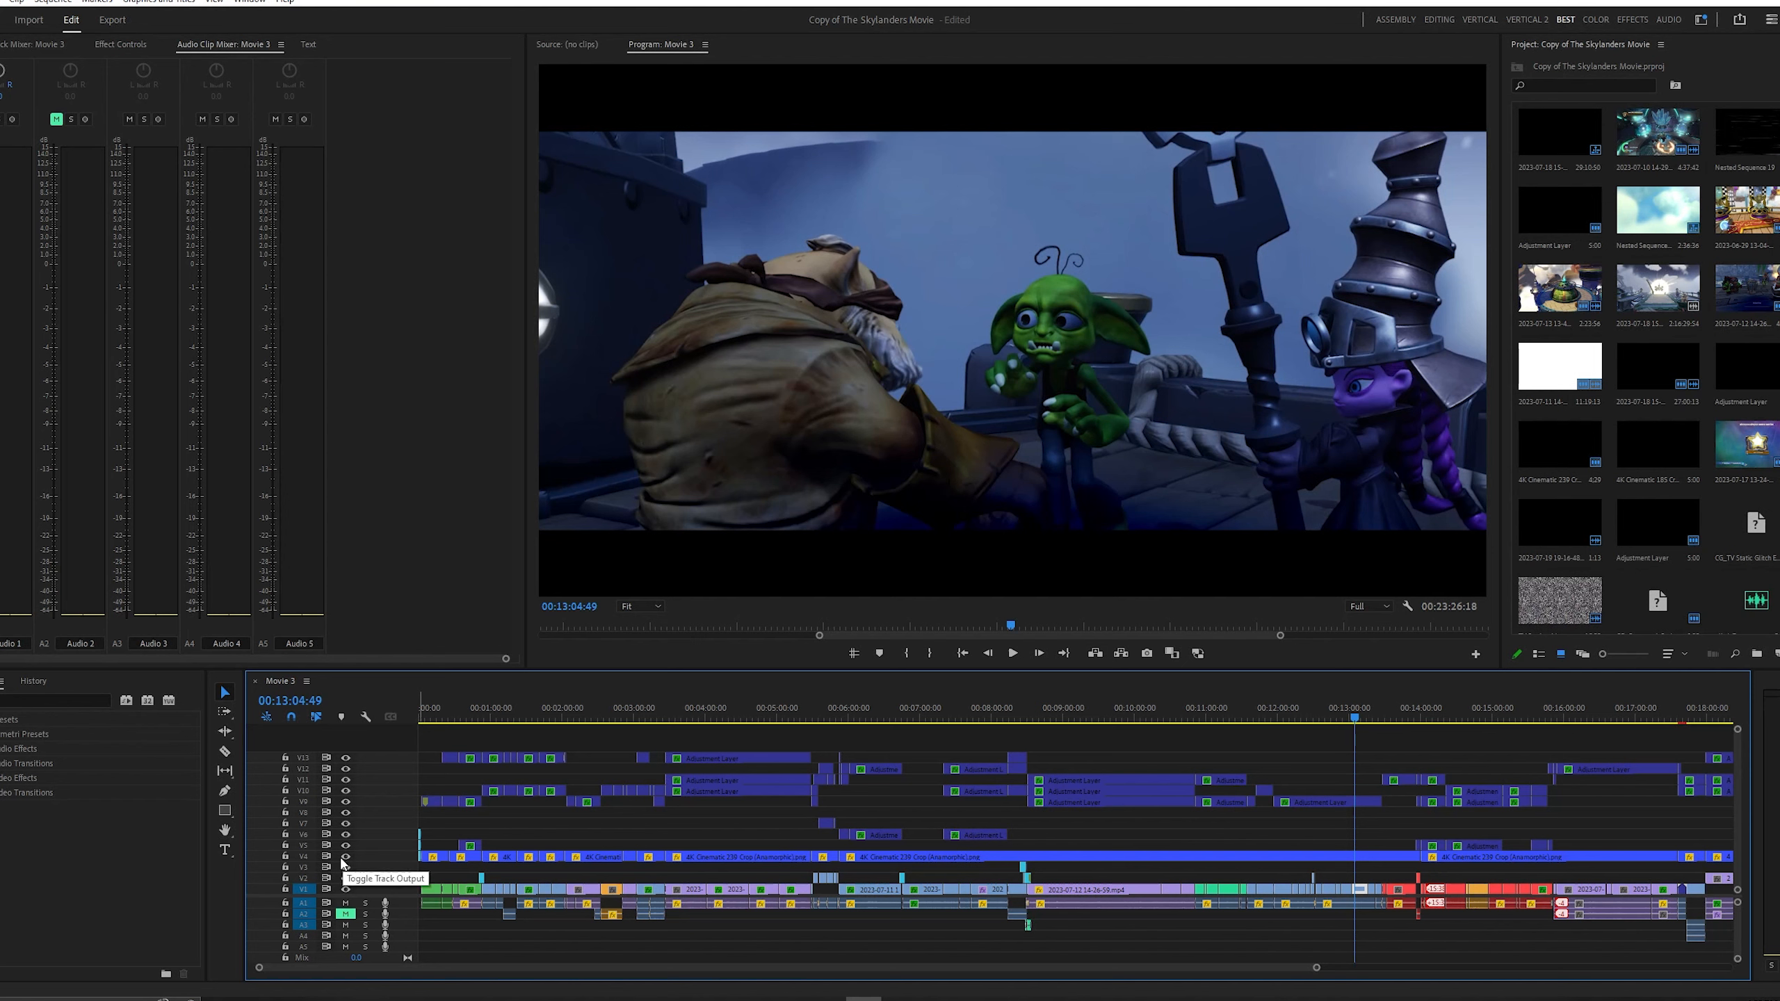
pyautogui.moveTo(346, 864)
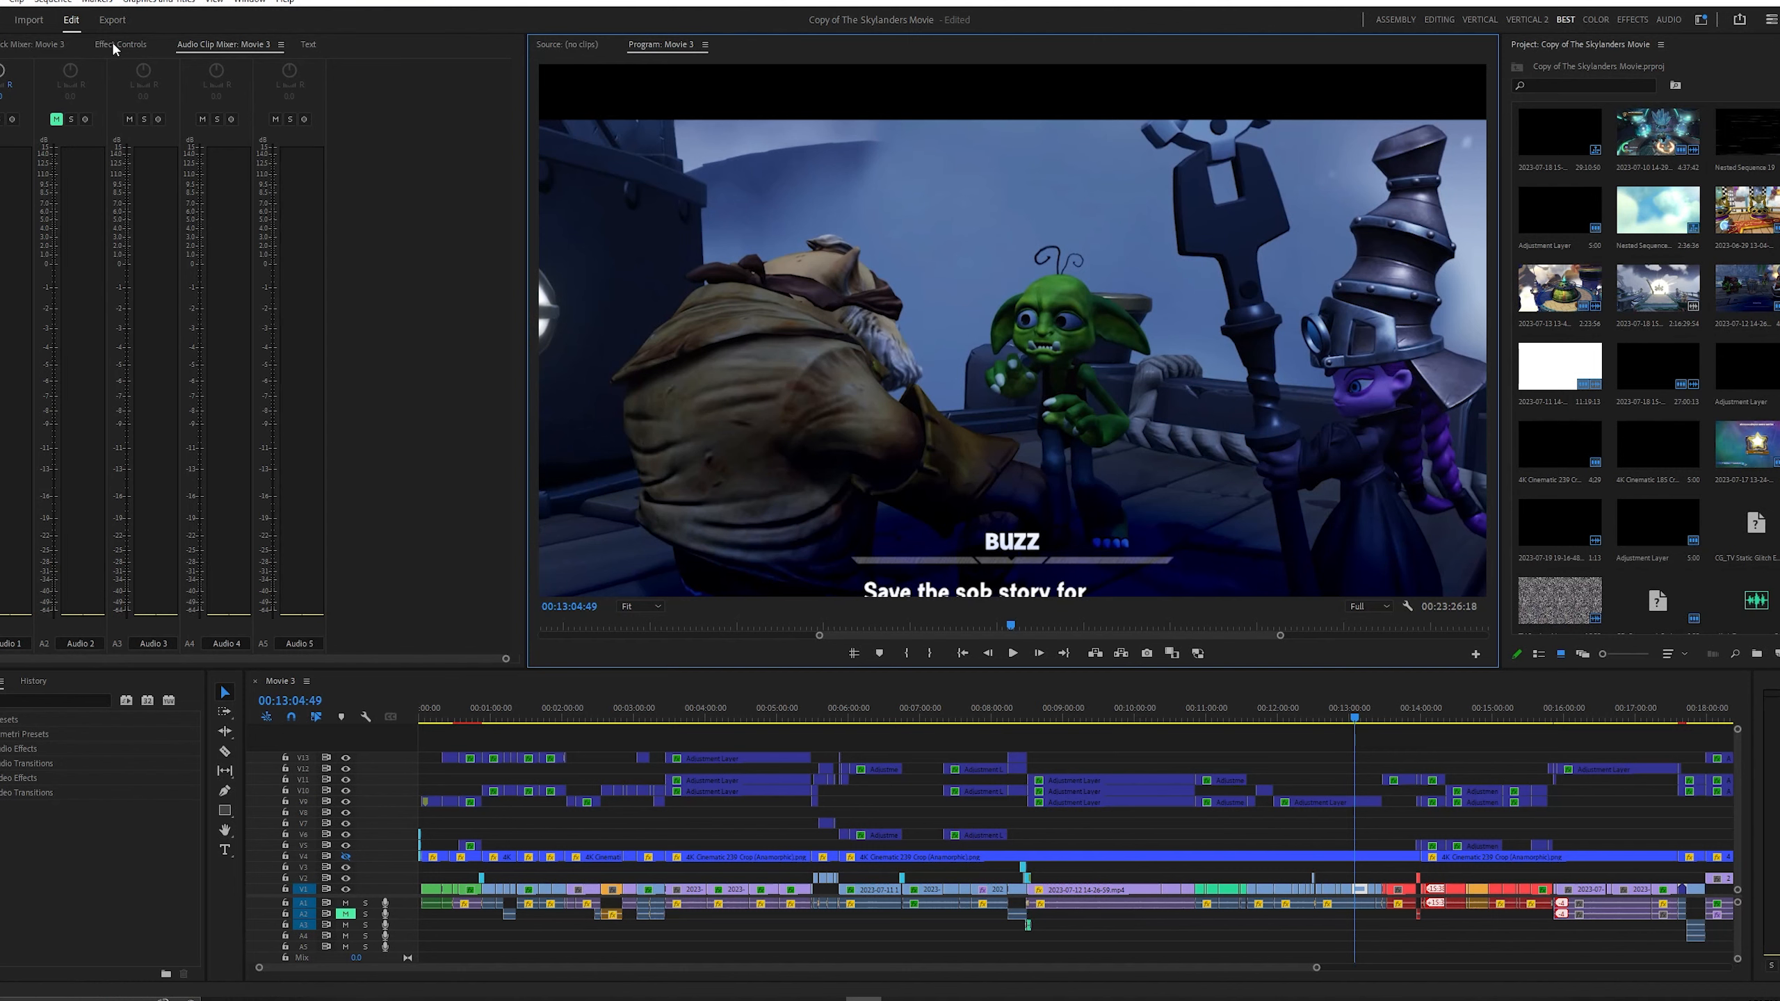
# Show Effect Controls and scrub the ruler near 20:58 to the caped villain shot, then deselect the clip.
pyautogui.click(120, 43)
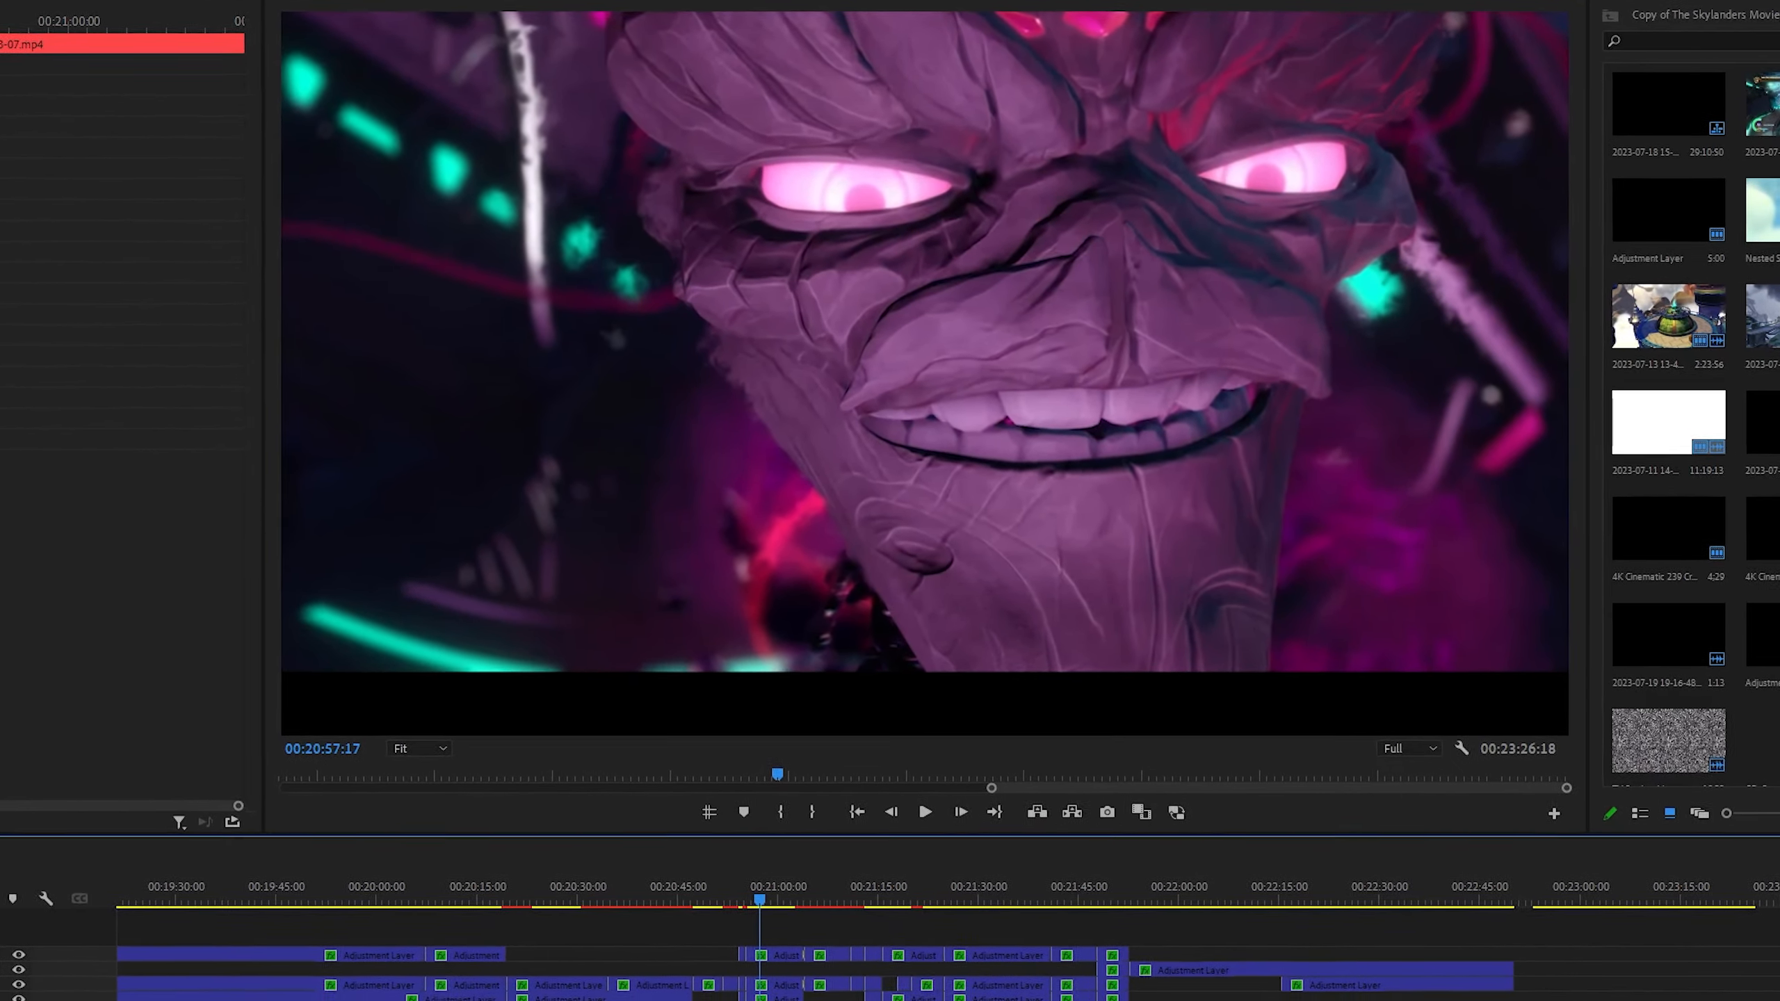
pyautogui.click(923, 812)
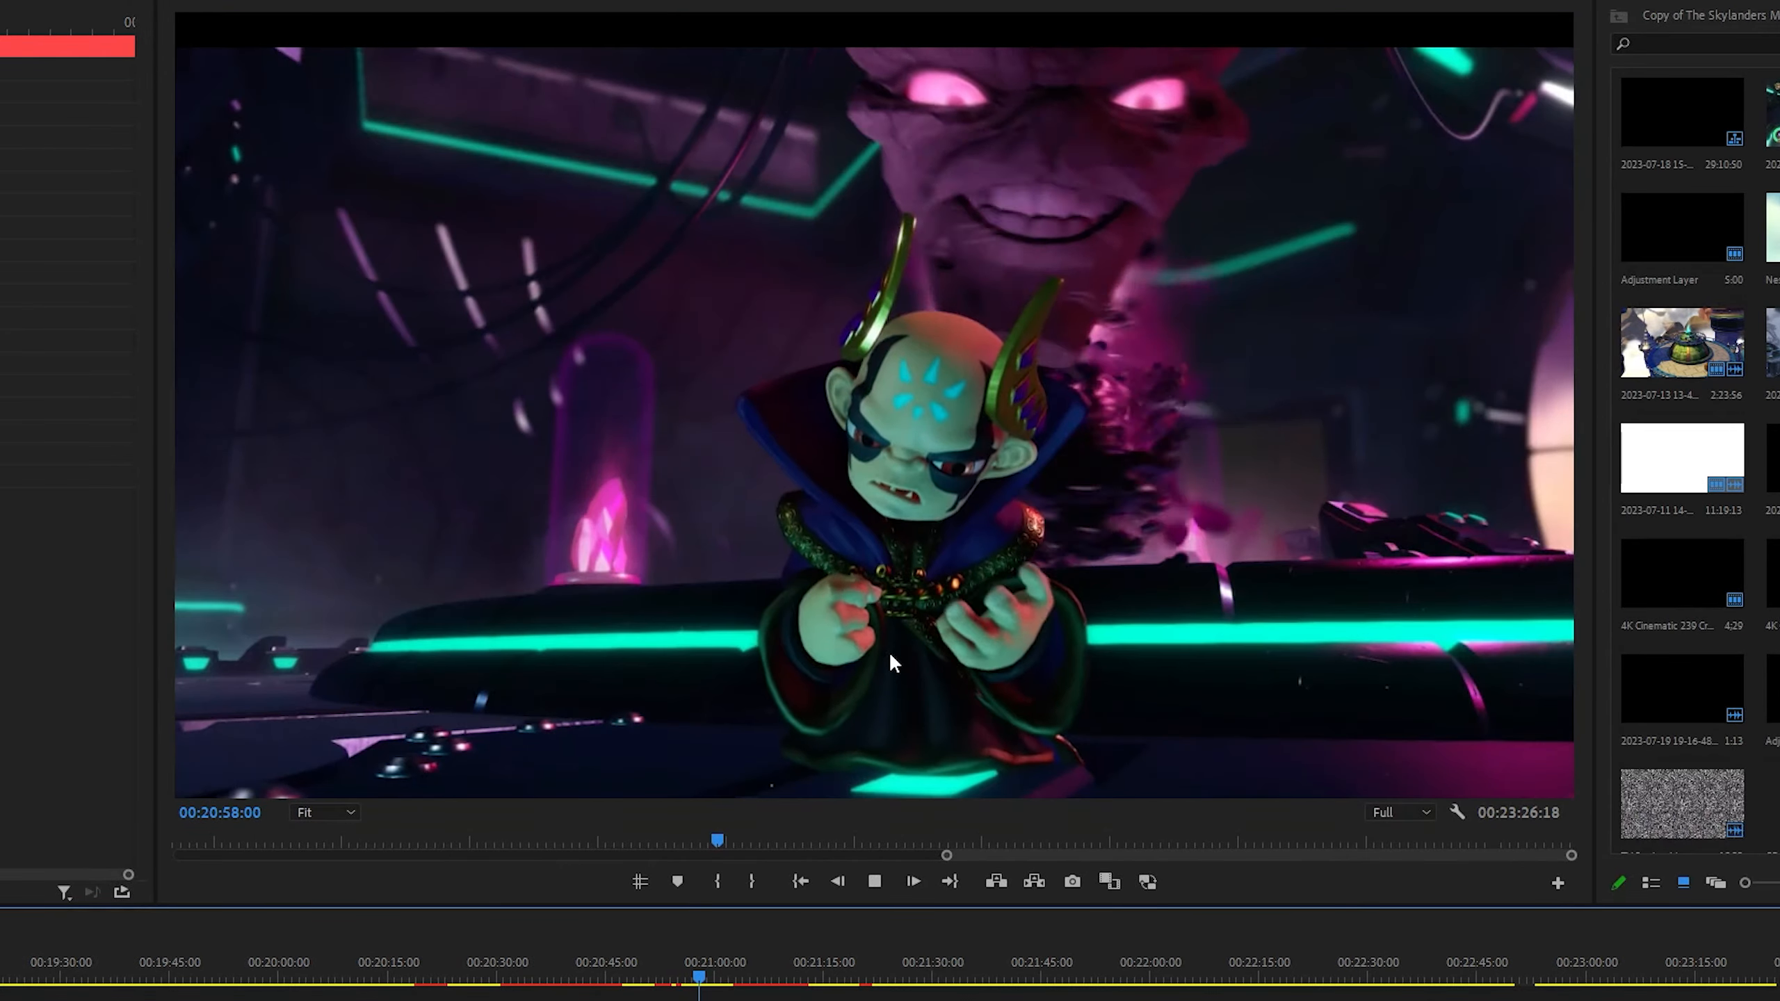
pyautogui.click(875, 882)
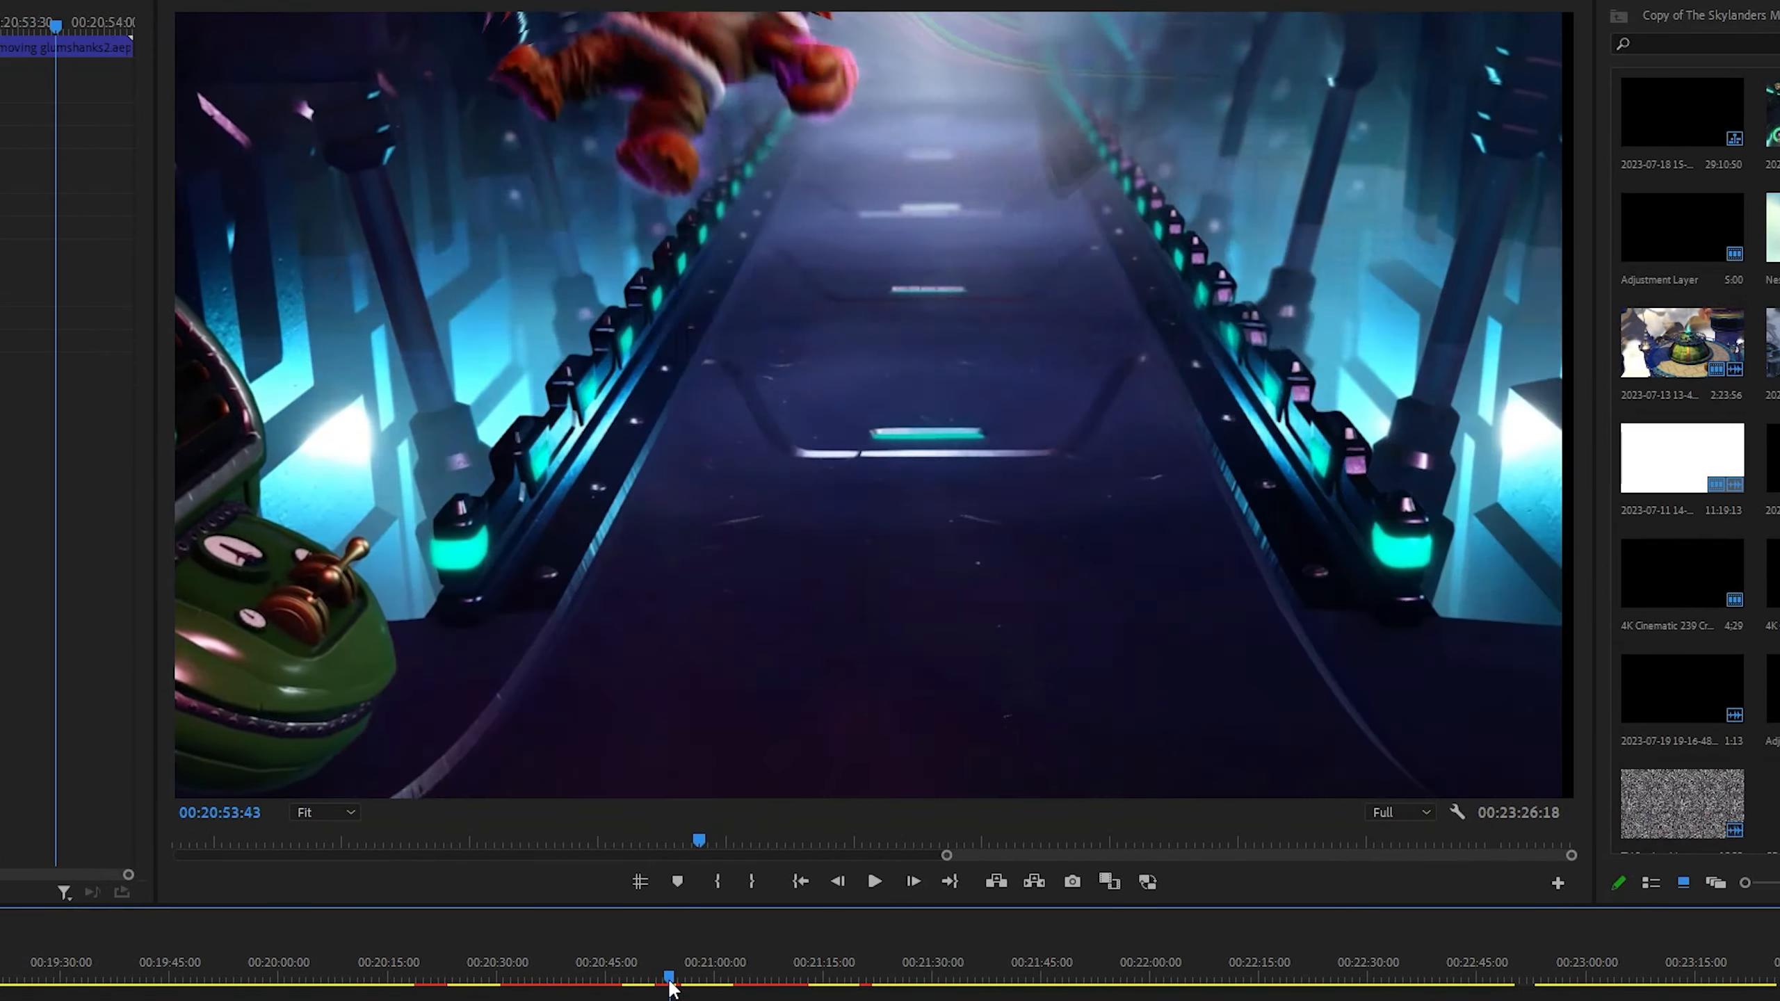
pyautogui.click(873, 881)
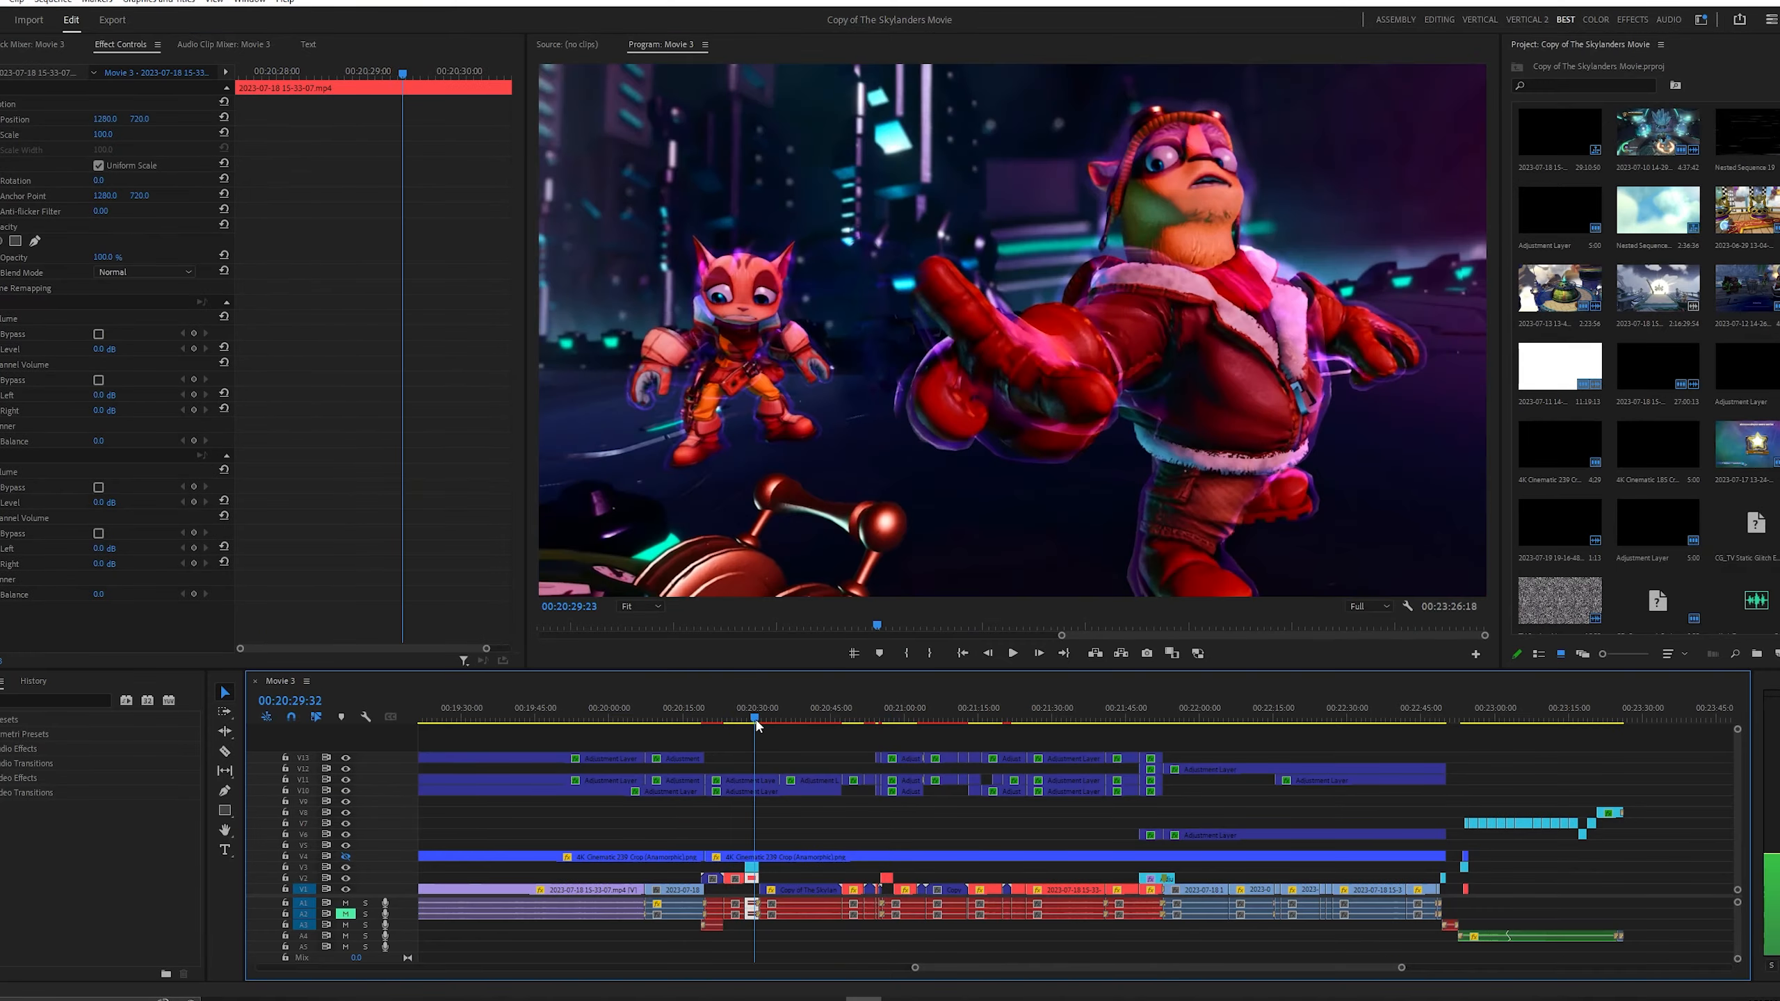
pyautogui.click(900, 718)
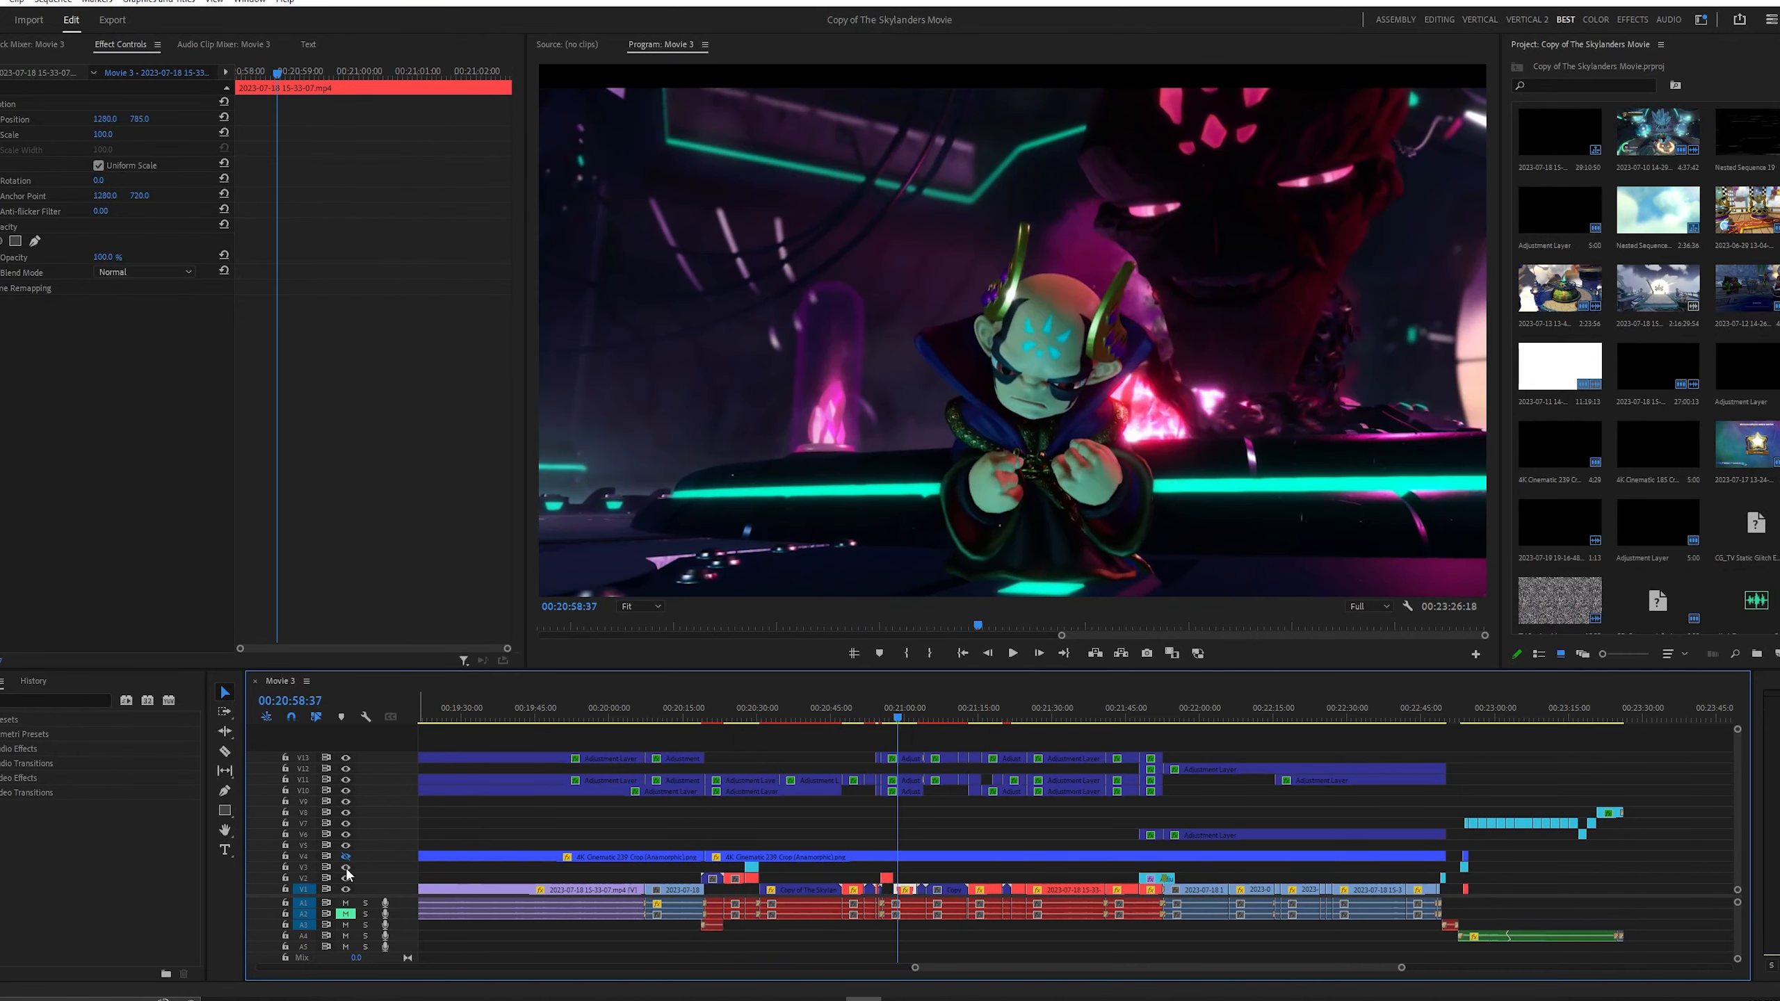
pyautogui.moveTo(346, 866)
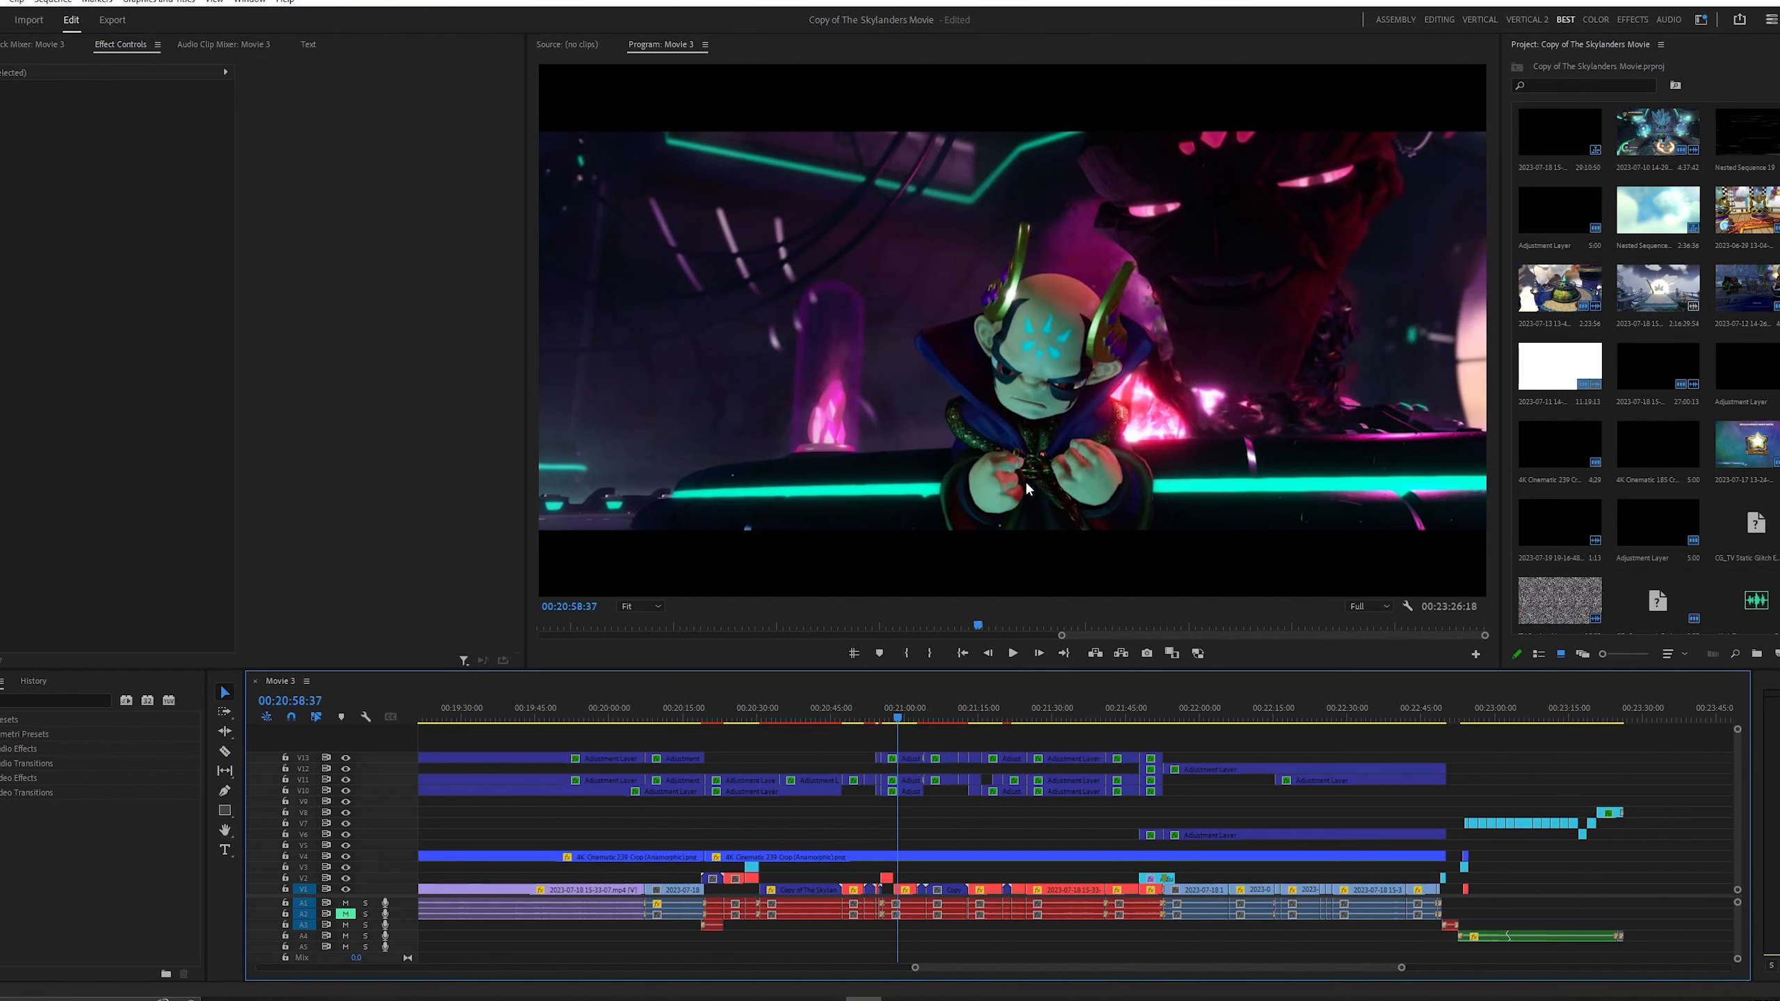
pyautogui.click(853, 652)
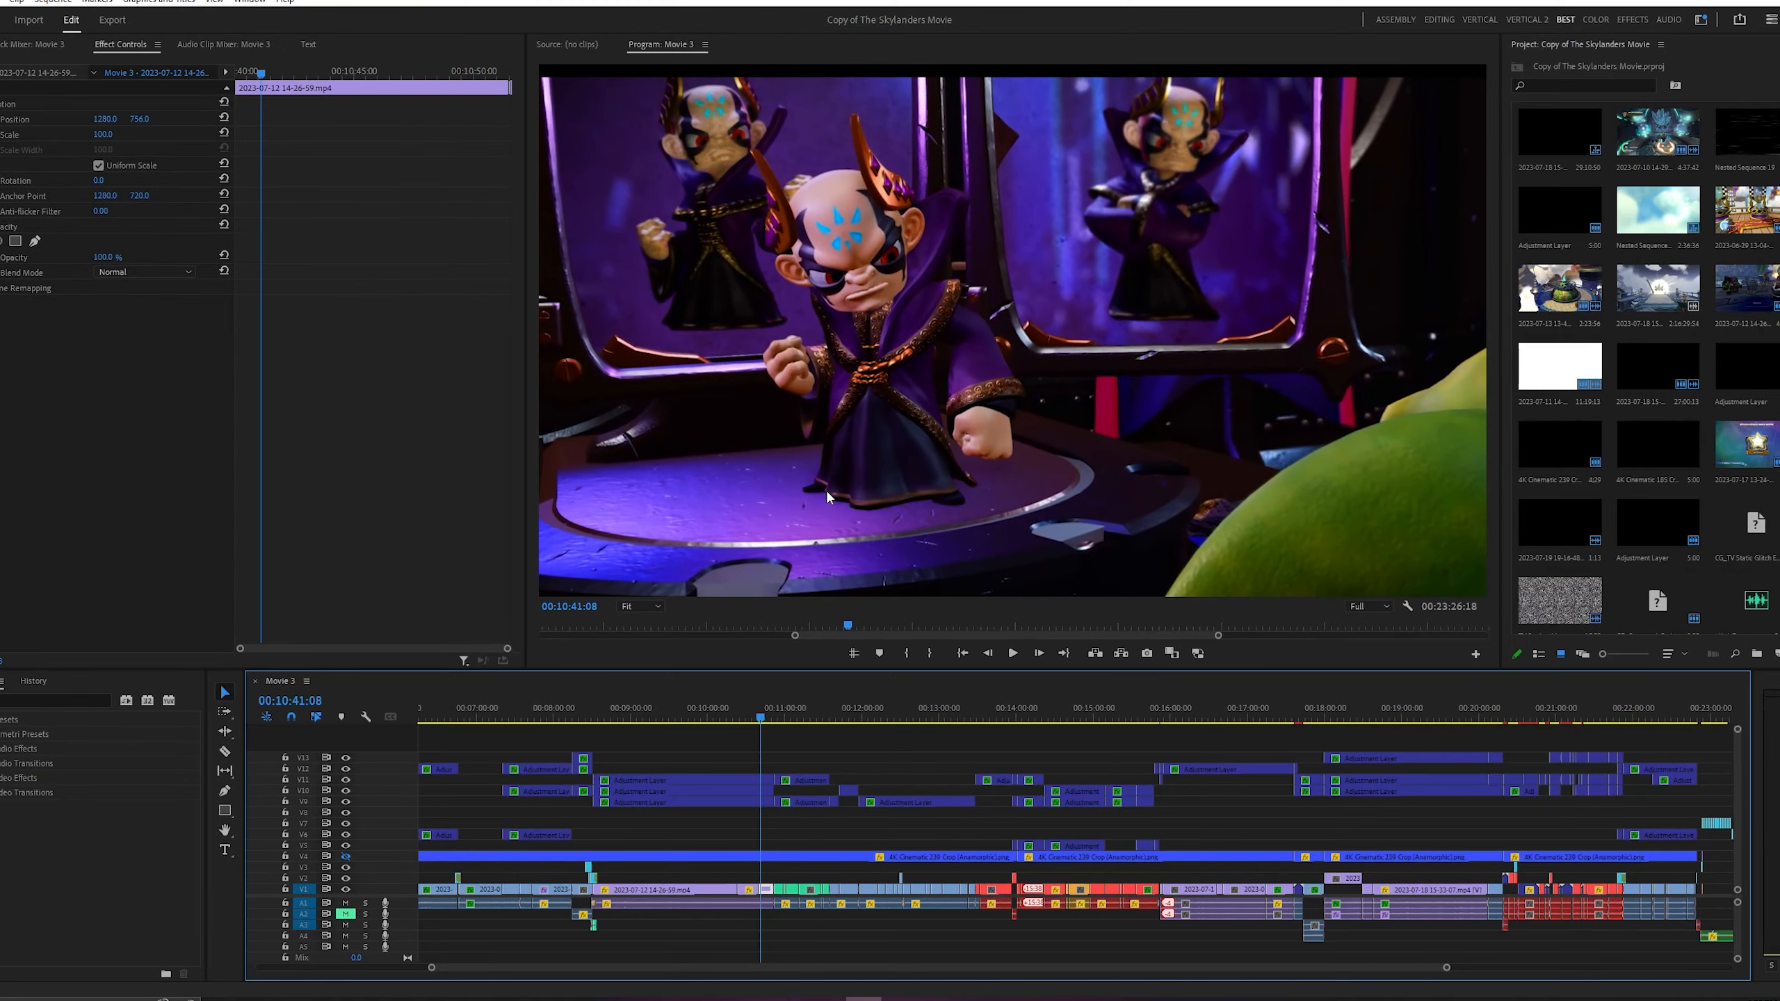
pyautogui.moveTo(764, 543)
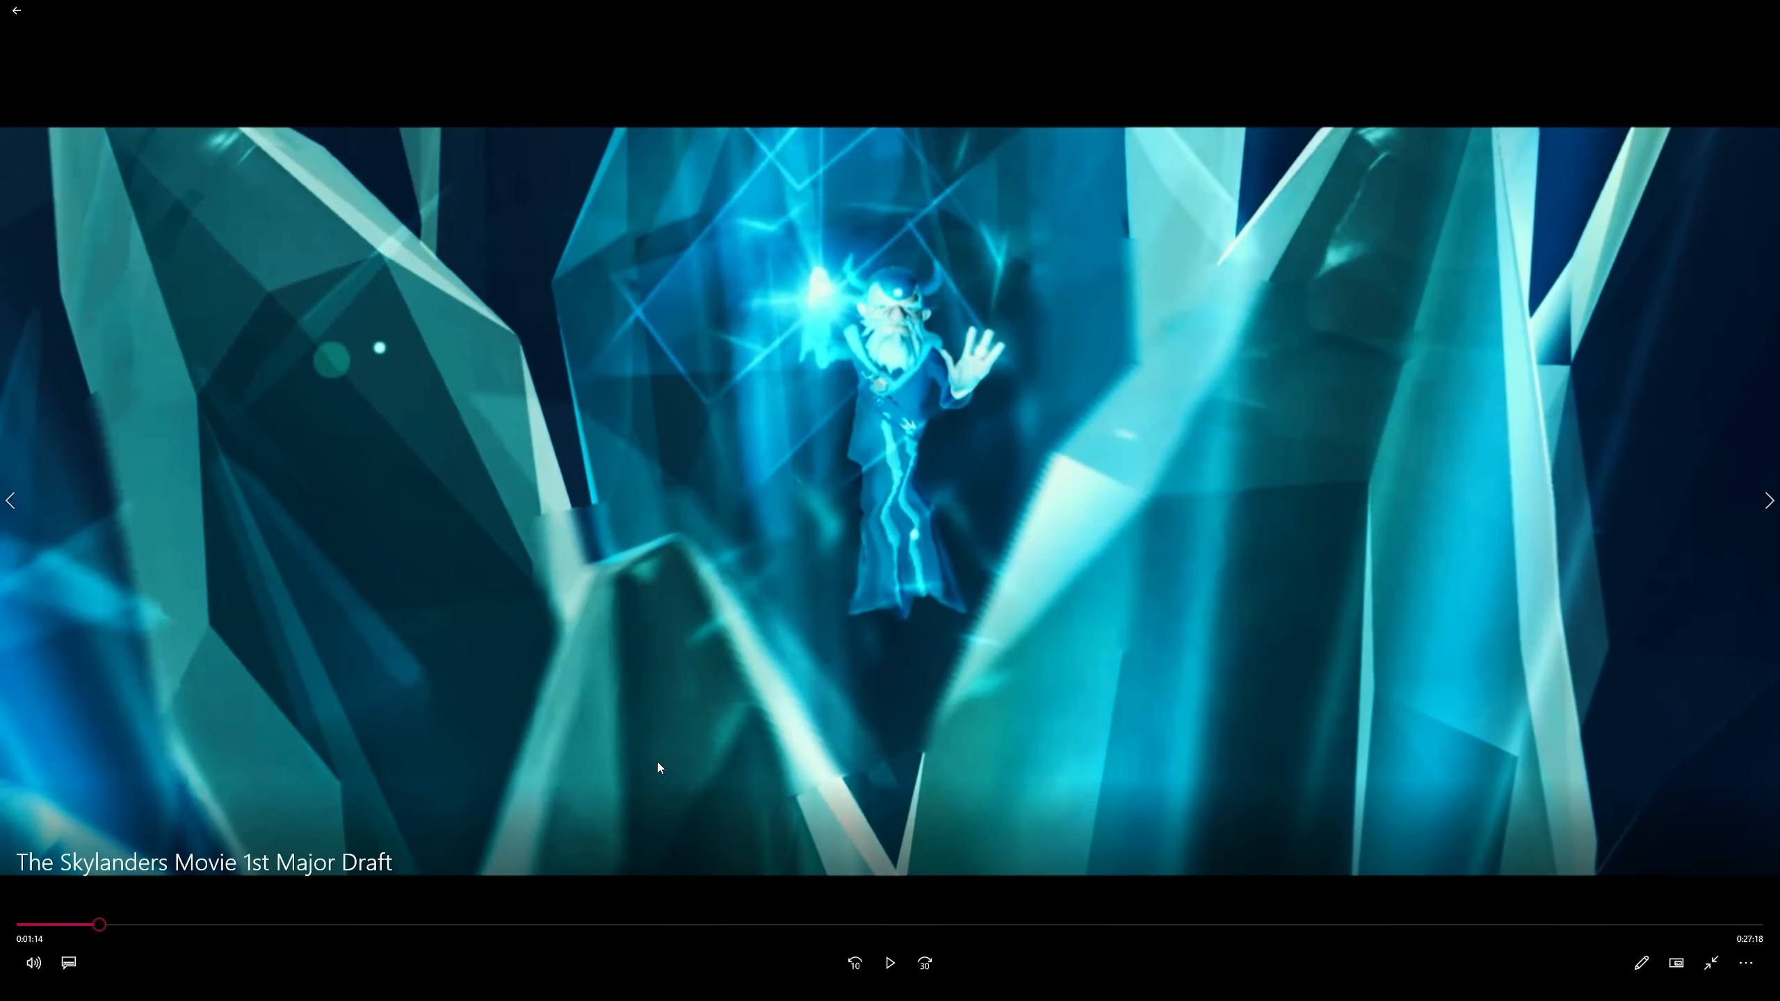
pyautogui.moveTo(840, 389)
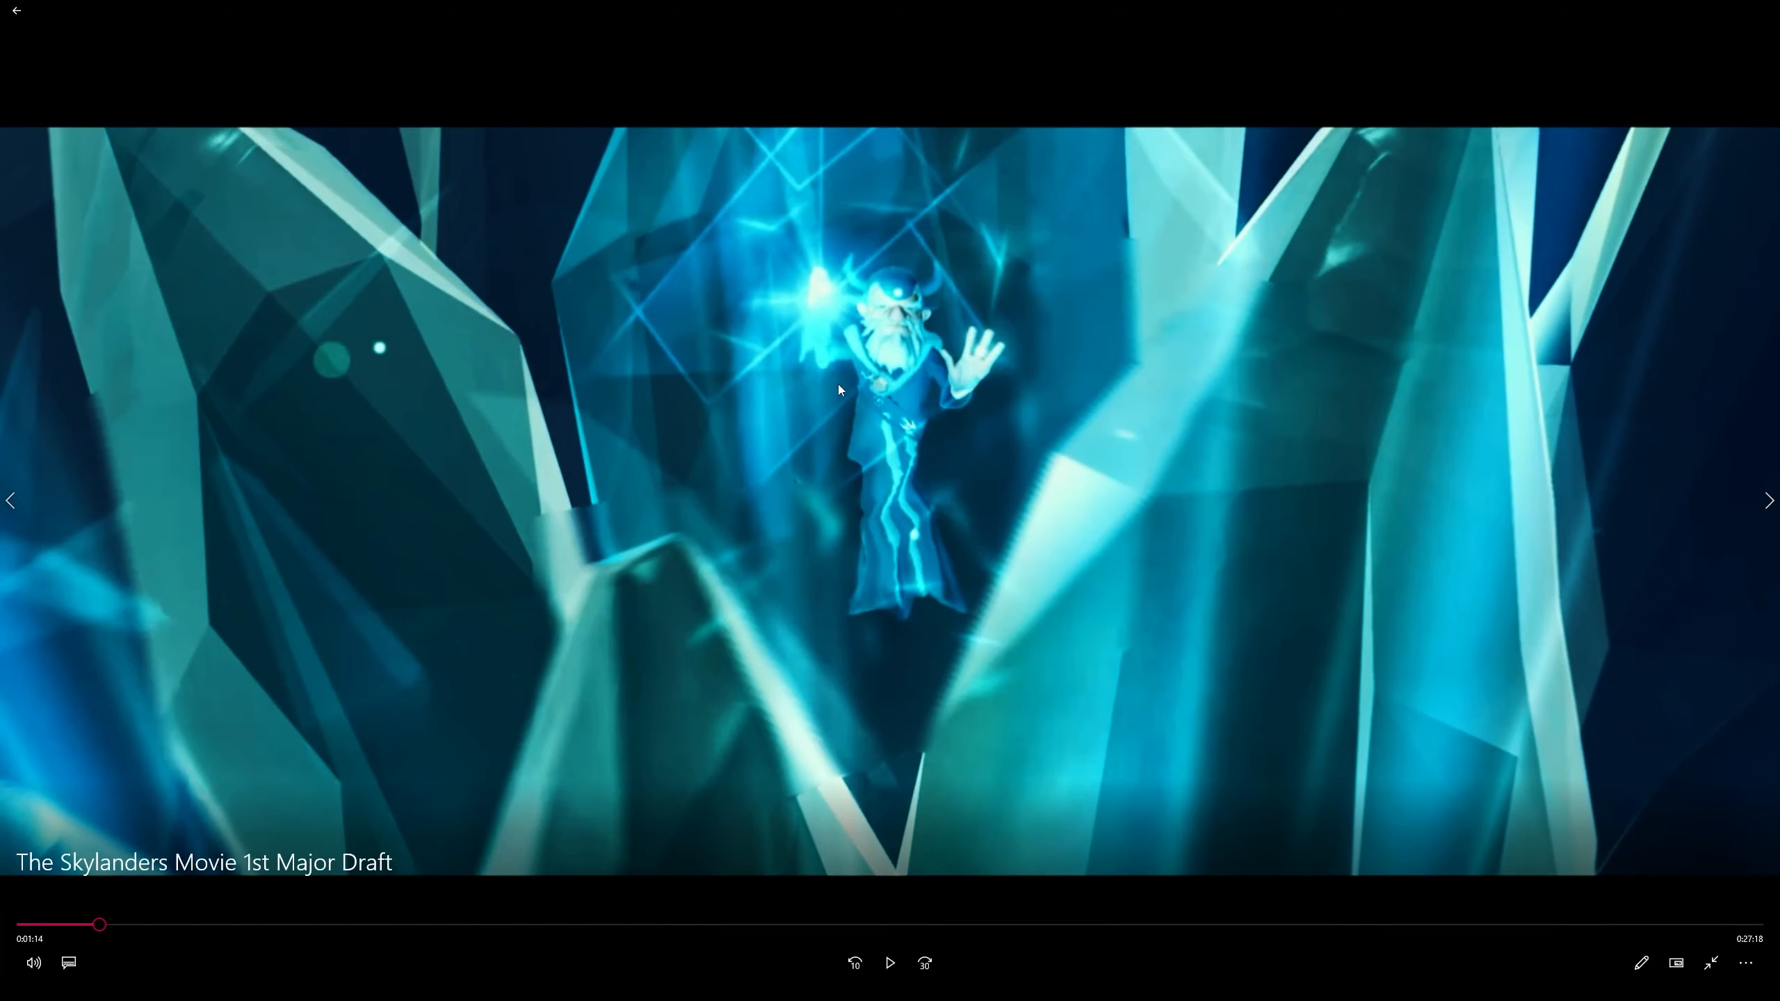
pyautogui.moveTo(935, 371)
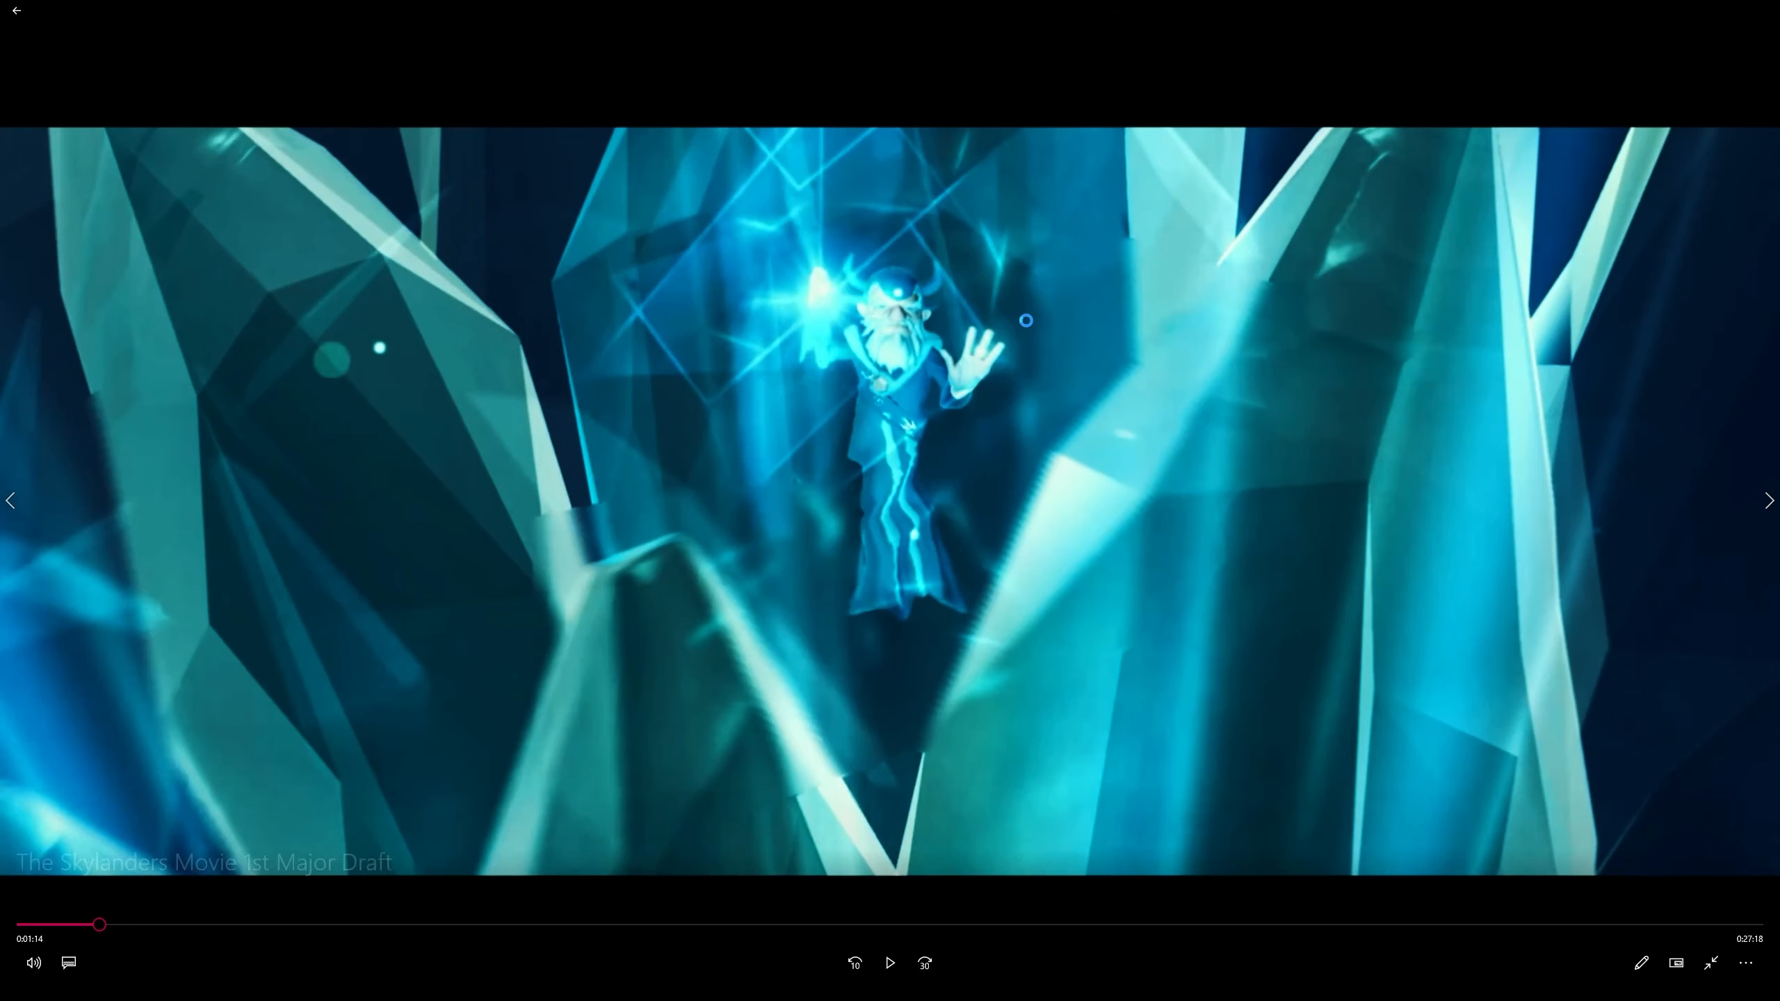
pyautogui.moveTo(100, 924); pyautogui.dragTo(82, 923)
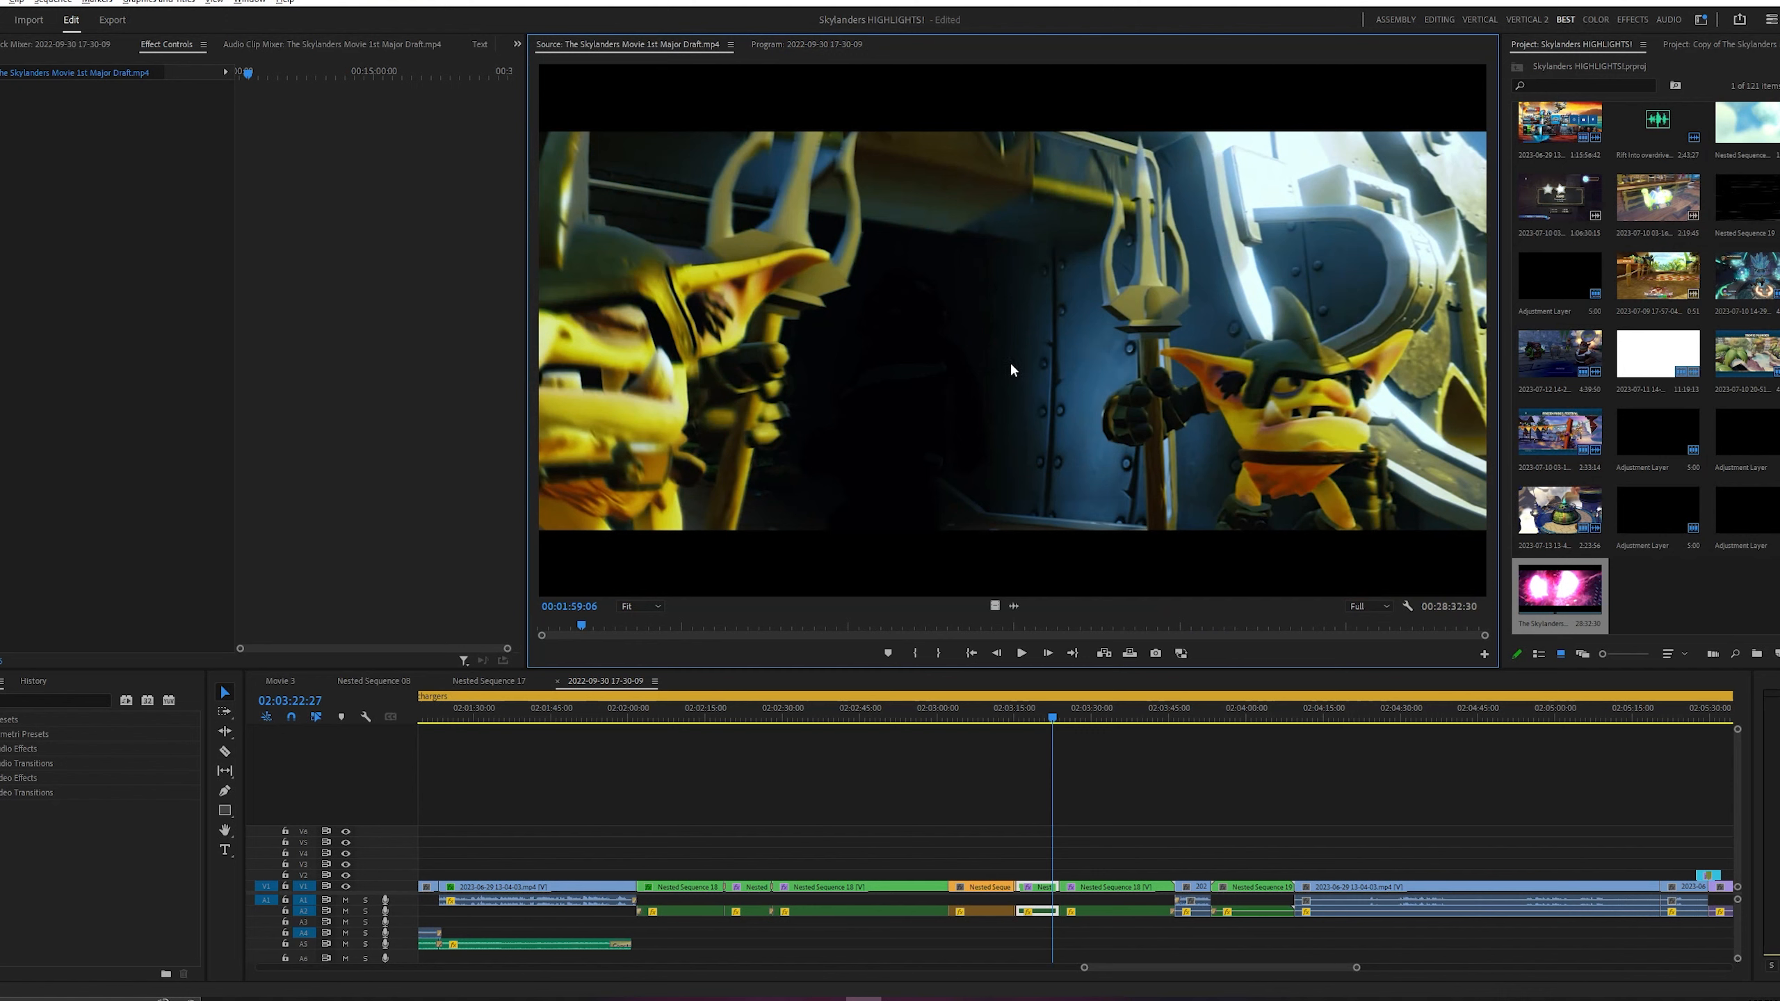
pyautogui.moveTo(1132, 263)
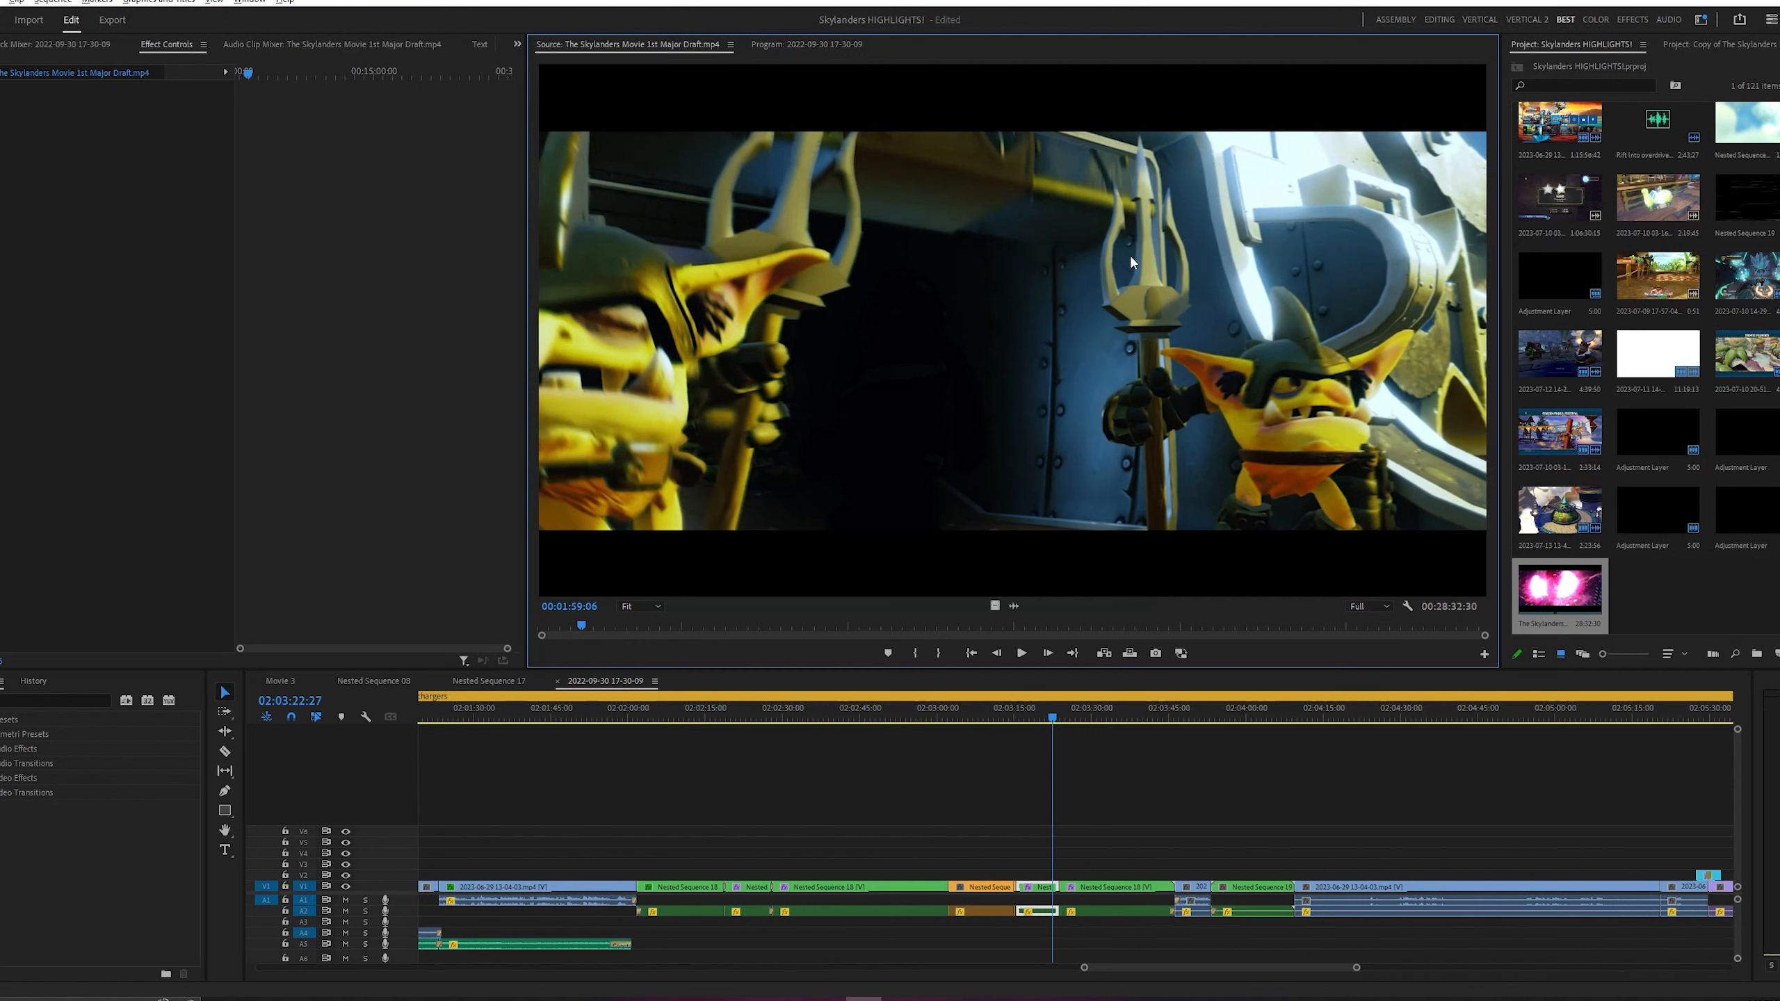
pyautogui.moveTo(925, 332)
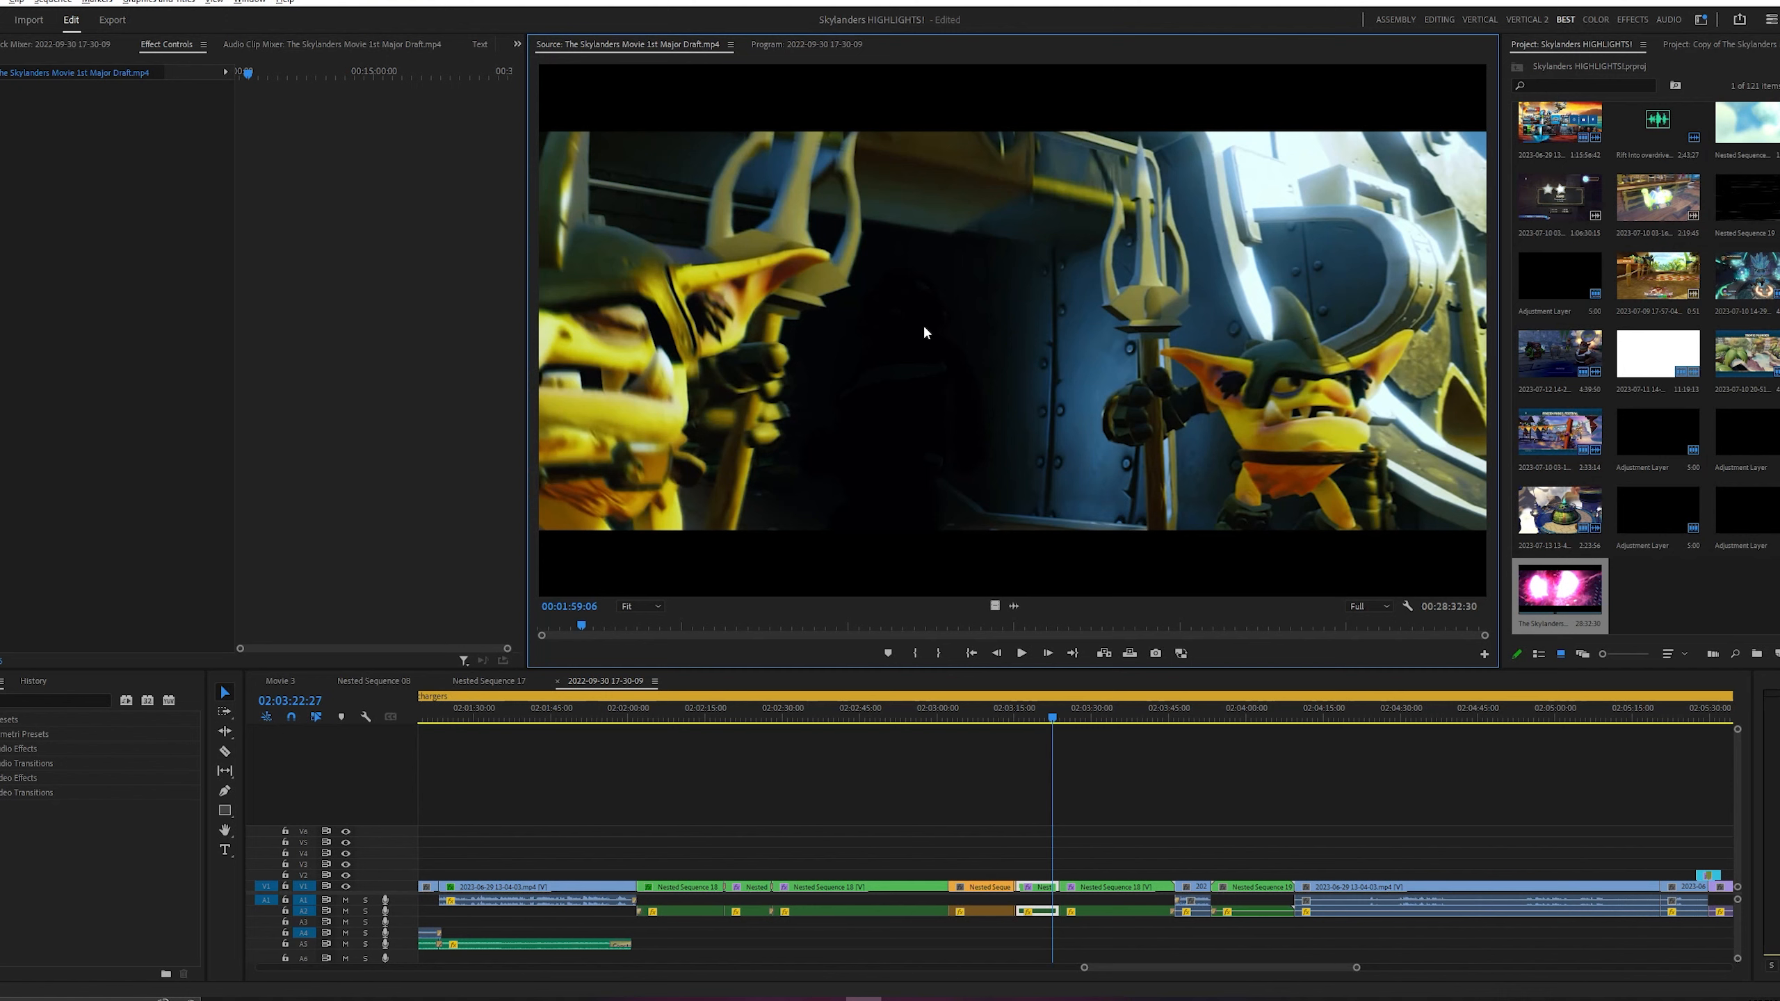
pyautogui.moveTo(930, 337)
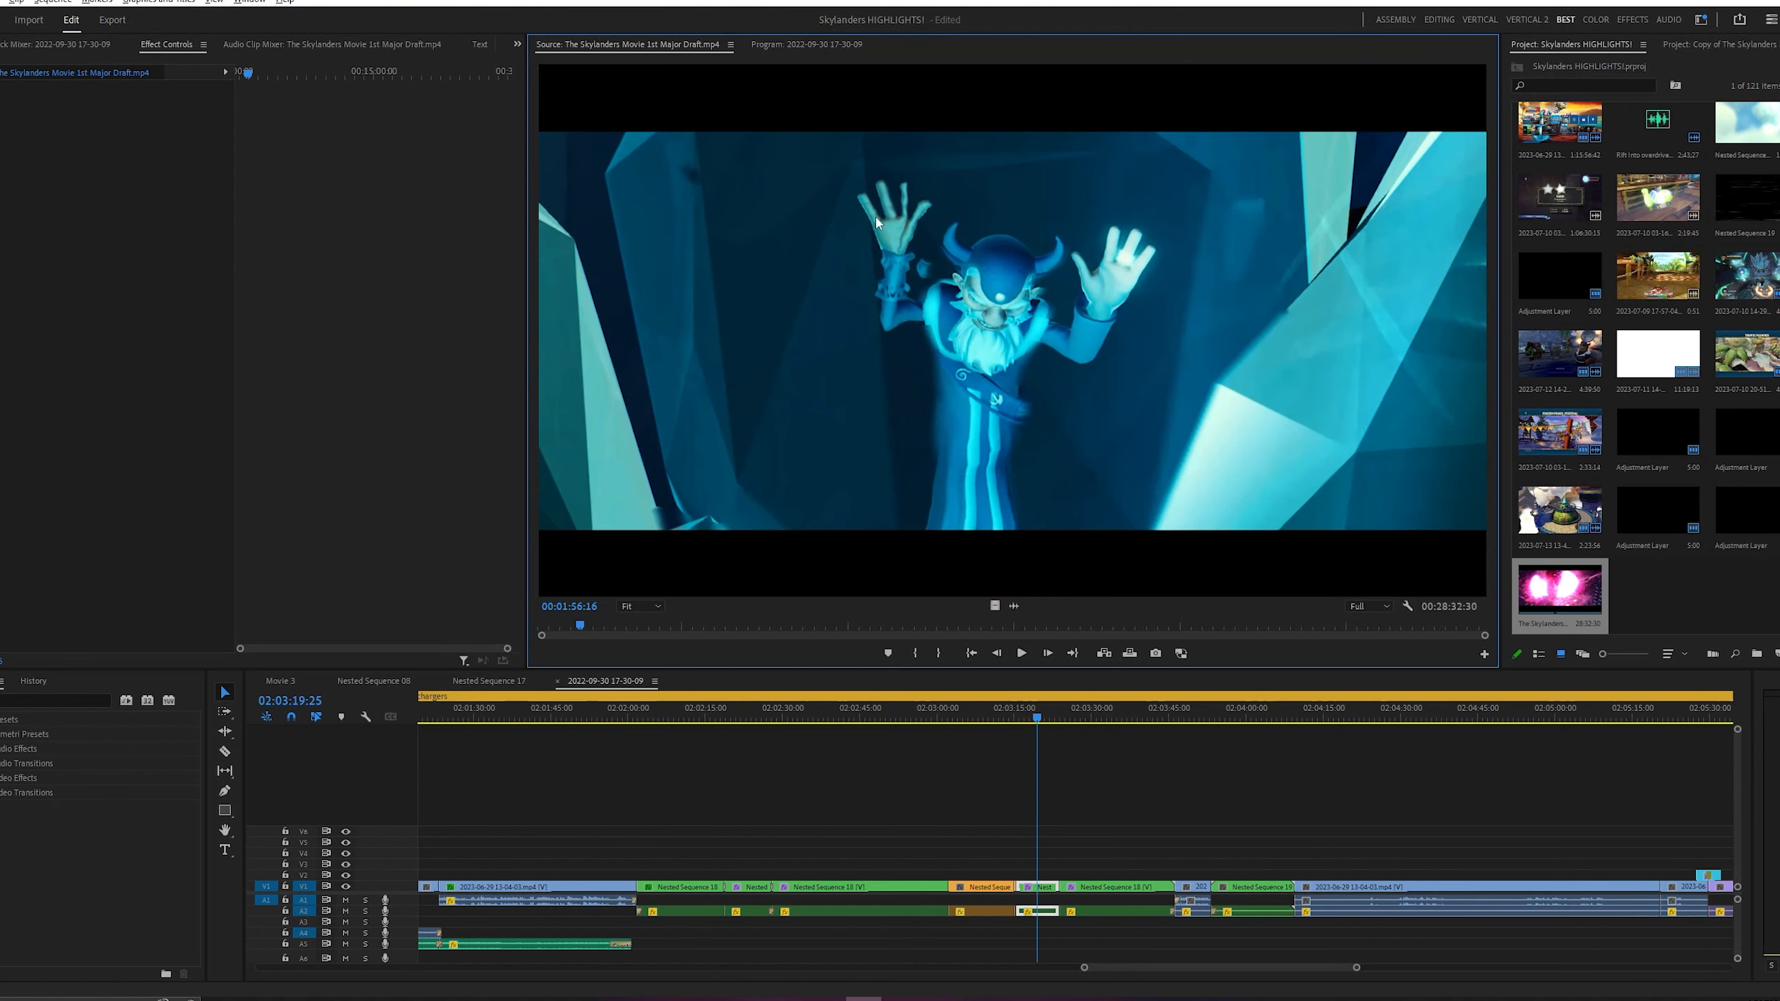
pyautogui.moveTo(945, 82)
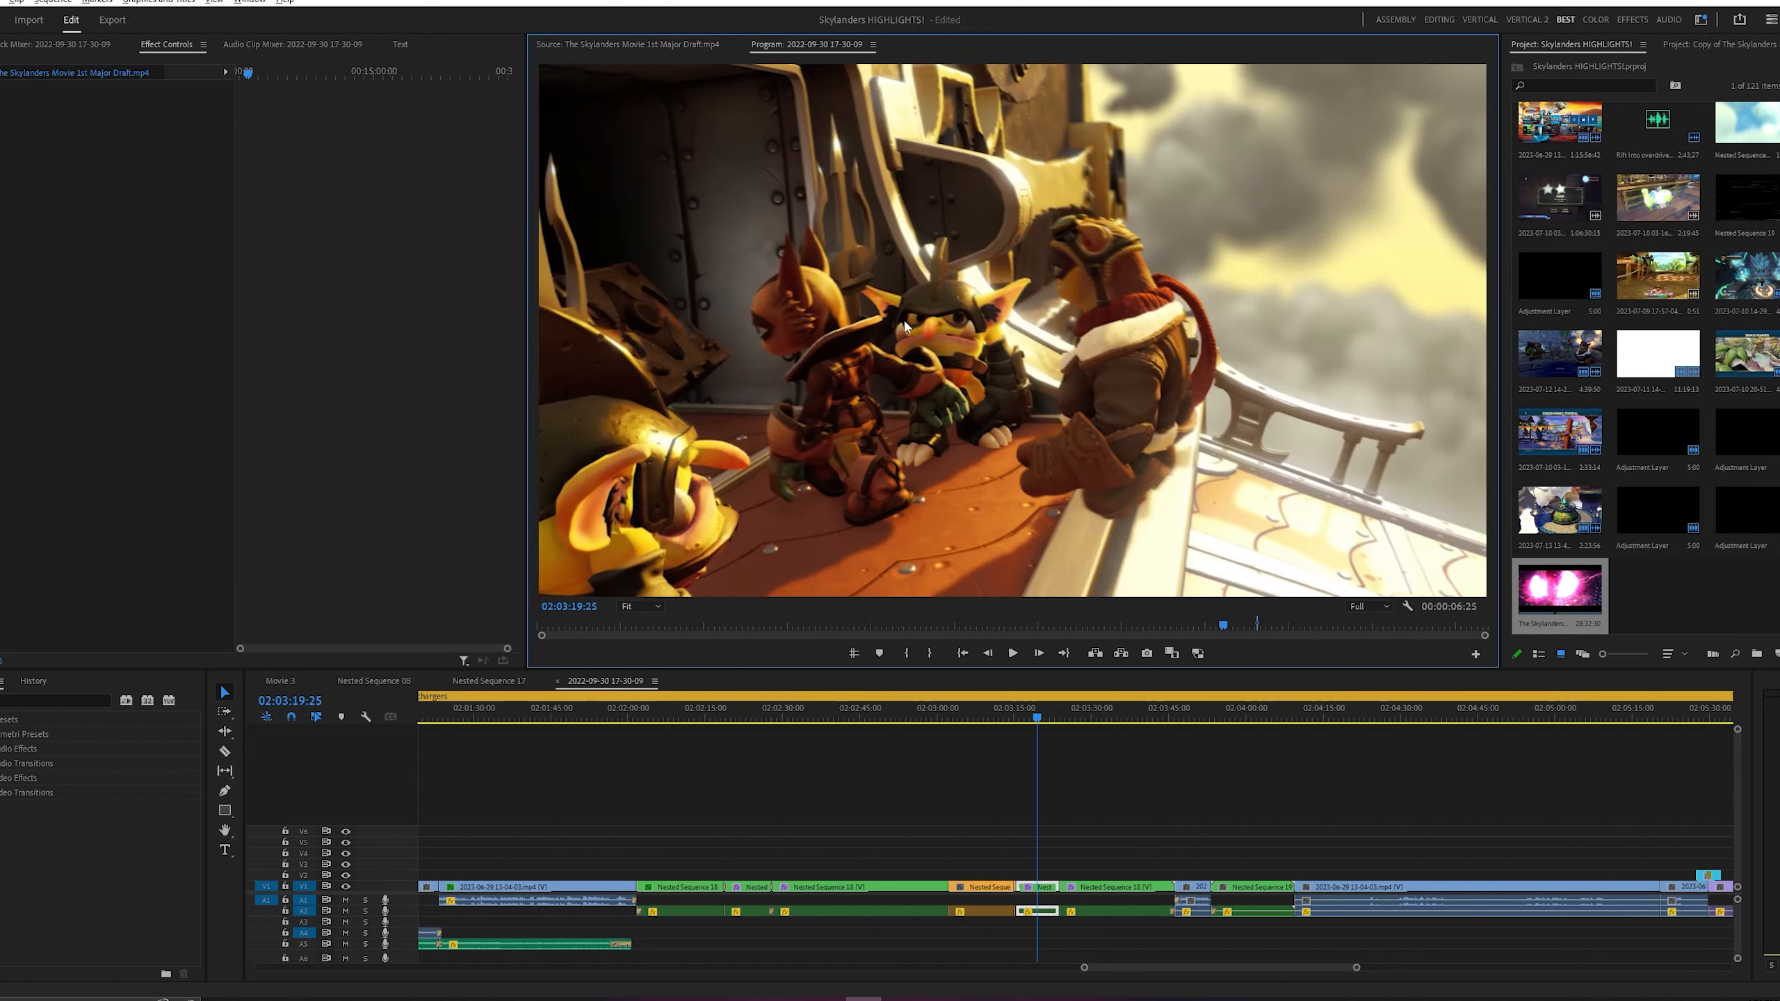
pyautogui.moveTo(1010, 269)
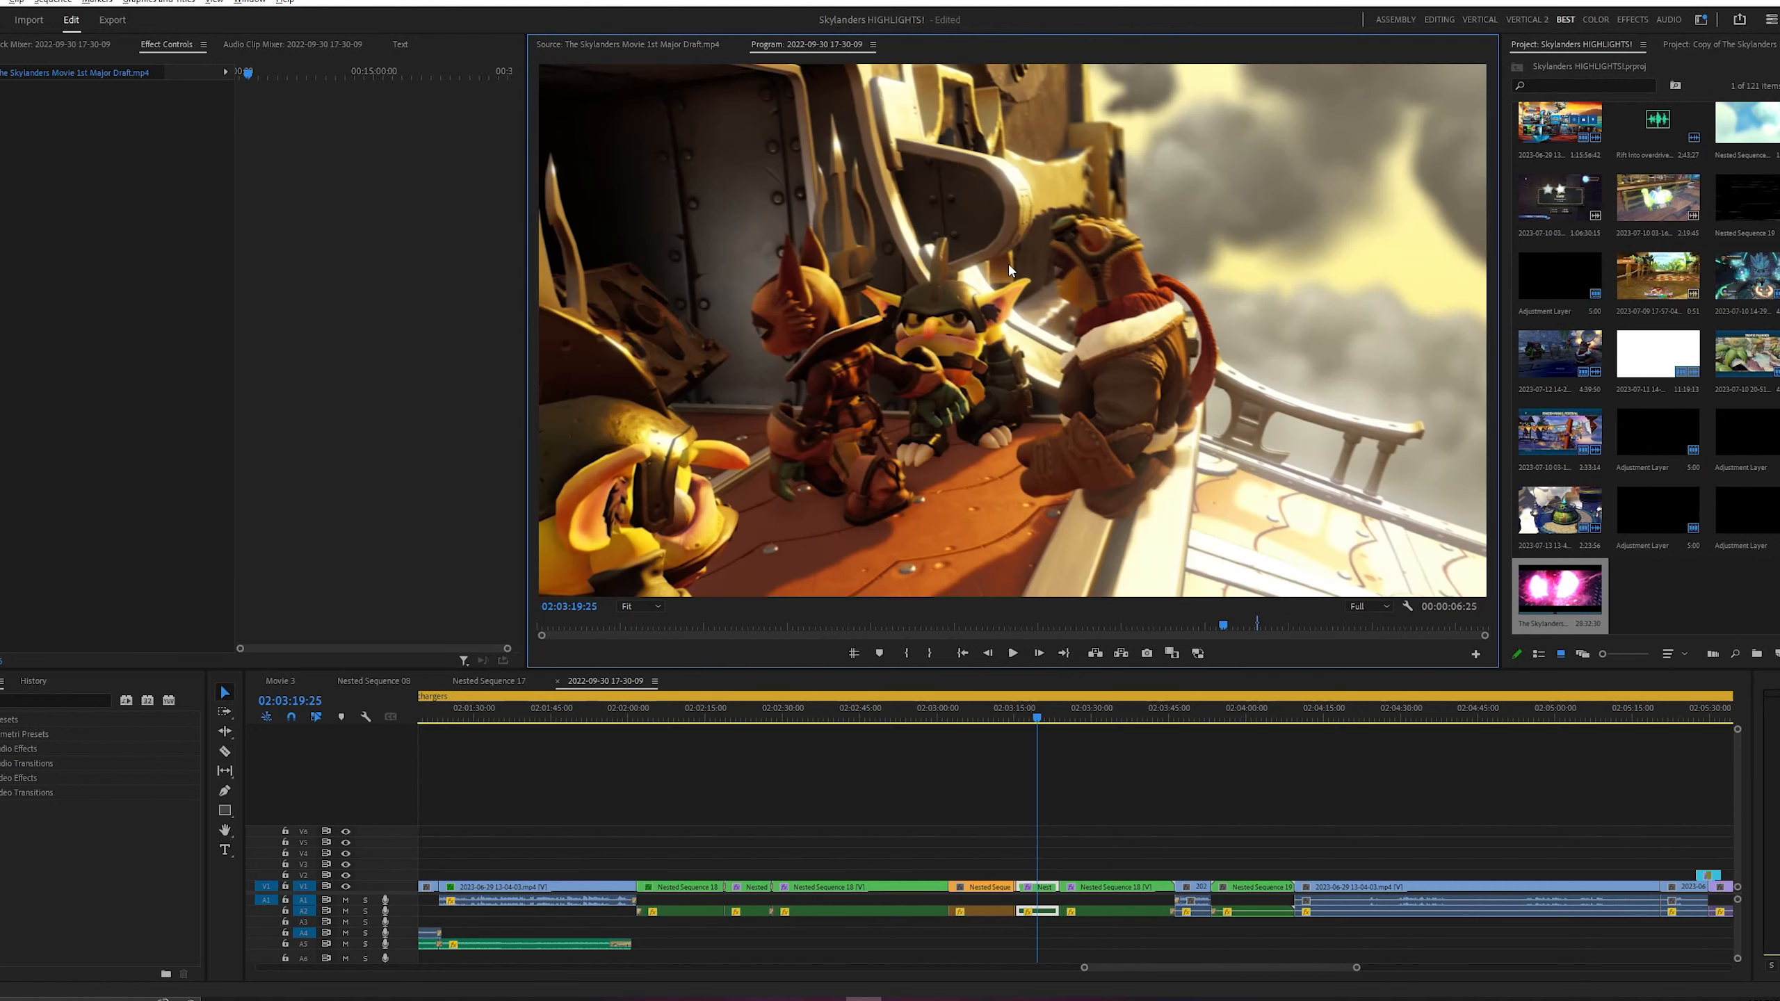
pyautogui.moveTo(815, 122)
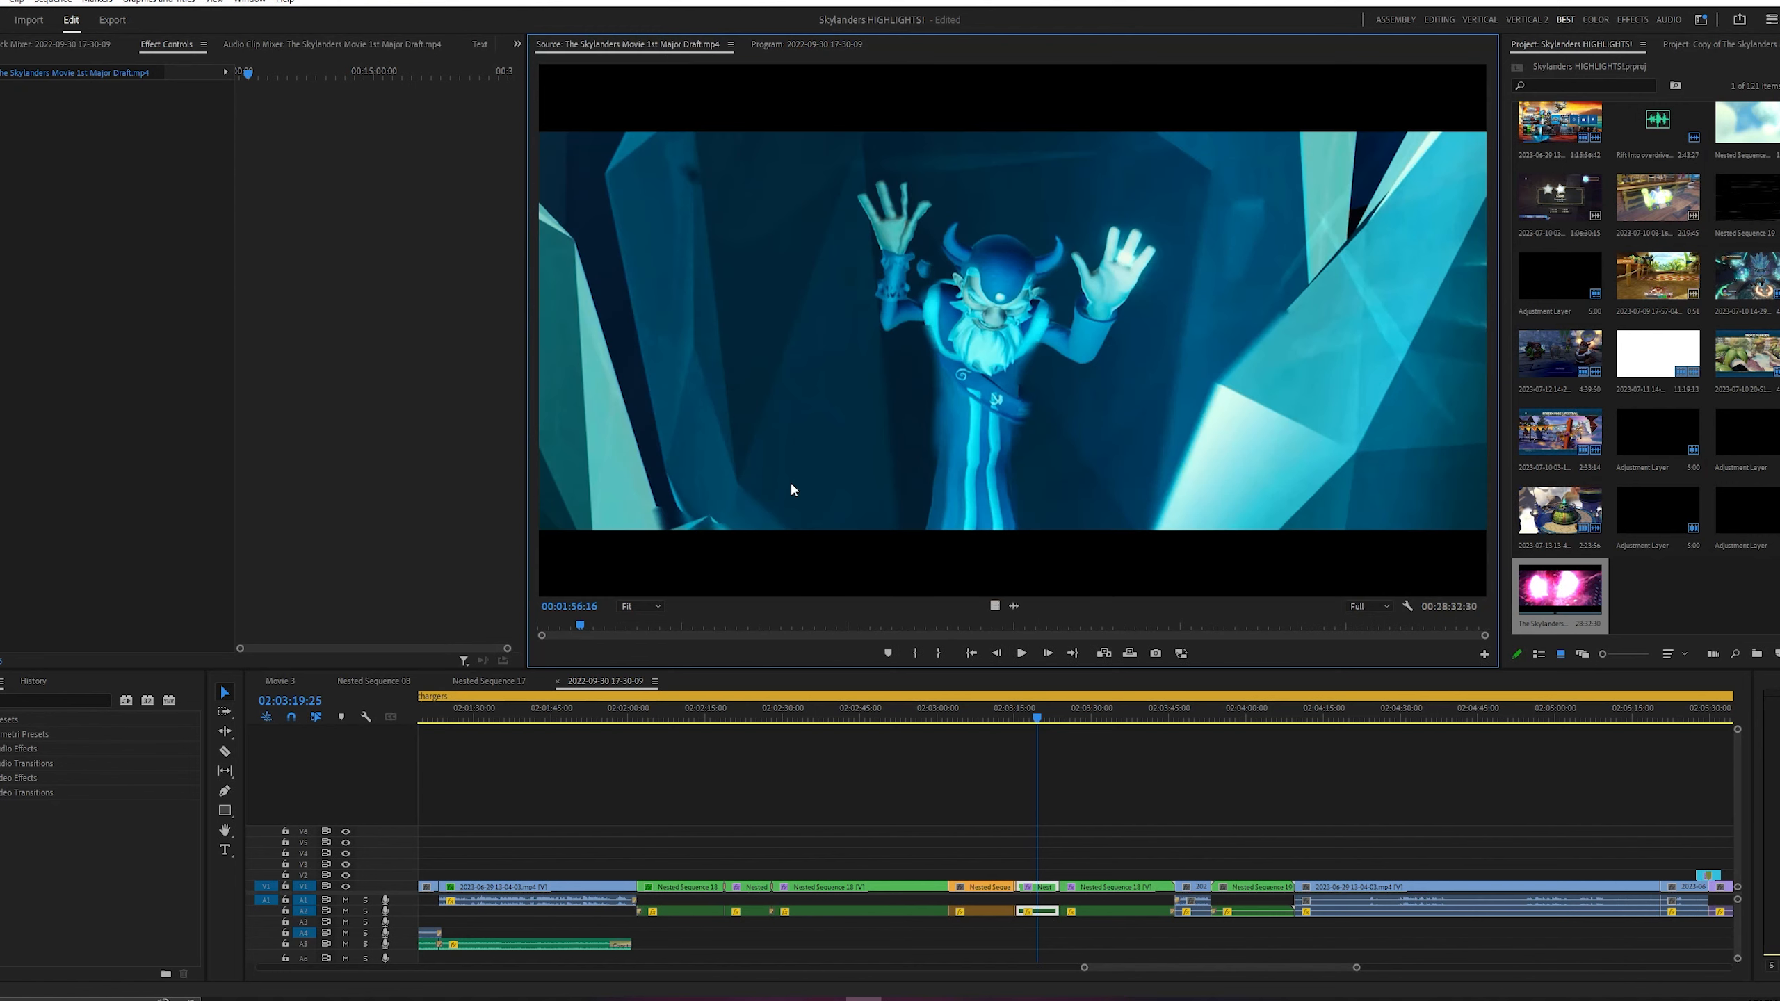
pyautogui.moveTo(579, 622)
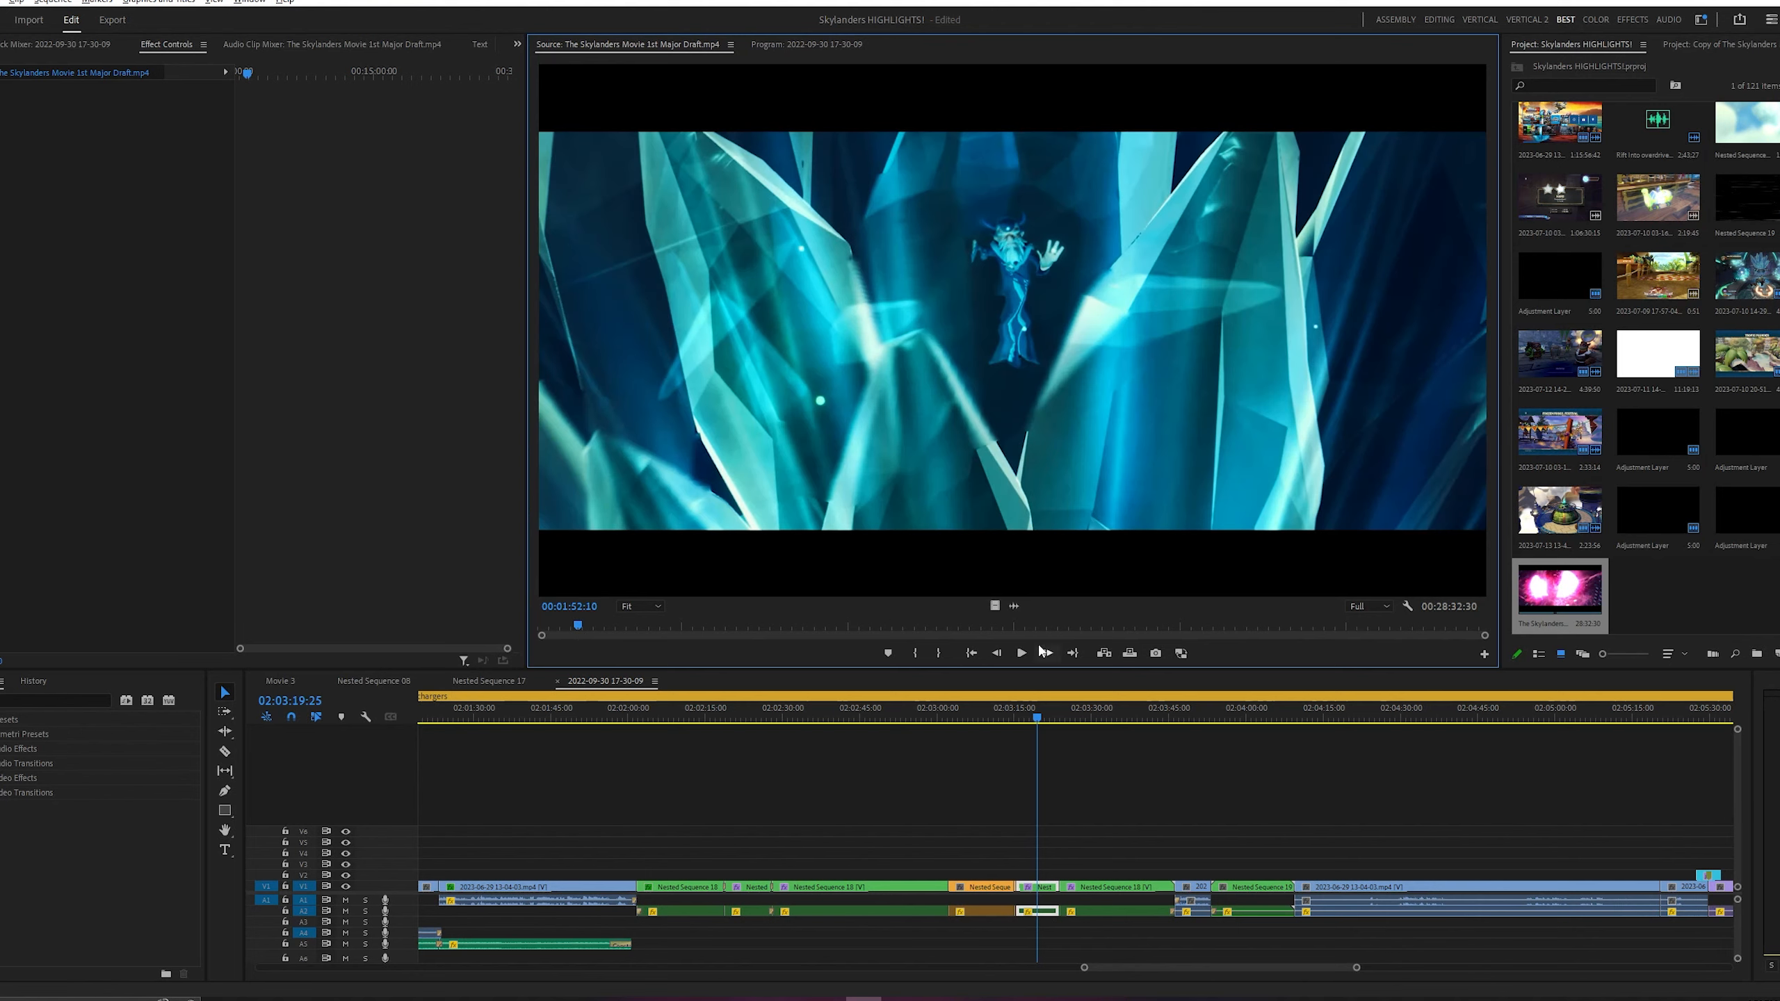
# Play 1st Major Draft.mp4 from the wide shot of the wizard among the crystals.
pyautogui.click(1019, 652)
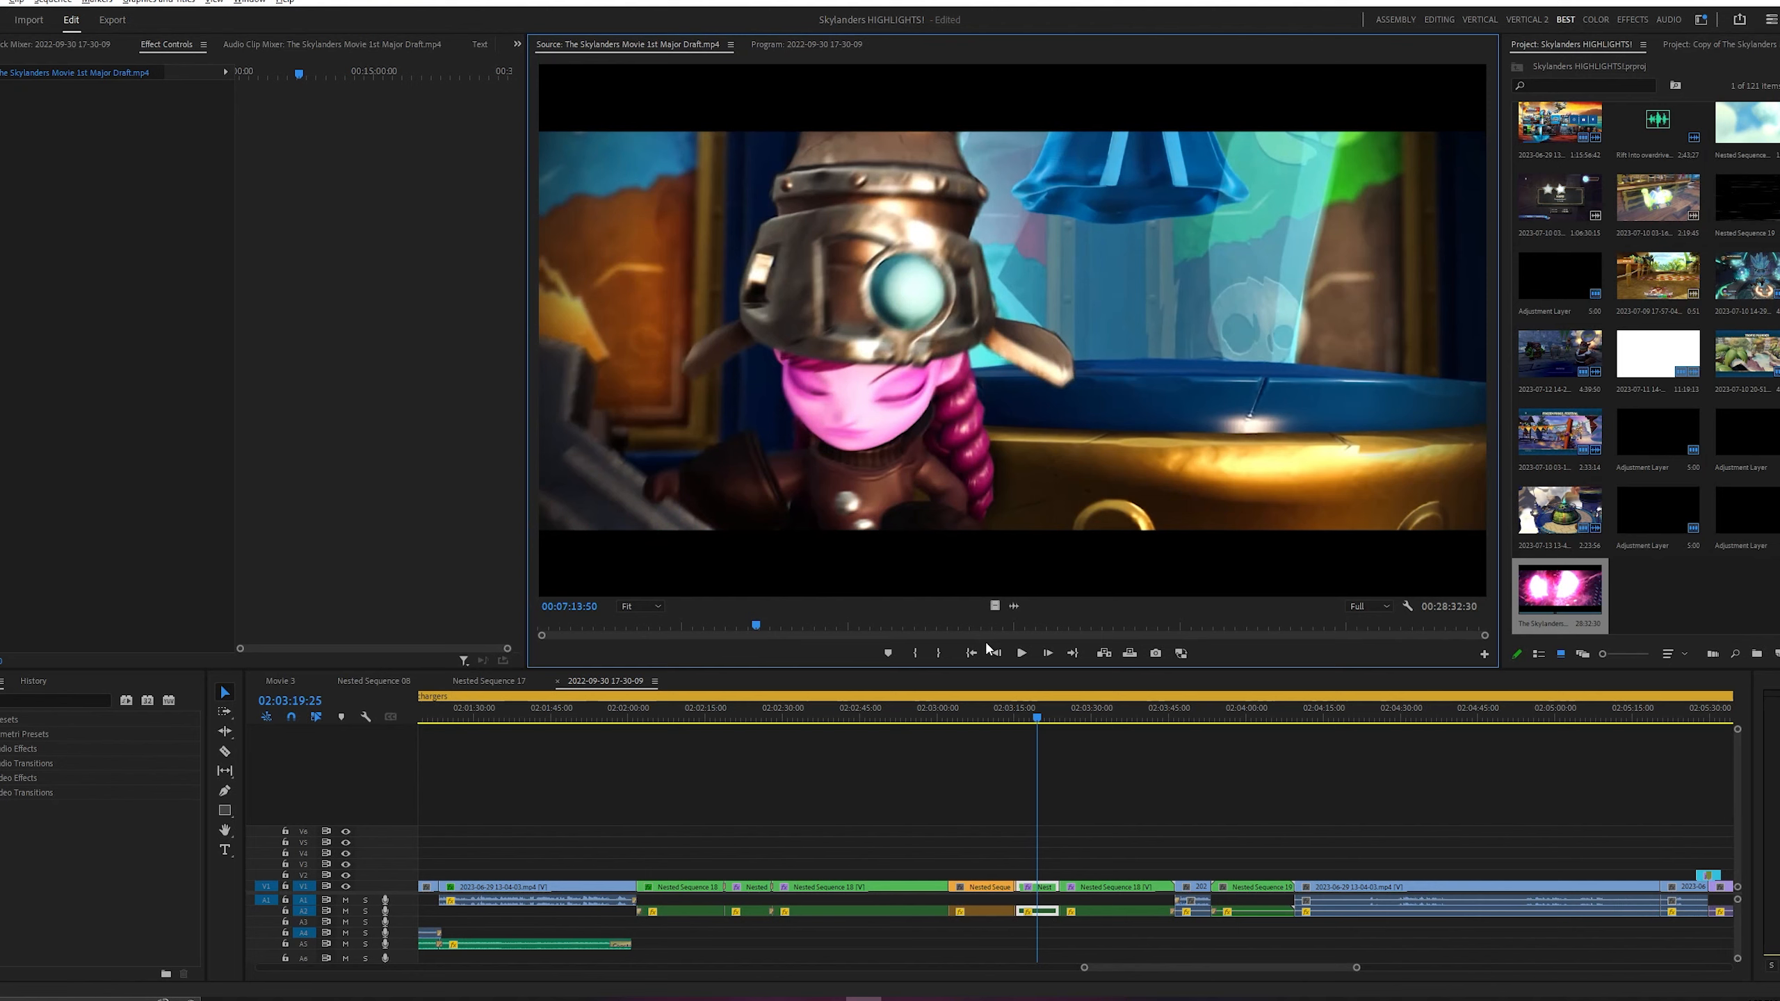
# Play and pause on the wizard shot, then drag the source playhead back to 00:04:26:24 on the skeleton pirate.
pyautogui.click(1020, 652)
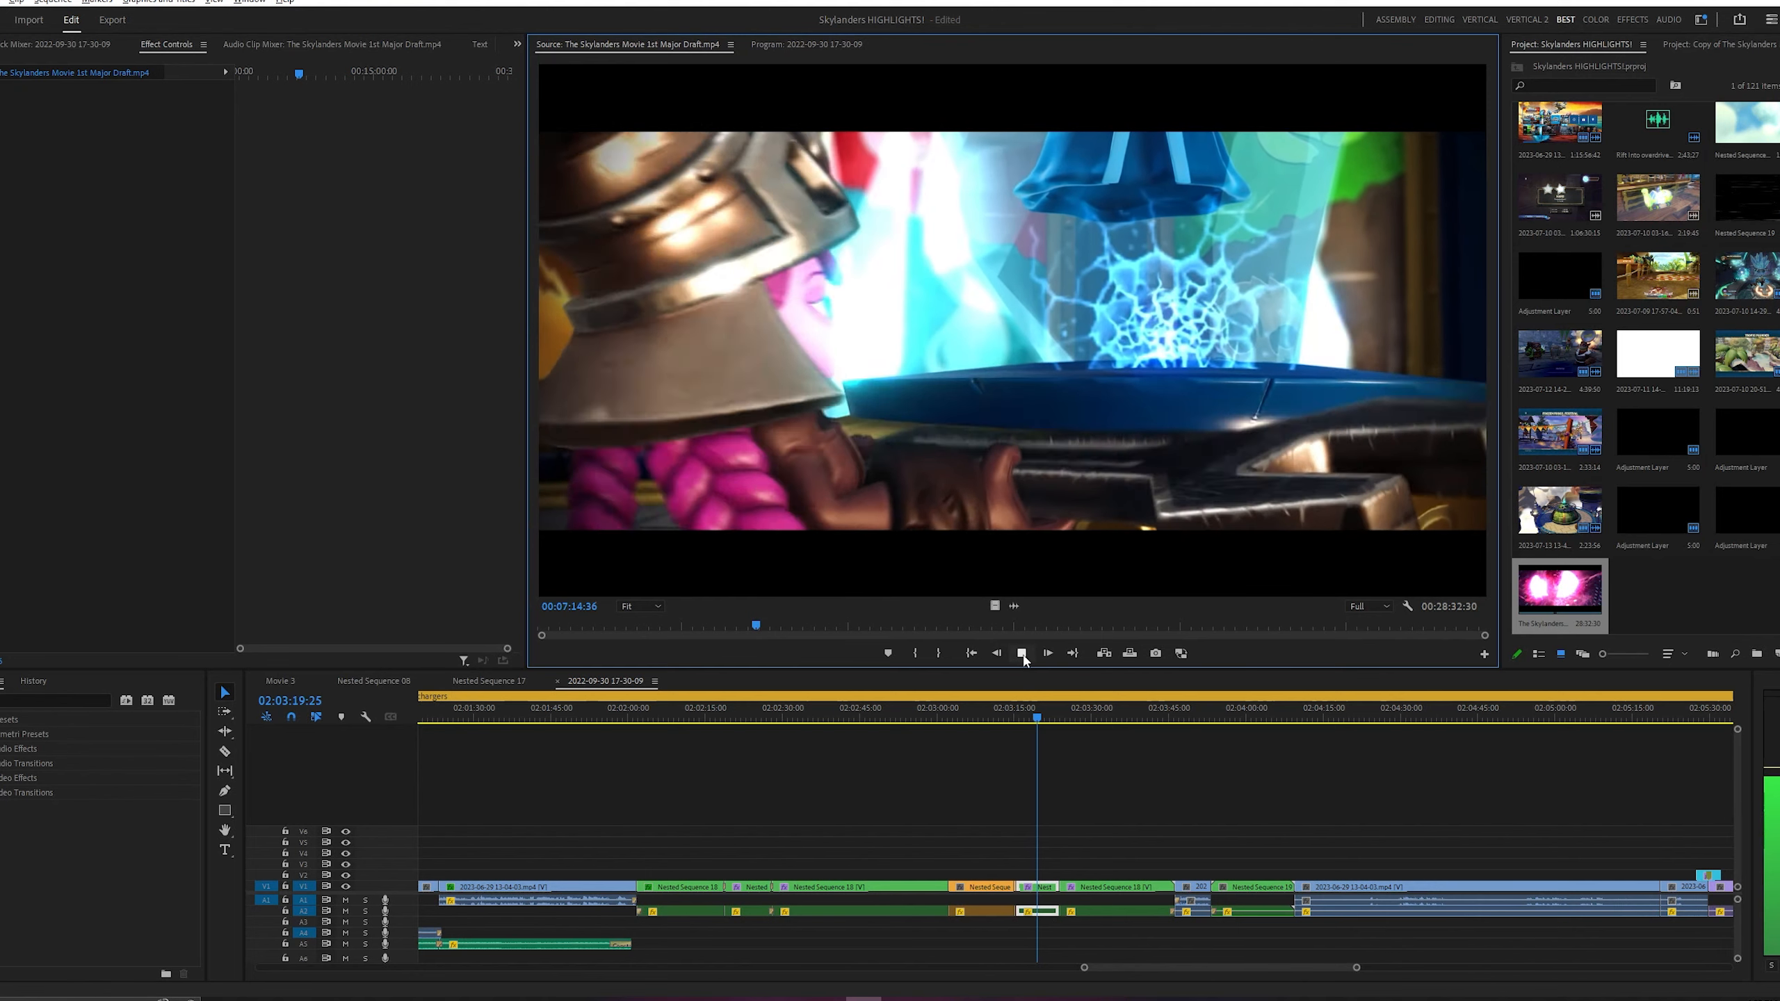
pyautogui.click(1022, 653)
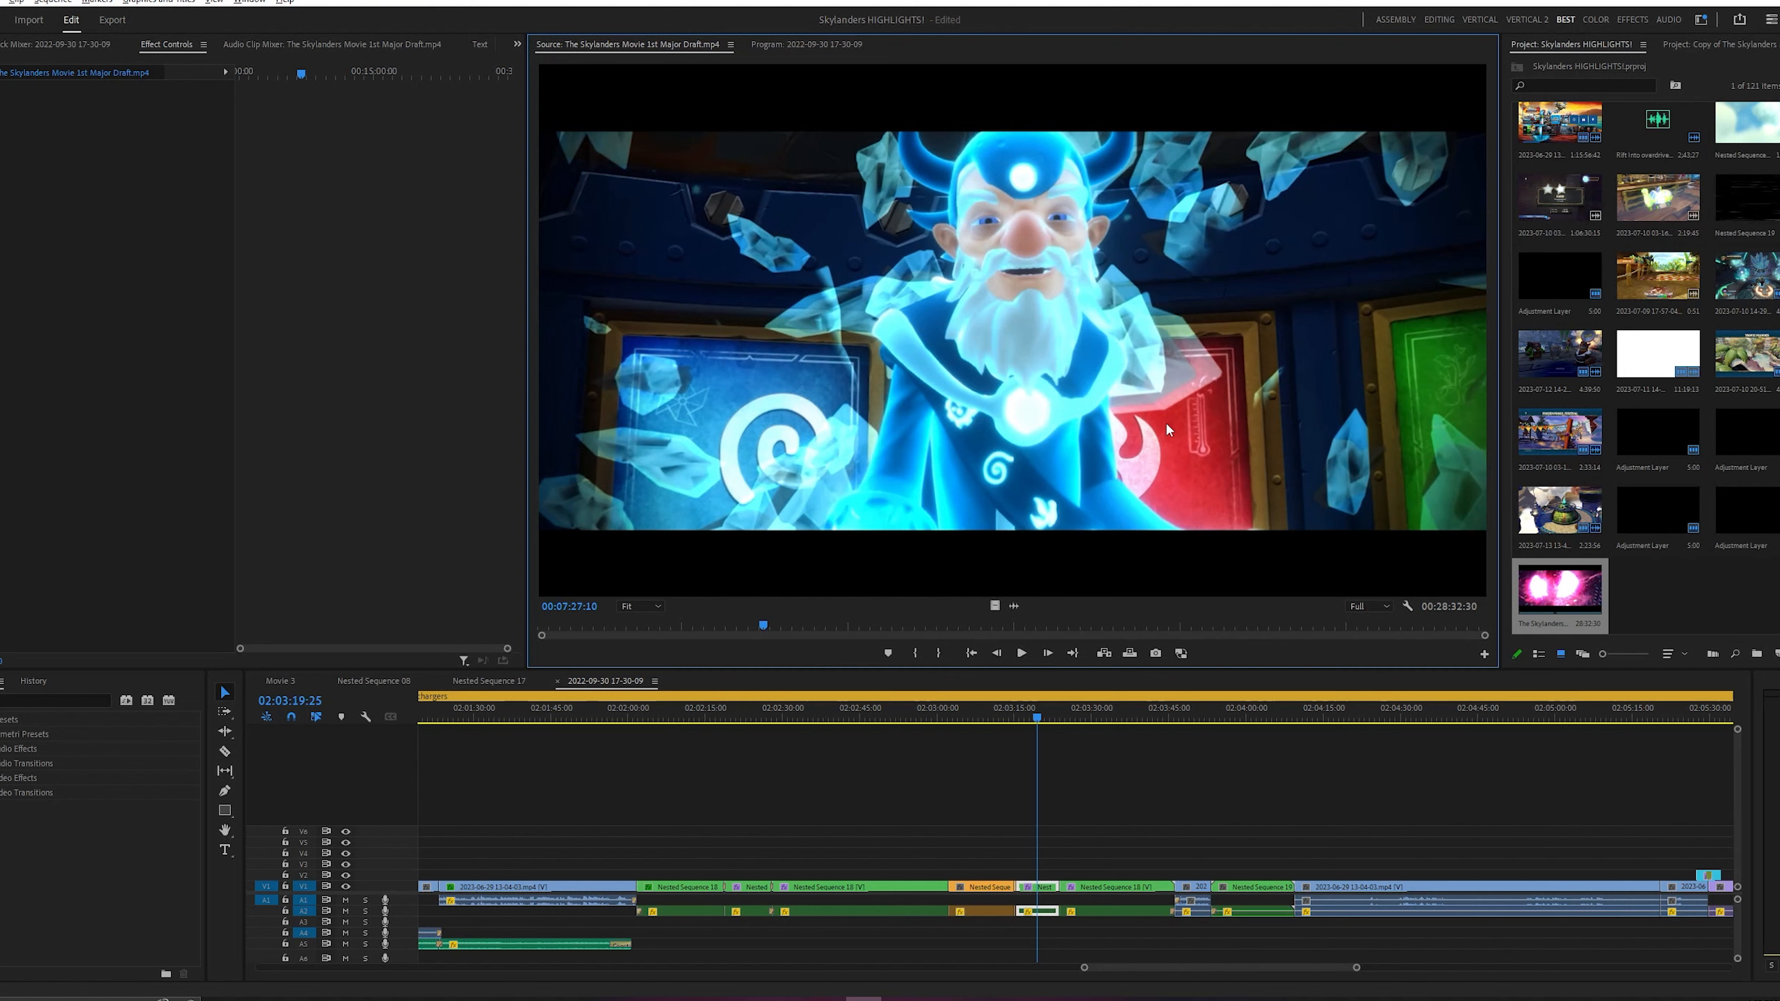
pyautogui.moveTo(885, 306)
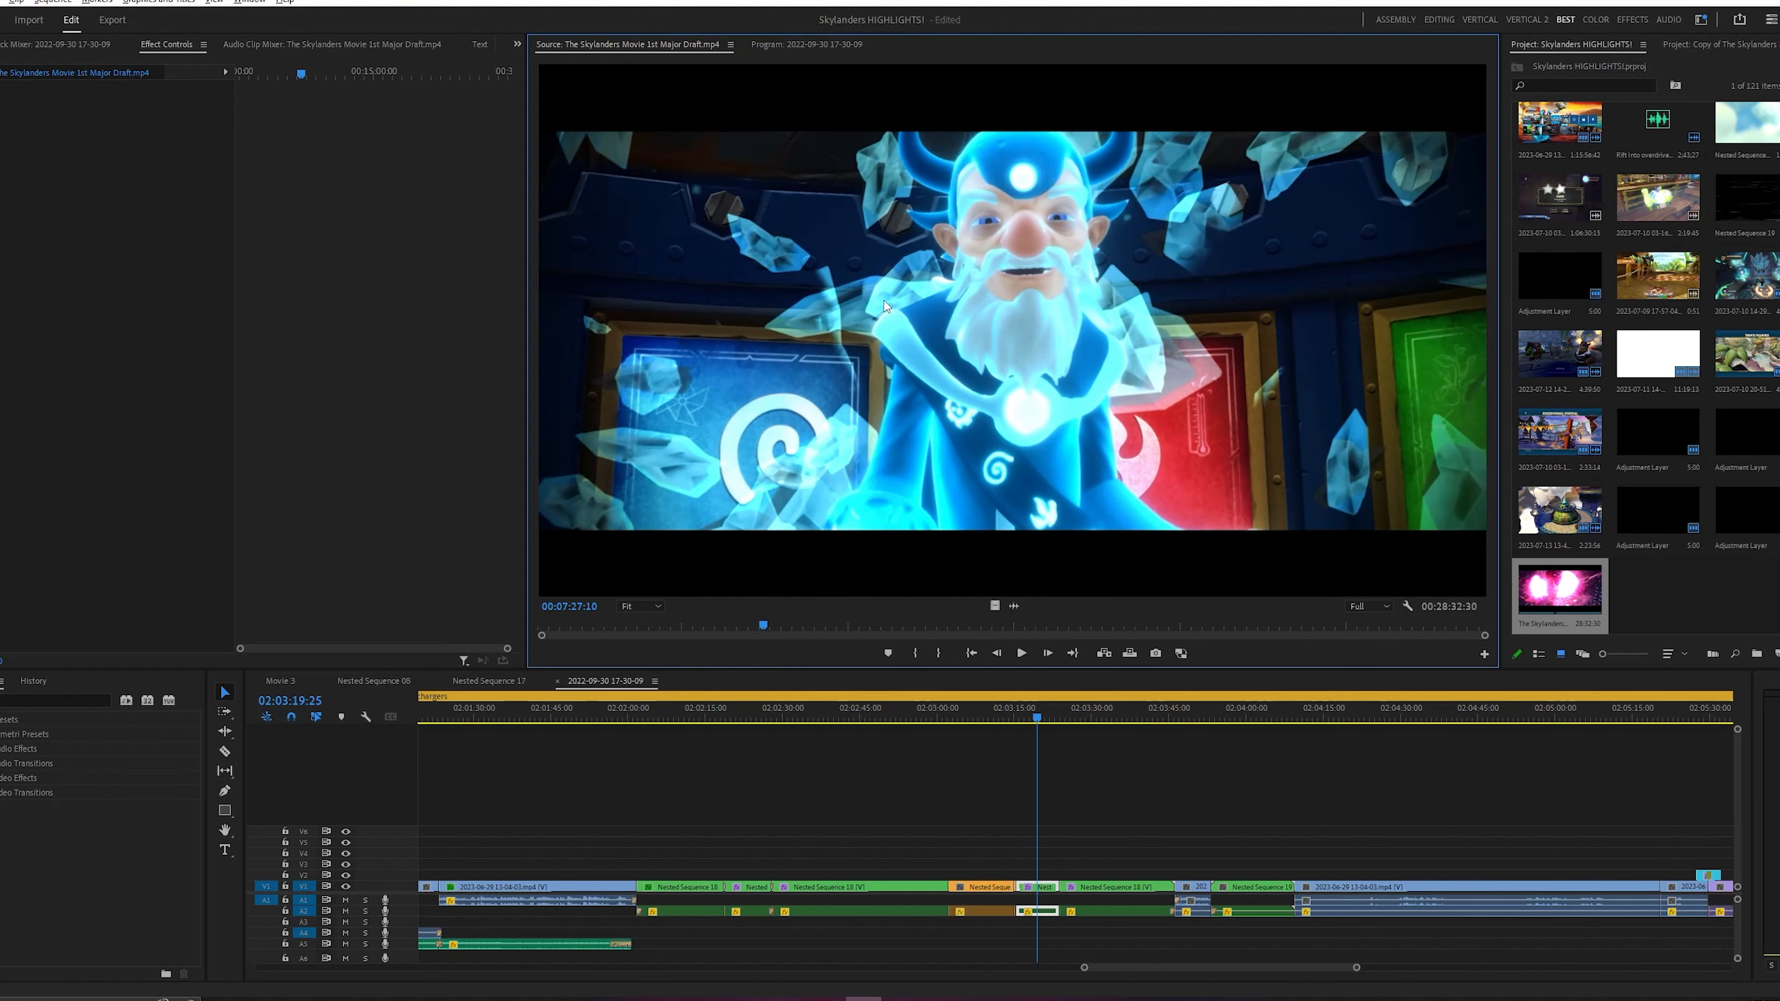
pyautogui.moveTo(592, 656)
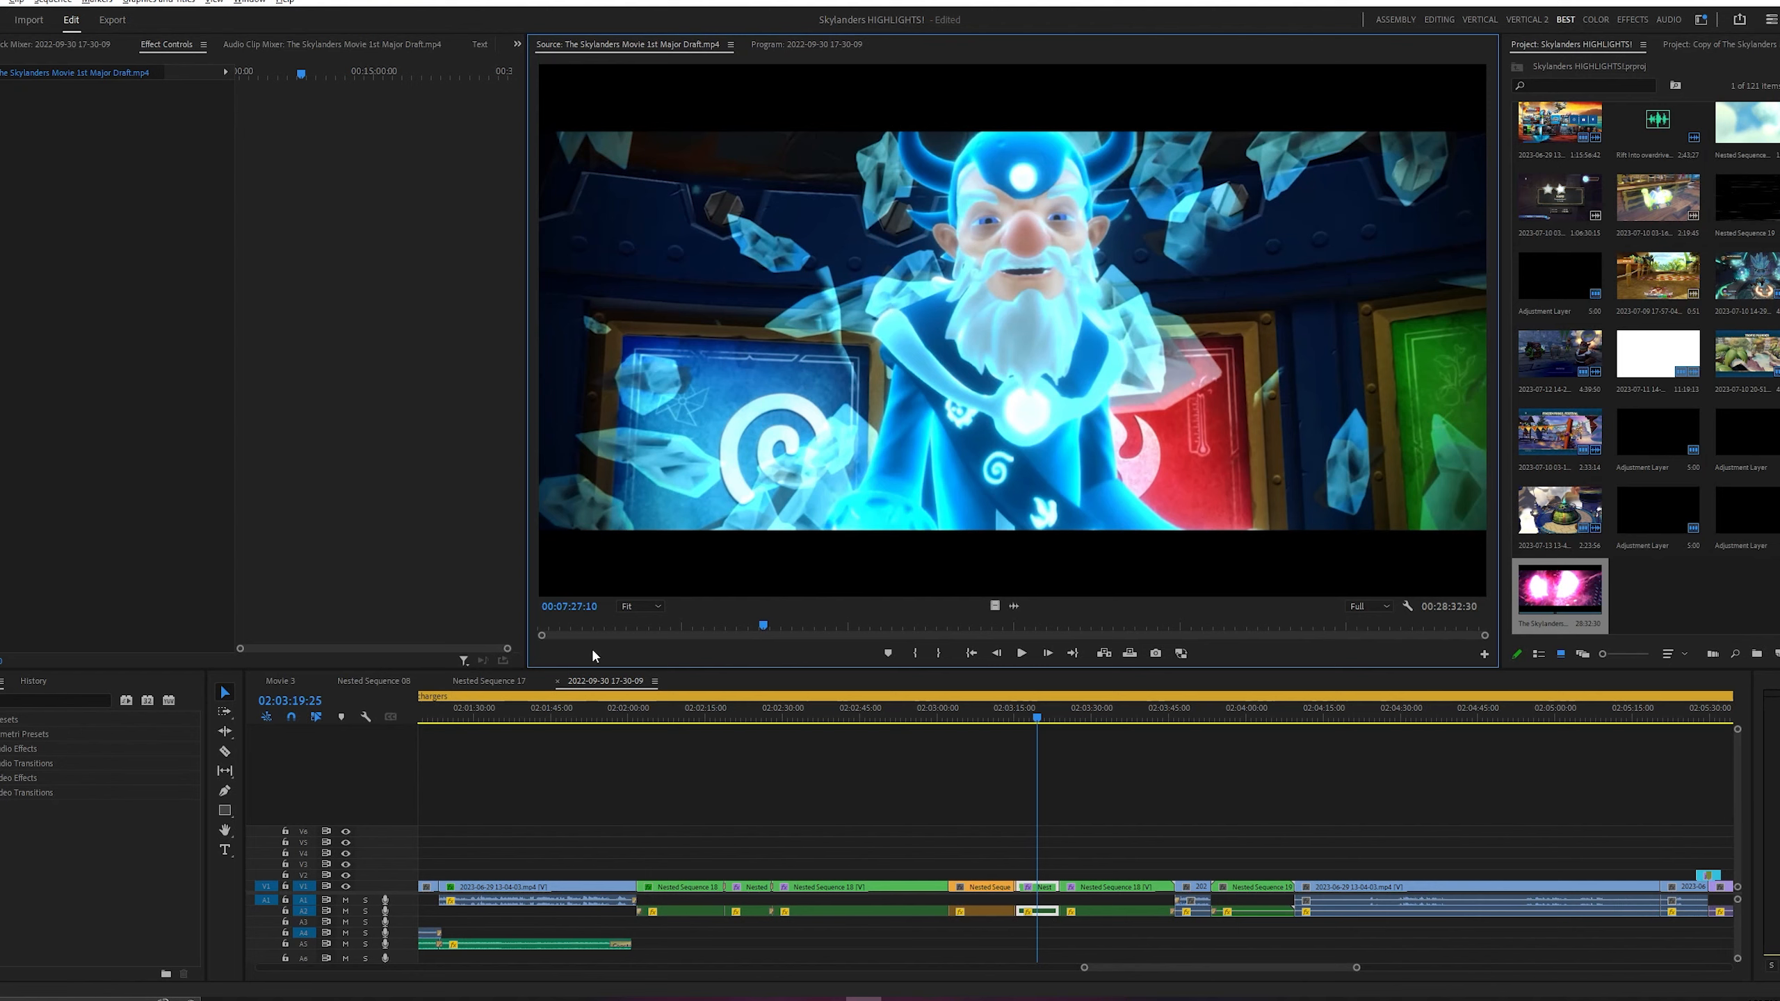
pyautogui.moveTo(760, 624); pyautogui.dragTo(665, 624)
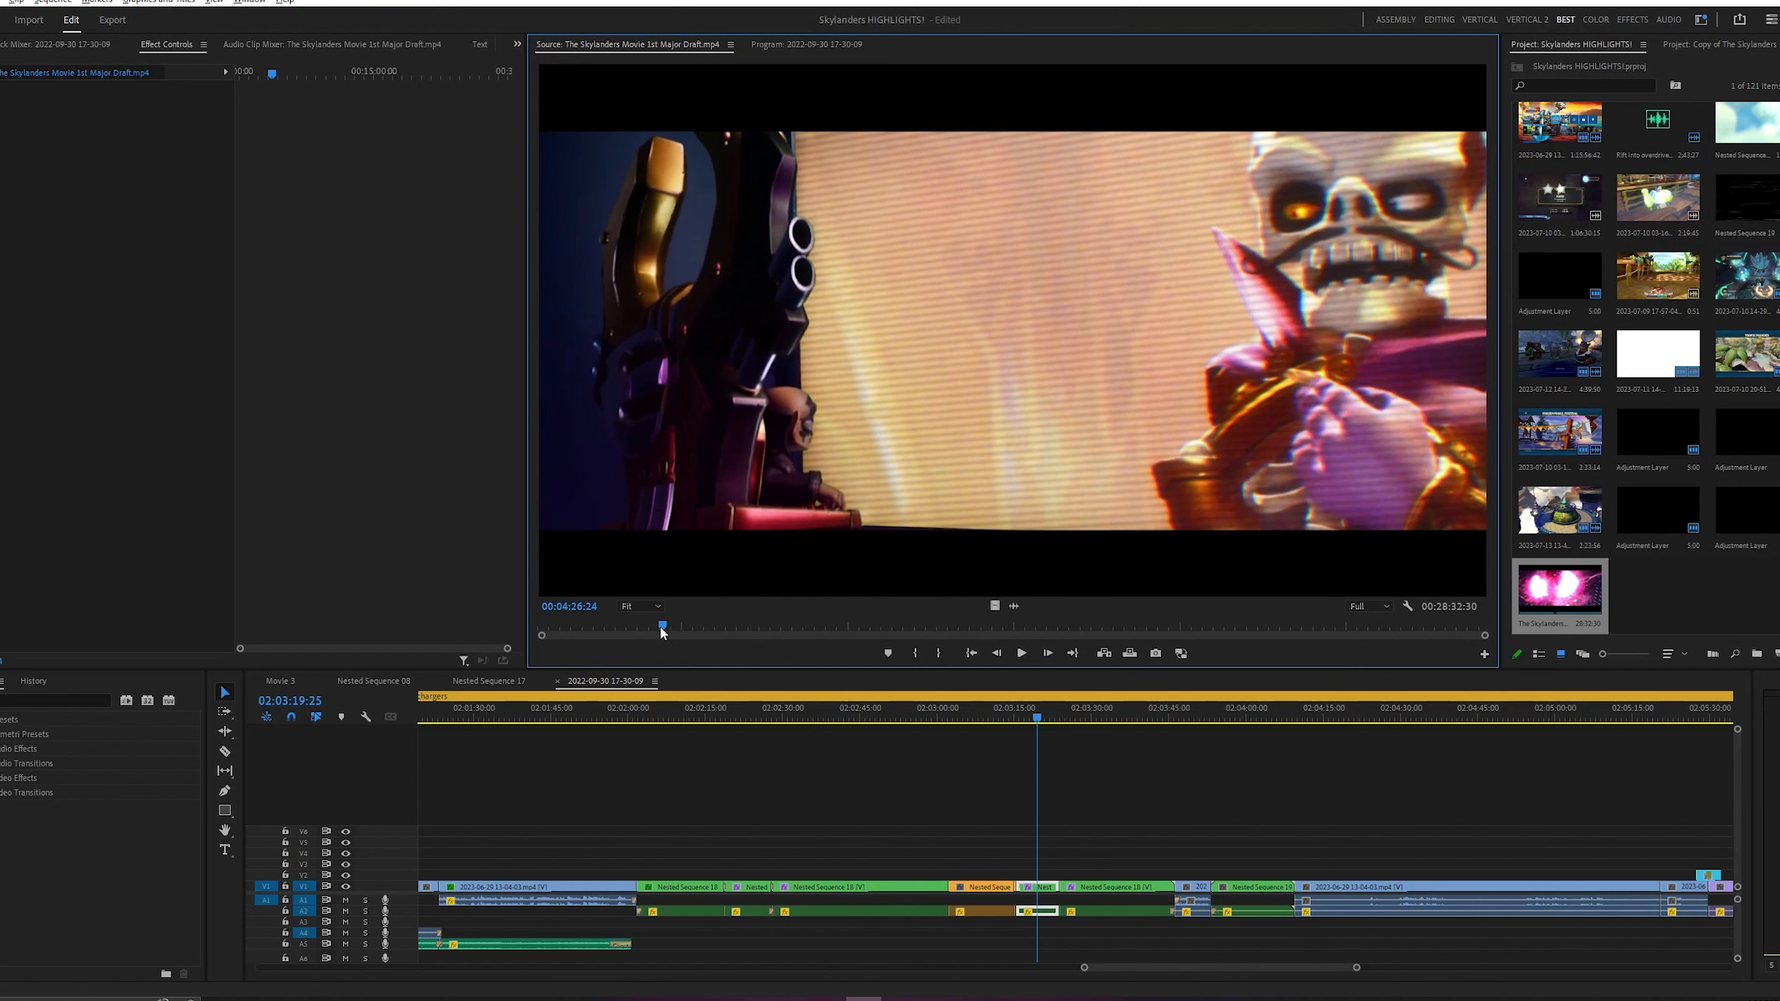
pyautogui.moveTo(648, 631)
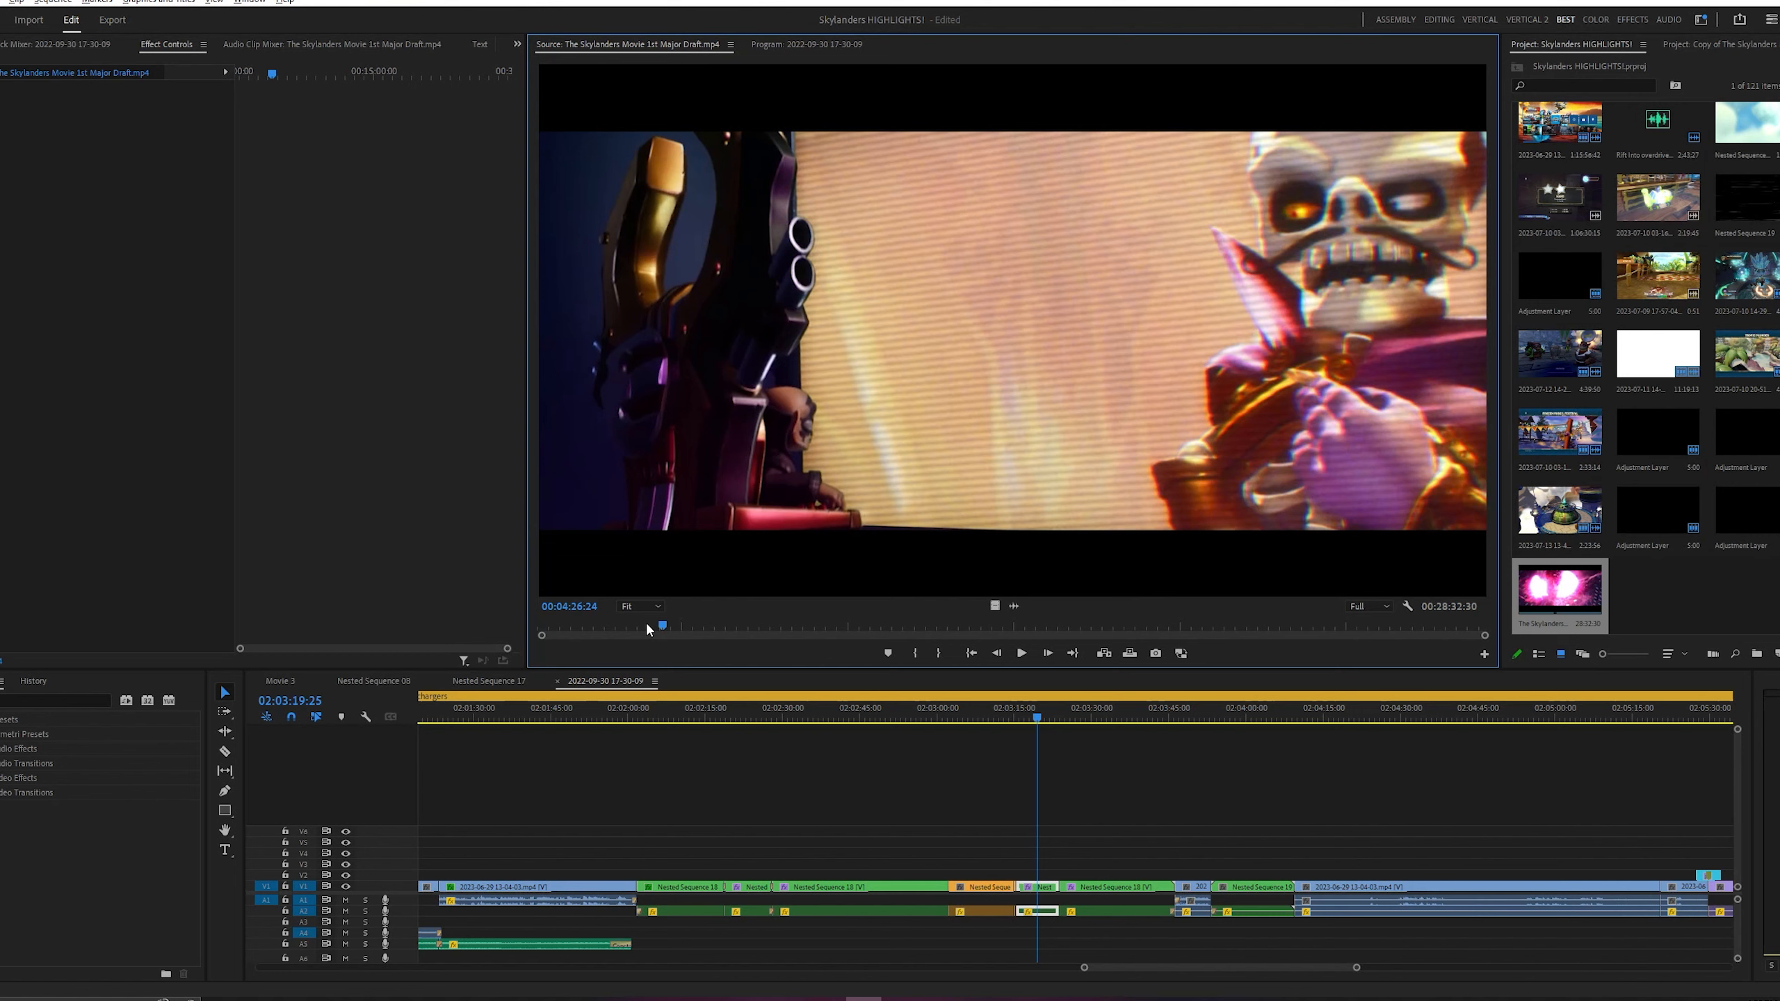
pyautogui.moveTo(610, 634)
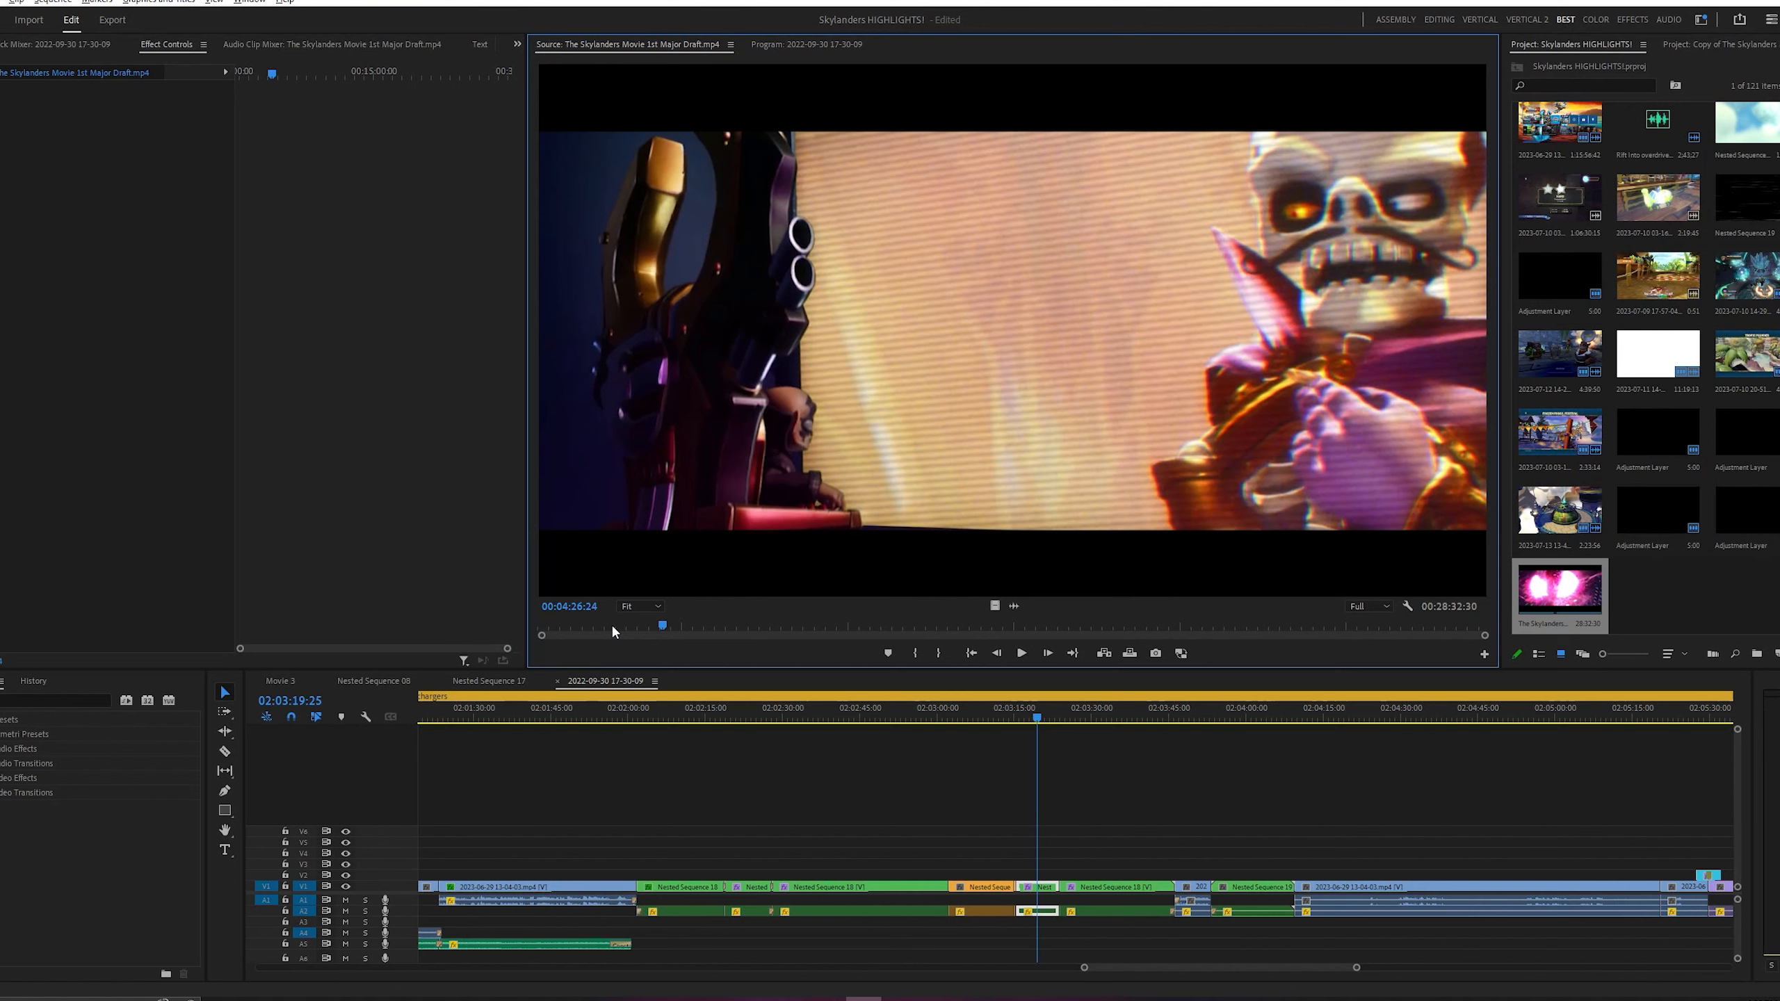
pyautogui.moveTo(640, 631)
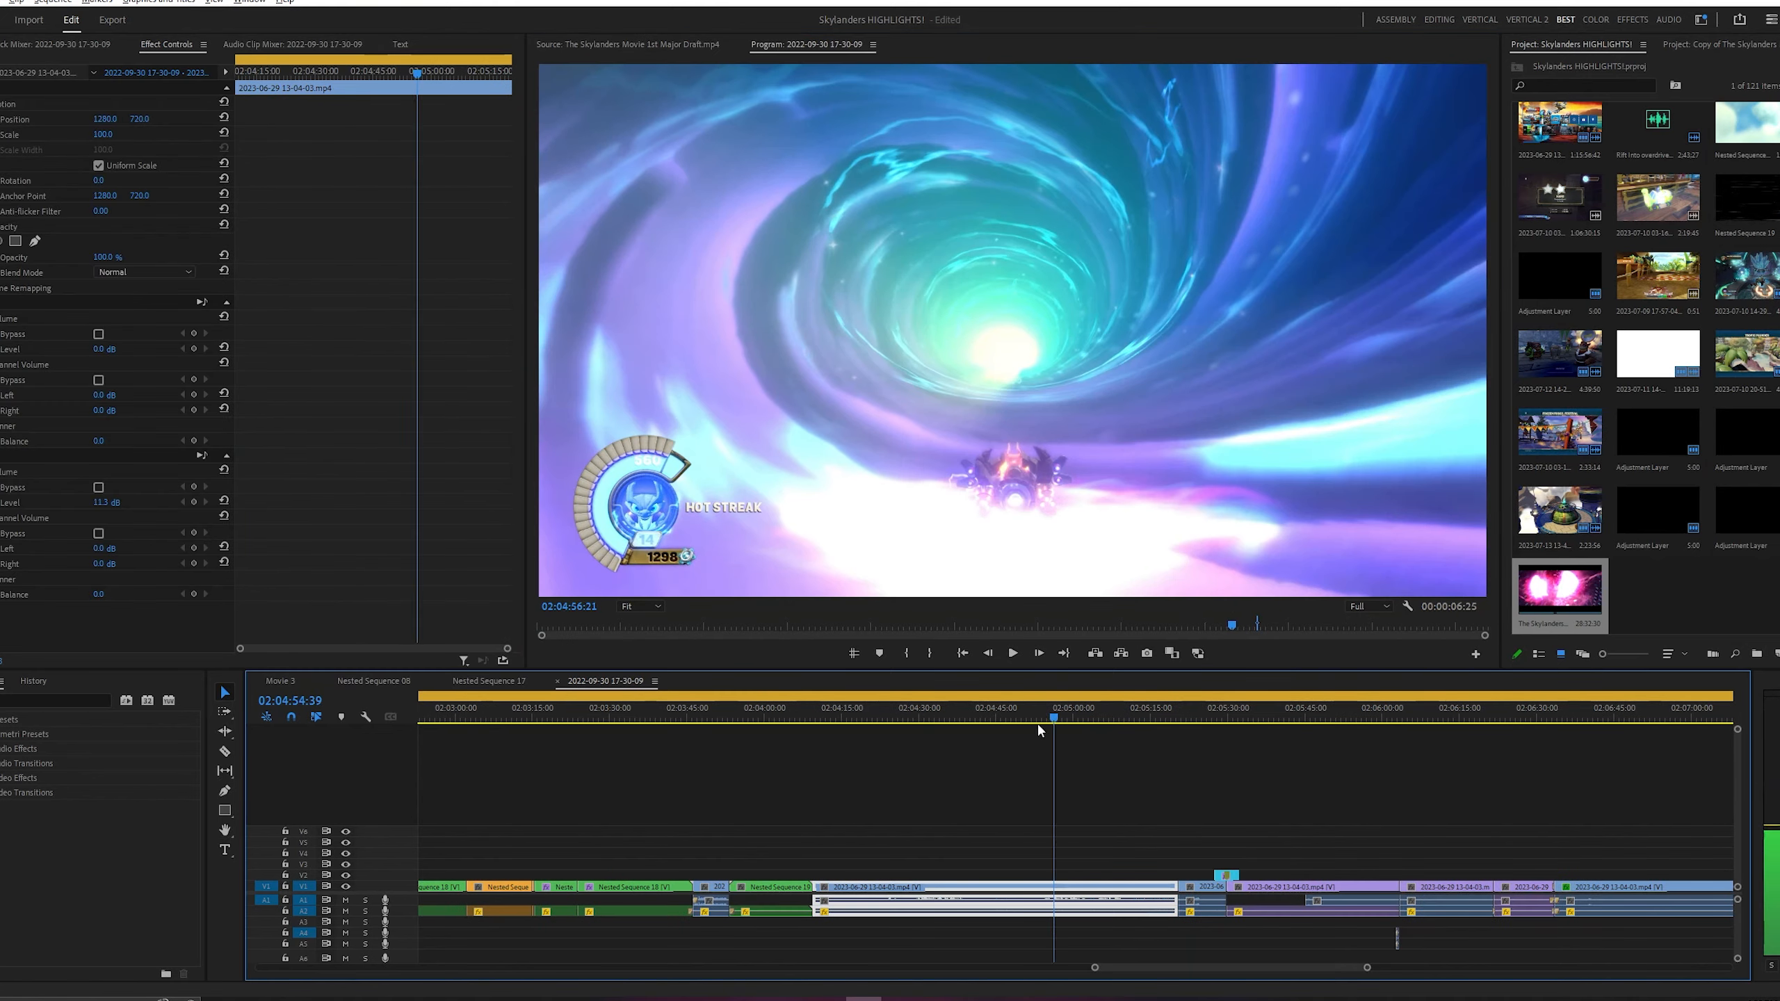
# Jump through the warp tunnel and beach racing shots to the villain pointing on his throne at 02:05:38.
pyautogui.click(1095, 725)
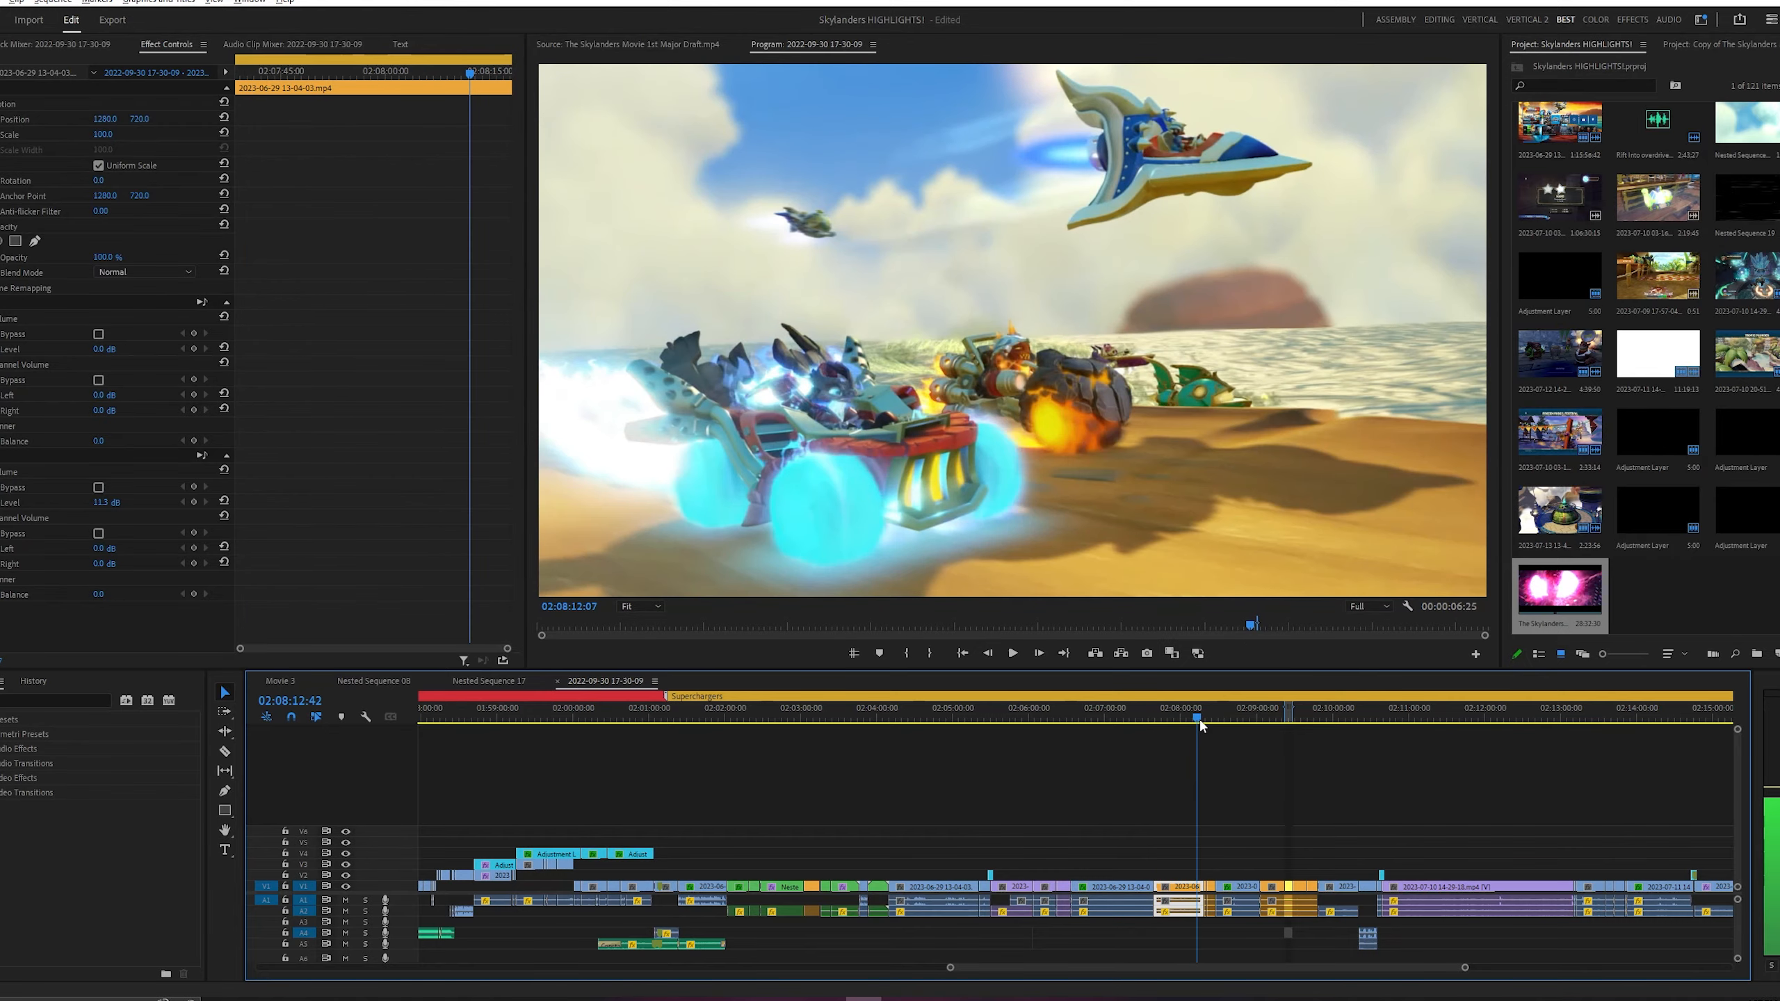
pyautogui.click(1181, 720)
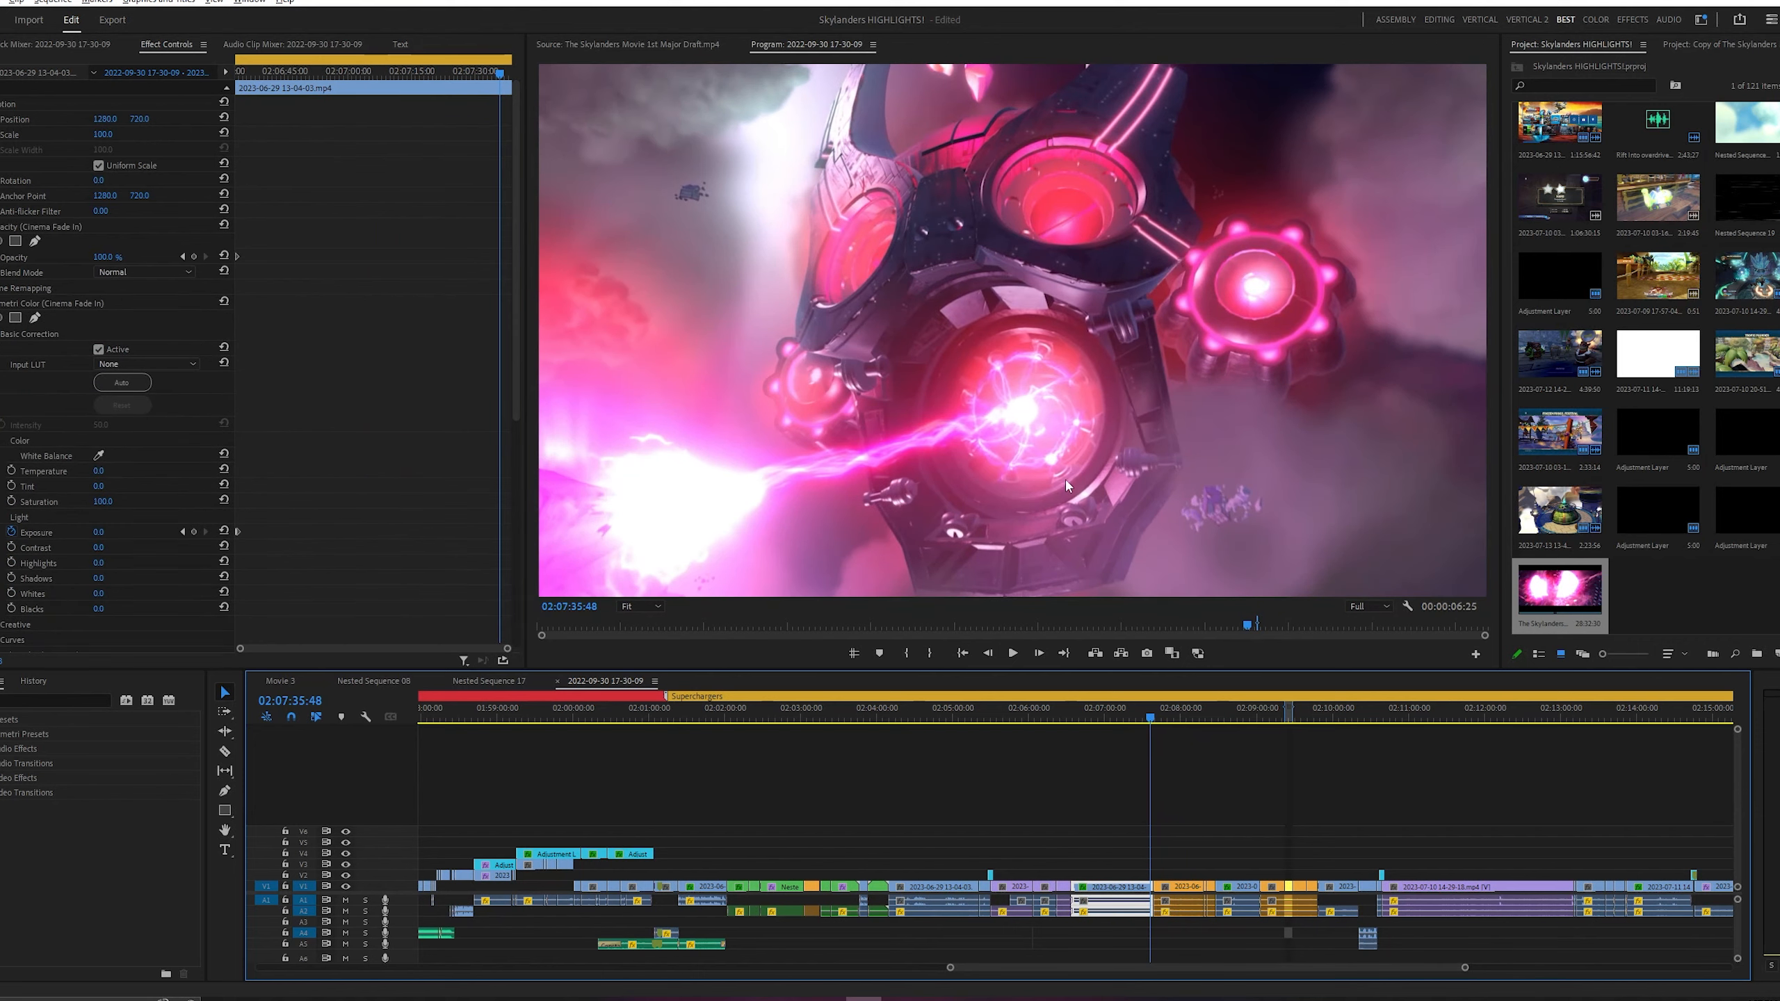
pyautogui.moveTo(929, 730)
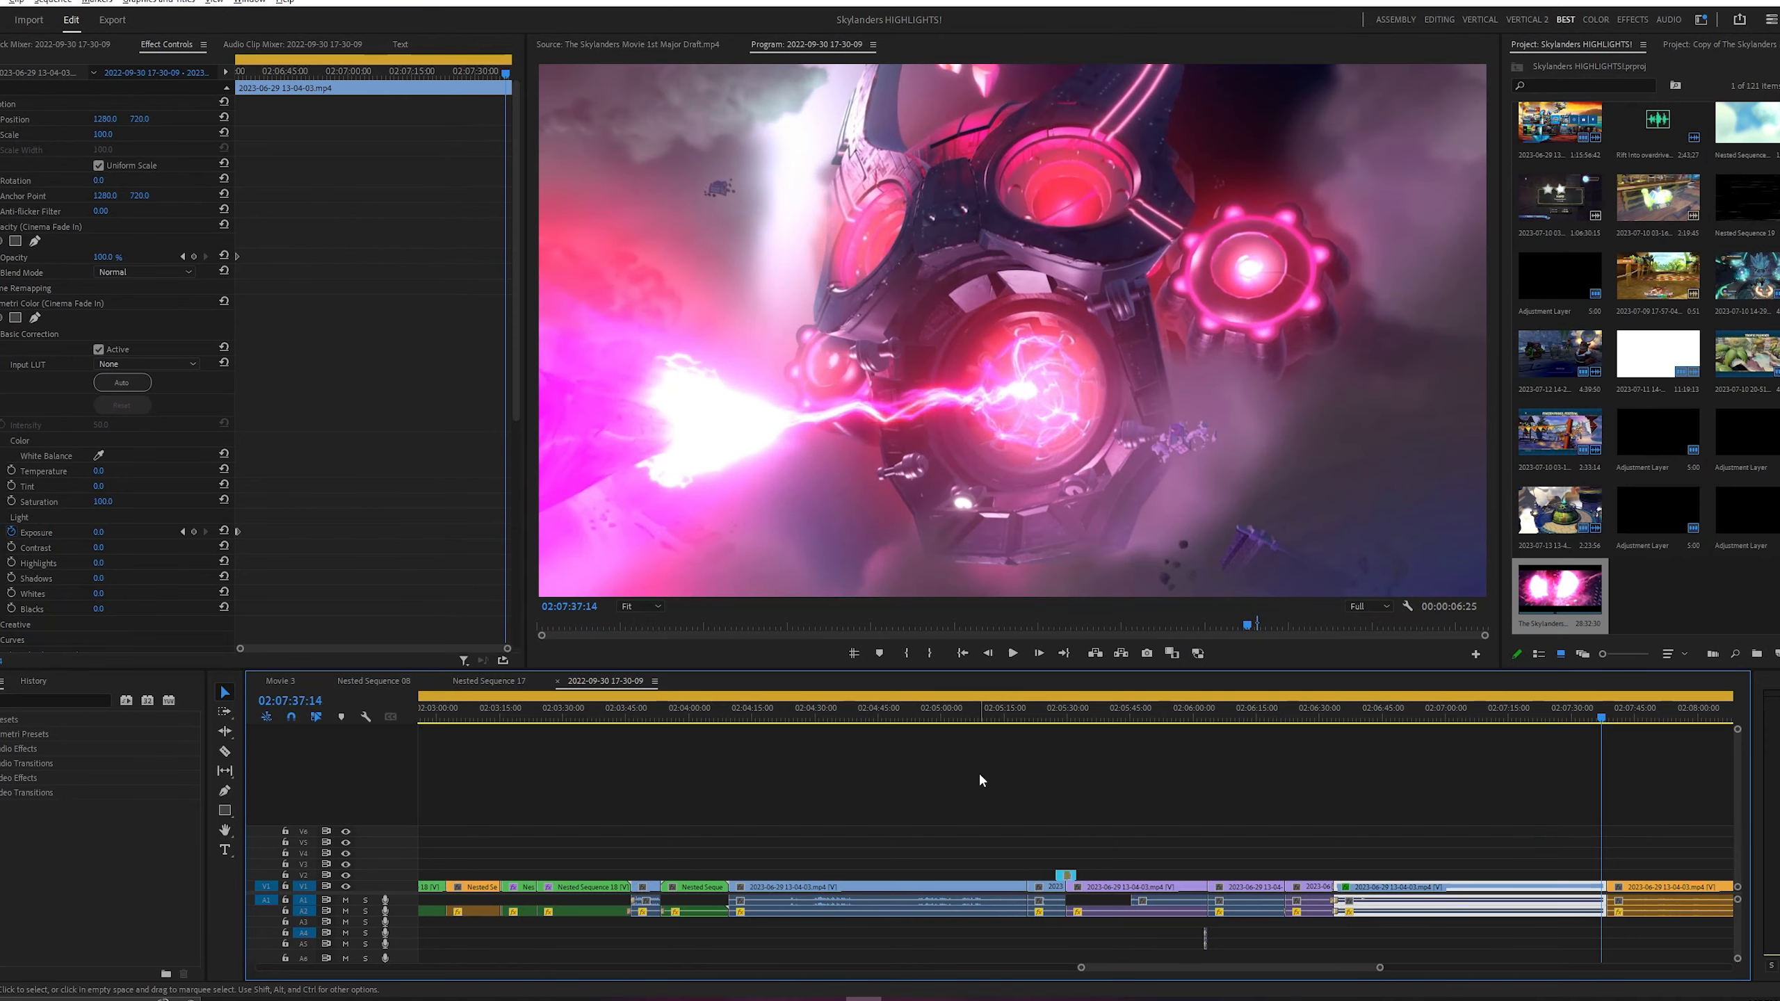
pyautogui.click(1101, 708)
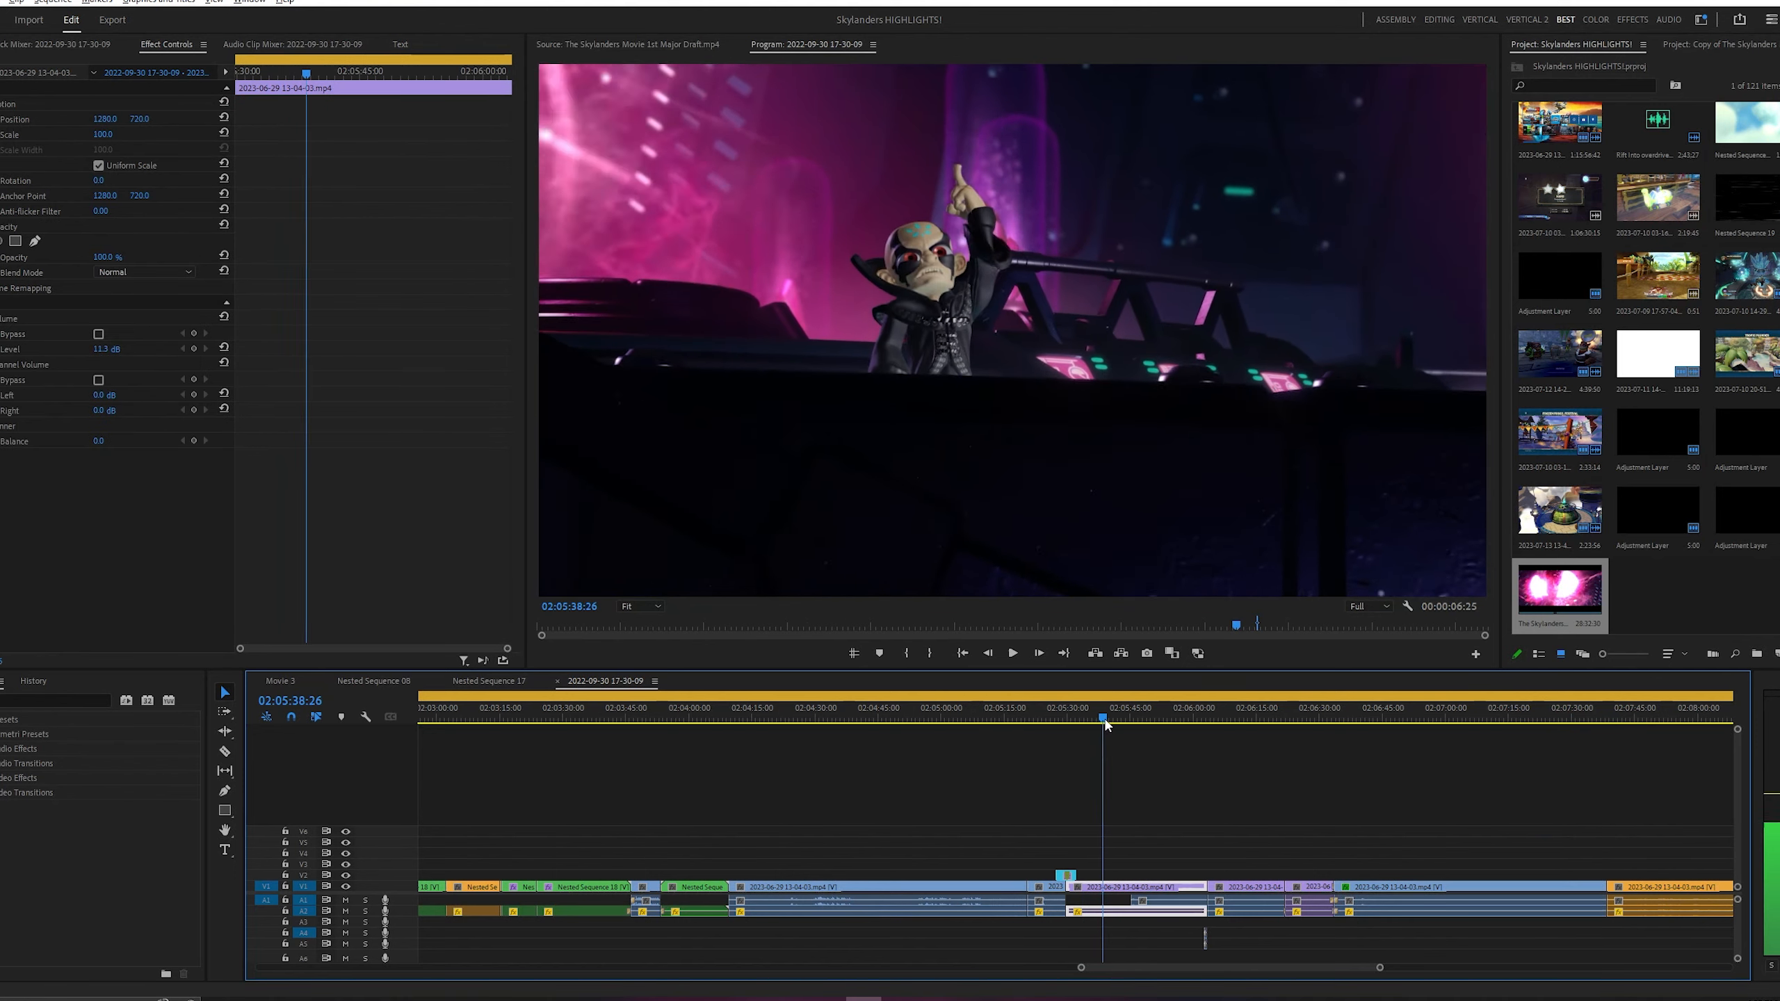
# Jump between the airship shots, then play and pause the three-character deck scene near 2:06:51.
pyautogui.click(1585, 708)
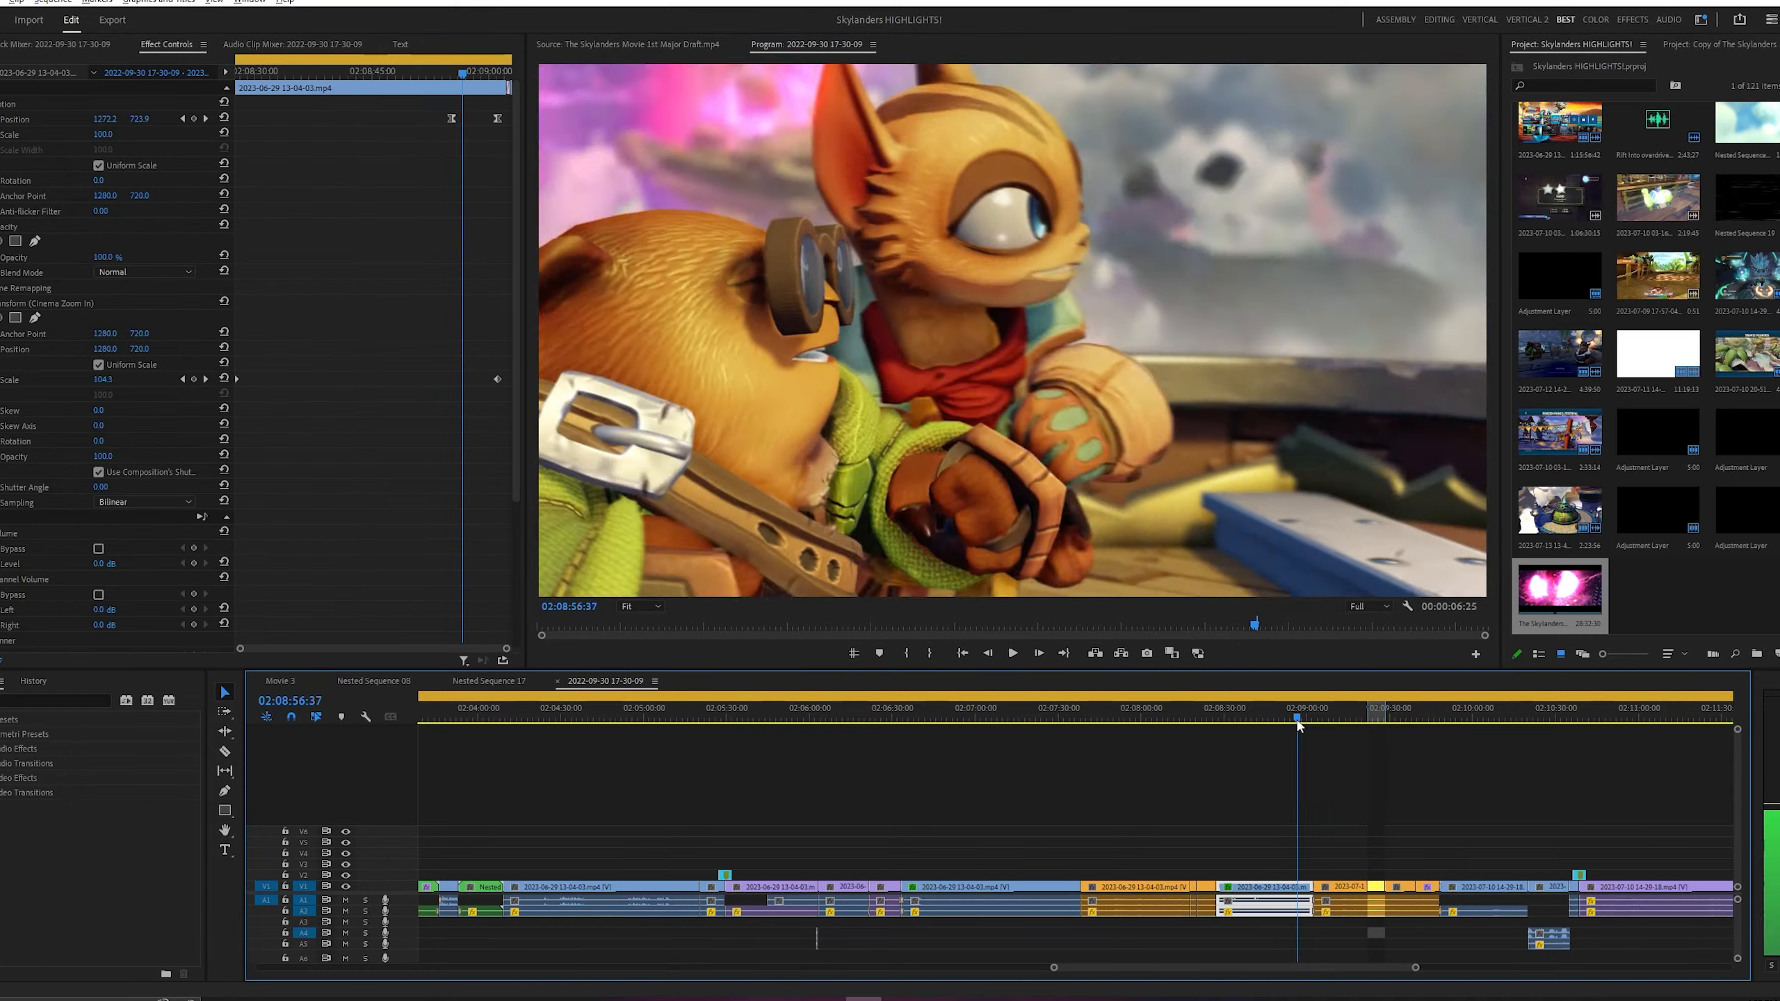
pyautogui.click(1317, 721)
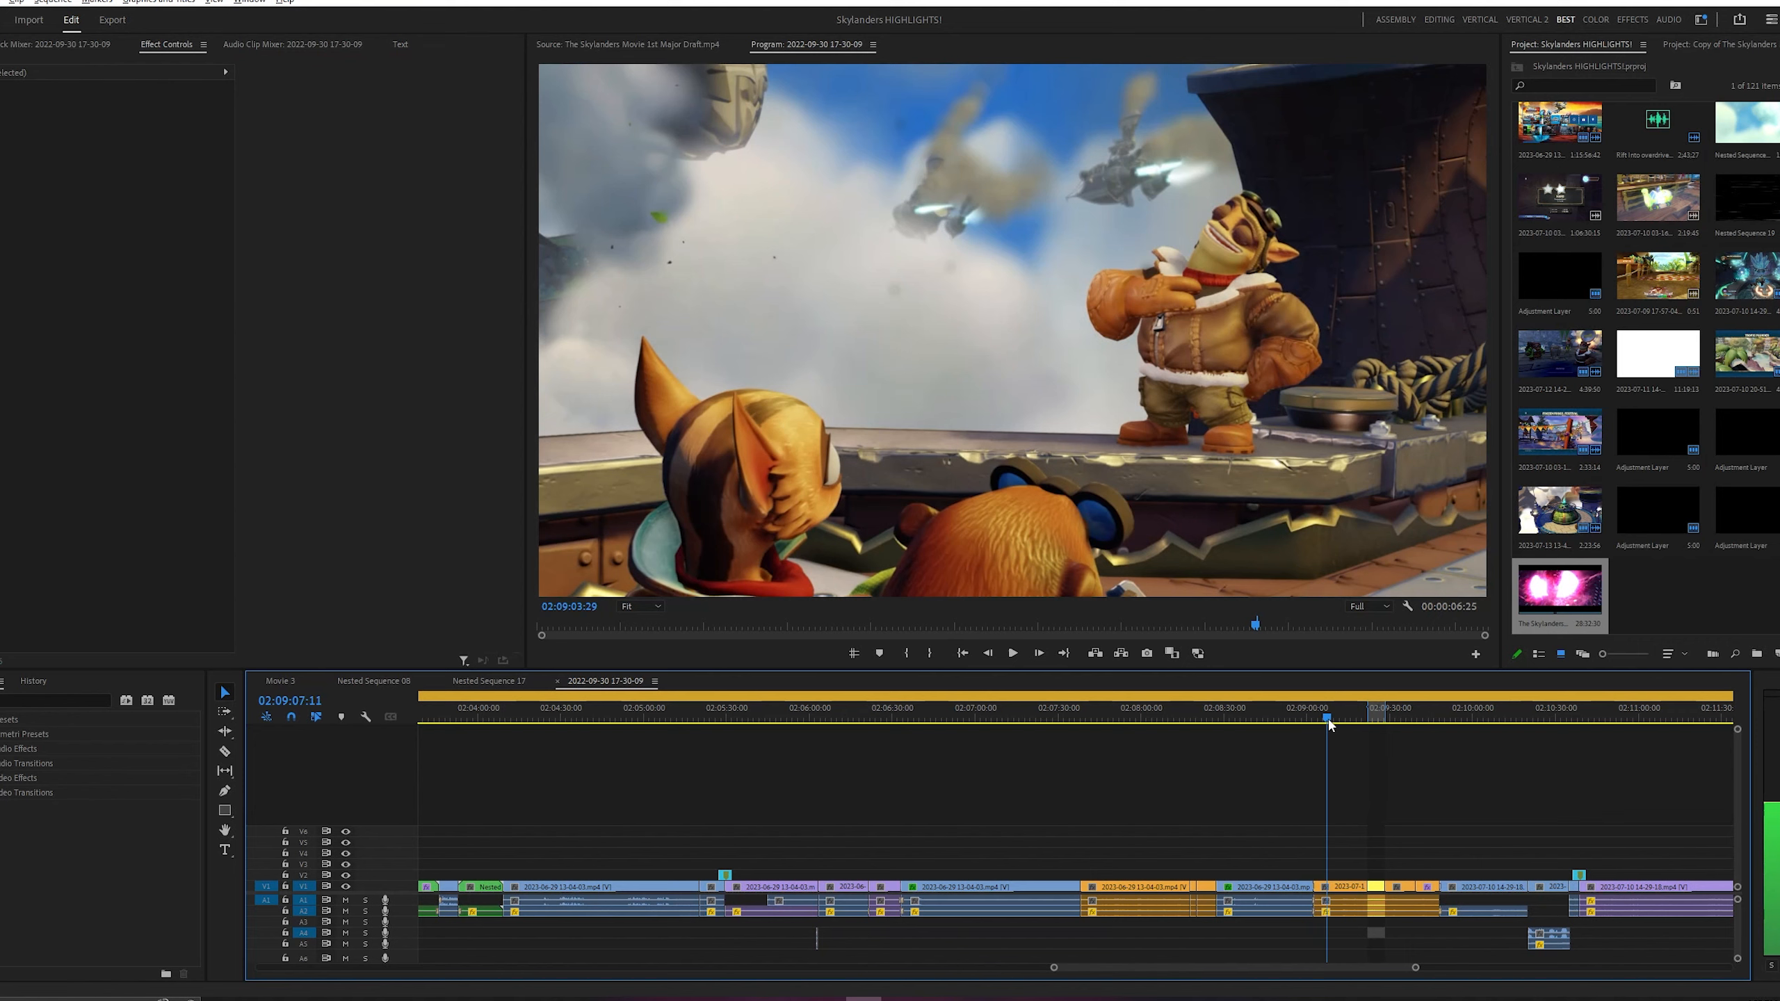
pyautogui.moveTo(1124, 713)
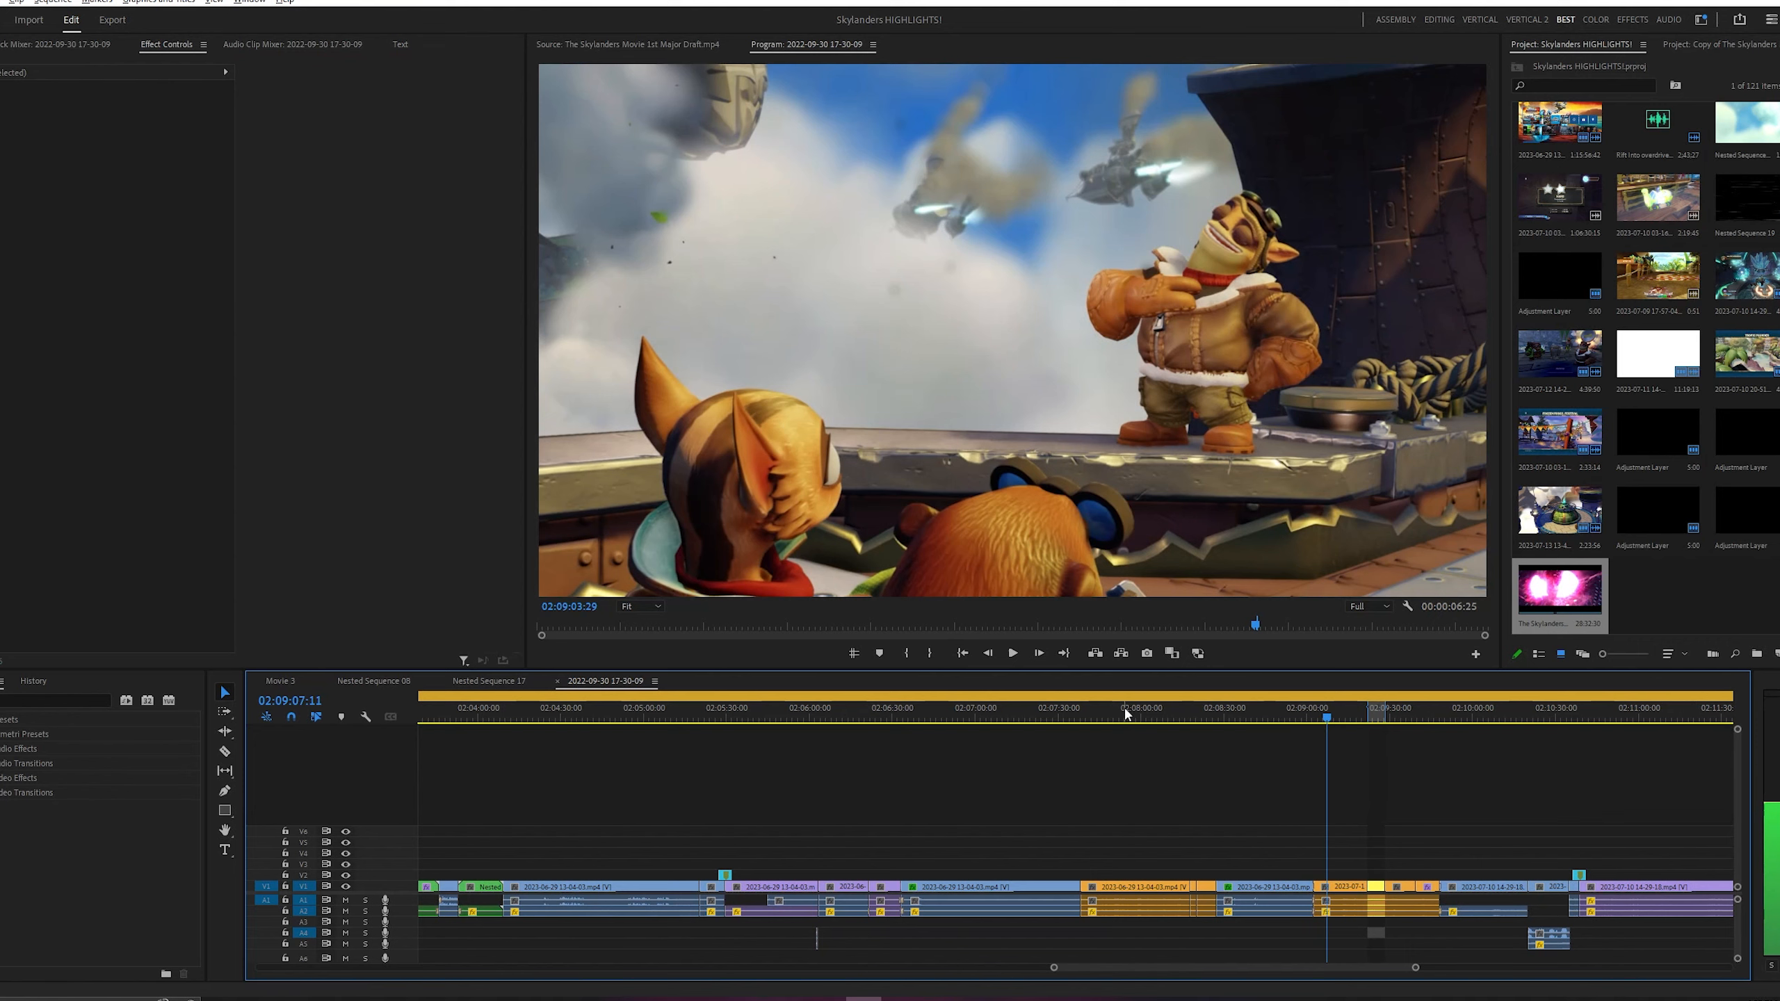
pyautogui.click(988, 887)
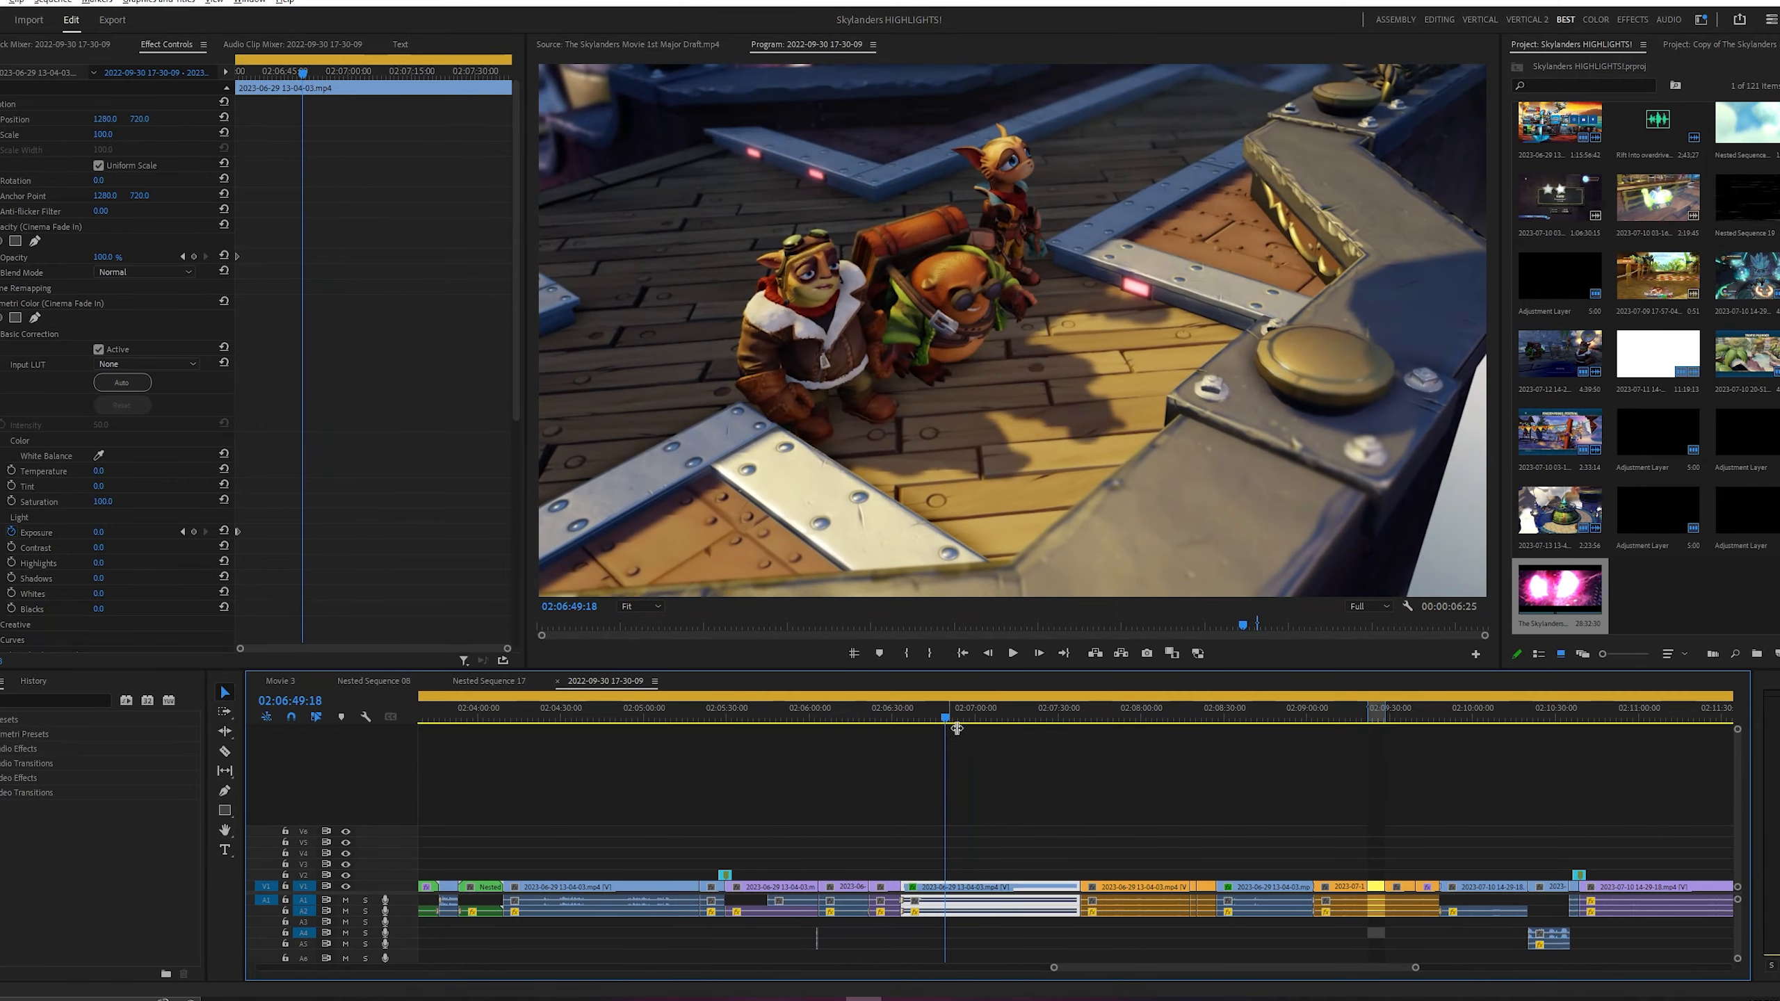
pyautogui.click(1011, 652)
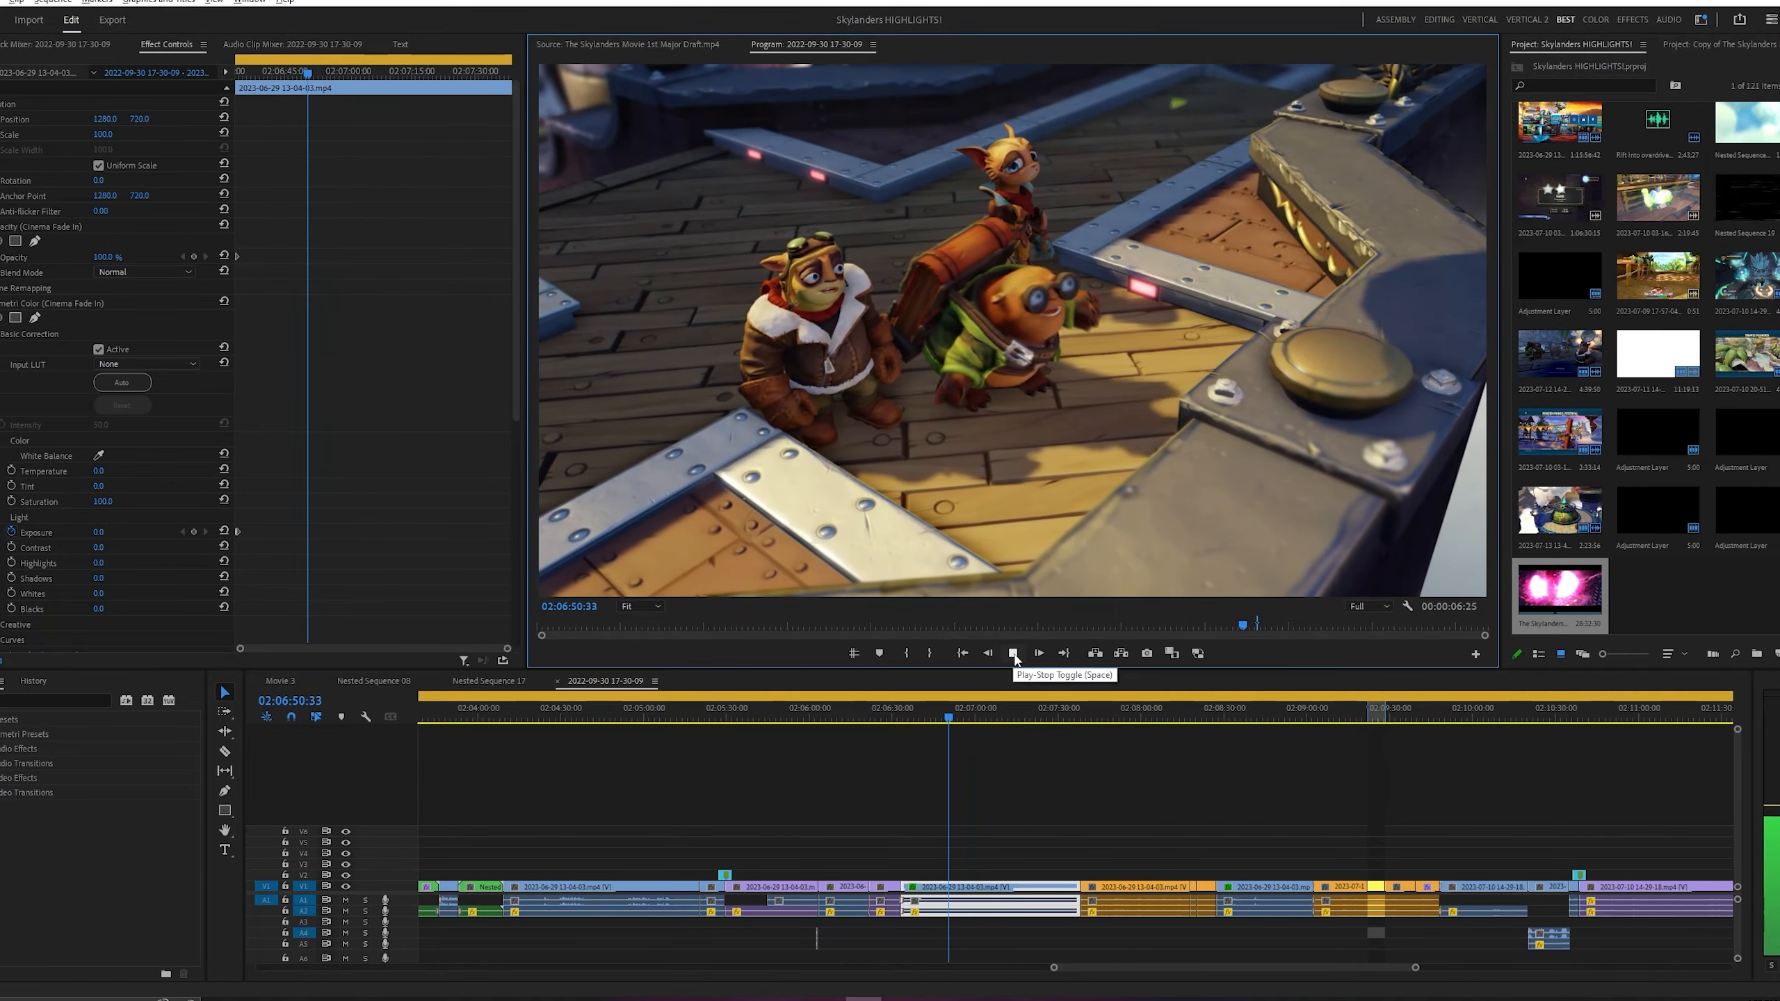
pyautogui.click(1011, 653)
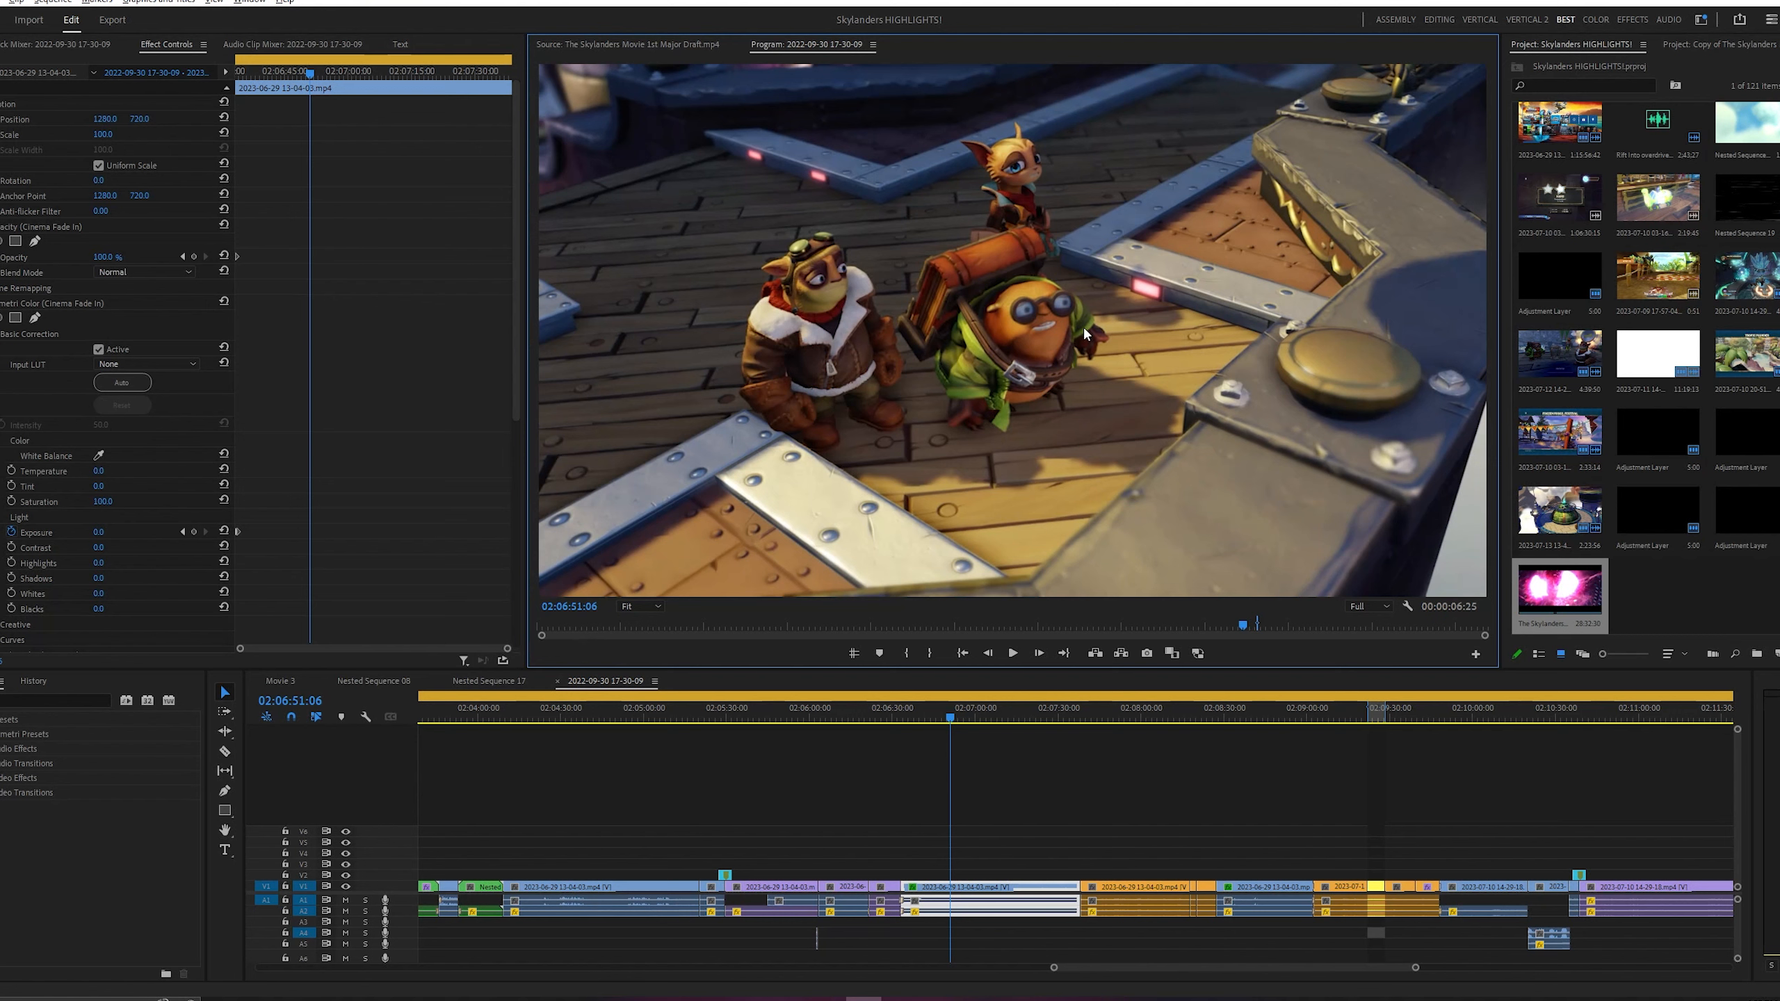
pyautogui.moveTo(1010, 669)
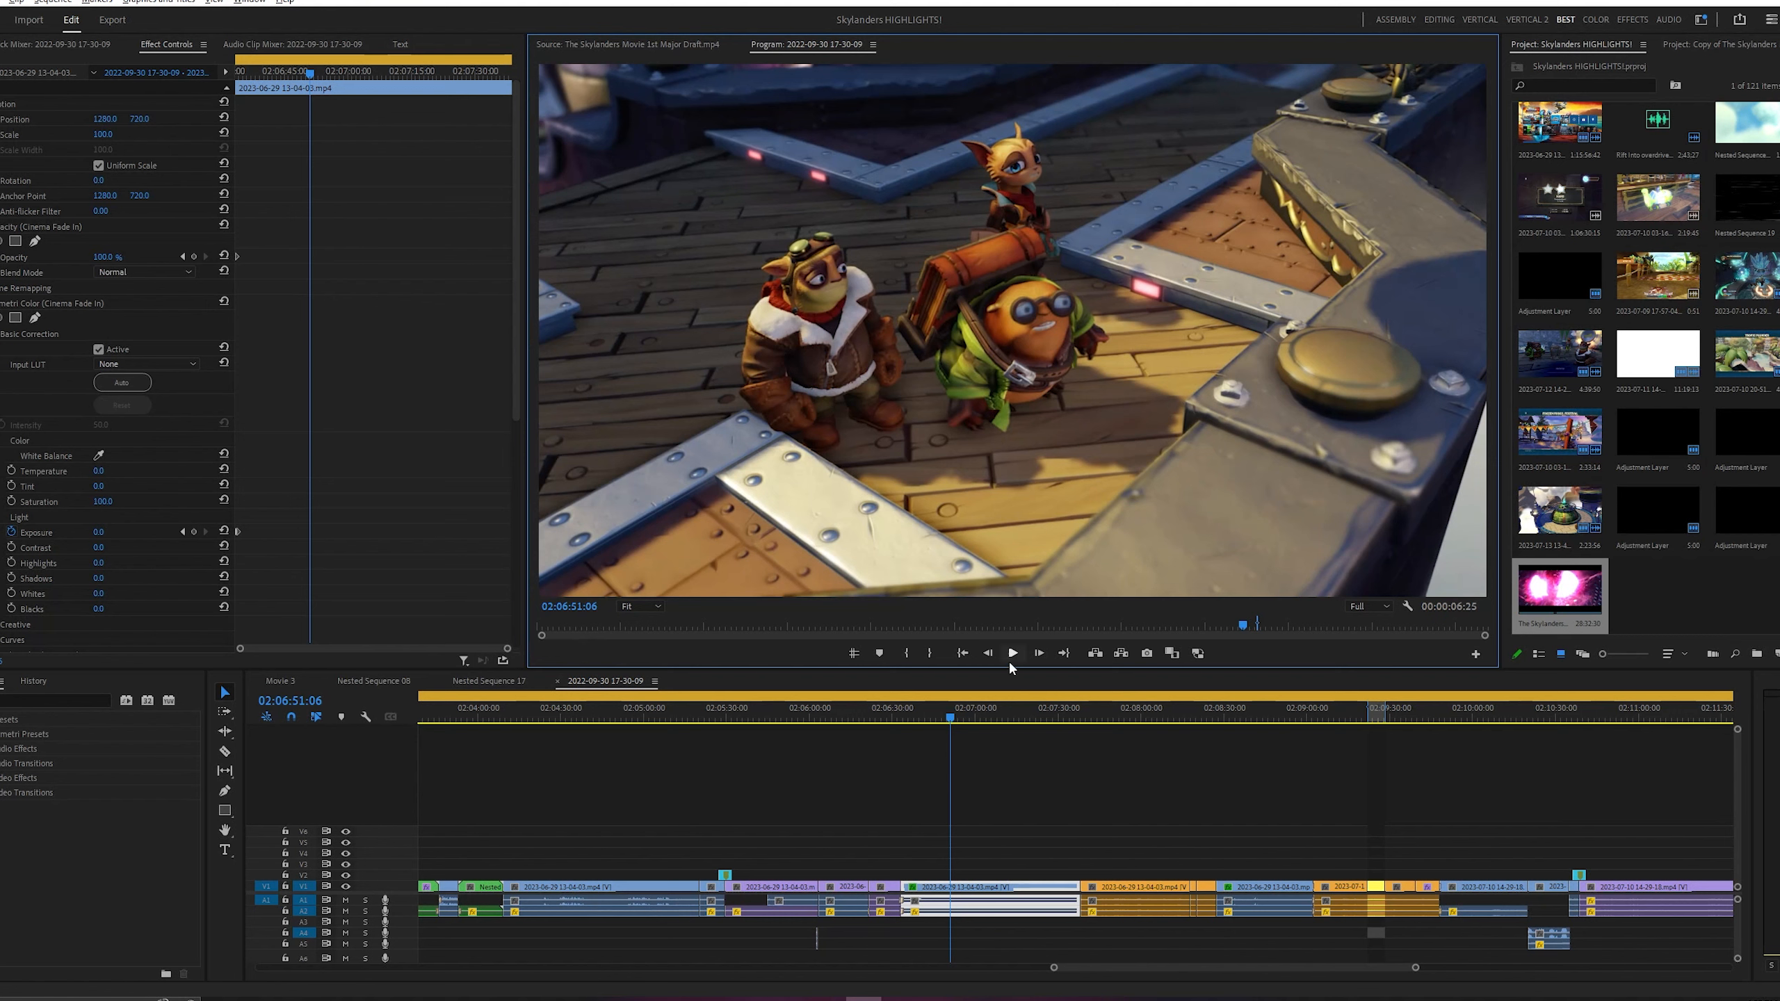
pyautogui.moveTo(1016, 670)
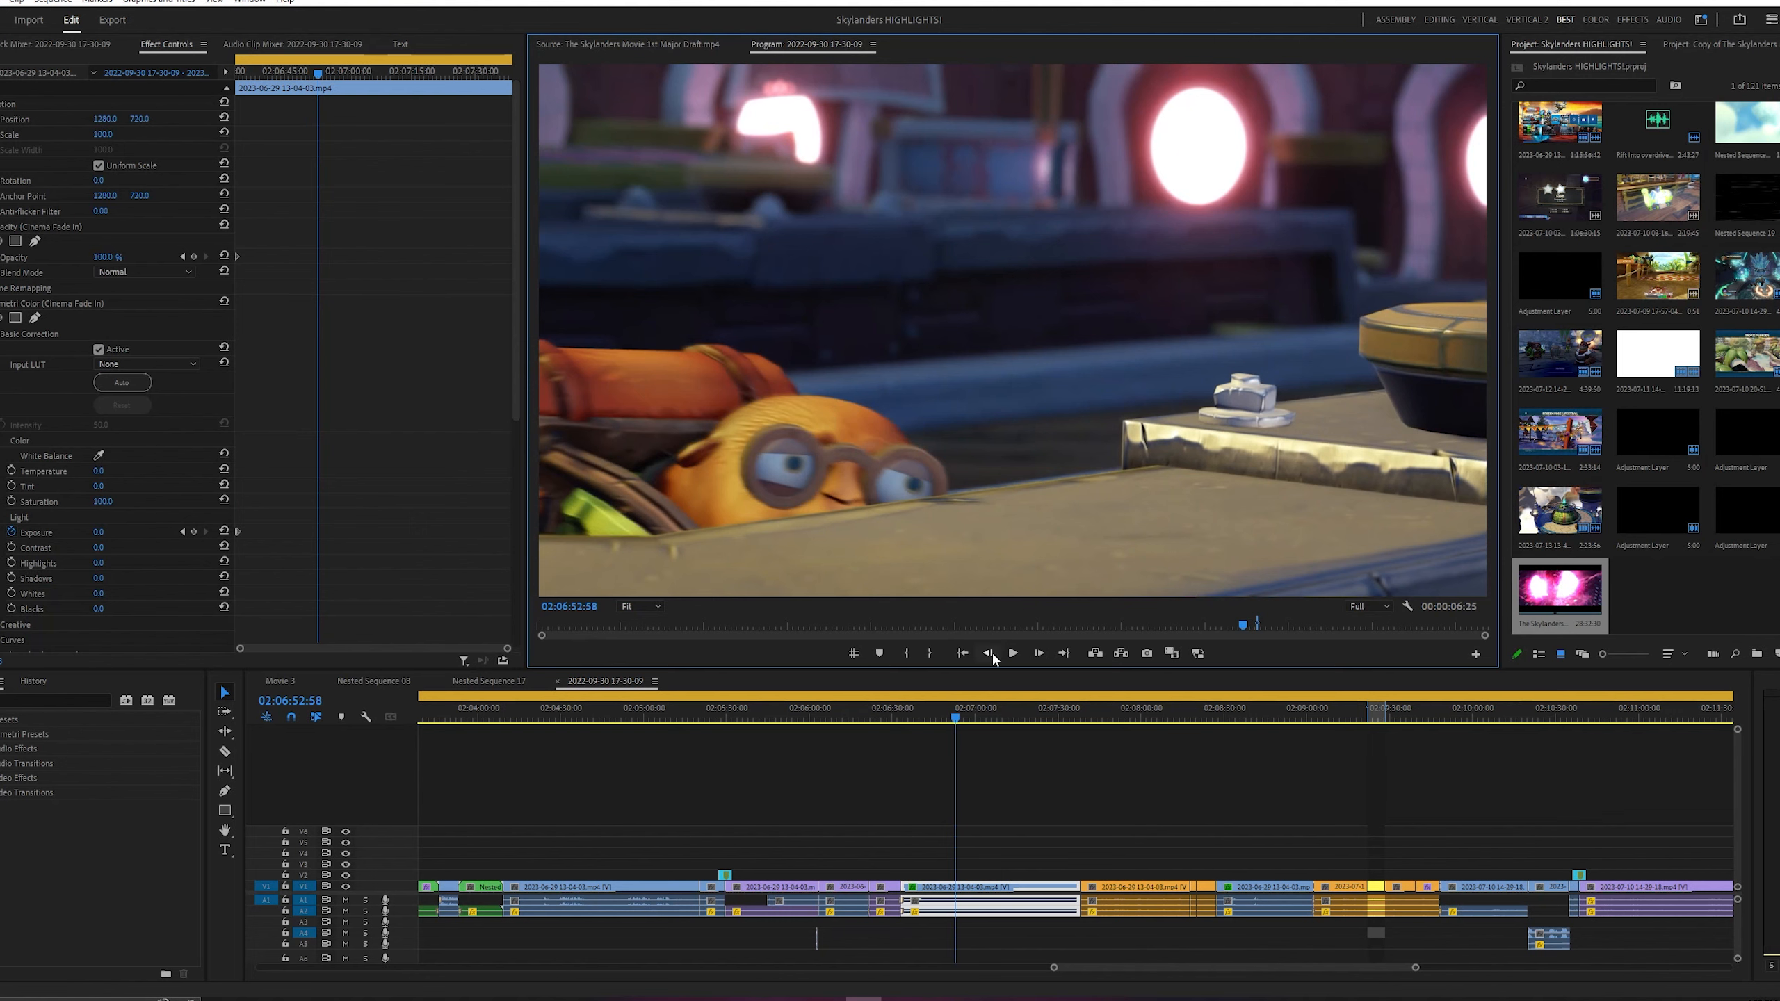
pyautogui.moveTo(986, 652)
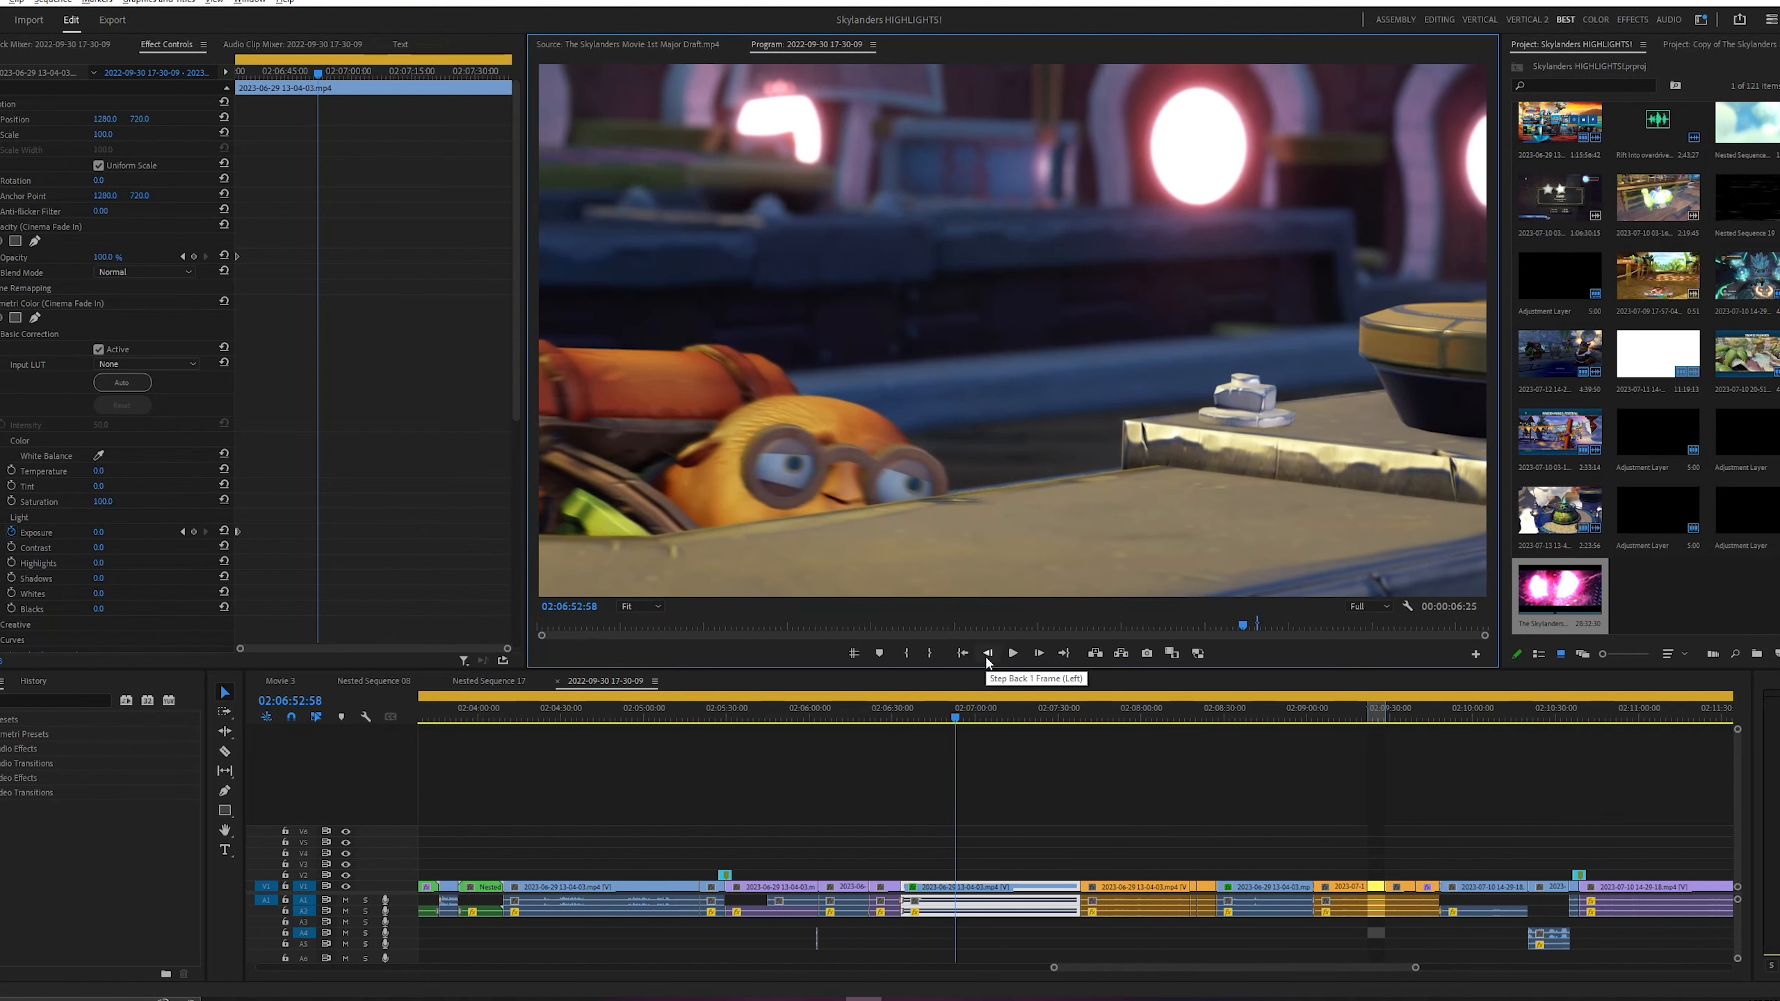
# Step and skim through Nested Sequence 18's throne footage to the wide throne-room shot, playing and stopping it.
pyautogui.click(1079, 721)
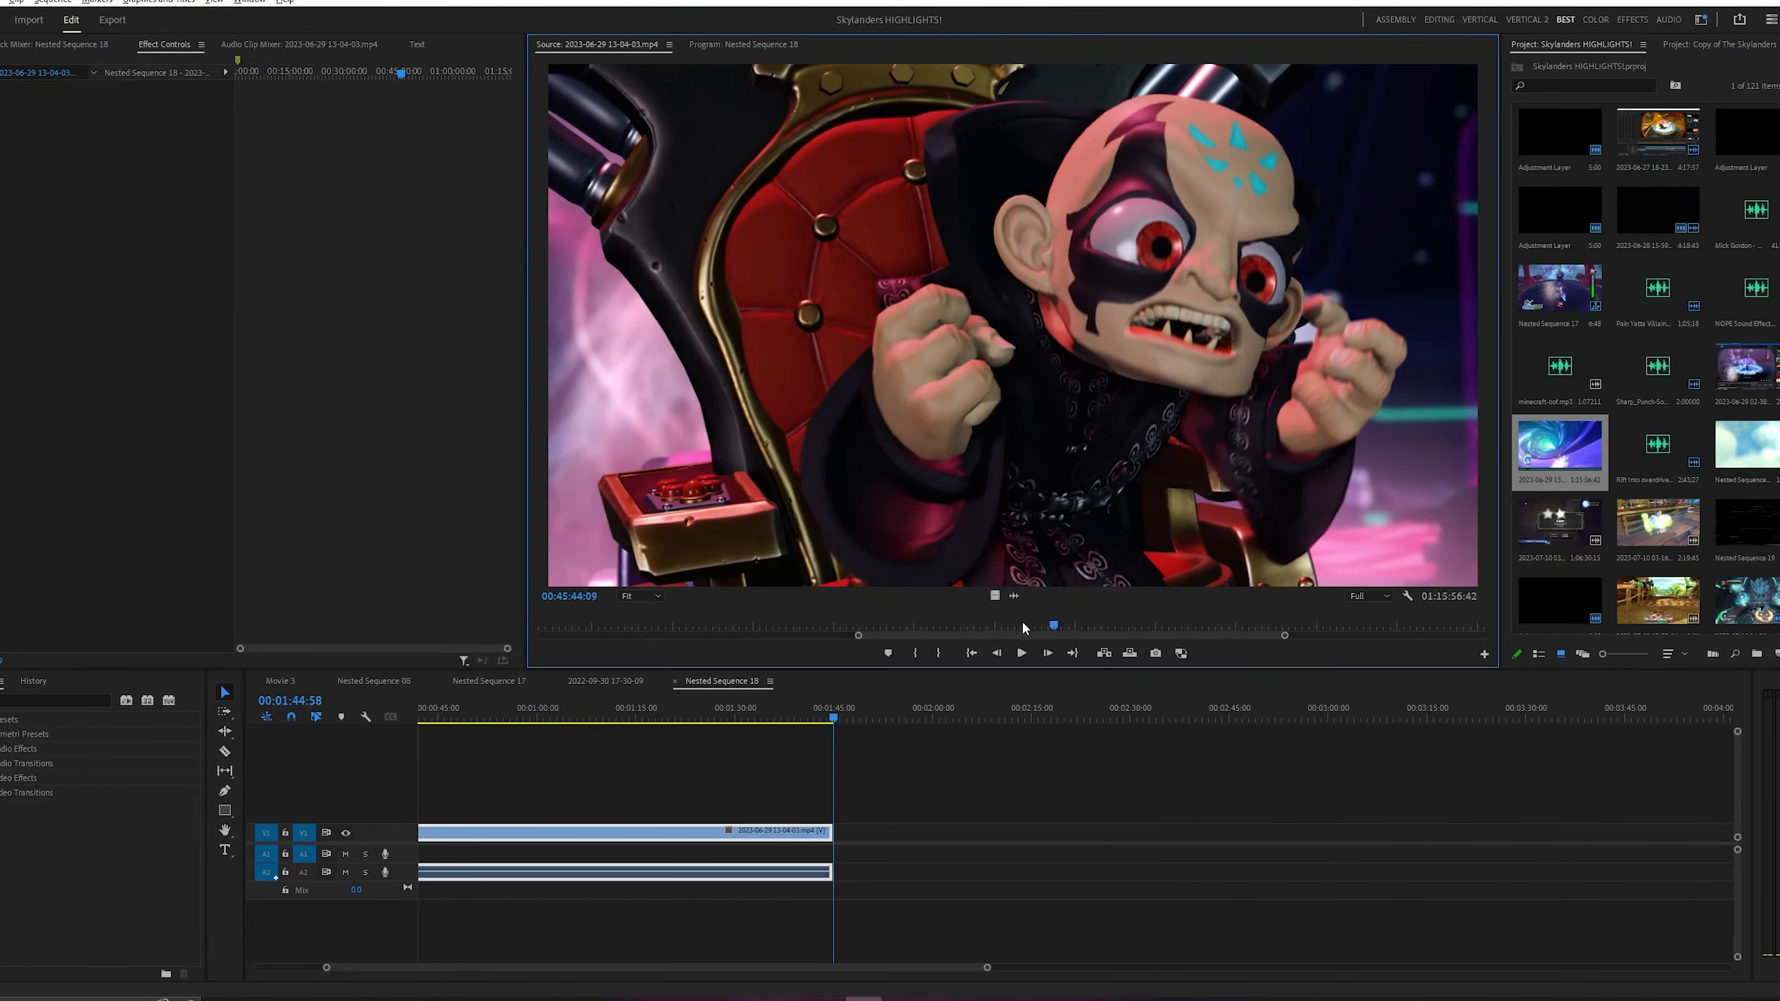
pyautogui.moveTo(1052, 624); pyautogui.dragTo(1066, 626)
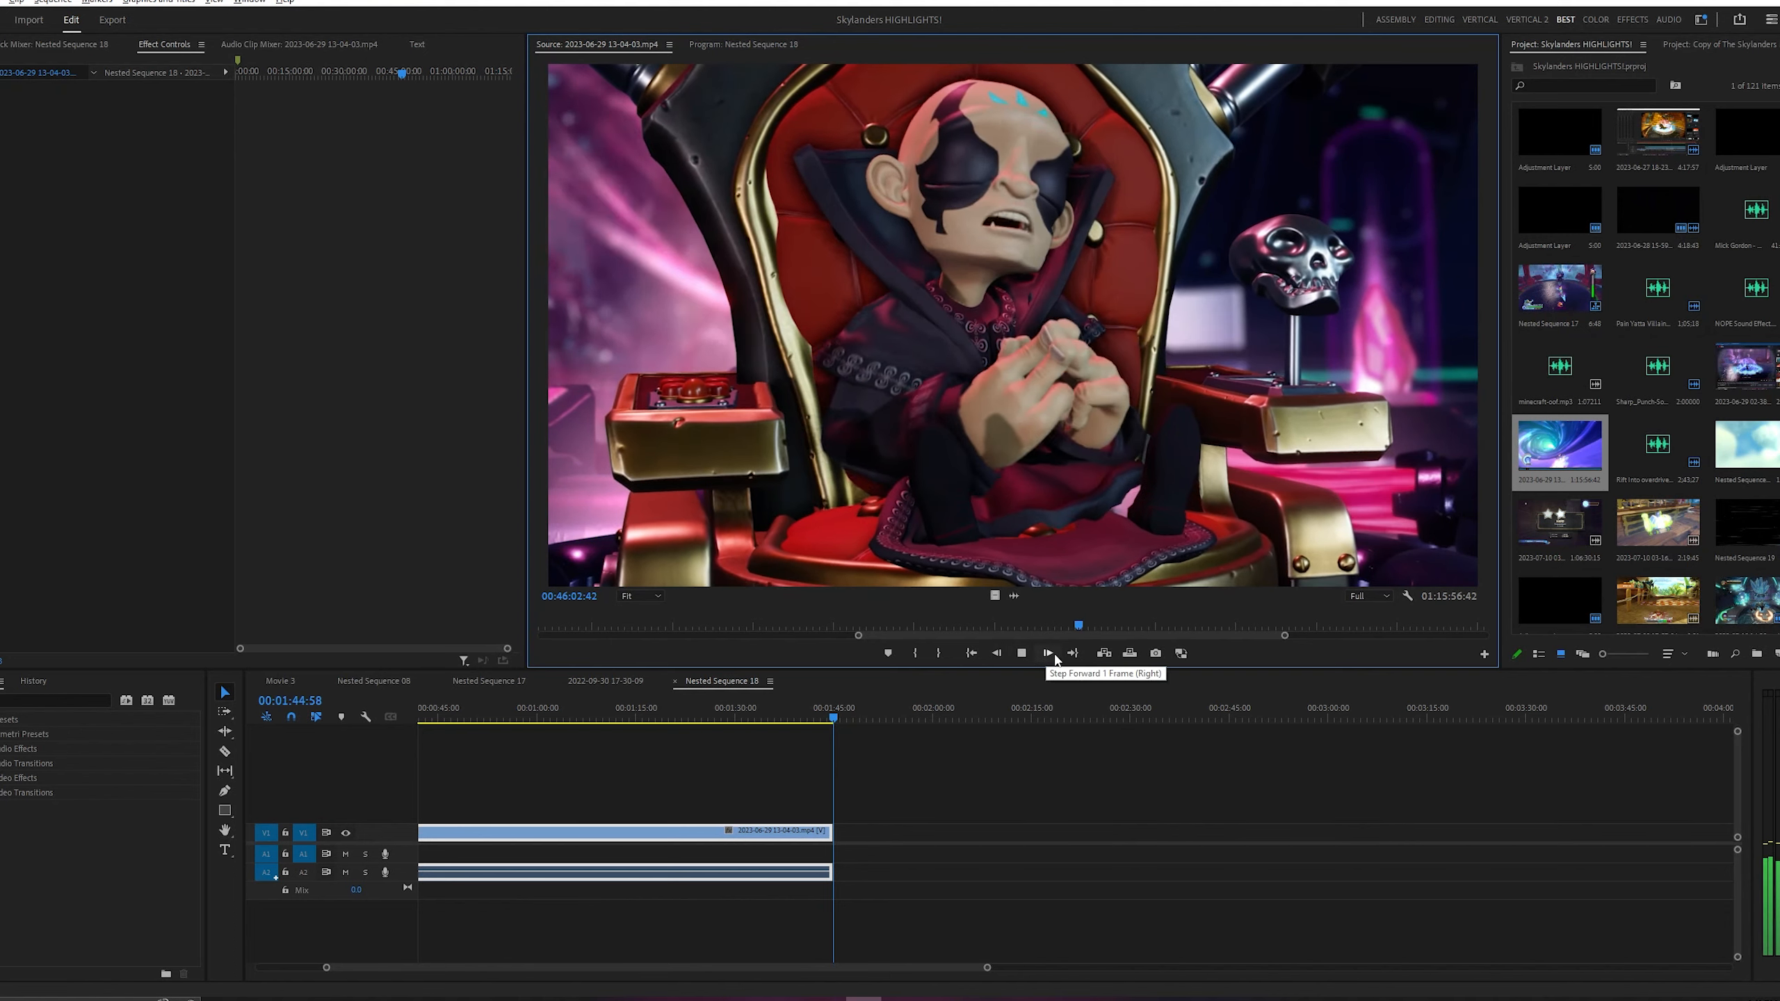
pyautogui.click(1046, 652)
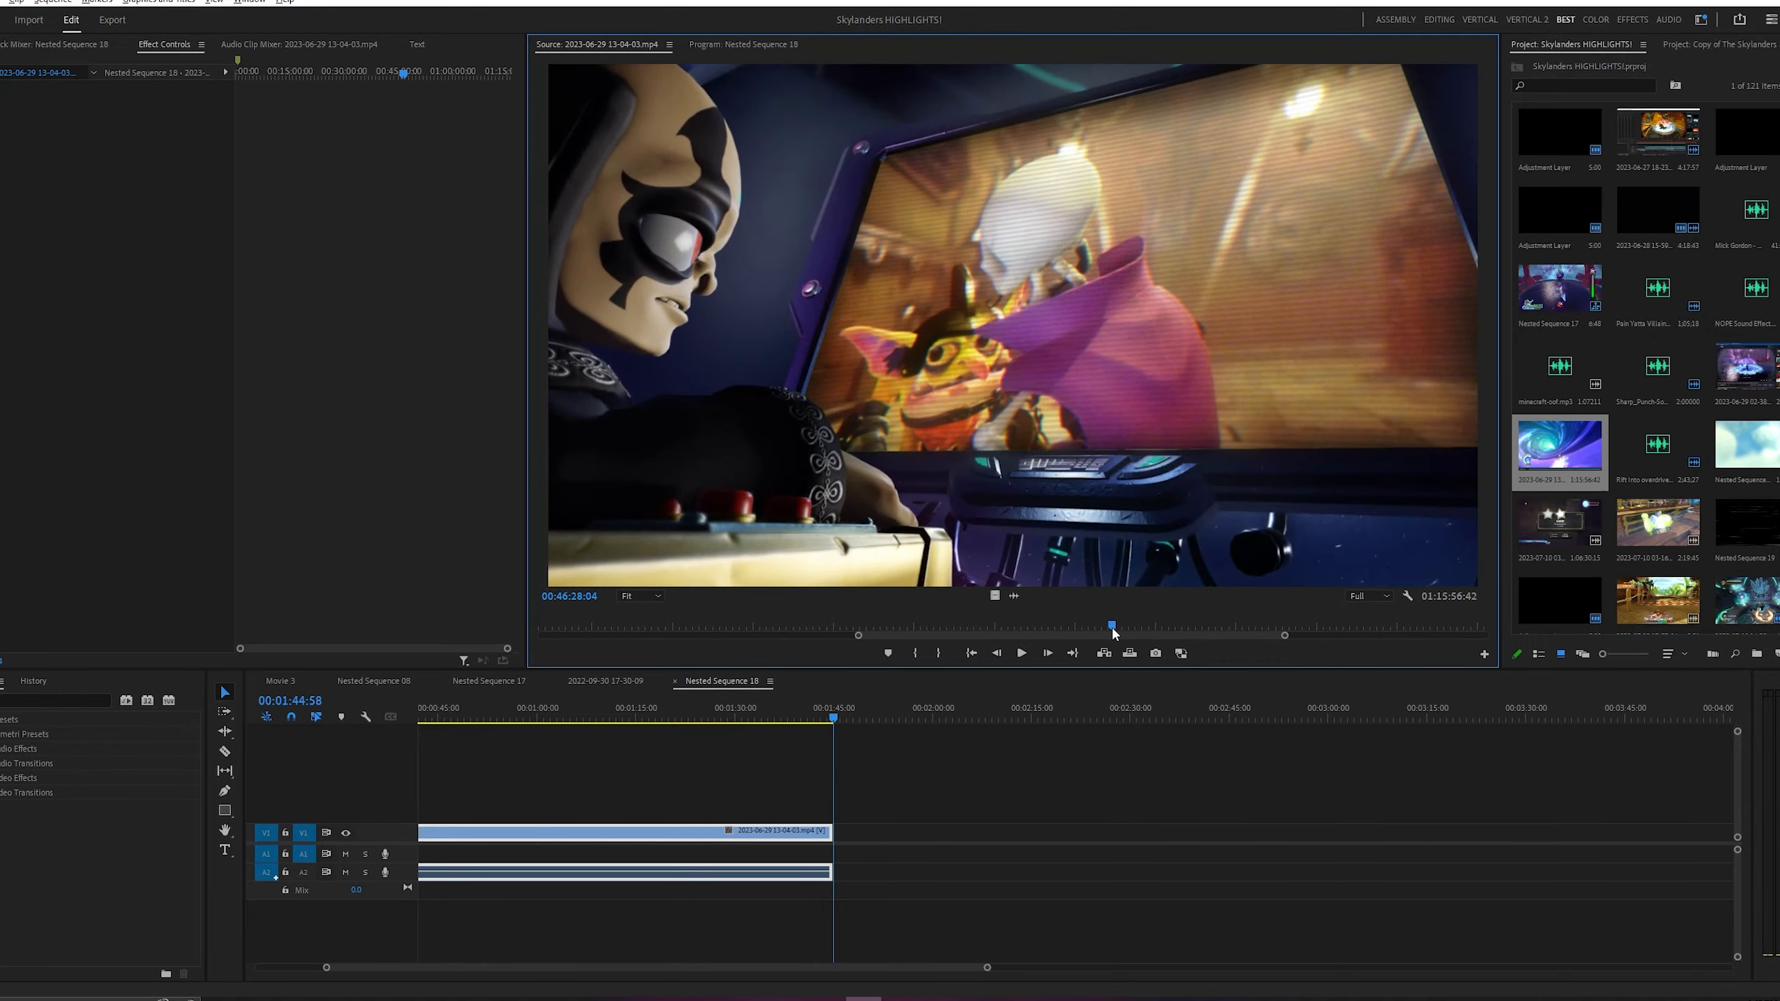
pyautogui.moveTo(1110, 626); pyautogui.dragTo(1148, 625)
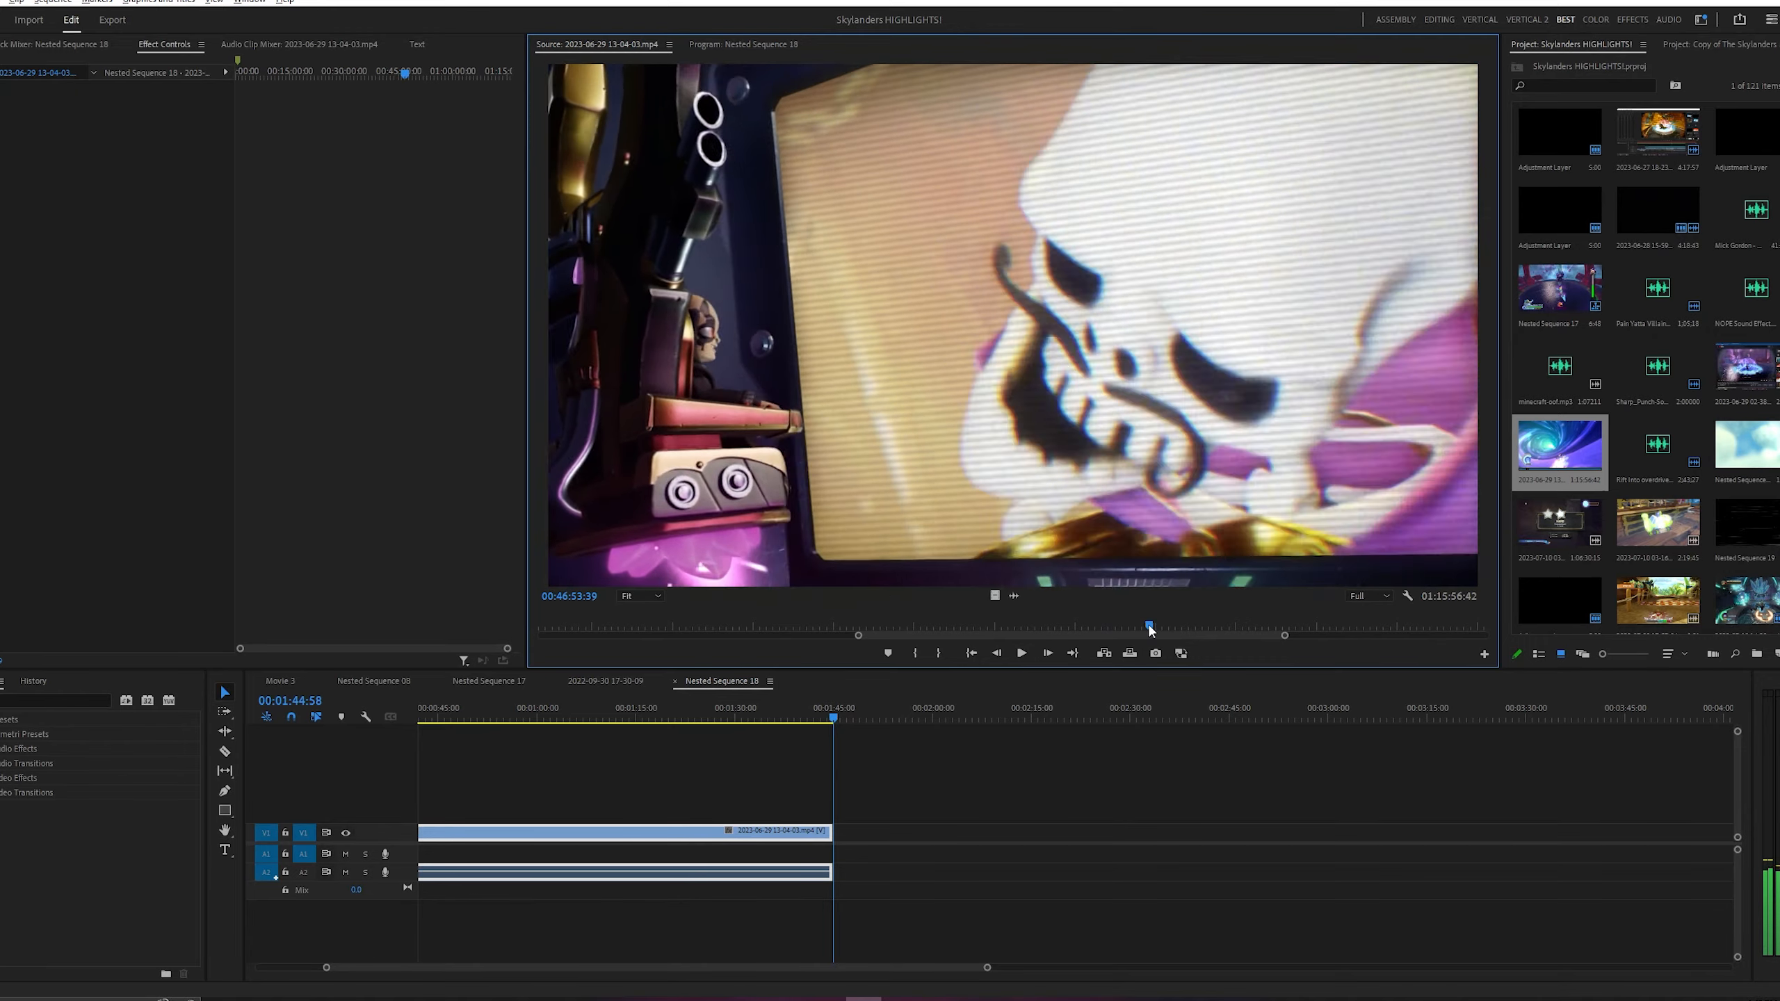
pyautogui.moveTo(1149, 625); pyautogui.dragTo(1178, 626)
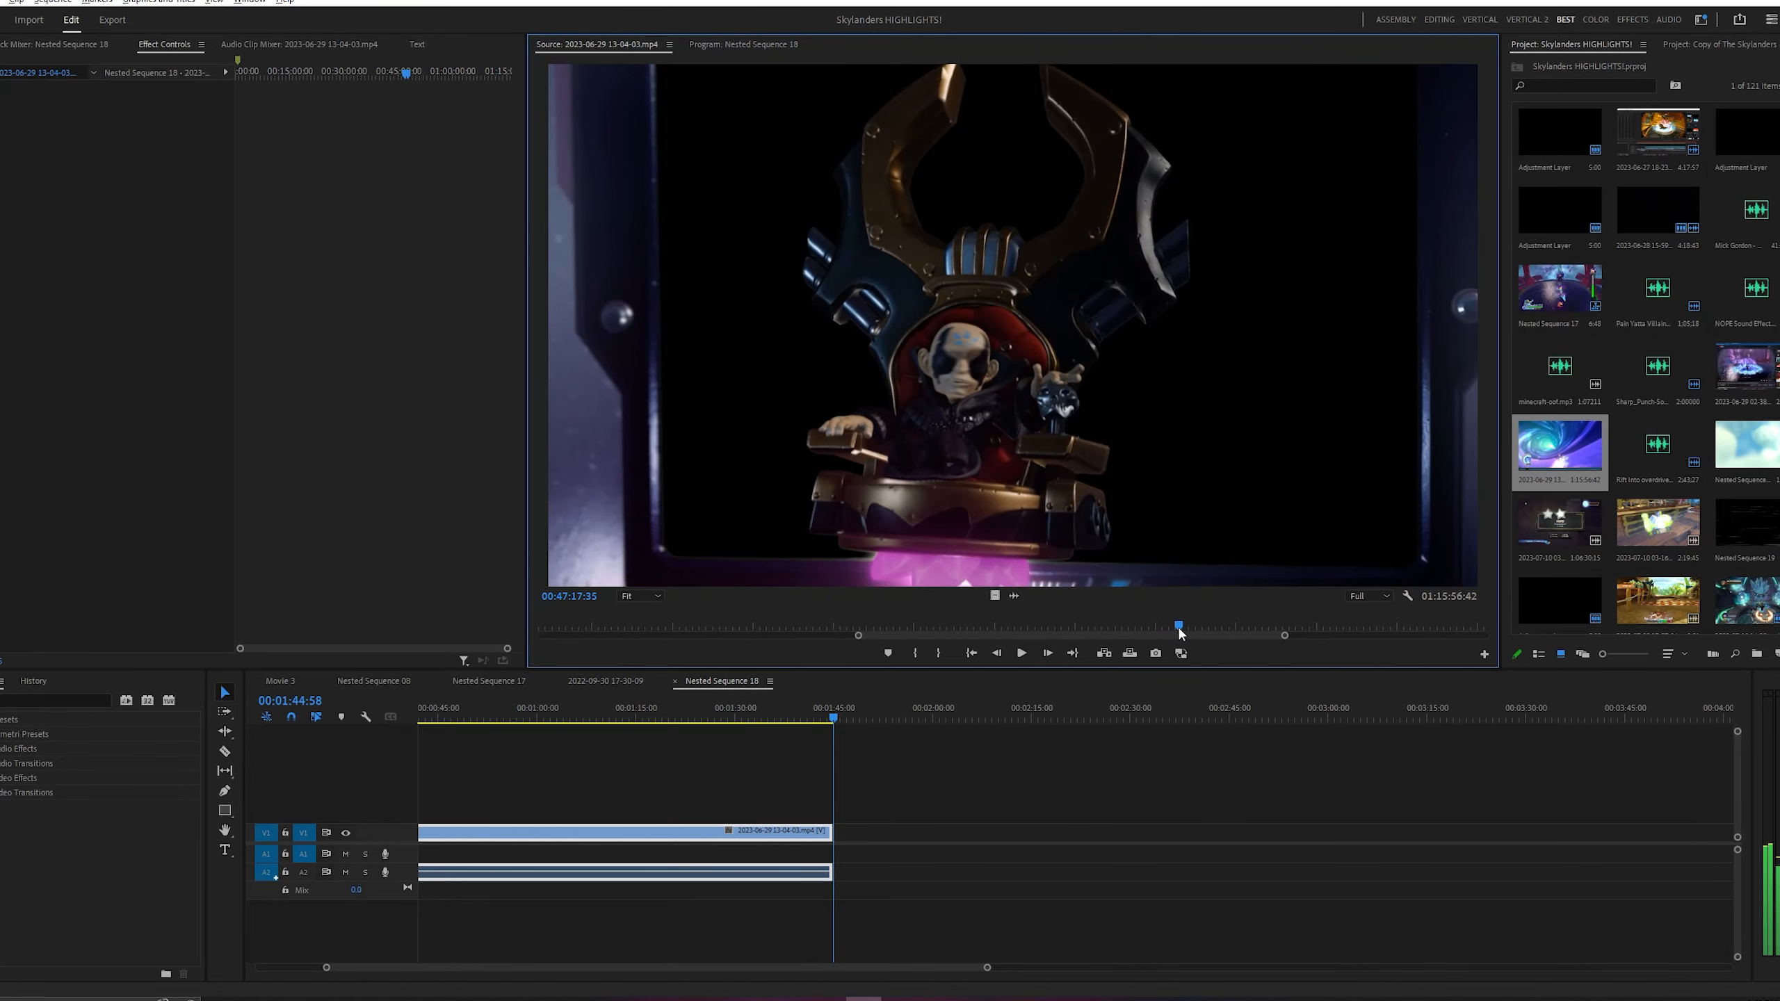
pyautogui.click(1020, 652)
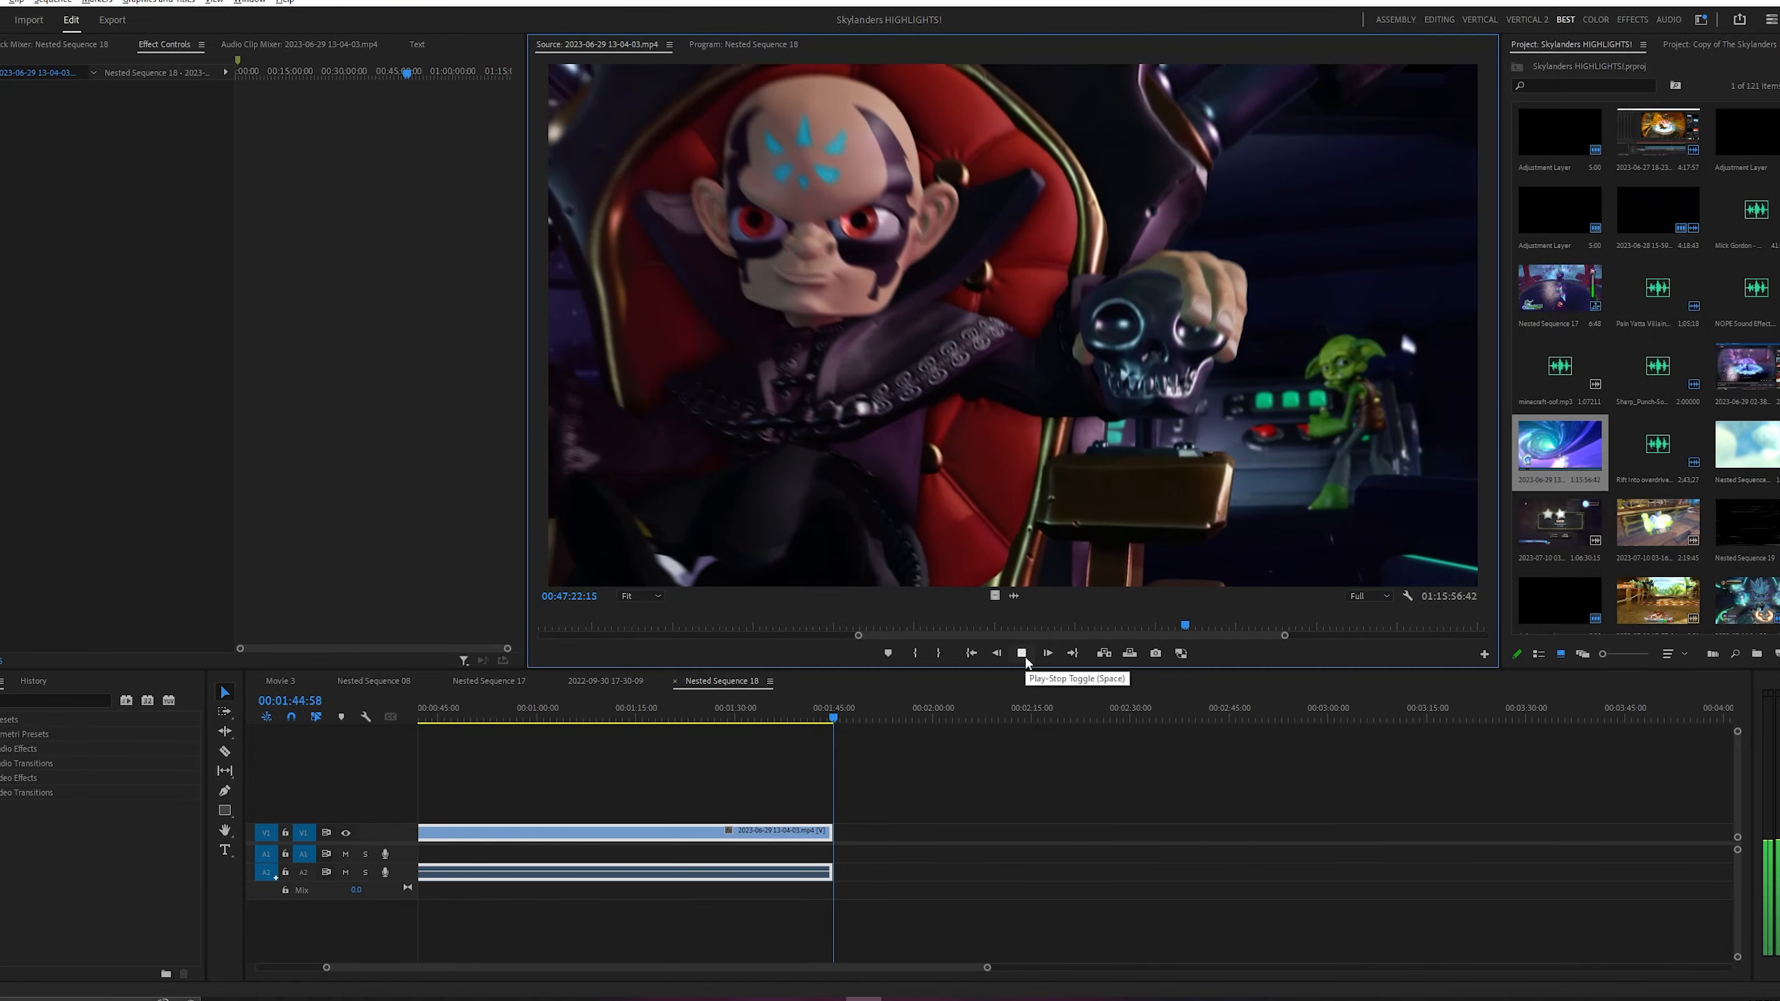
pyautogui.click(1020, 652)
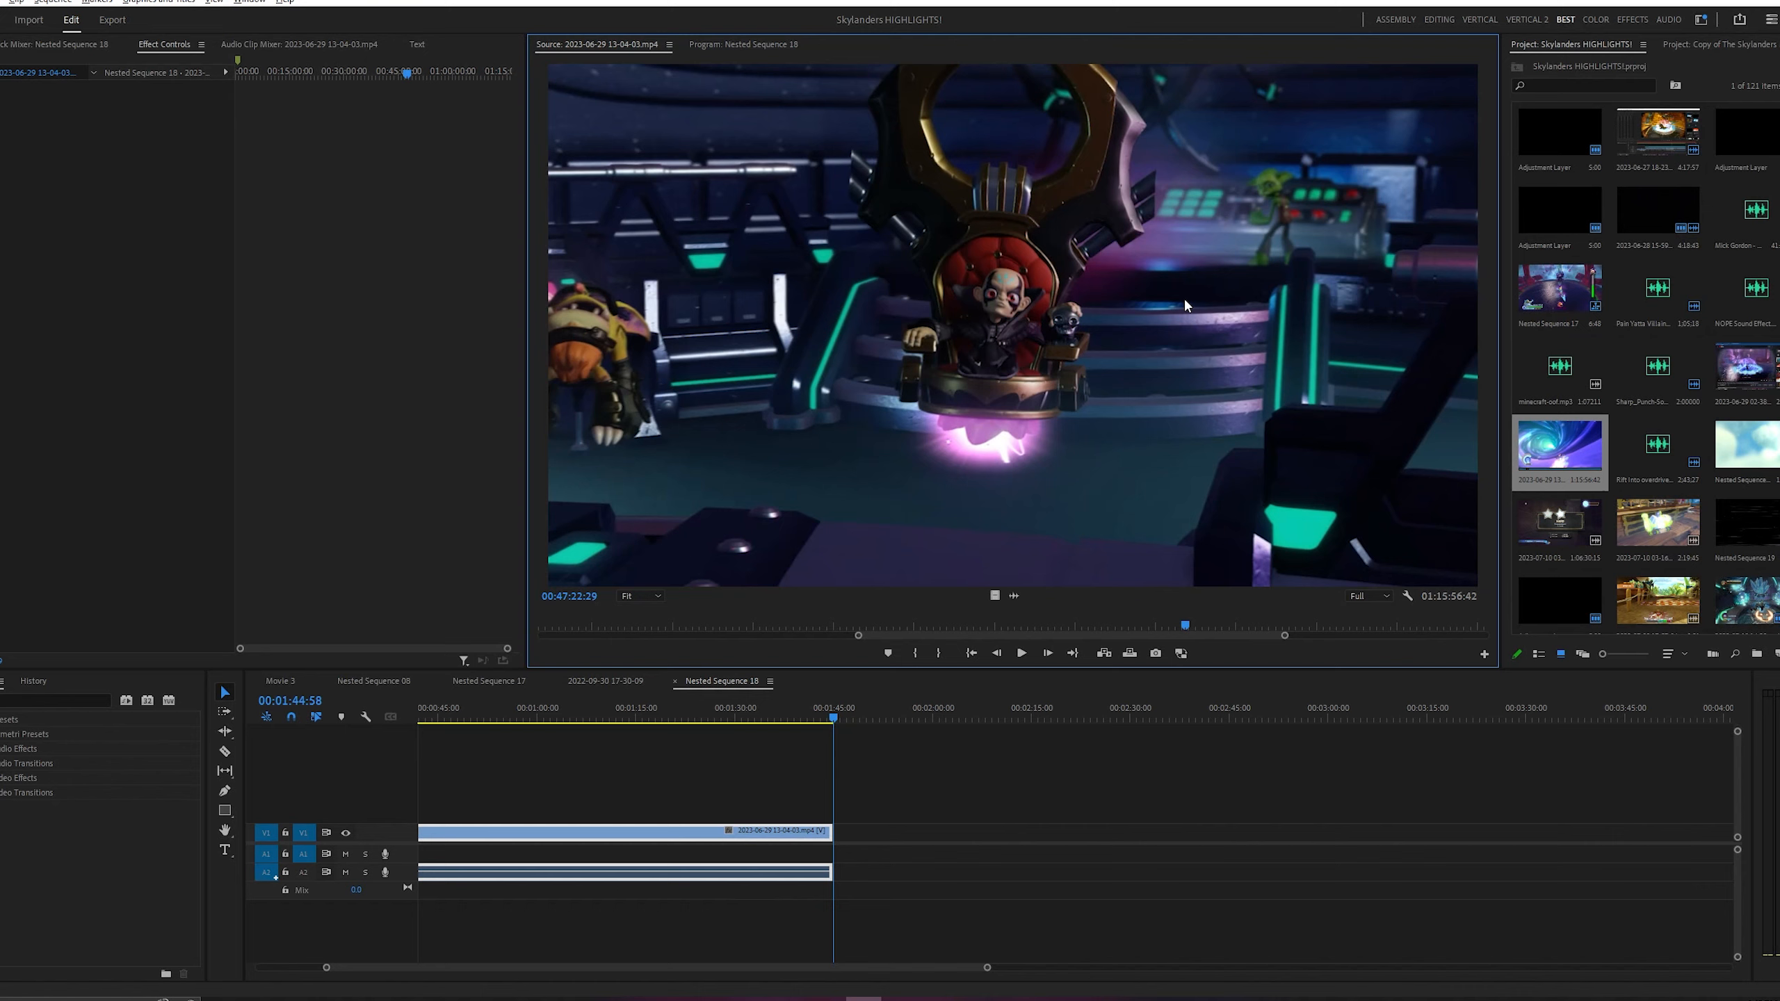
pyautogui.moveTo(834, 769)
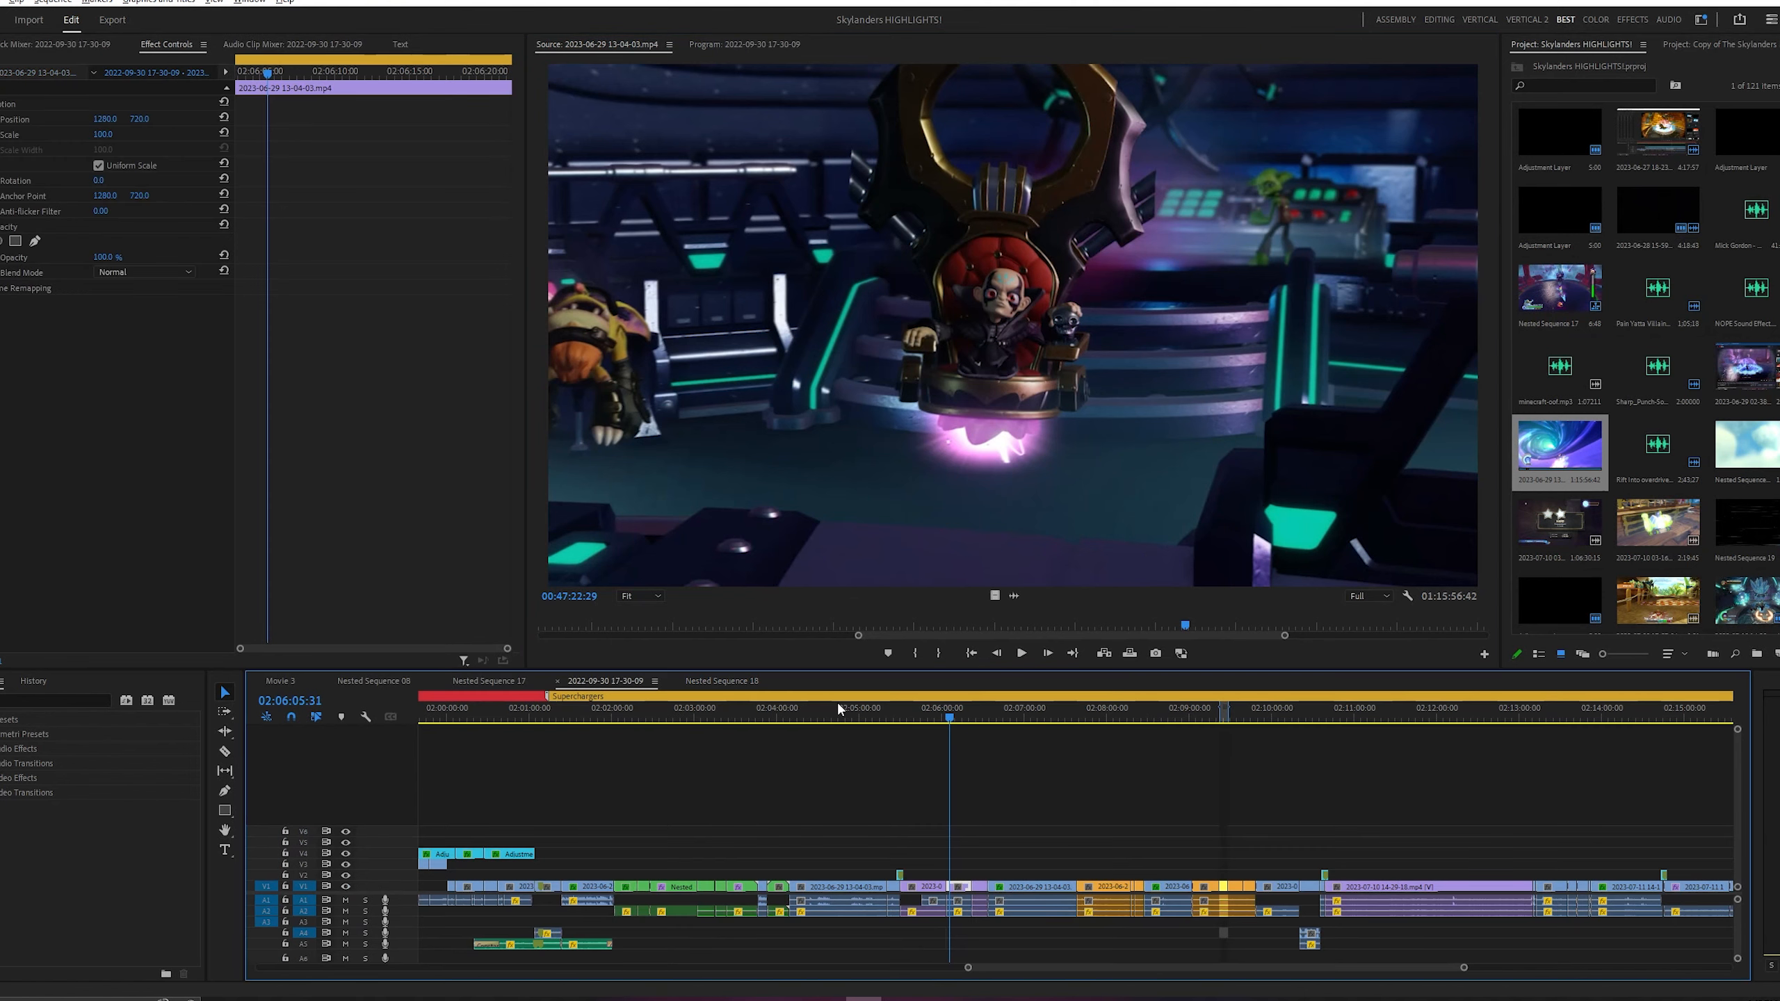
# Bring up the Movie 3 sequence of the copied Skylanders Movie project at 22:52.
pyautogui.click(962, 767)
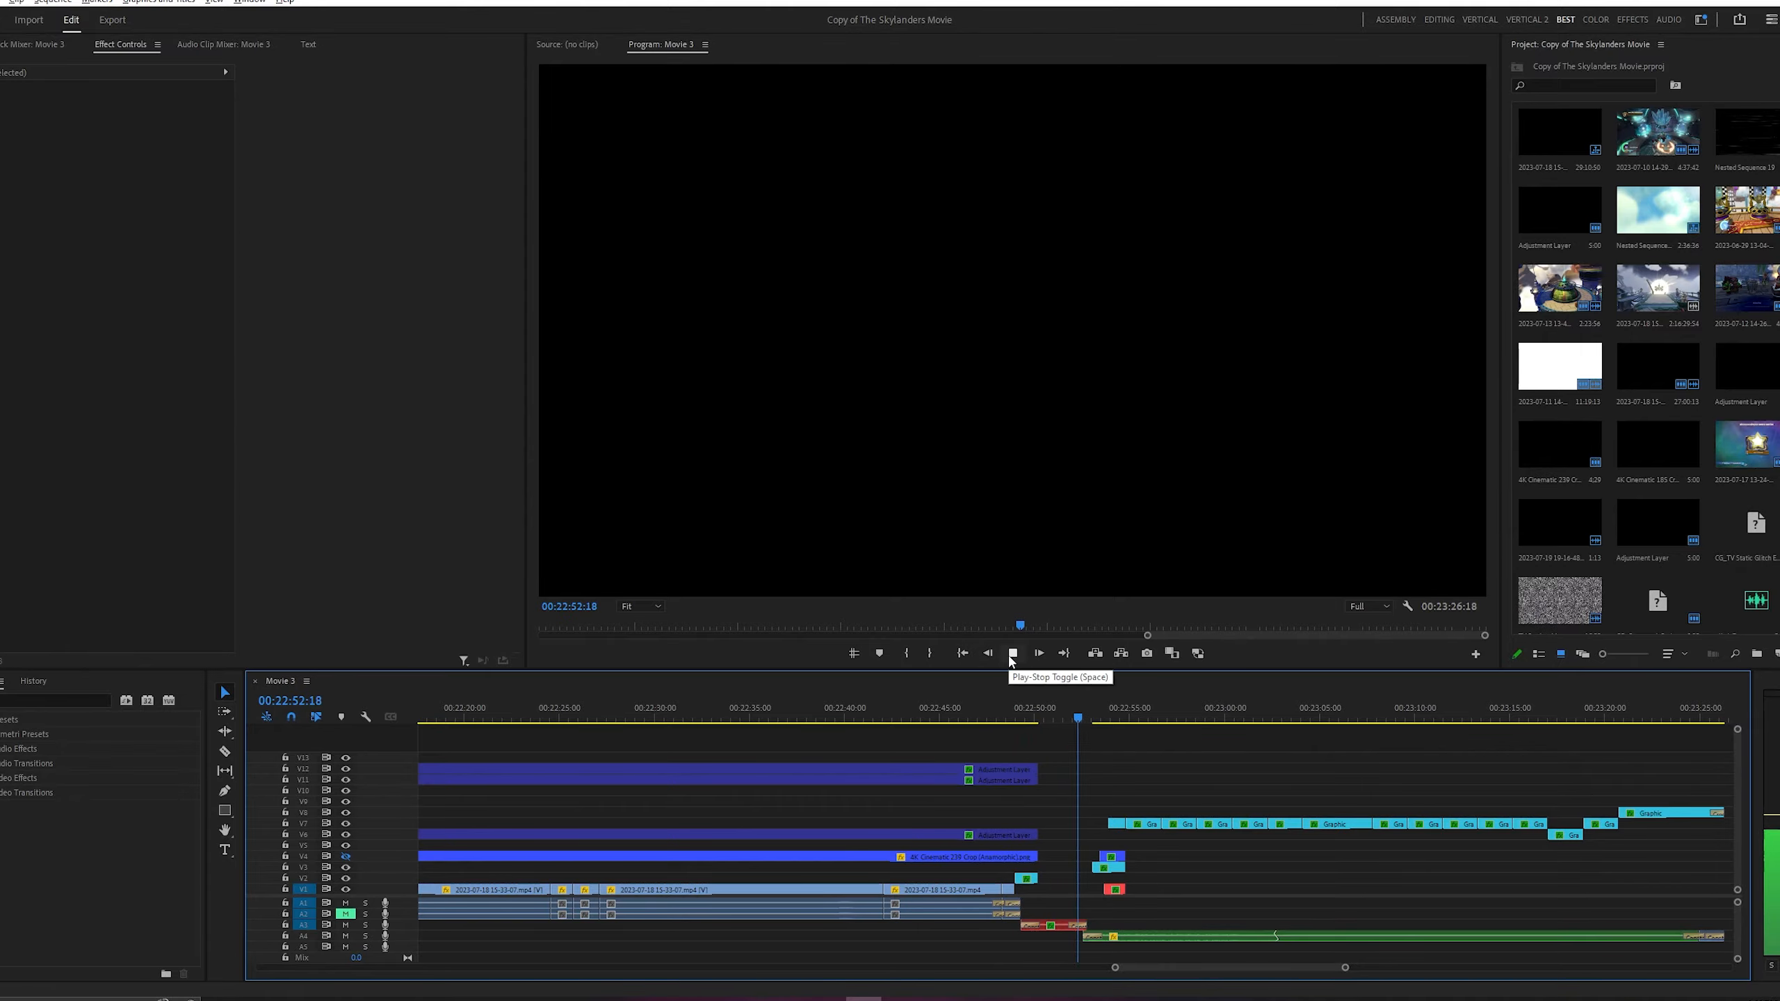
# Play the Movie 3 edit toward the glowing pink throne-room window scene near 15:45.
pyautogui.click(1011, 653)
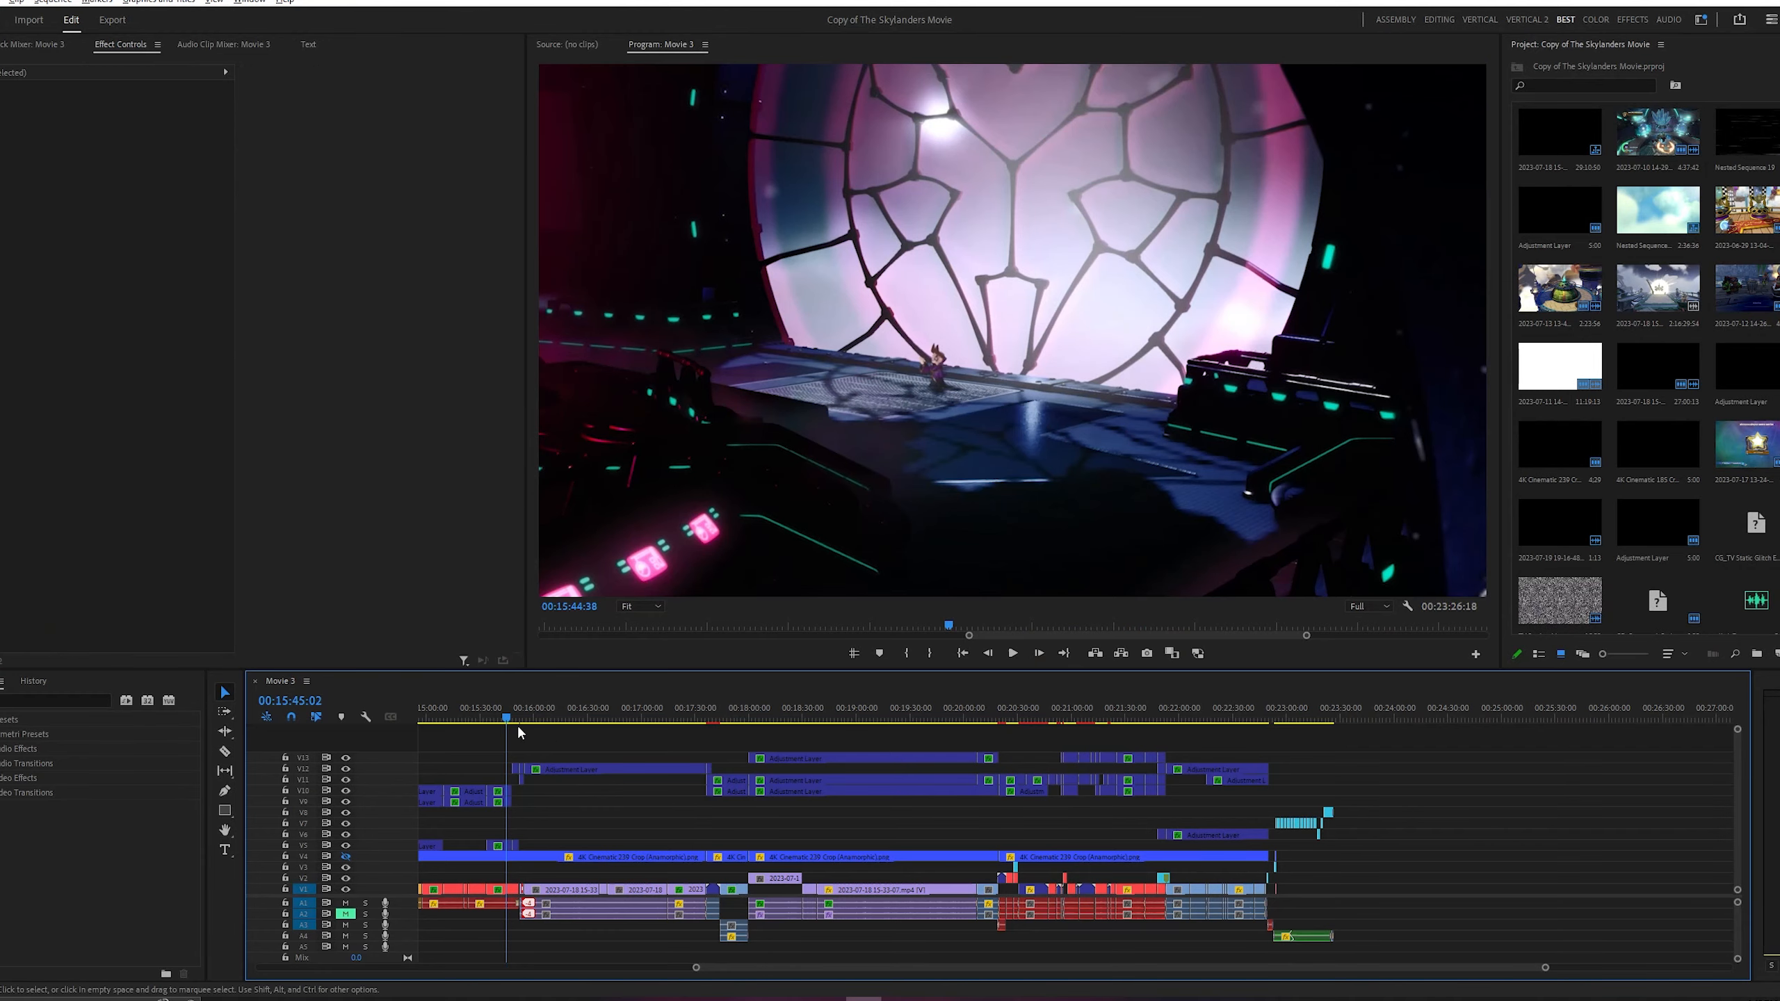
# Select the V1 clip near 15:35 to show the helmeted pink-haired girl's close-up and its Effect Controls.
pyautogui.click(485, 716)
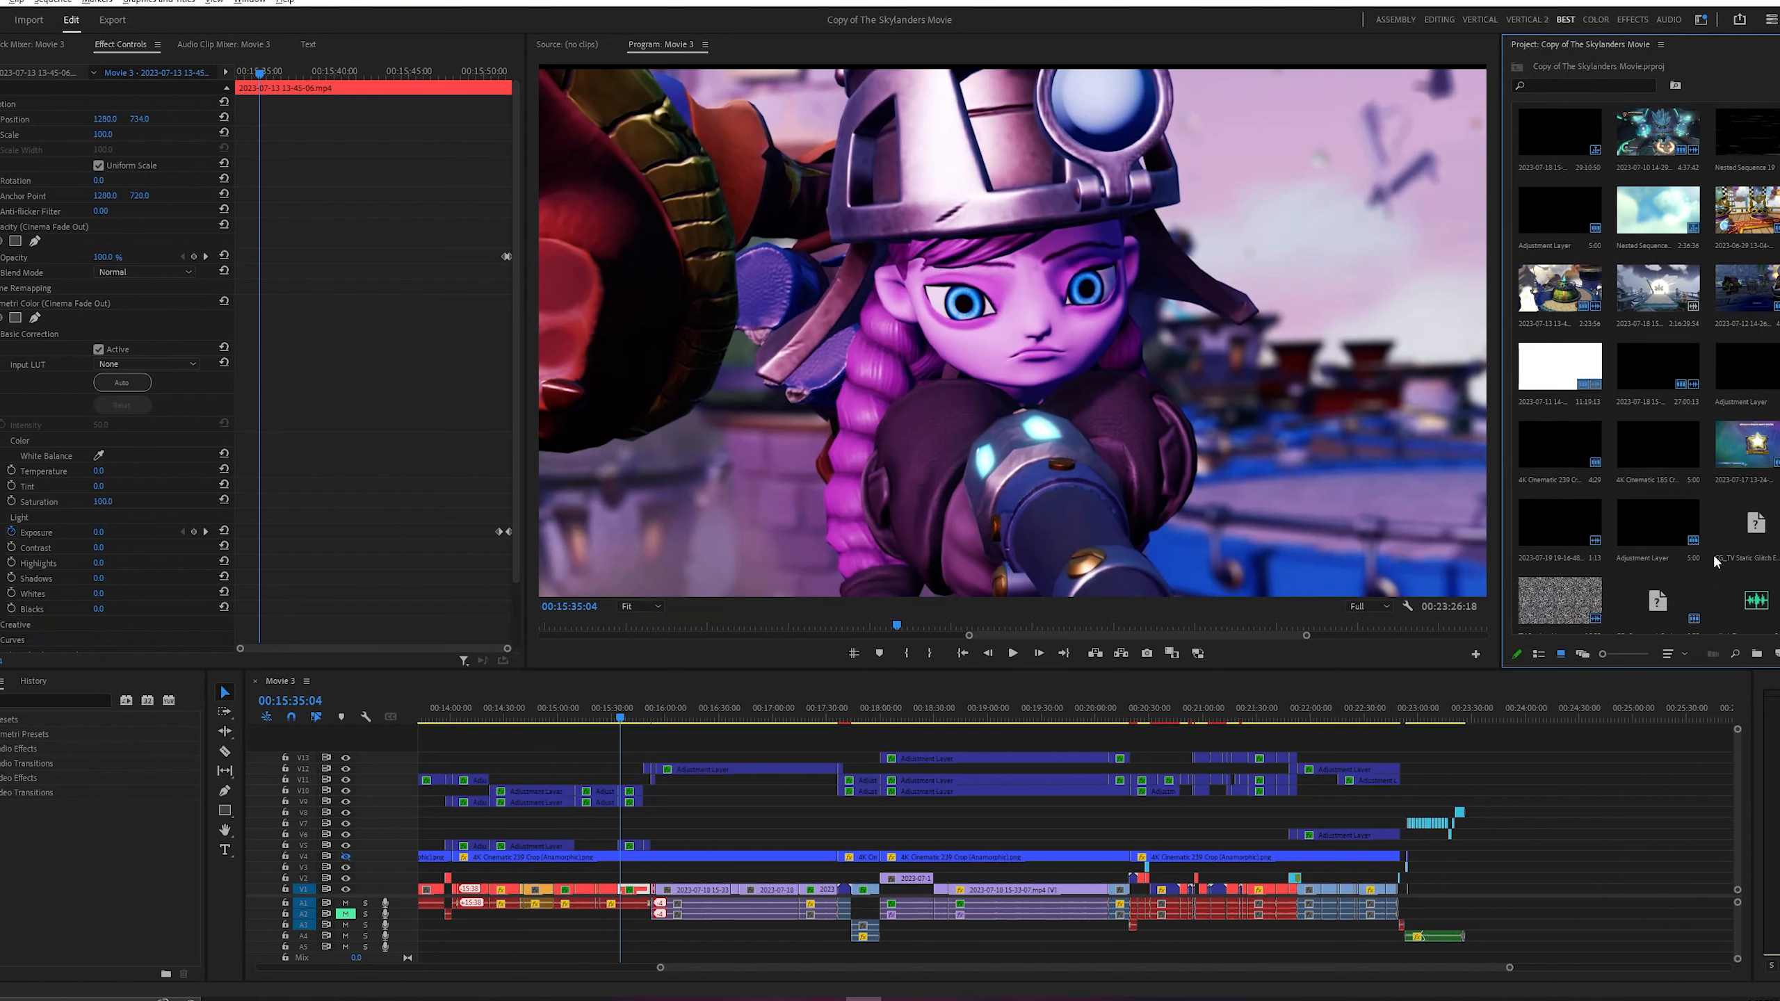
pyautogui.moveTo(1254, 600)
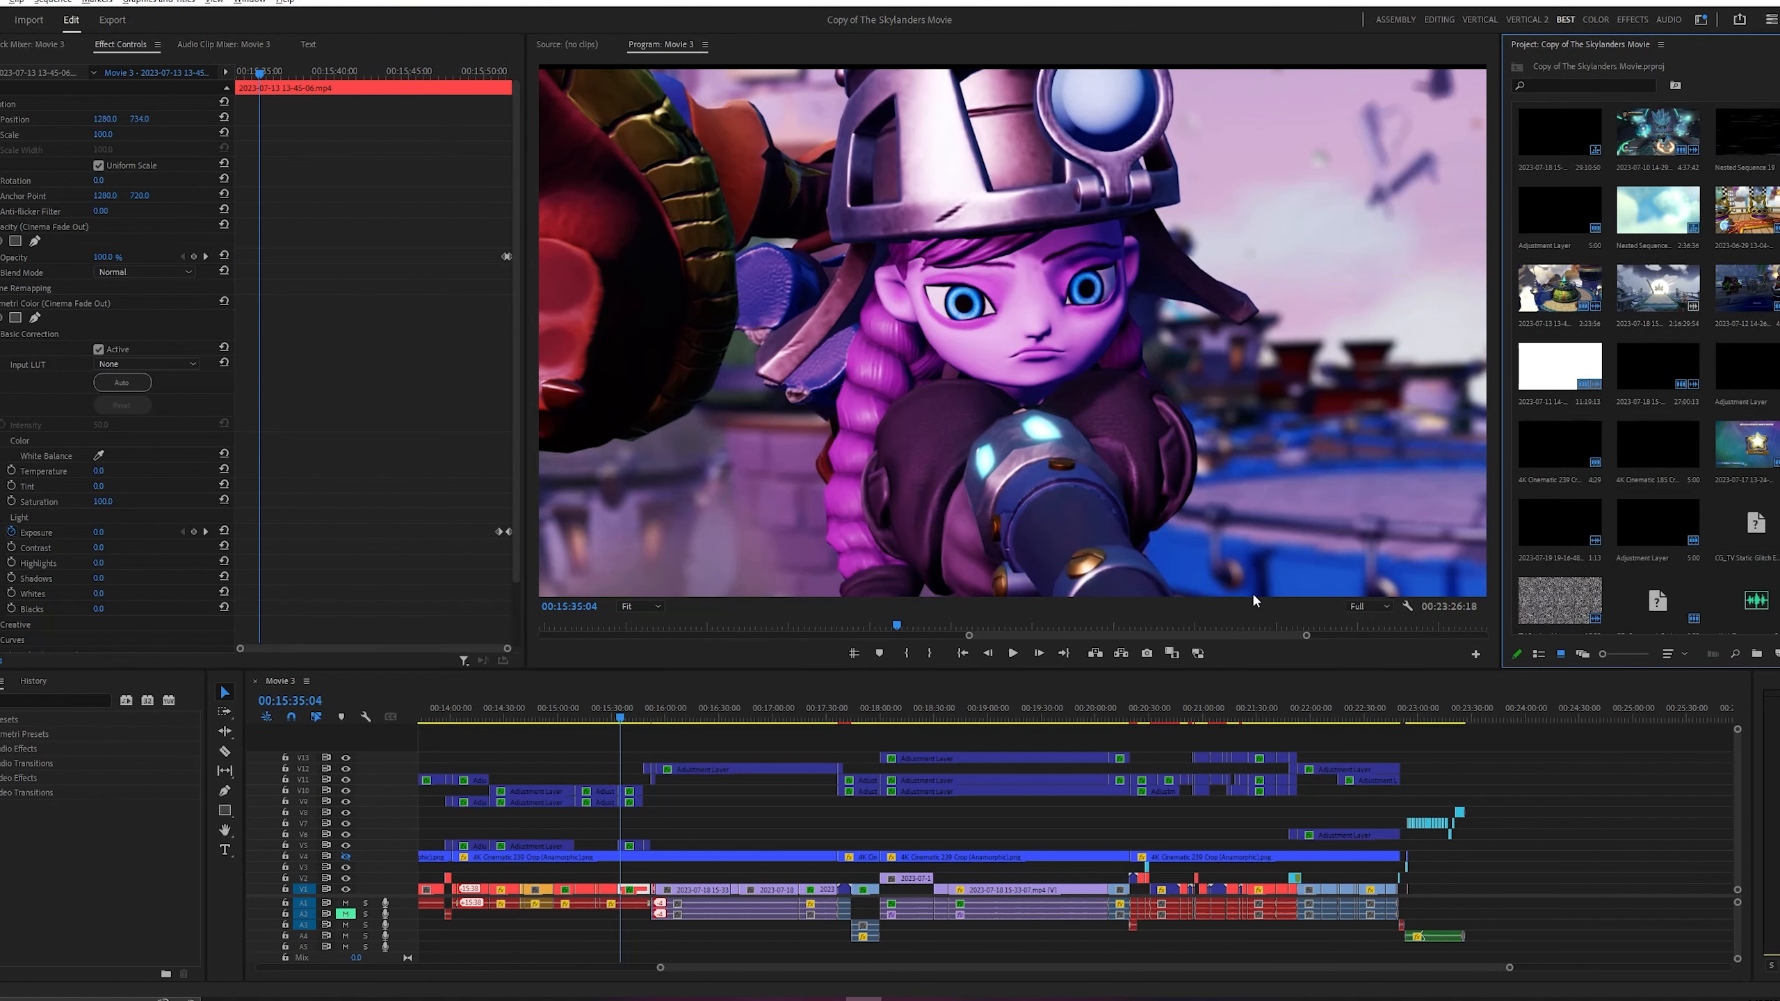
pyautogui.moveTo(806, 974)
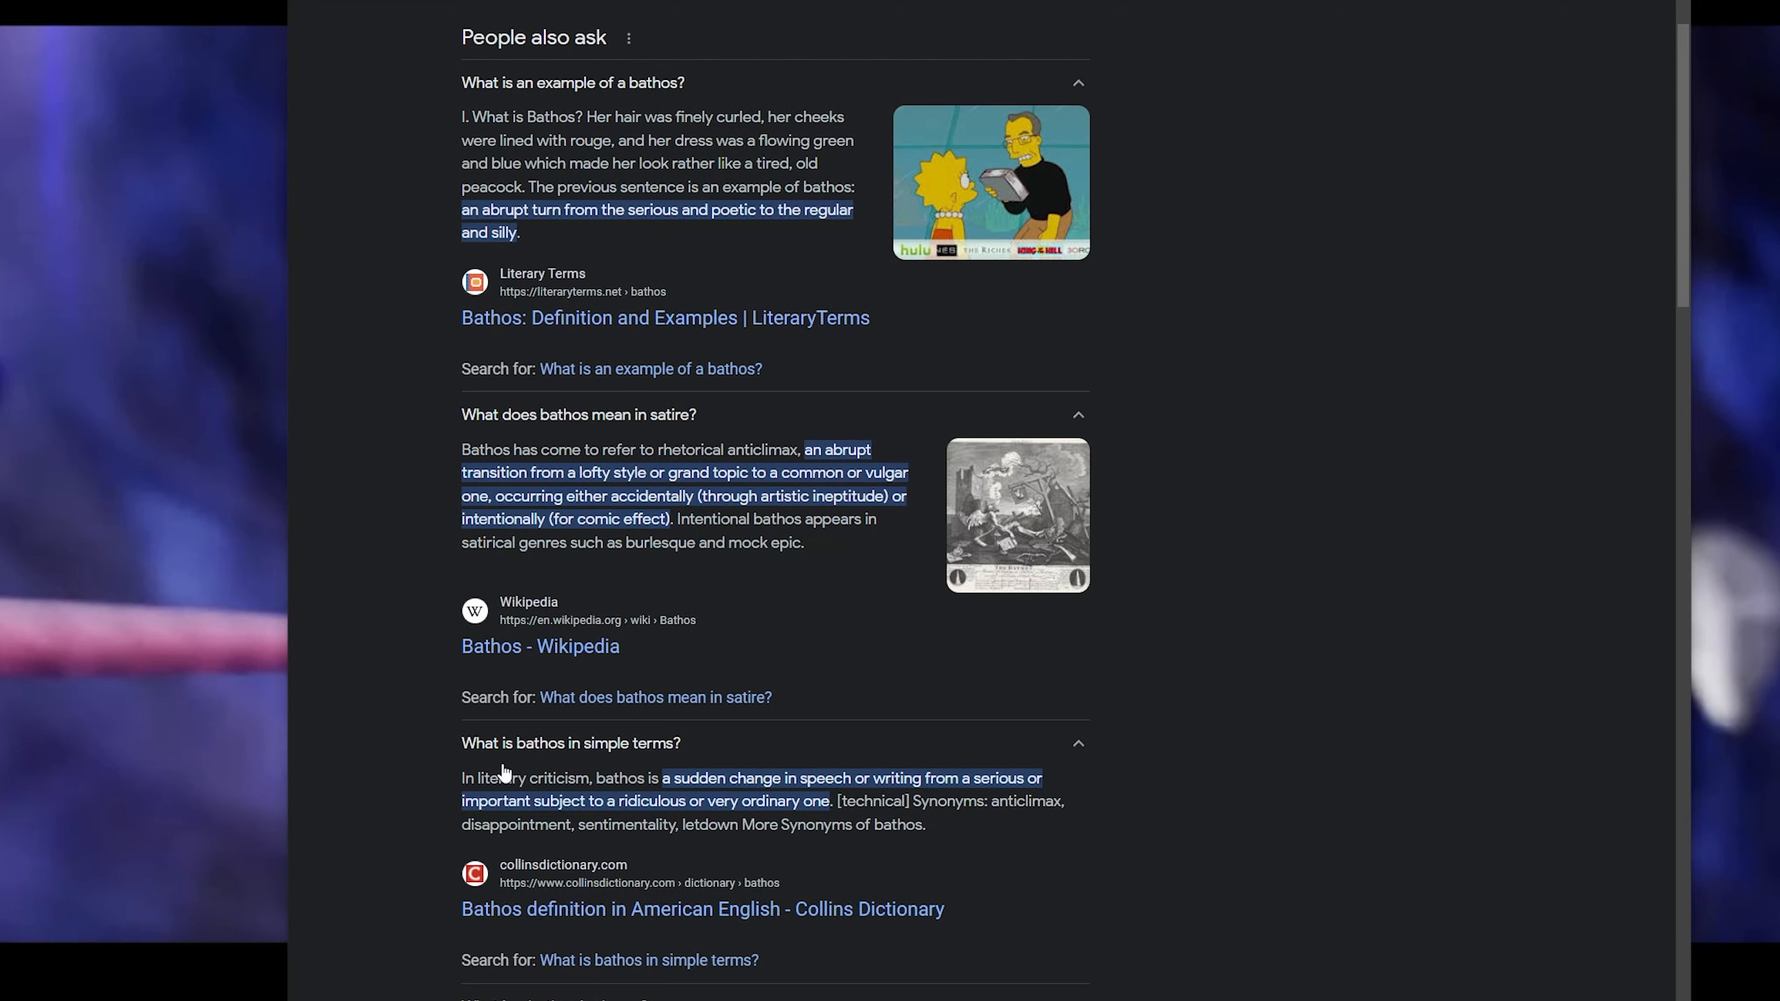
# Scroll the Google results for bathos down to the People also ask section.
pyautogui.scroll(-3)
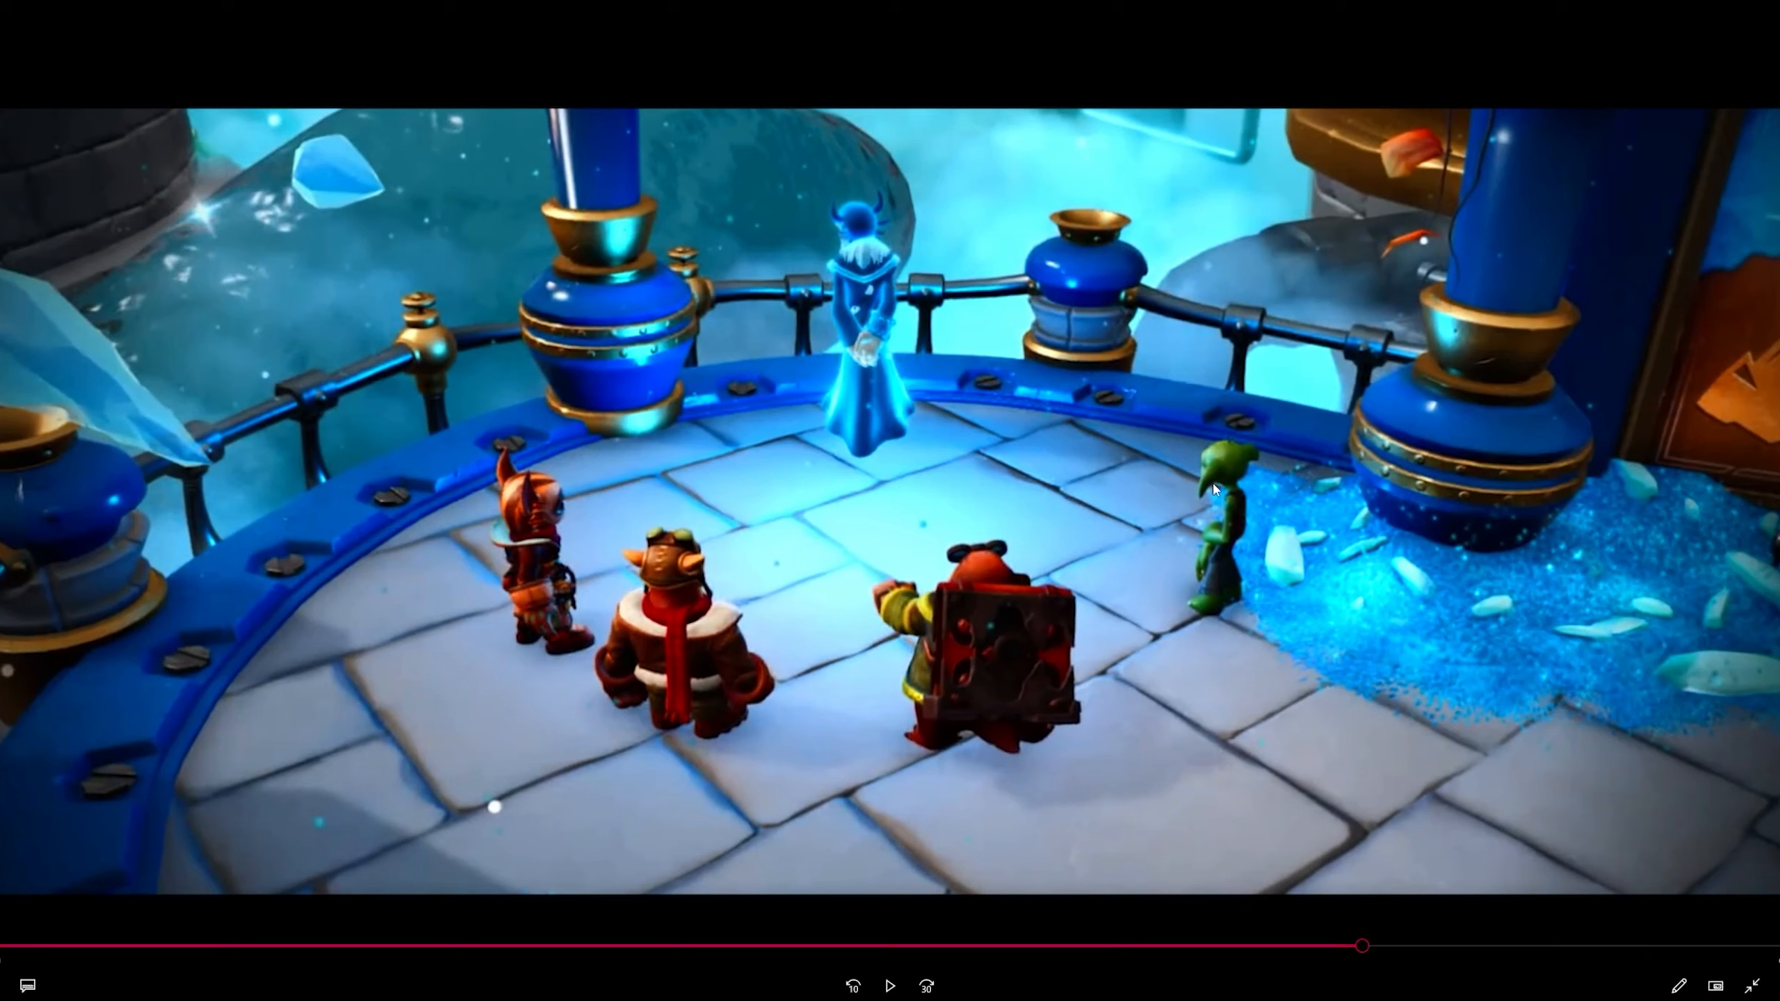
# Resume the movie draft and seek forward to the neon machine-room scene with the green pod.
pyautogui.click(890, 986)
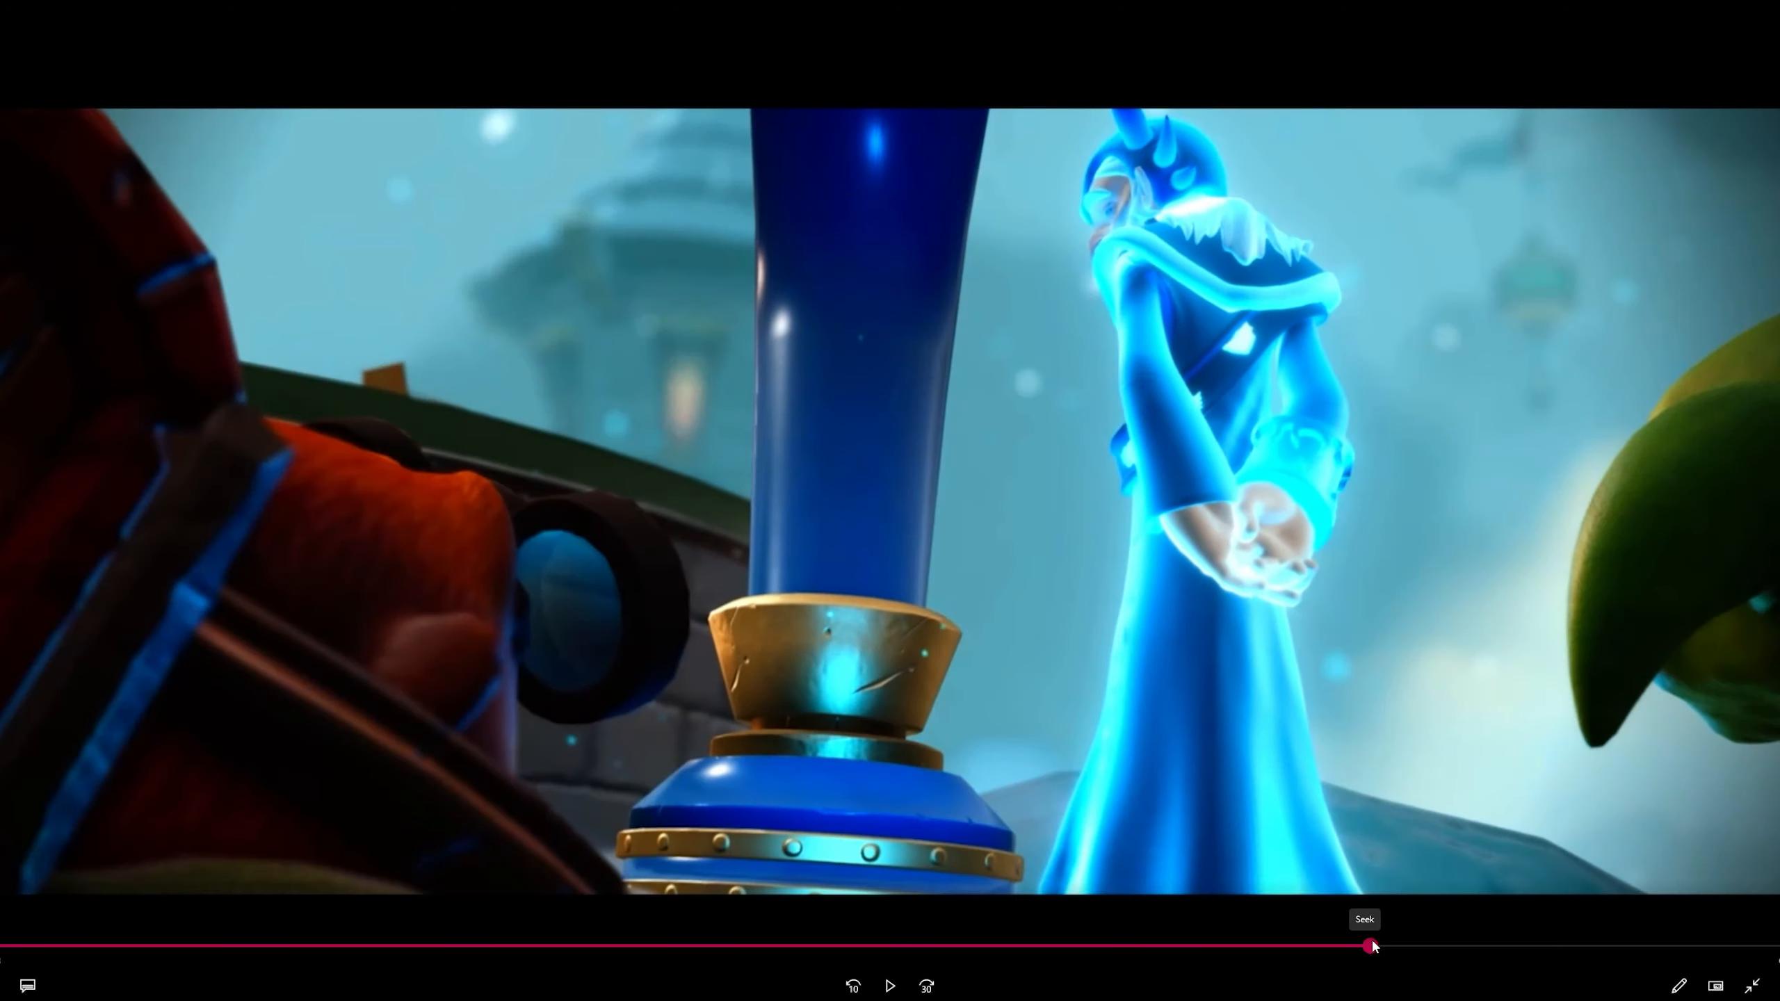
pyautogui.moveTo(1368, 946); pyautogui.dragTo(1430, 945)
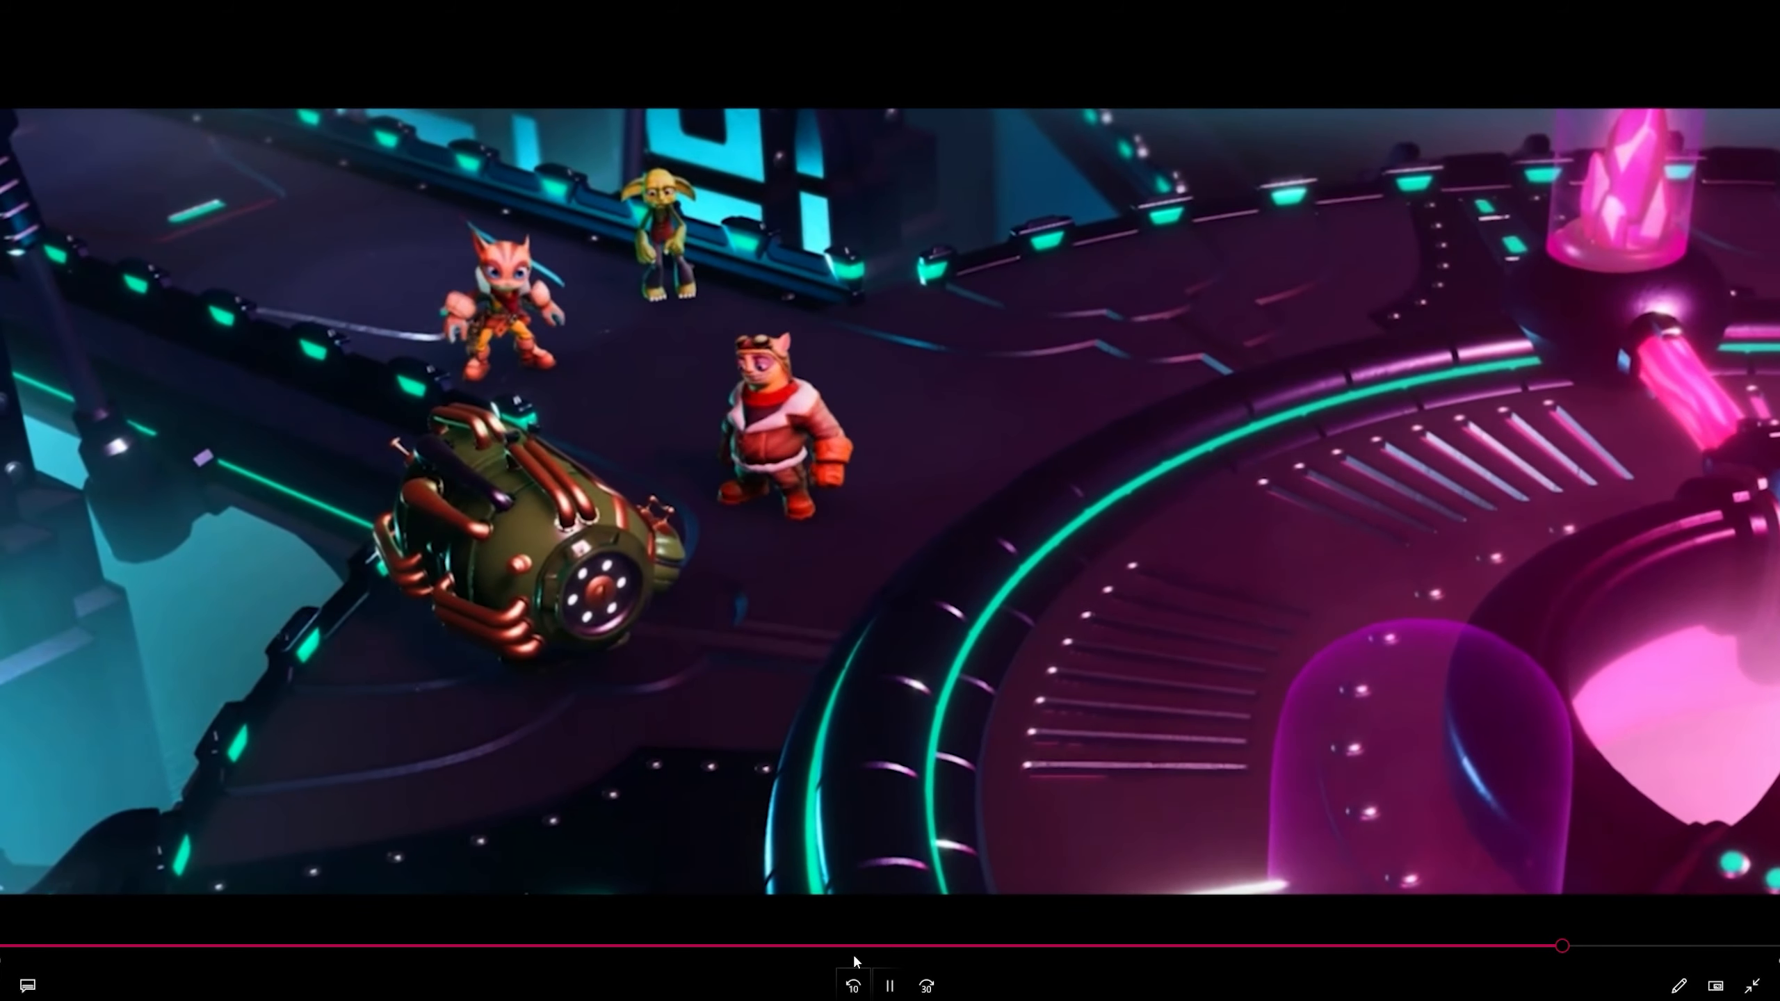
pyautogui.click(889, 986)
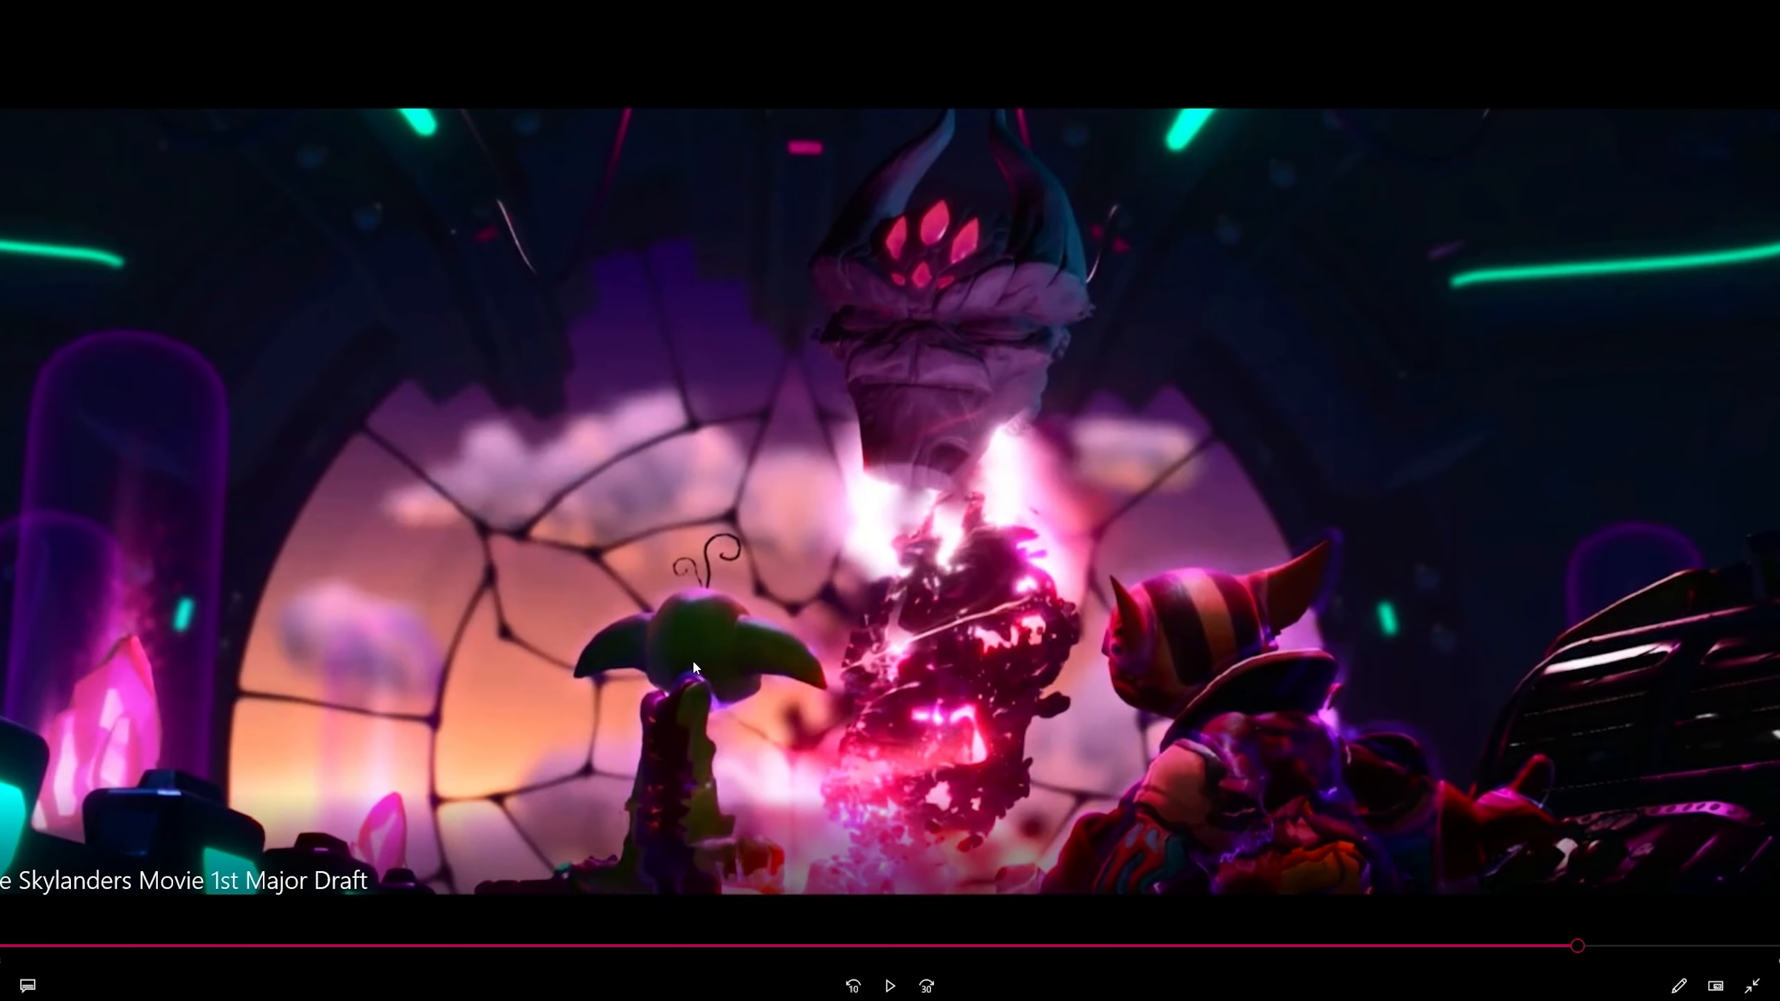
pyautogui.click(890, 986)
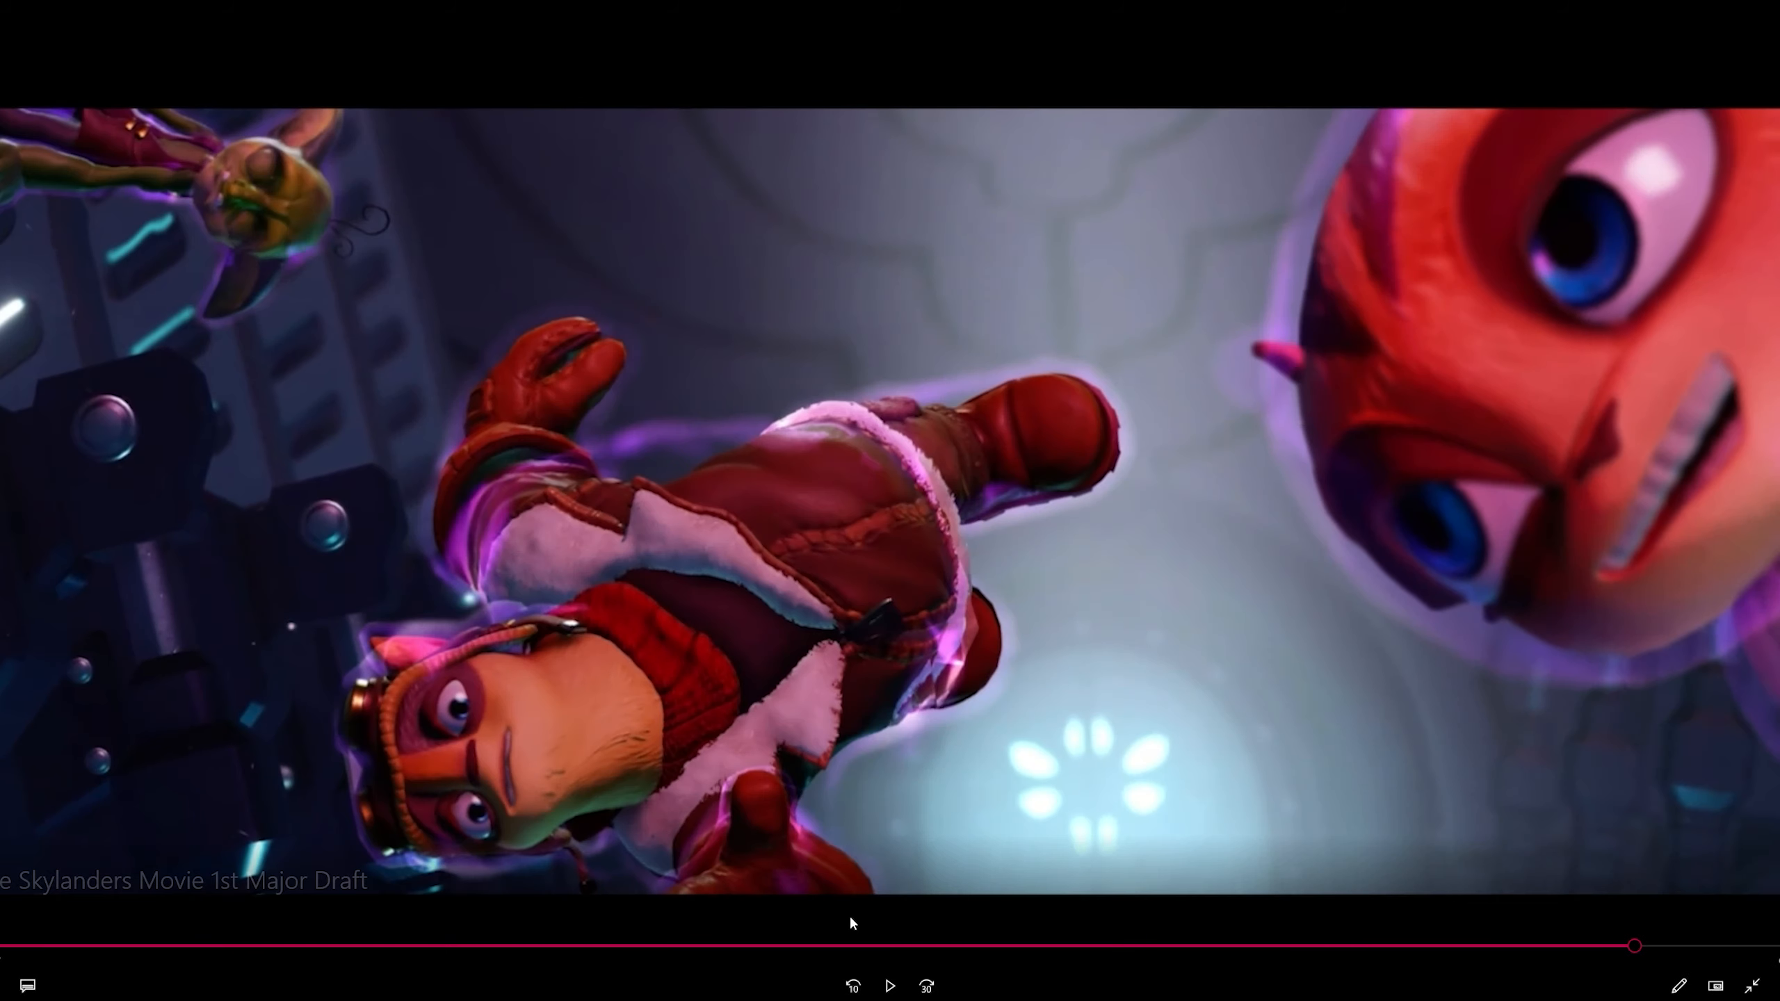
pyautogui.click(890, 985)
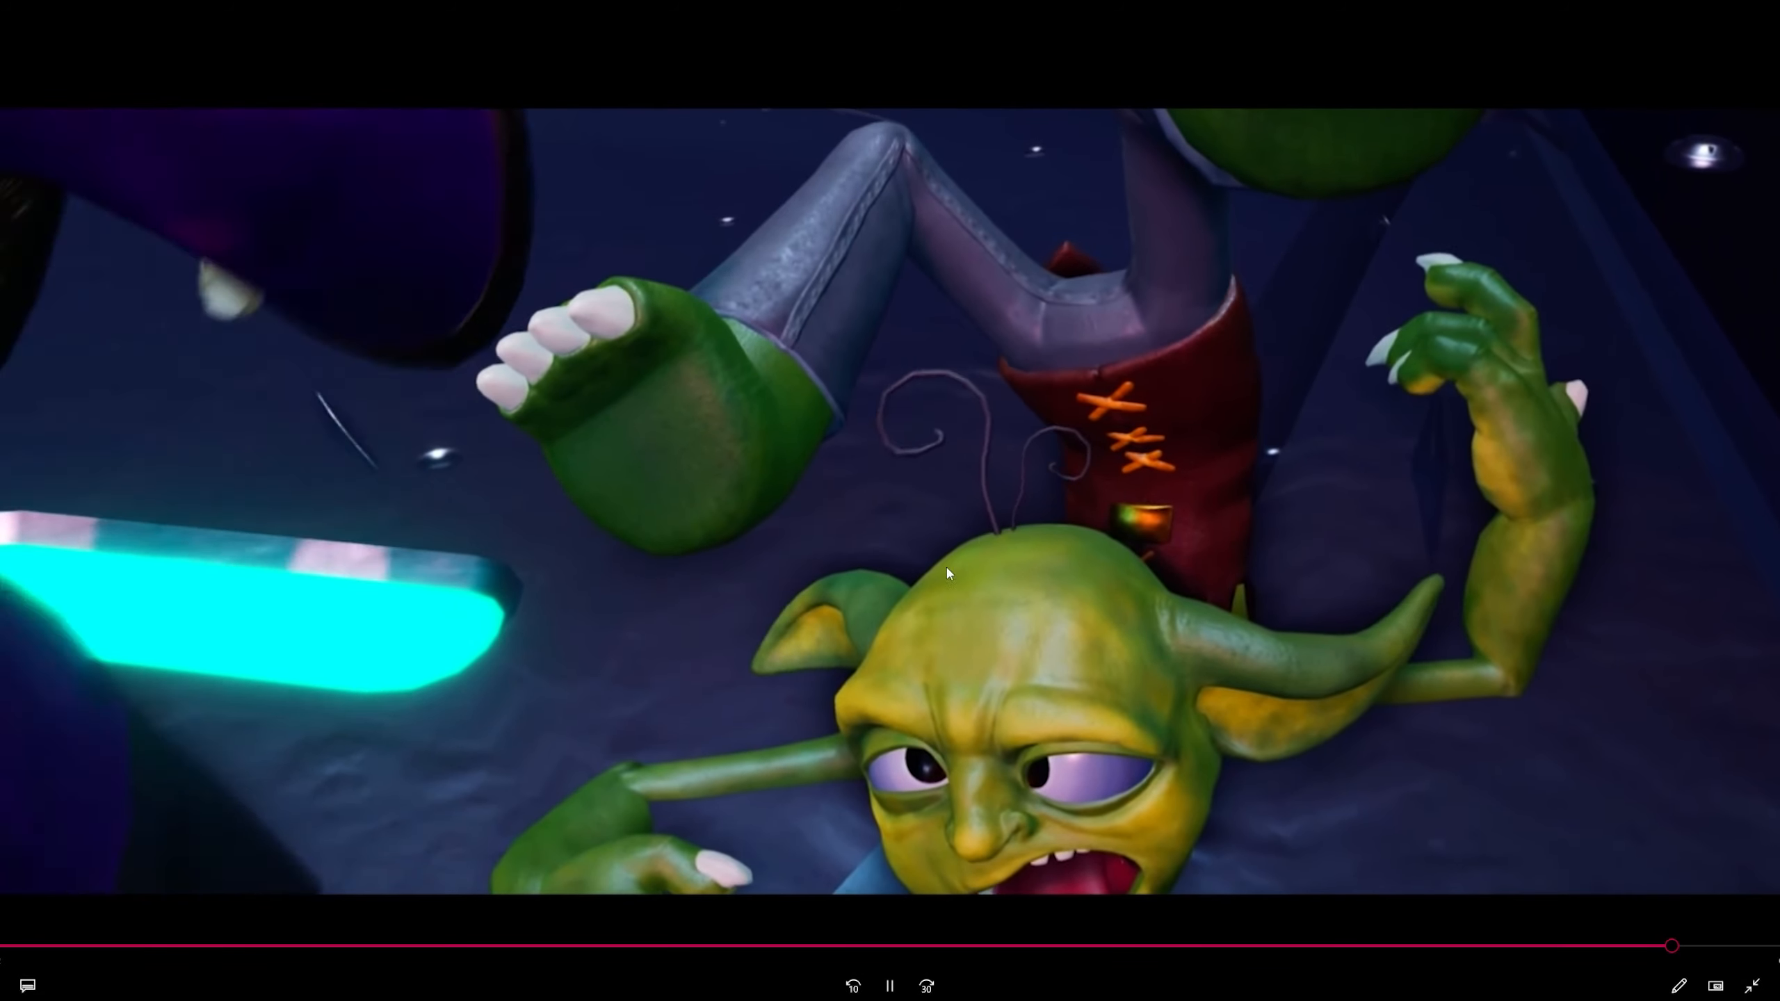
pyautogui.click(890, 986)
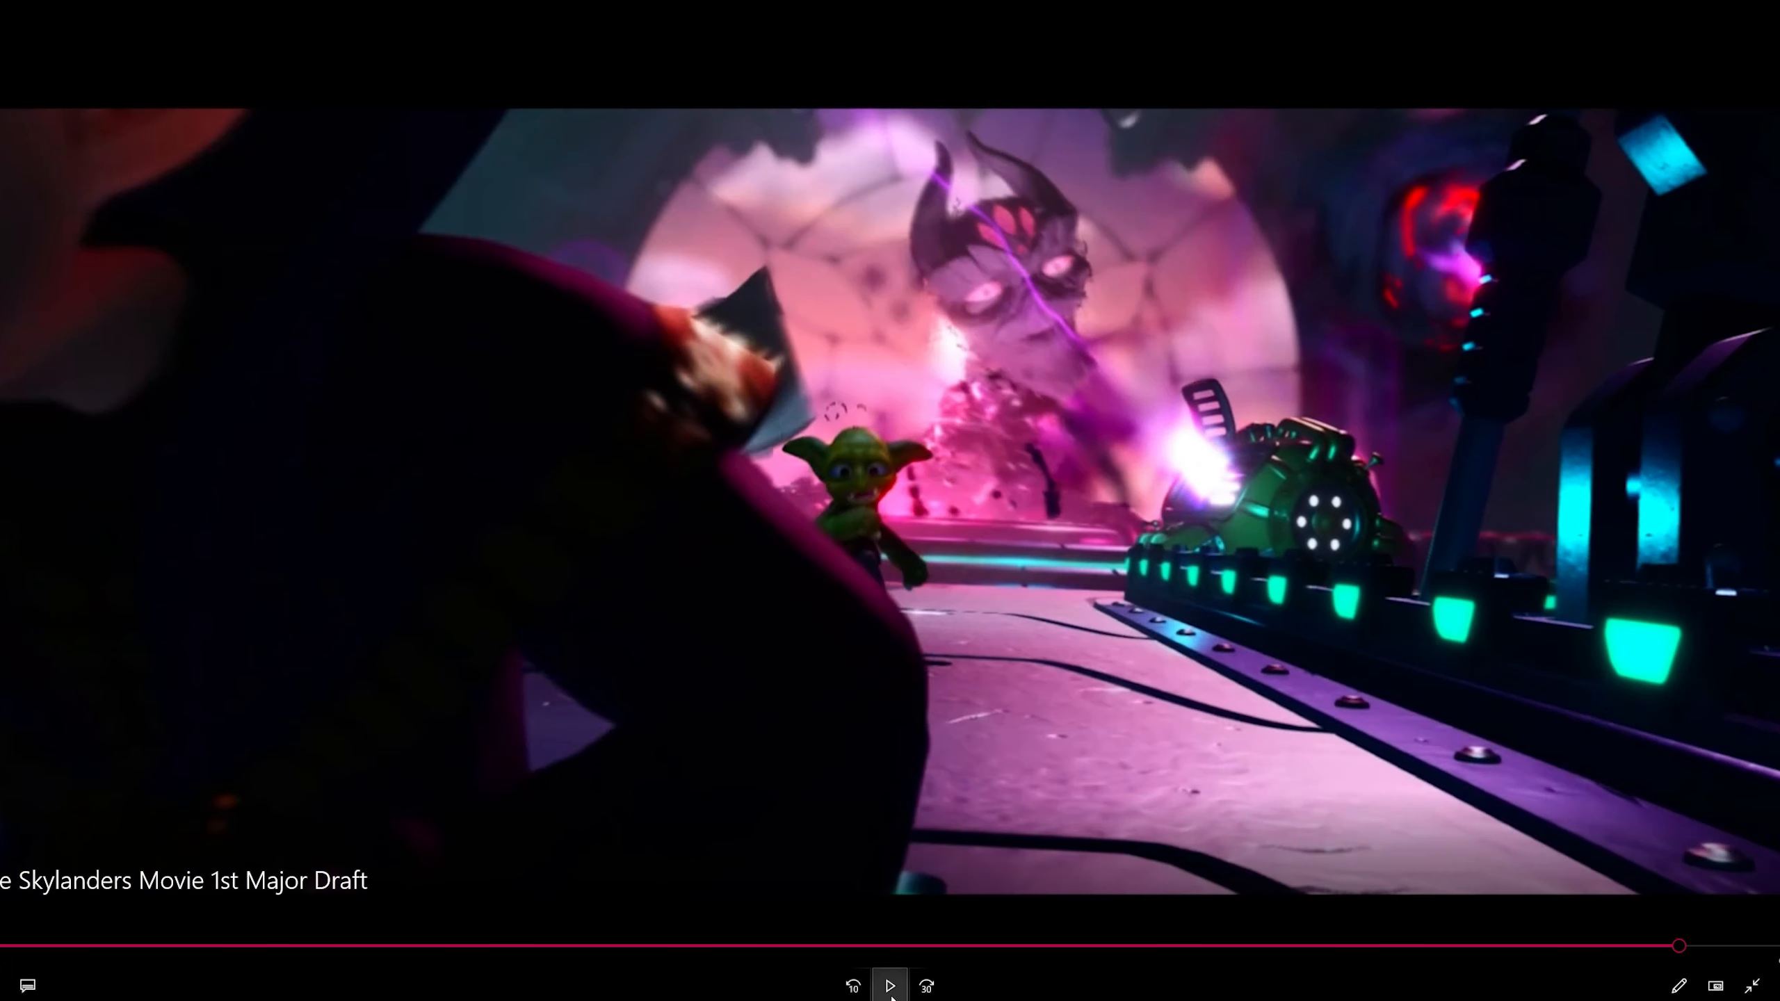
pyautogui.click(889, 985)
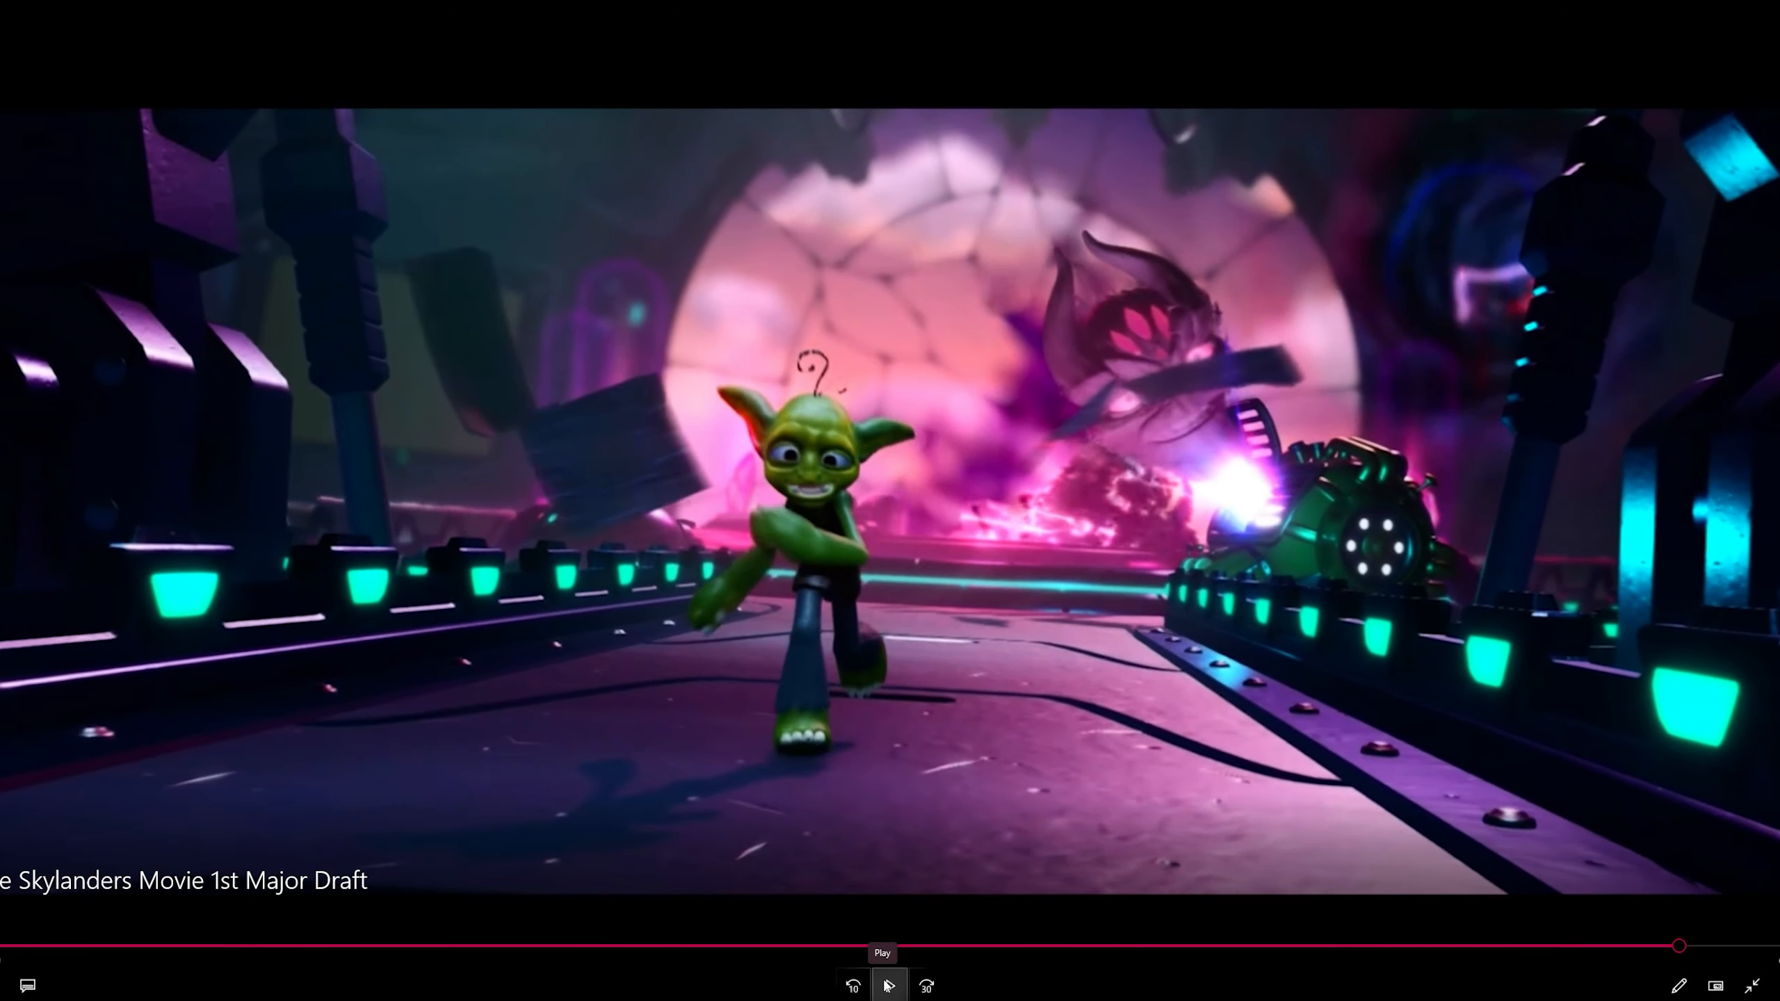
pyautogui.click(888, 986)
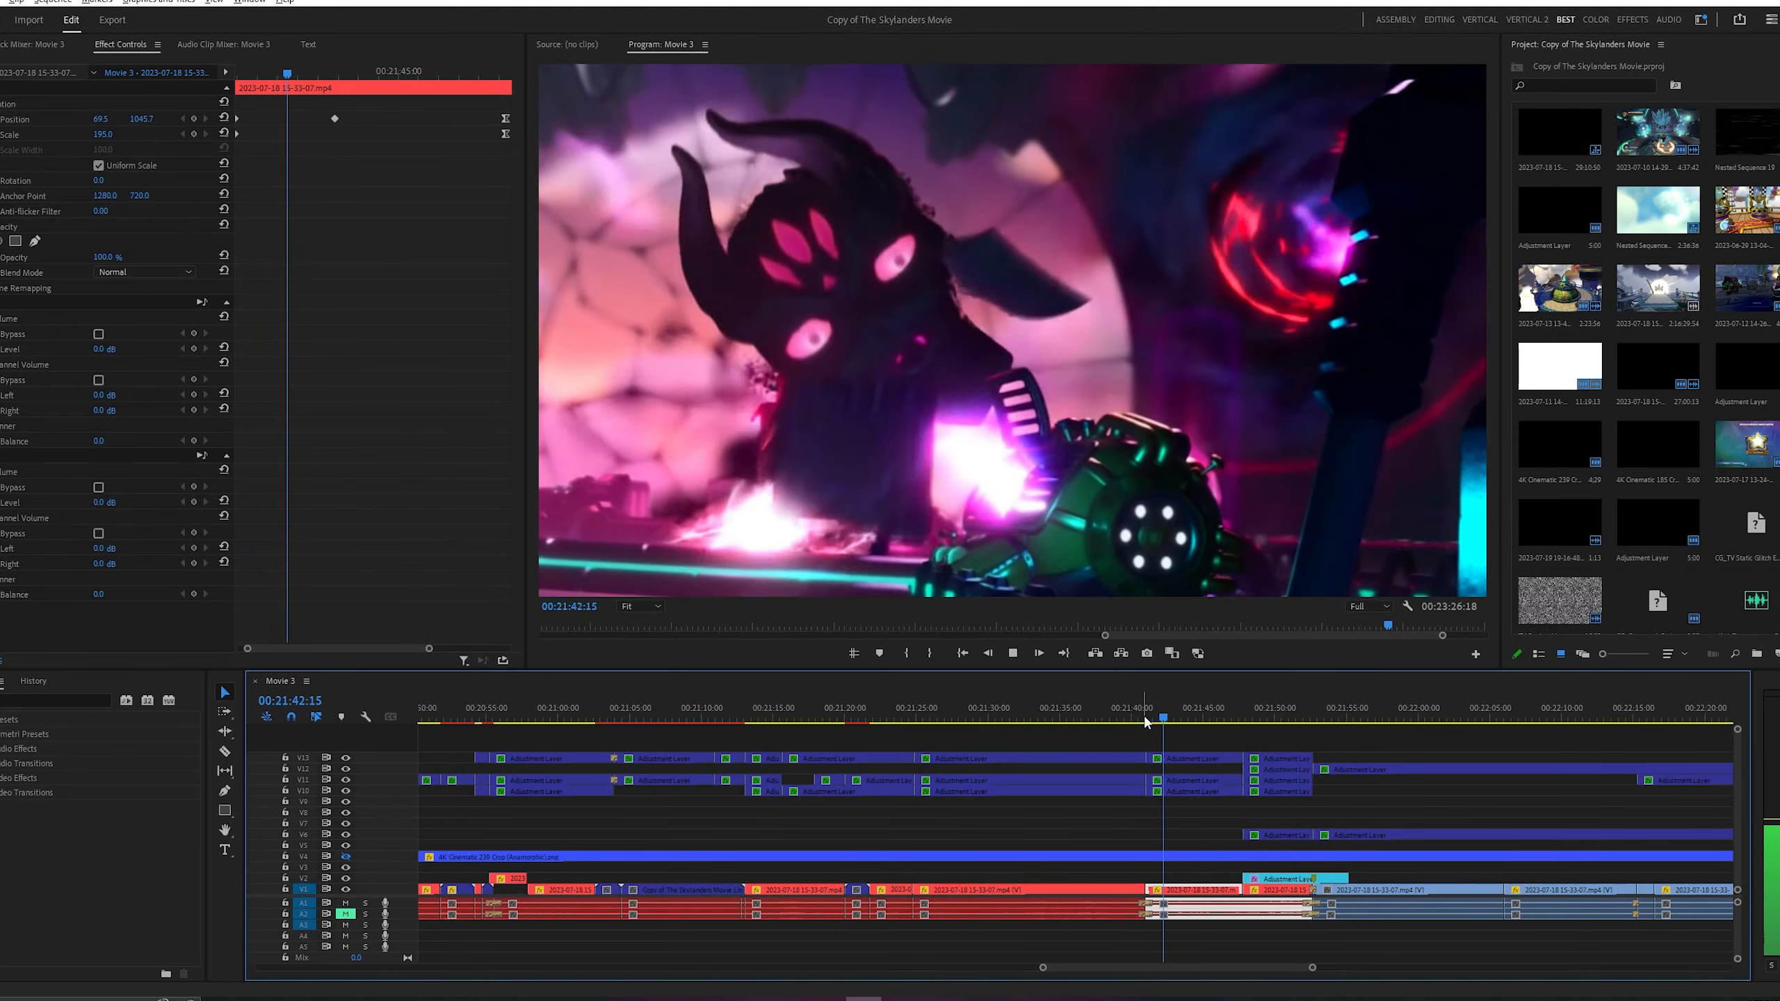
# Play through the villain warp shot in the Program Monitor, then return to the icy balcony scene near 17:37.
pyautogui.click(1161, 720)
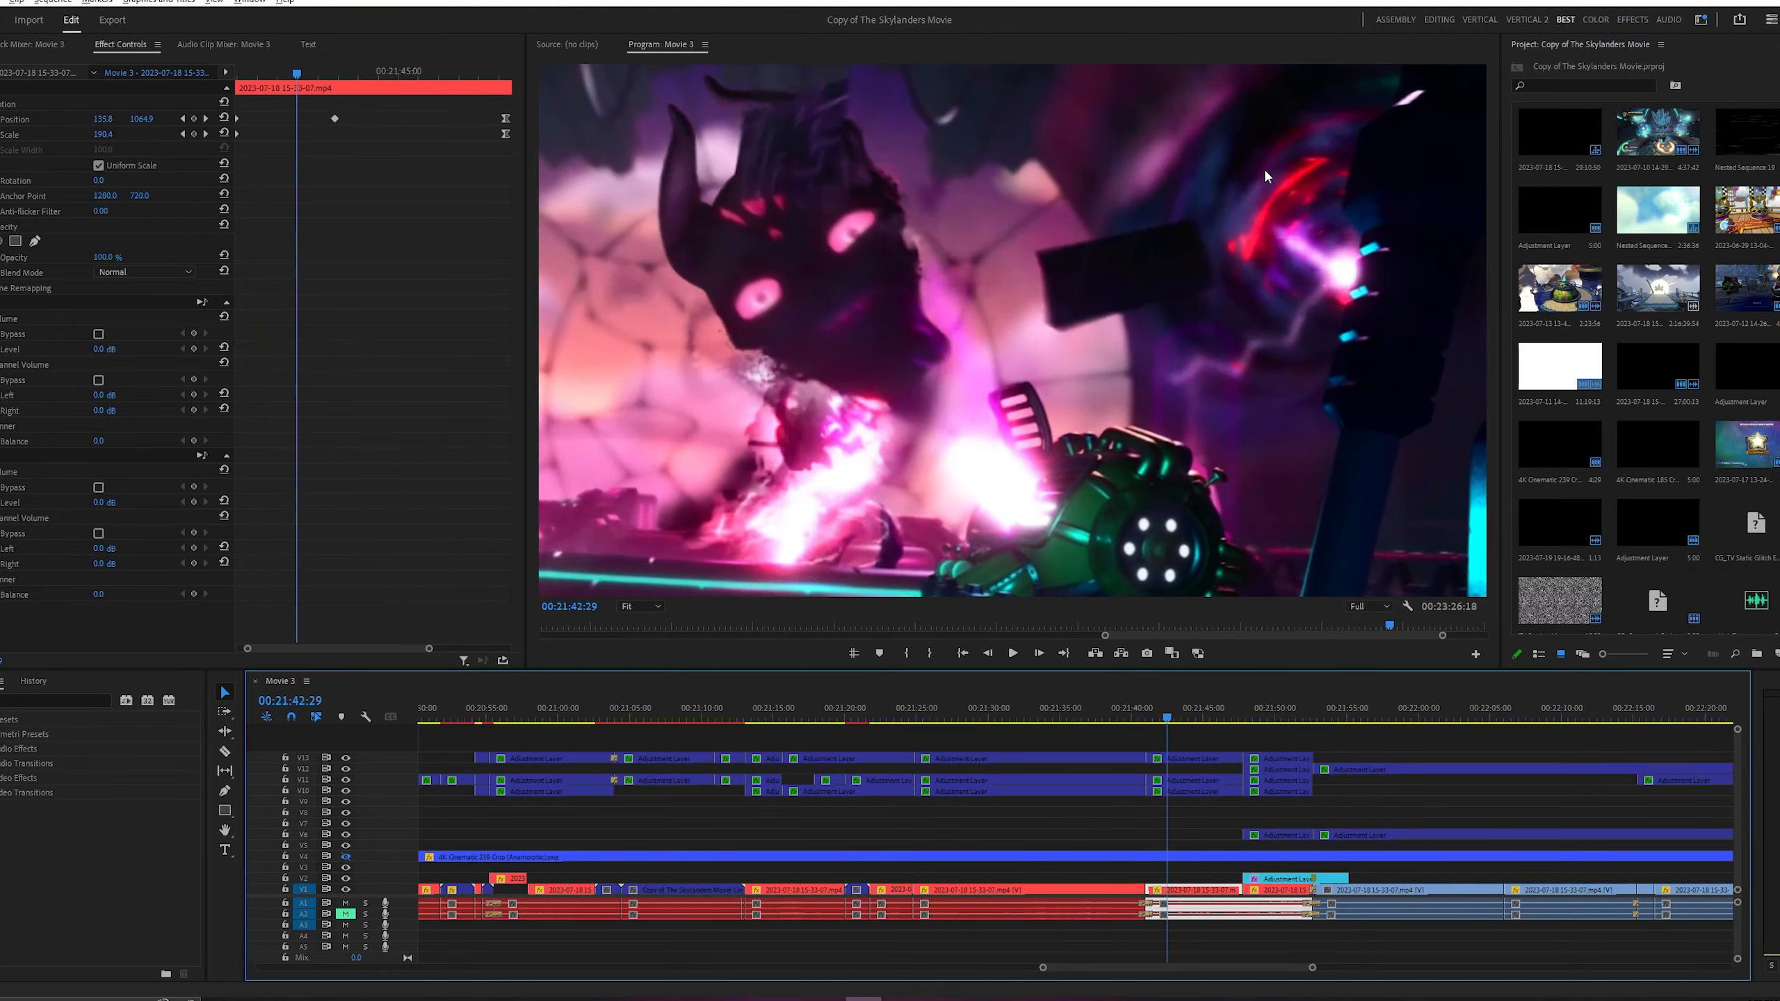
pyautogui.click(1011, 652)
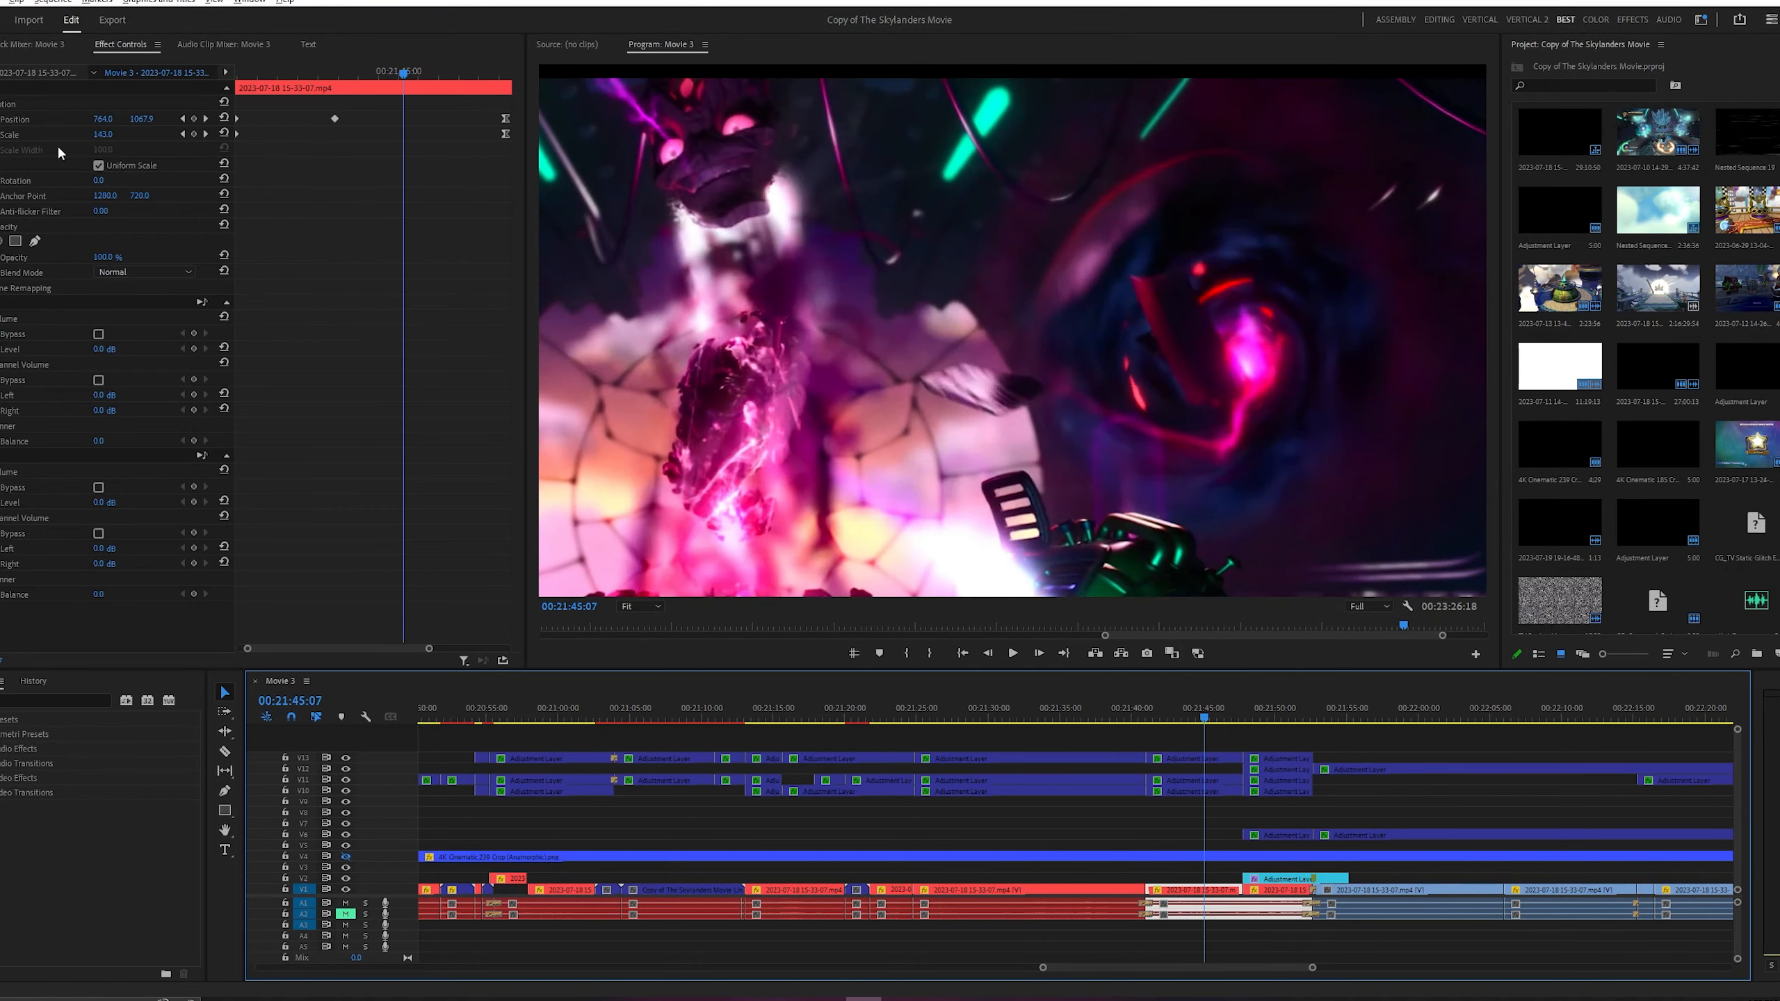
pyautogui.moveTo(1194, 740)
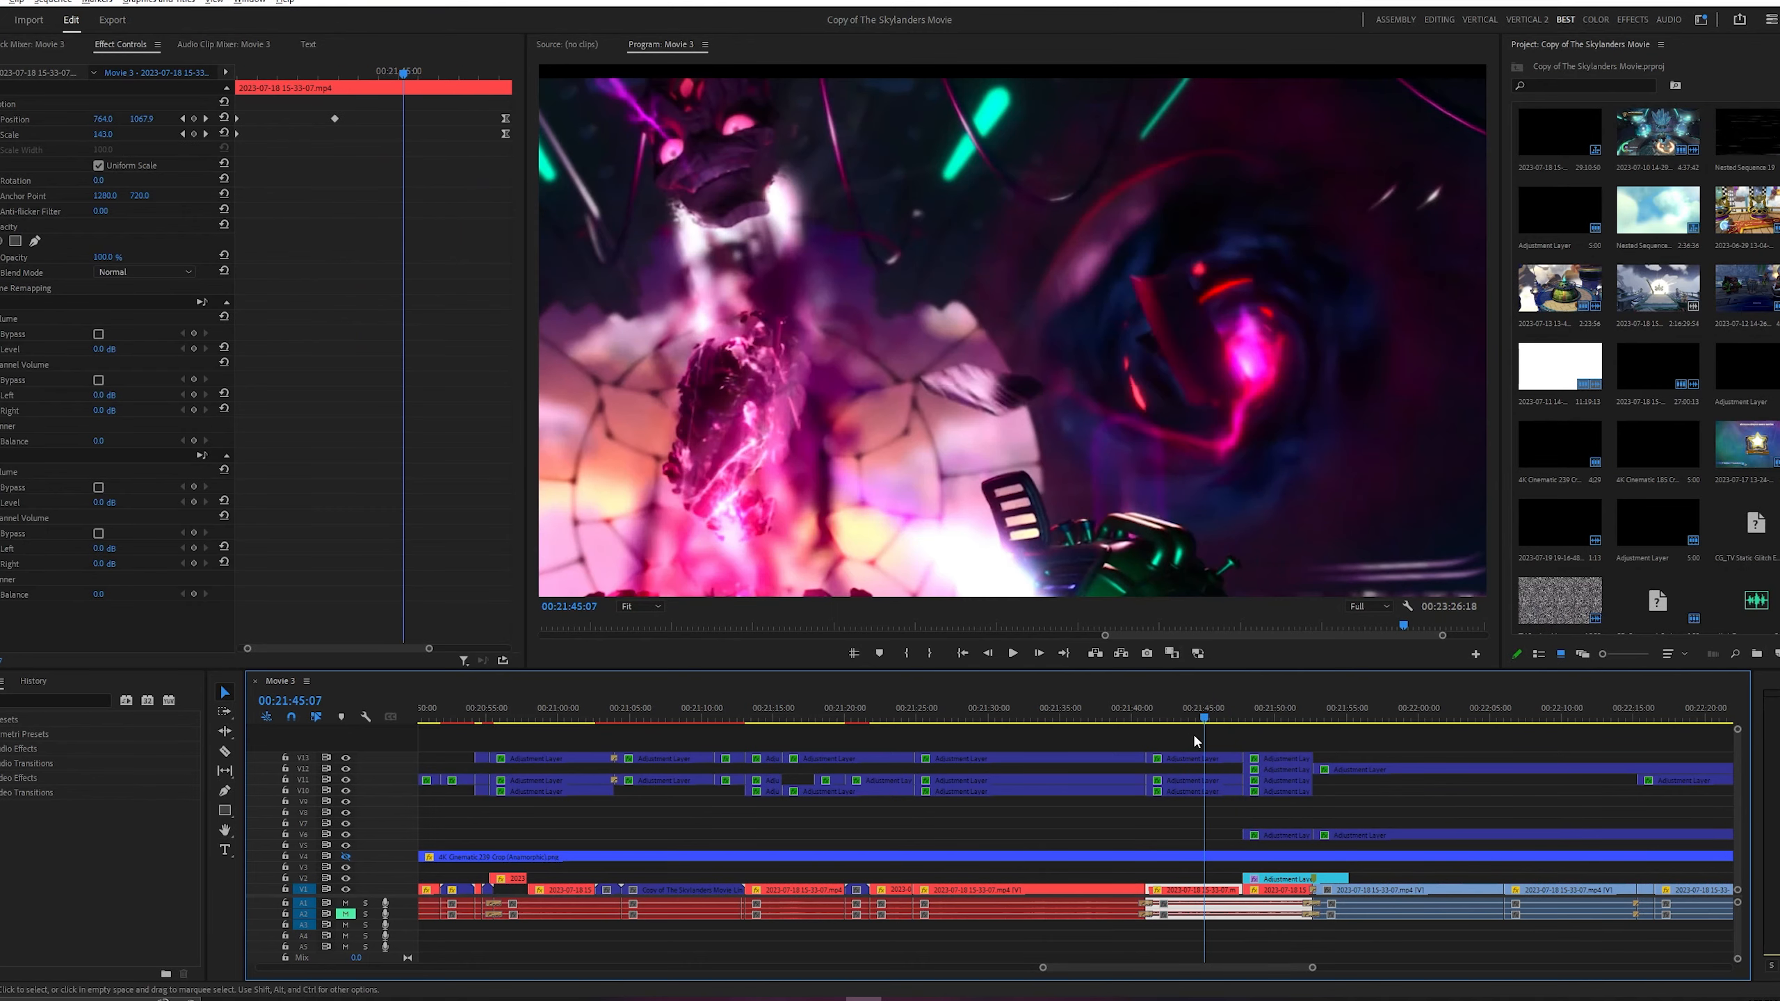
pyautogui.click(1235, 715)
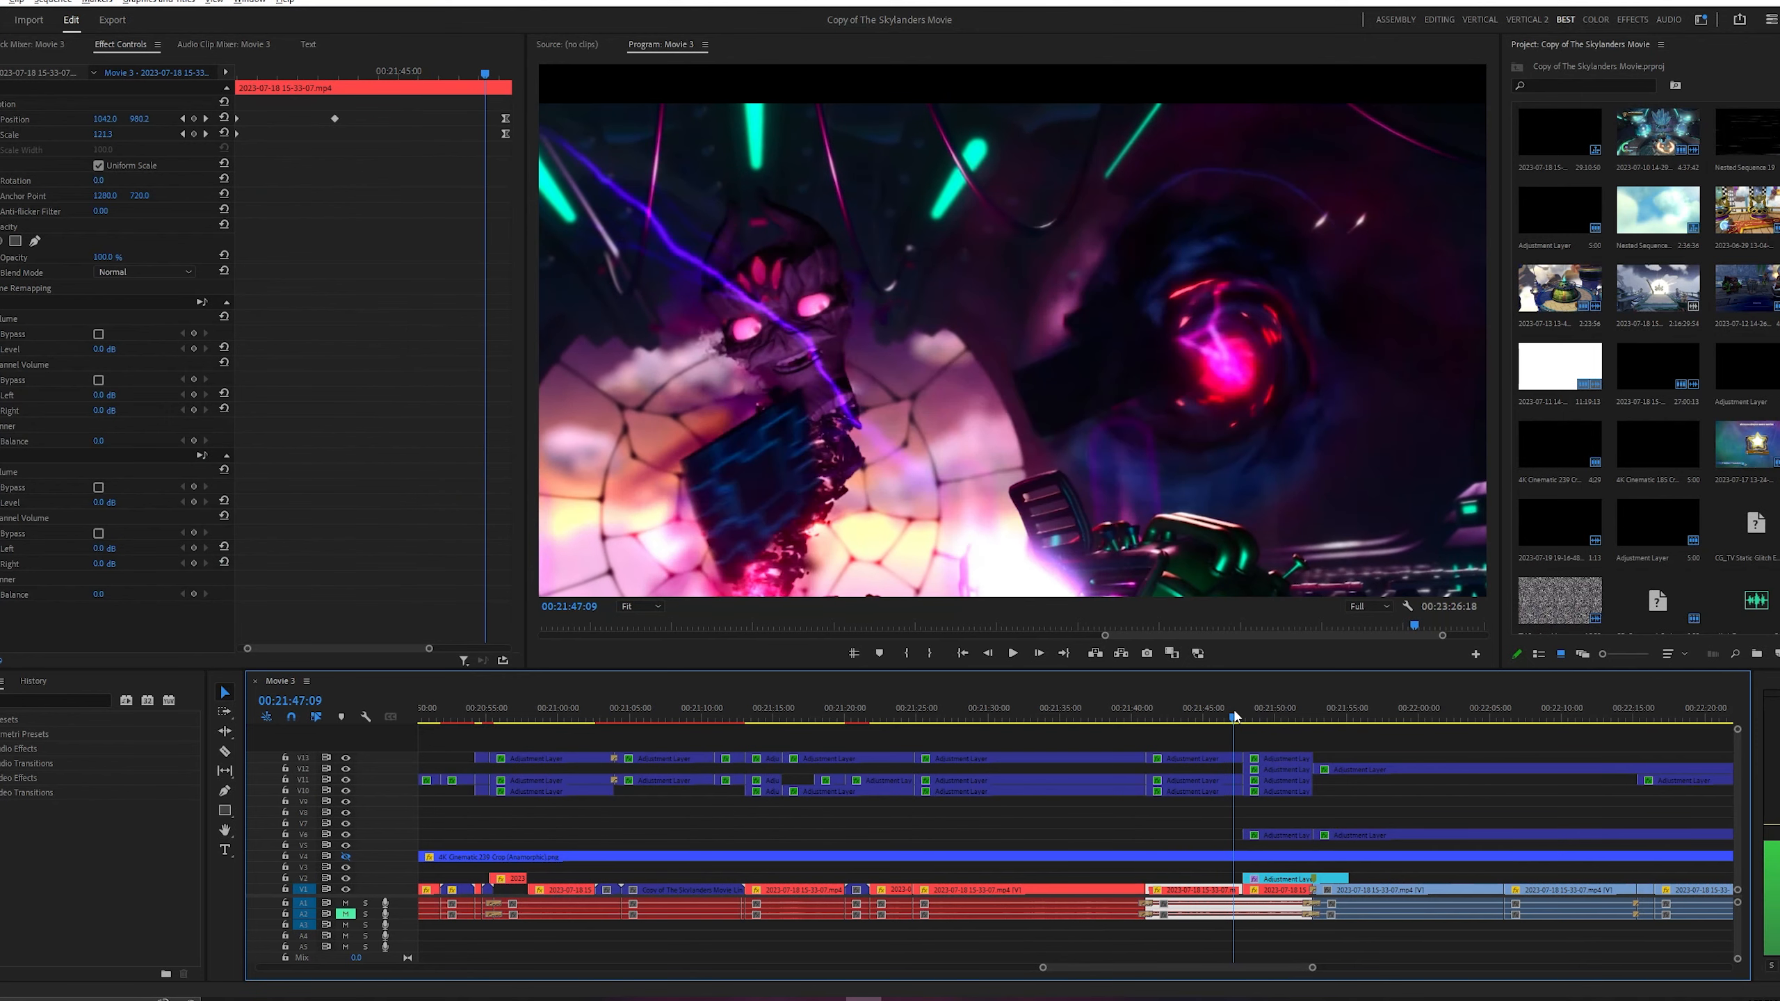
pyautogui.click(1237, 712)
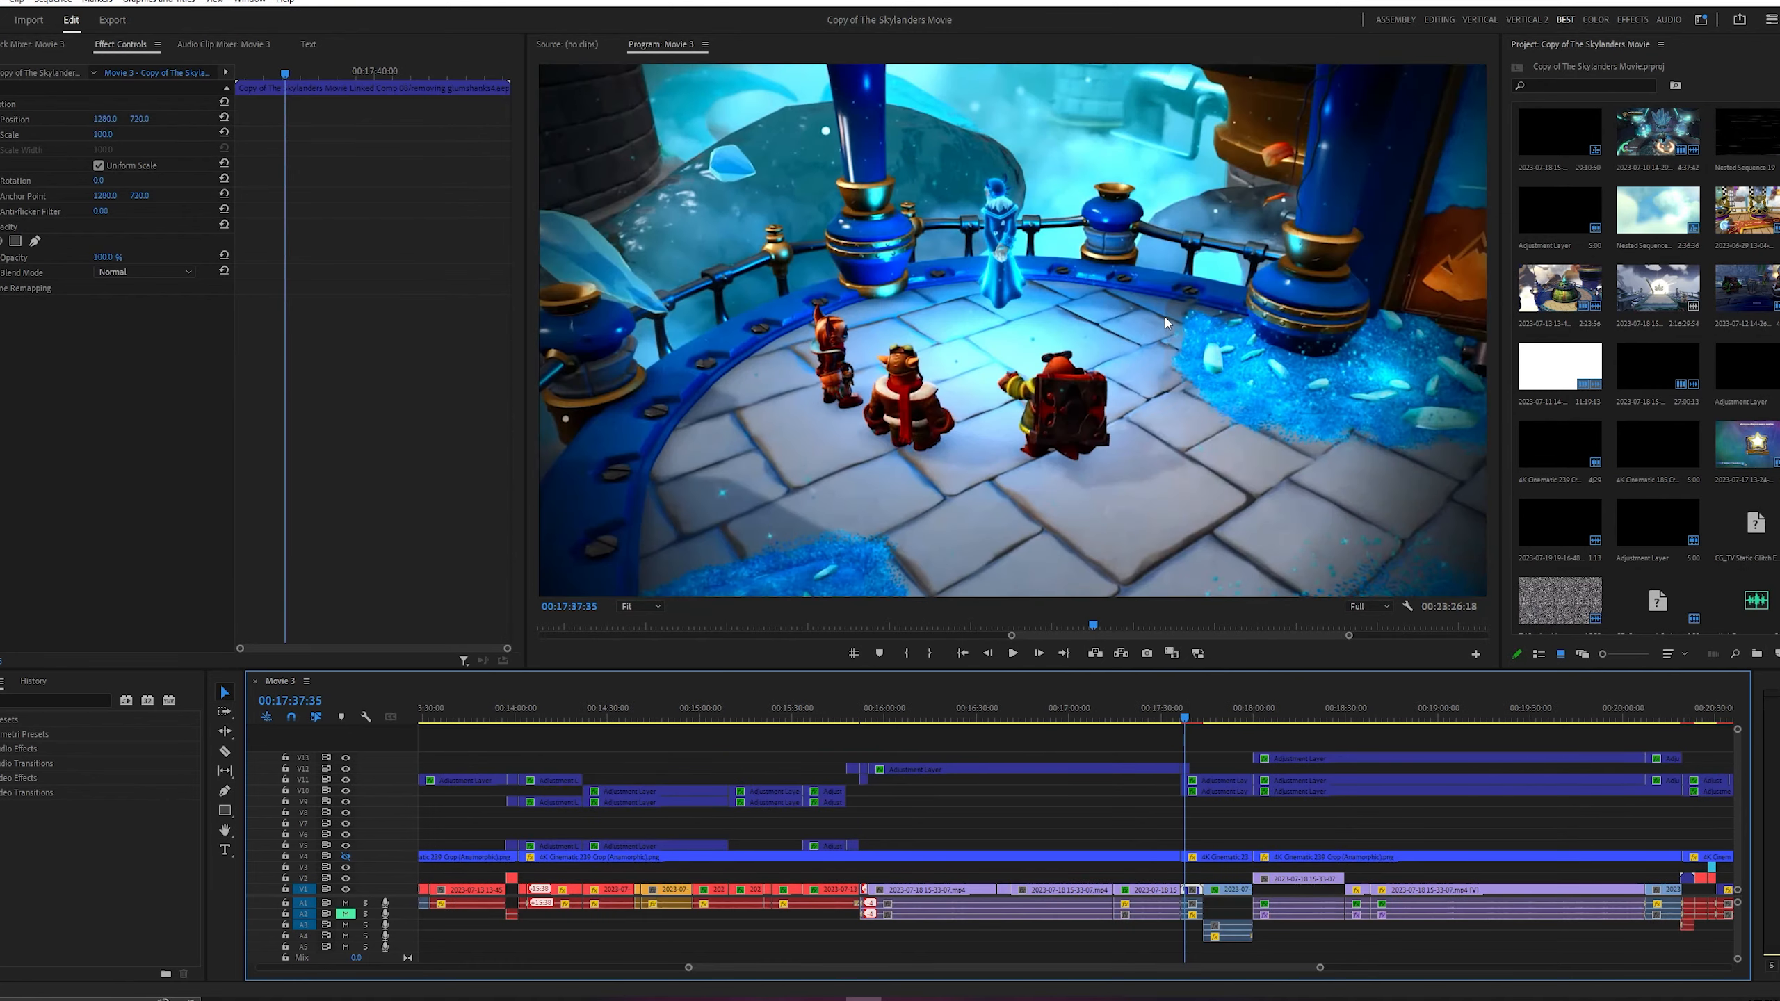
# Play the icy balcony shots from 17:37 to about 17:46, ending on the glowing blue wizard close-up.
pyautogui.click(1010, 652)
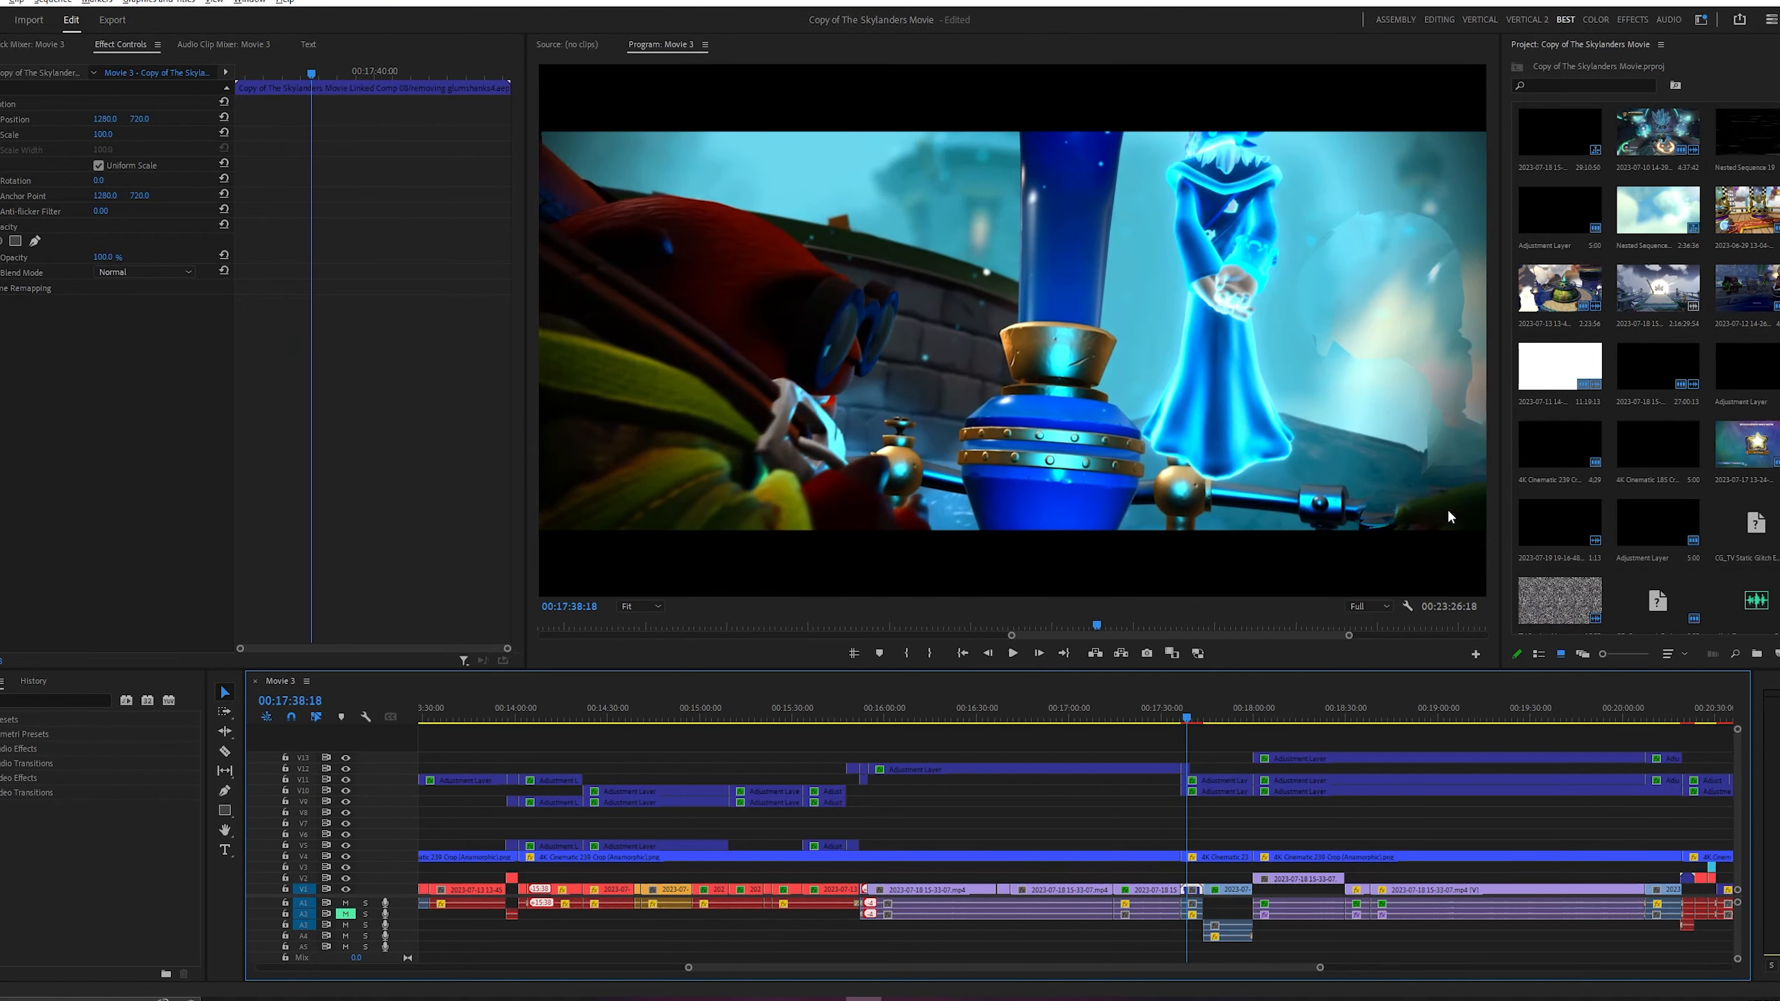
pyautogui.moveTo(1264, 595)
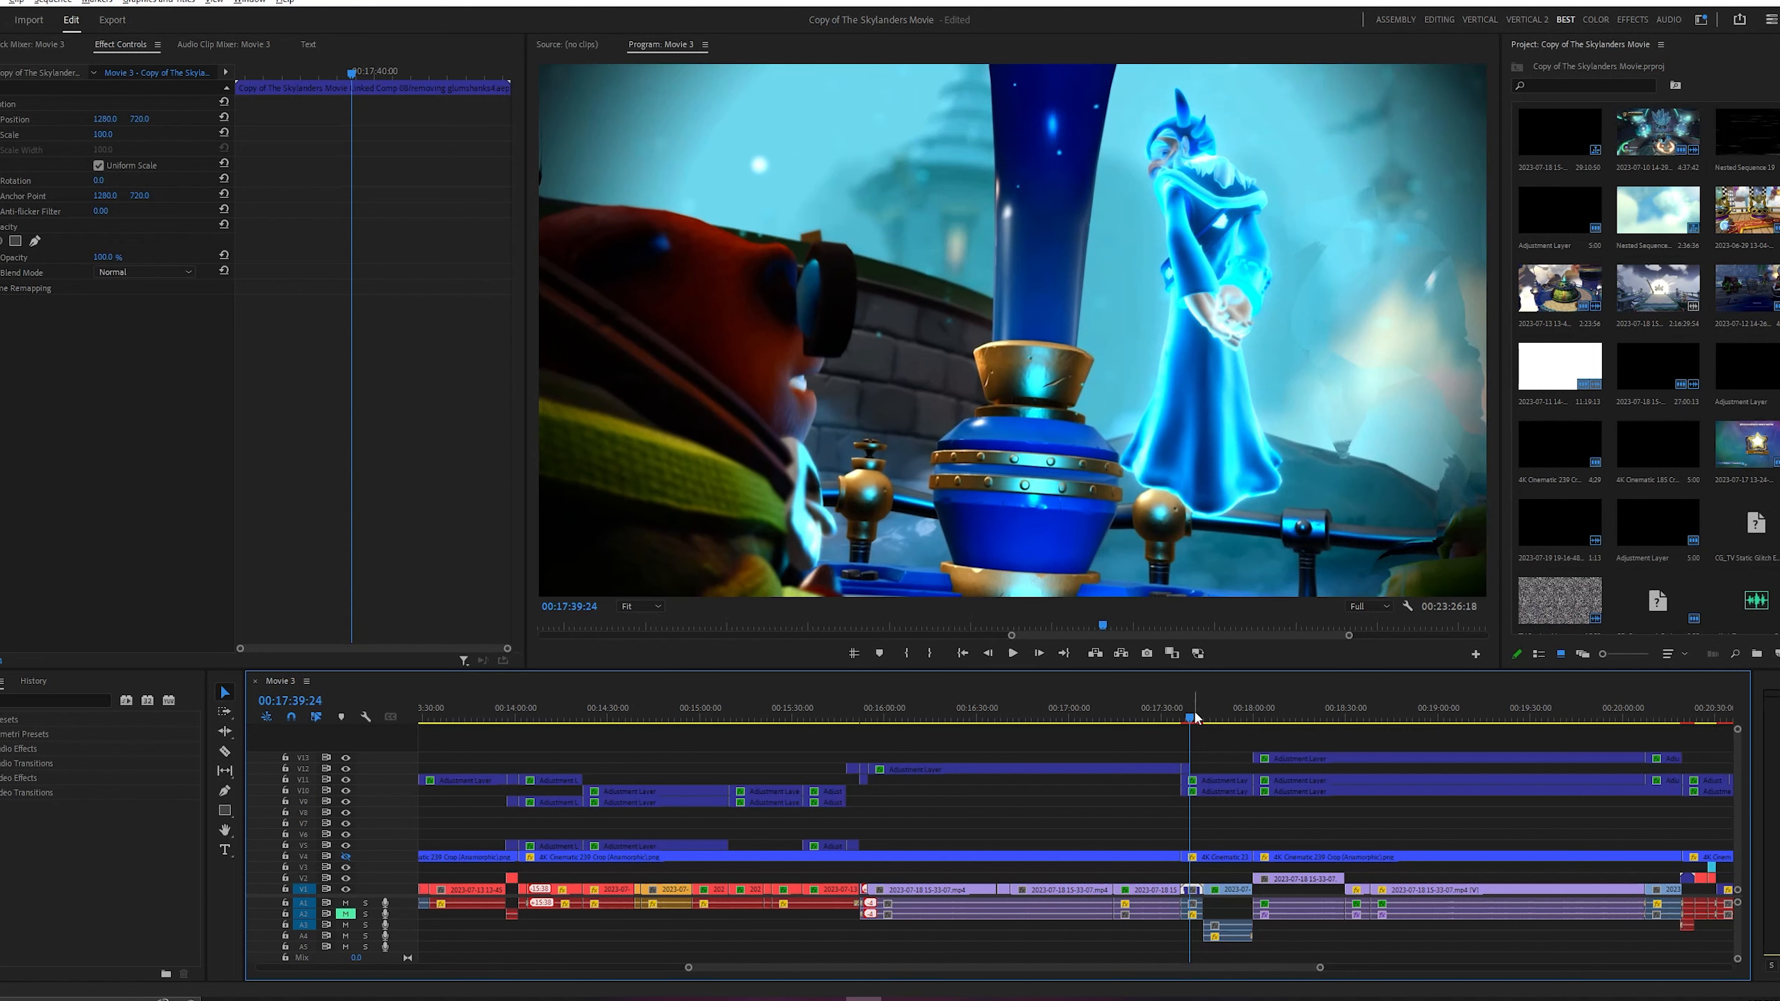
pyautogui.moveTo(1393, 367)
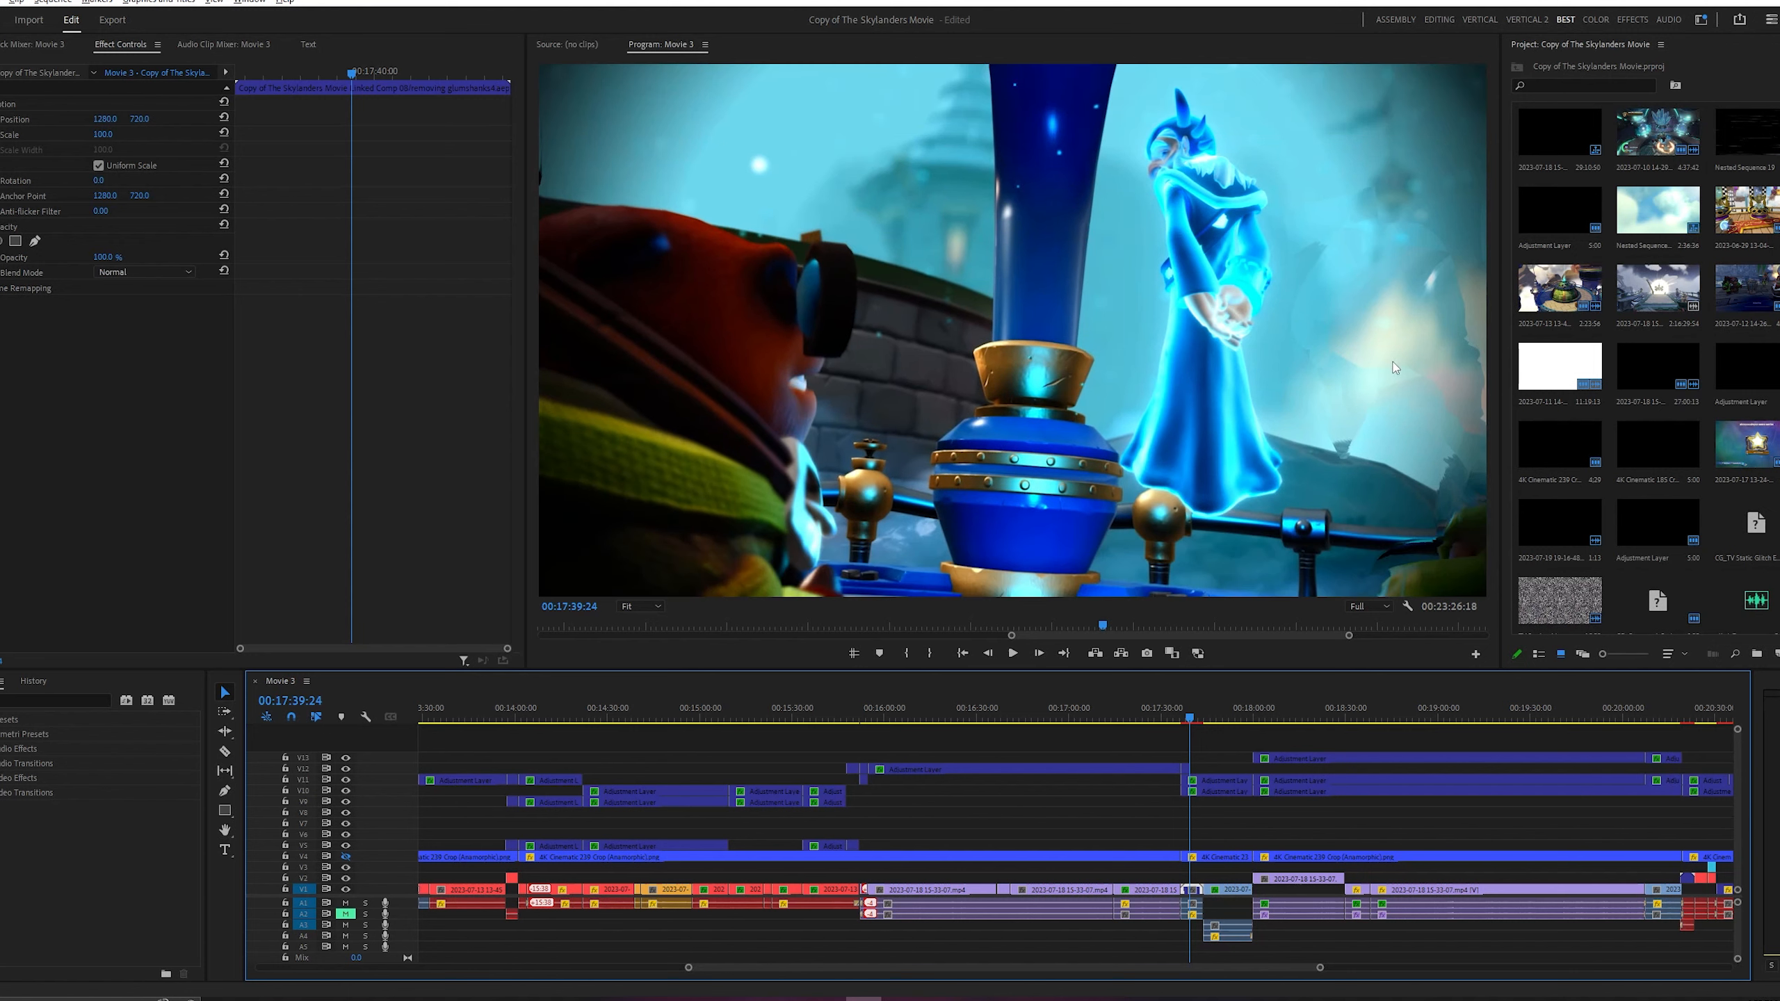
pyautogui.moveTo(1143, 690)
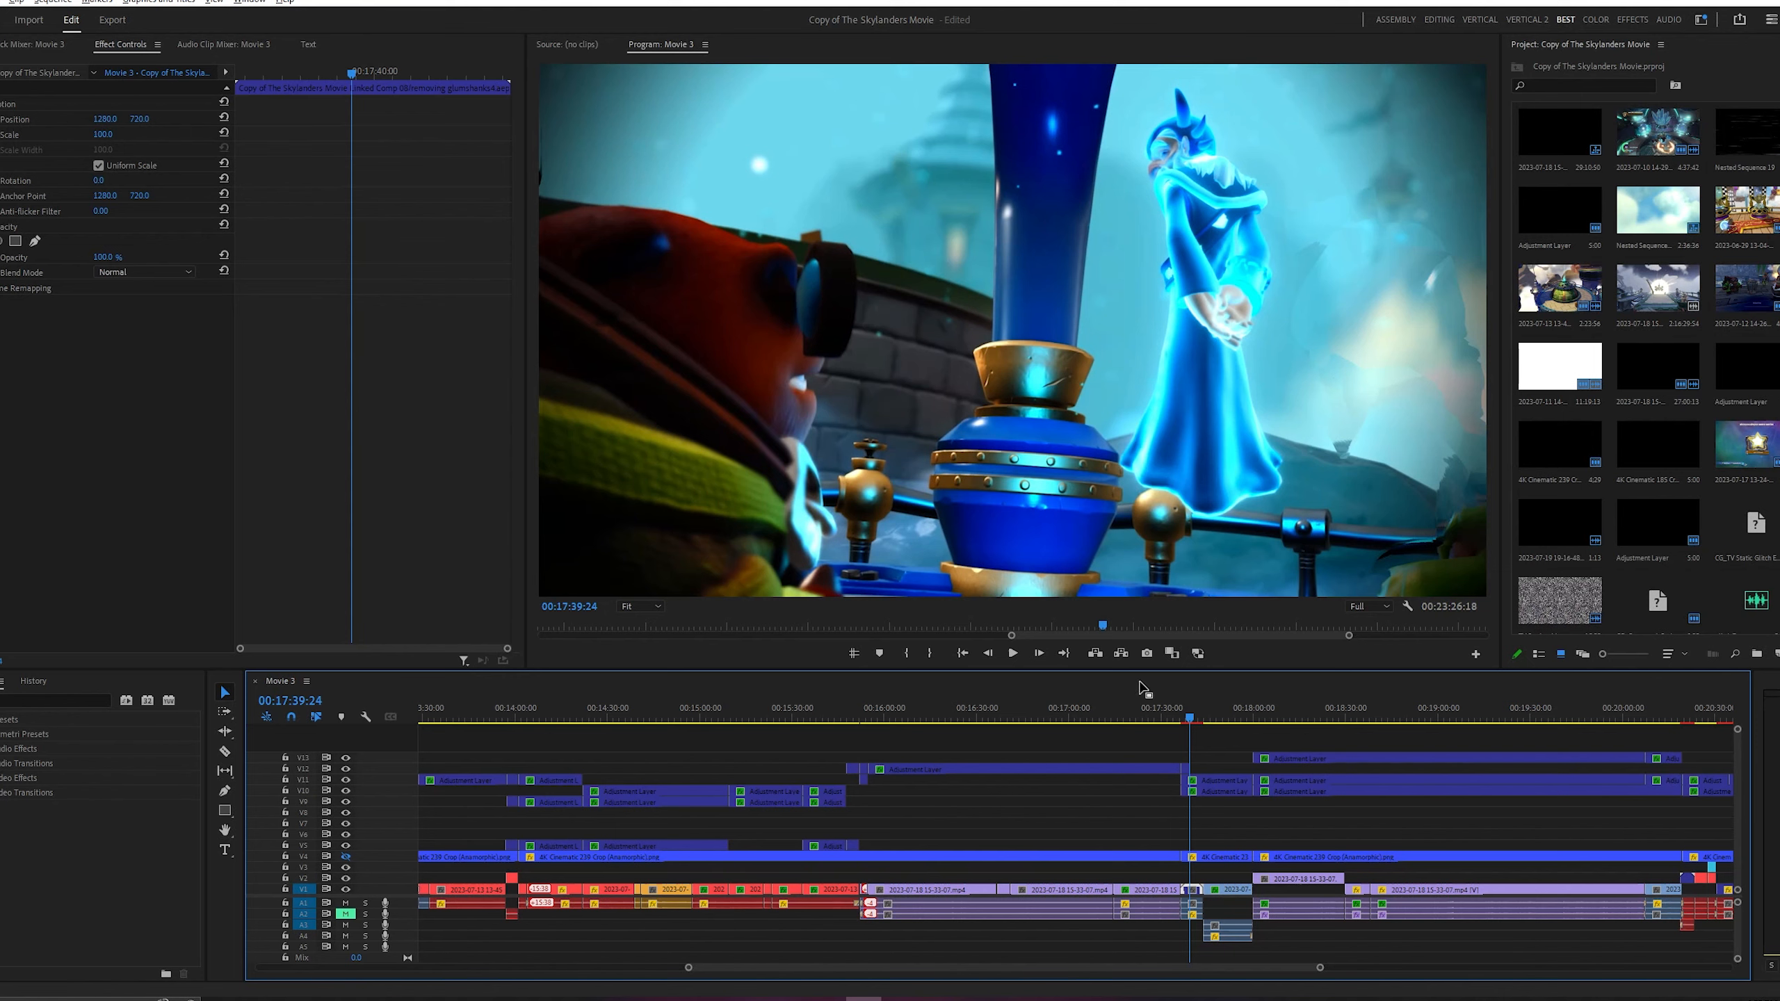
pyautogui.click(1196, 715)
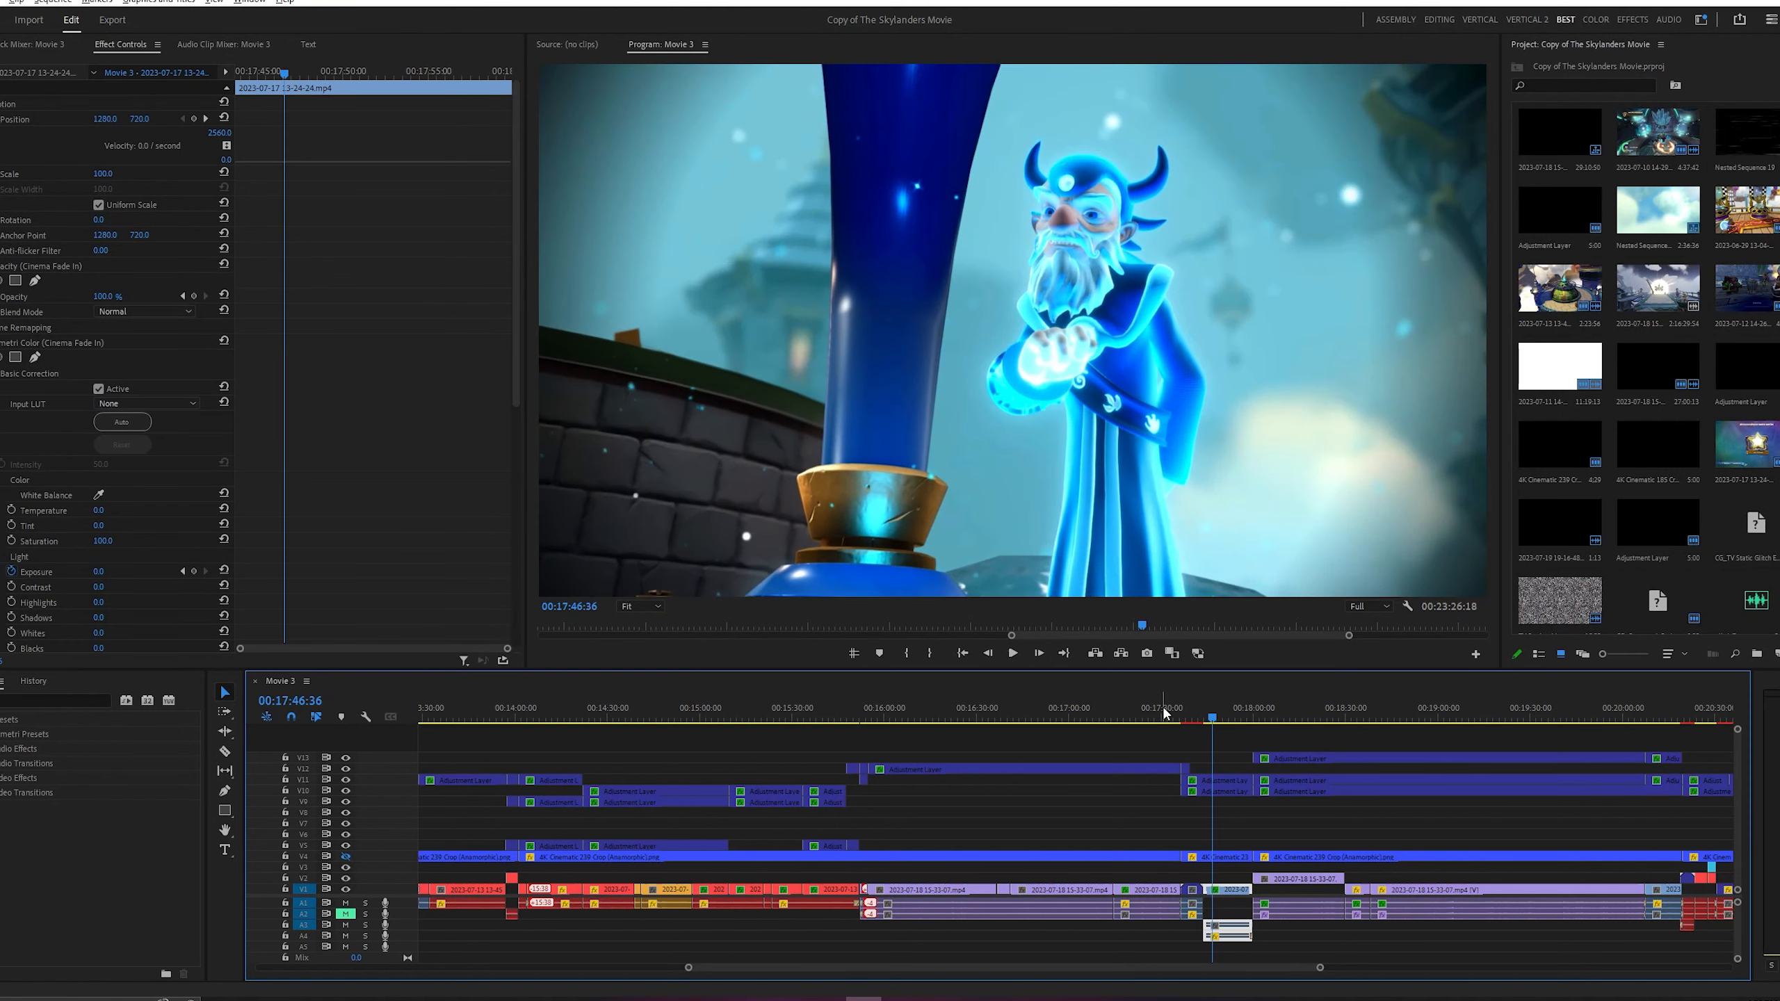
pyautogui.click(1243, 713)
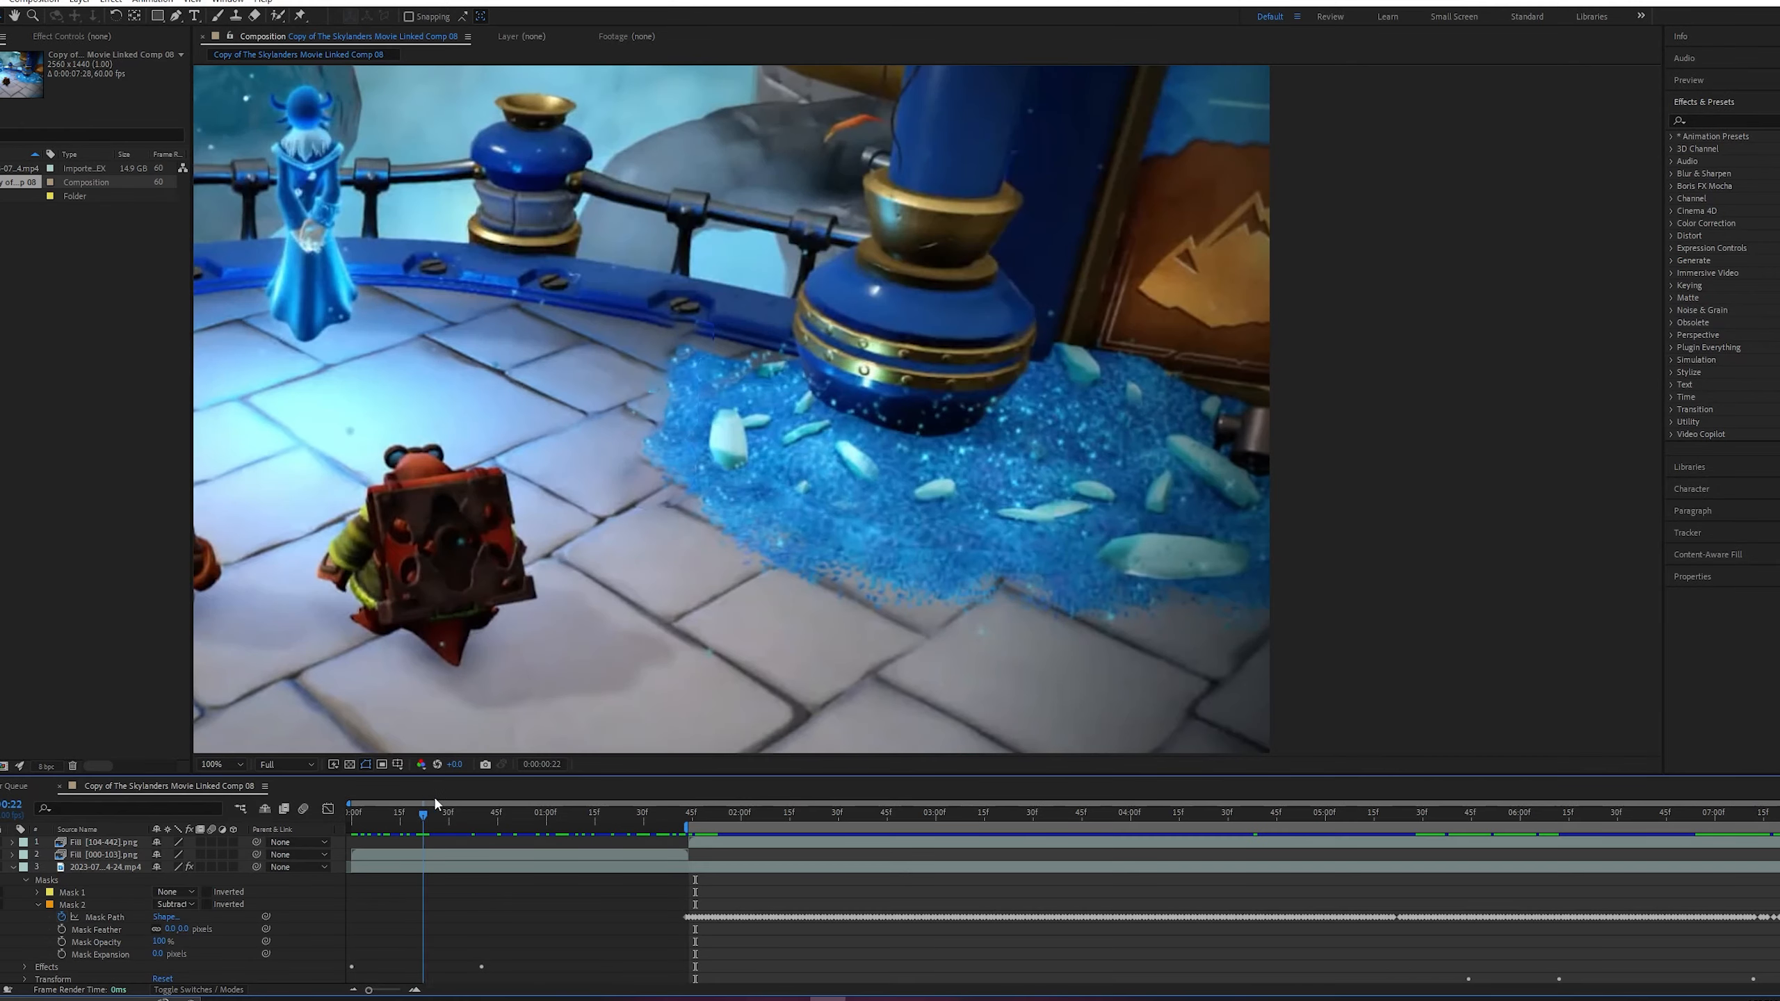
# Scrub Comp 08 to check the wizard and goblin masks, then switch to Linked Comp 06.
pyautogui.click(509, 812)
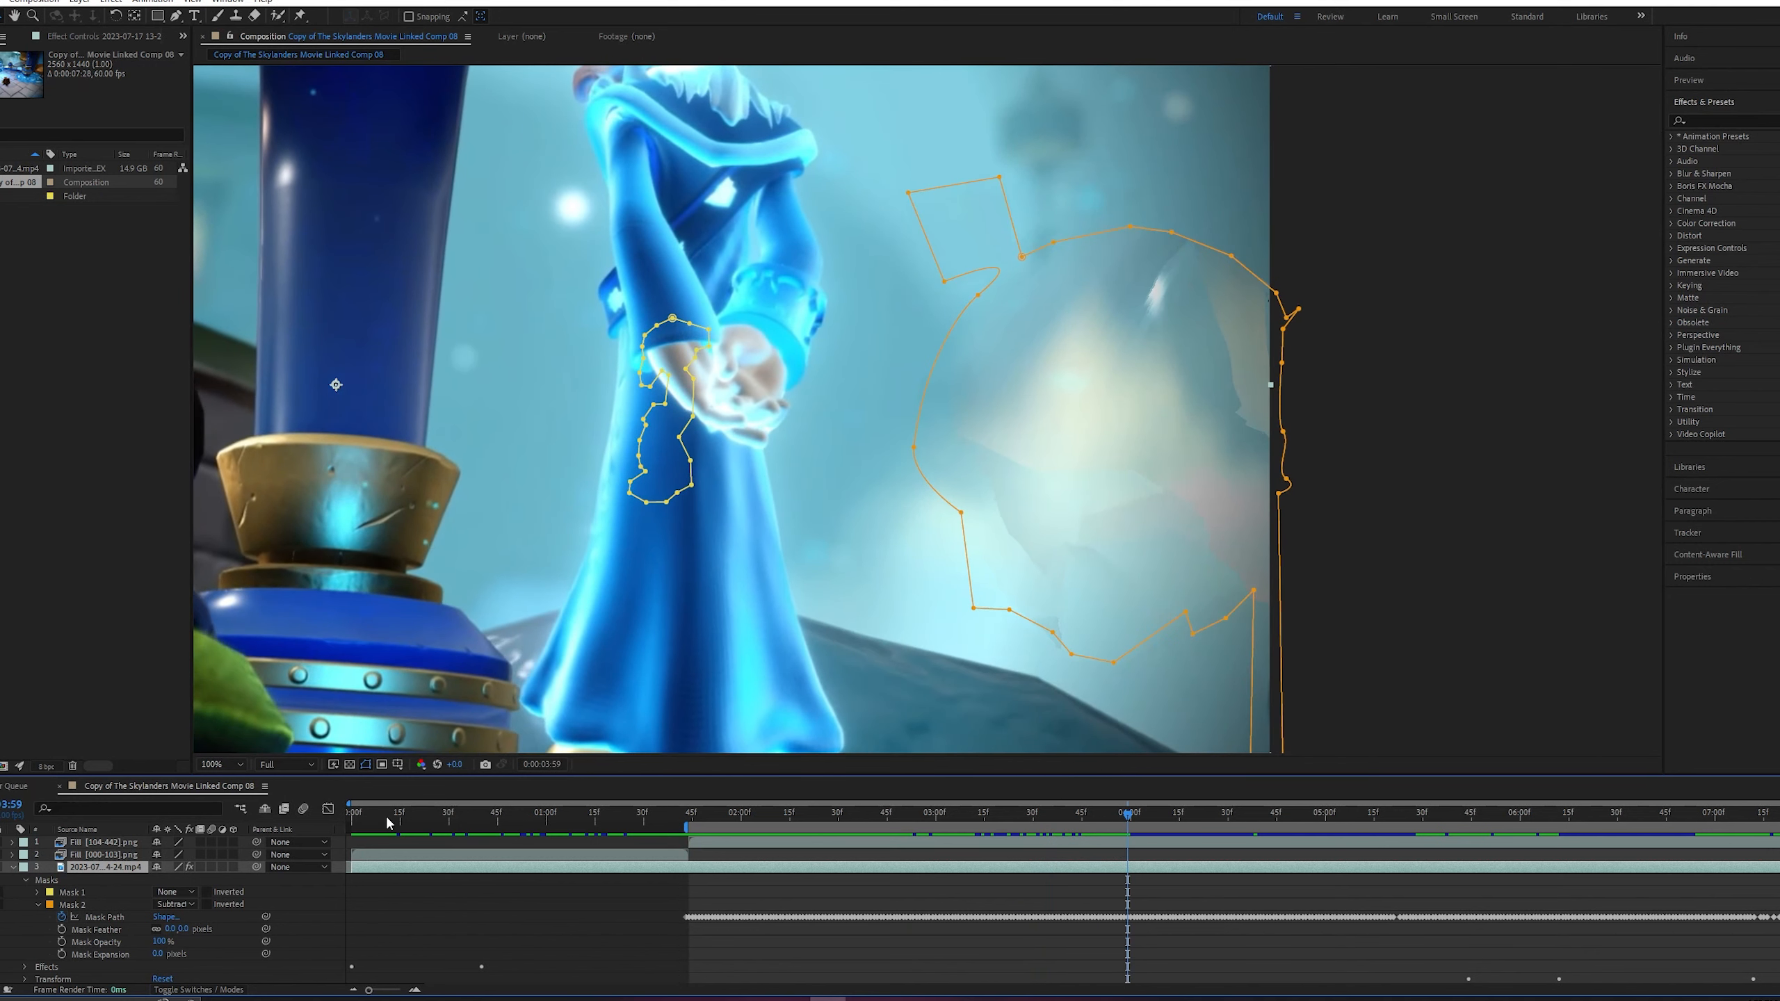
pyautogui.click(174, 904)
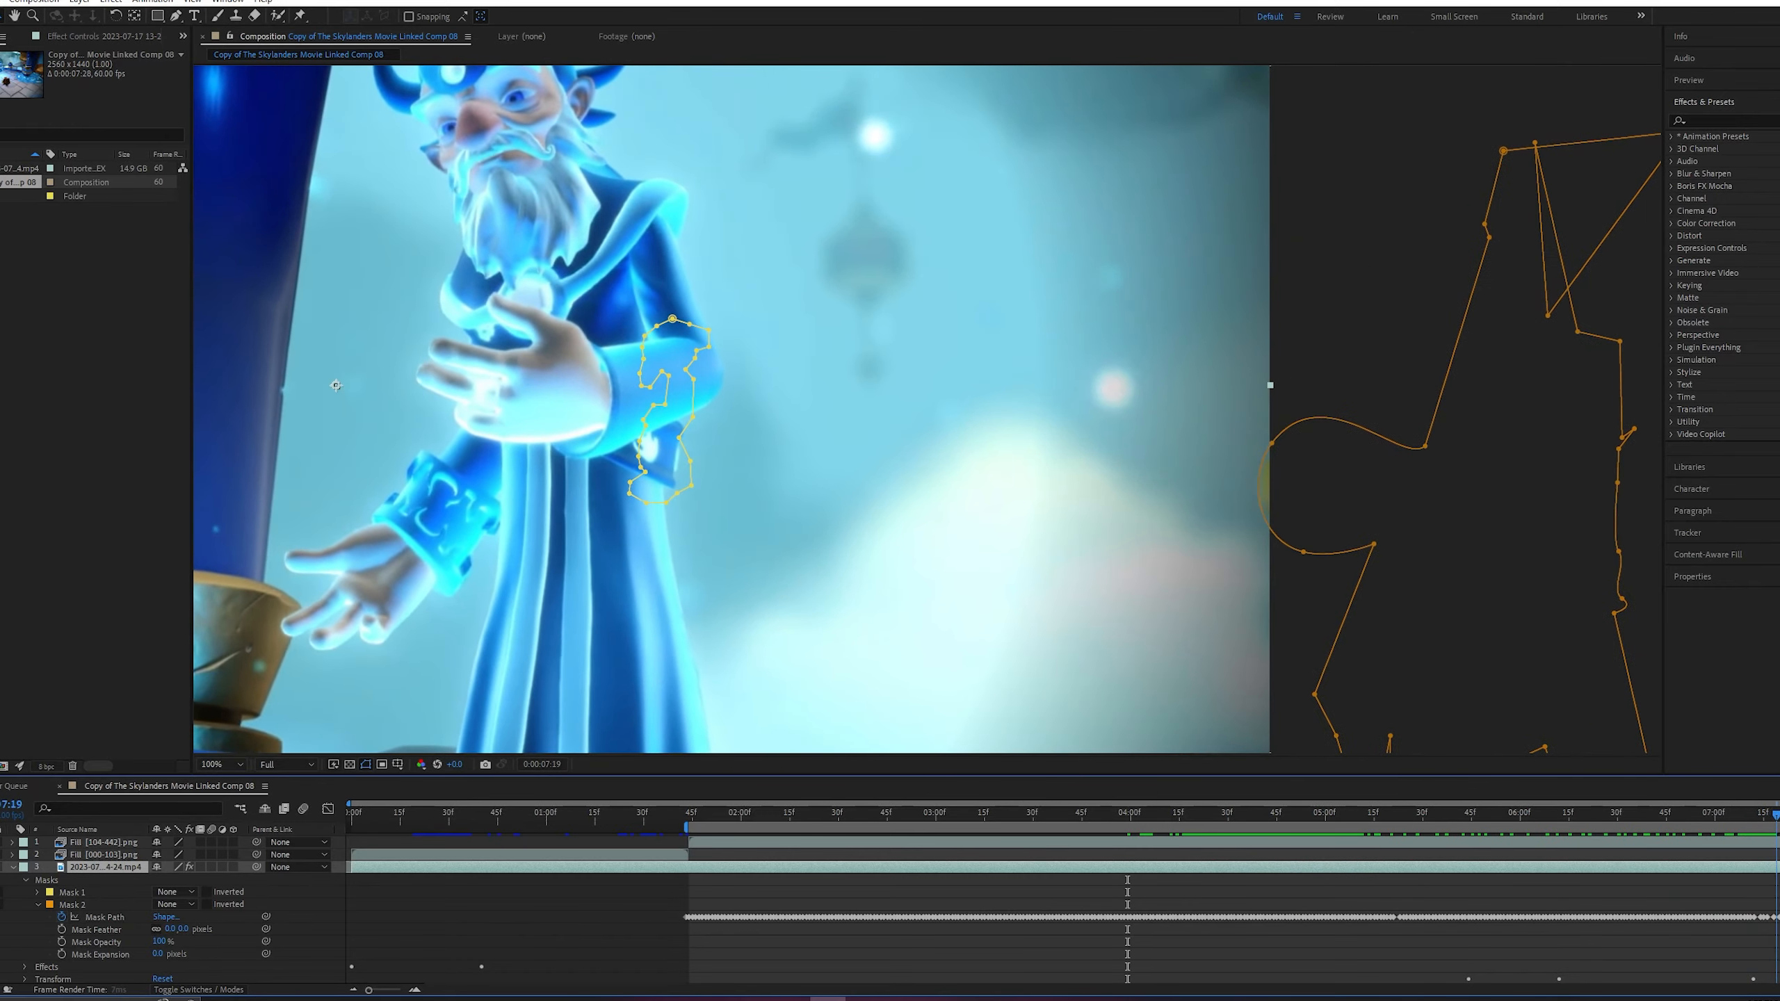
pyautogui.click(687, 829)
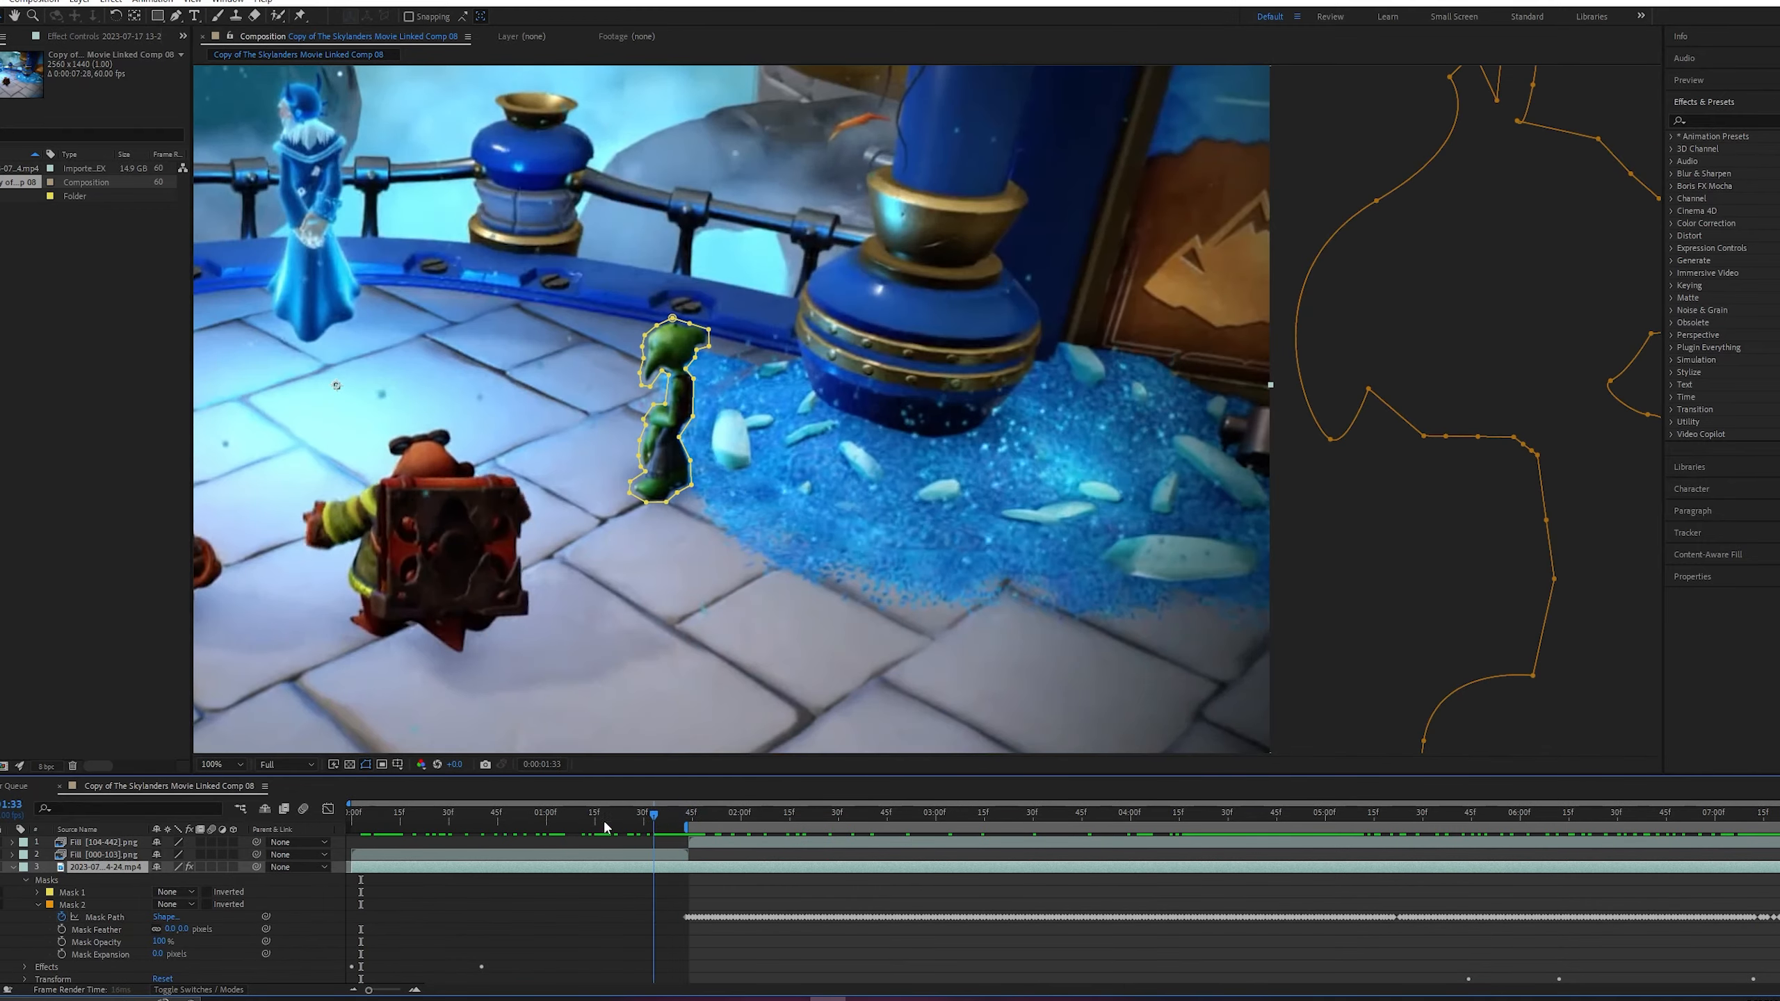
pyautogui.click(468, 813)
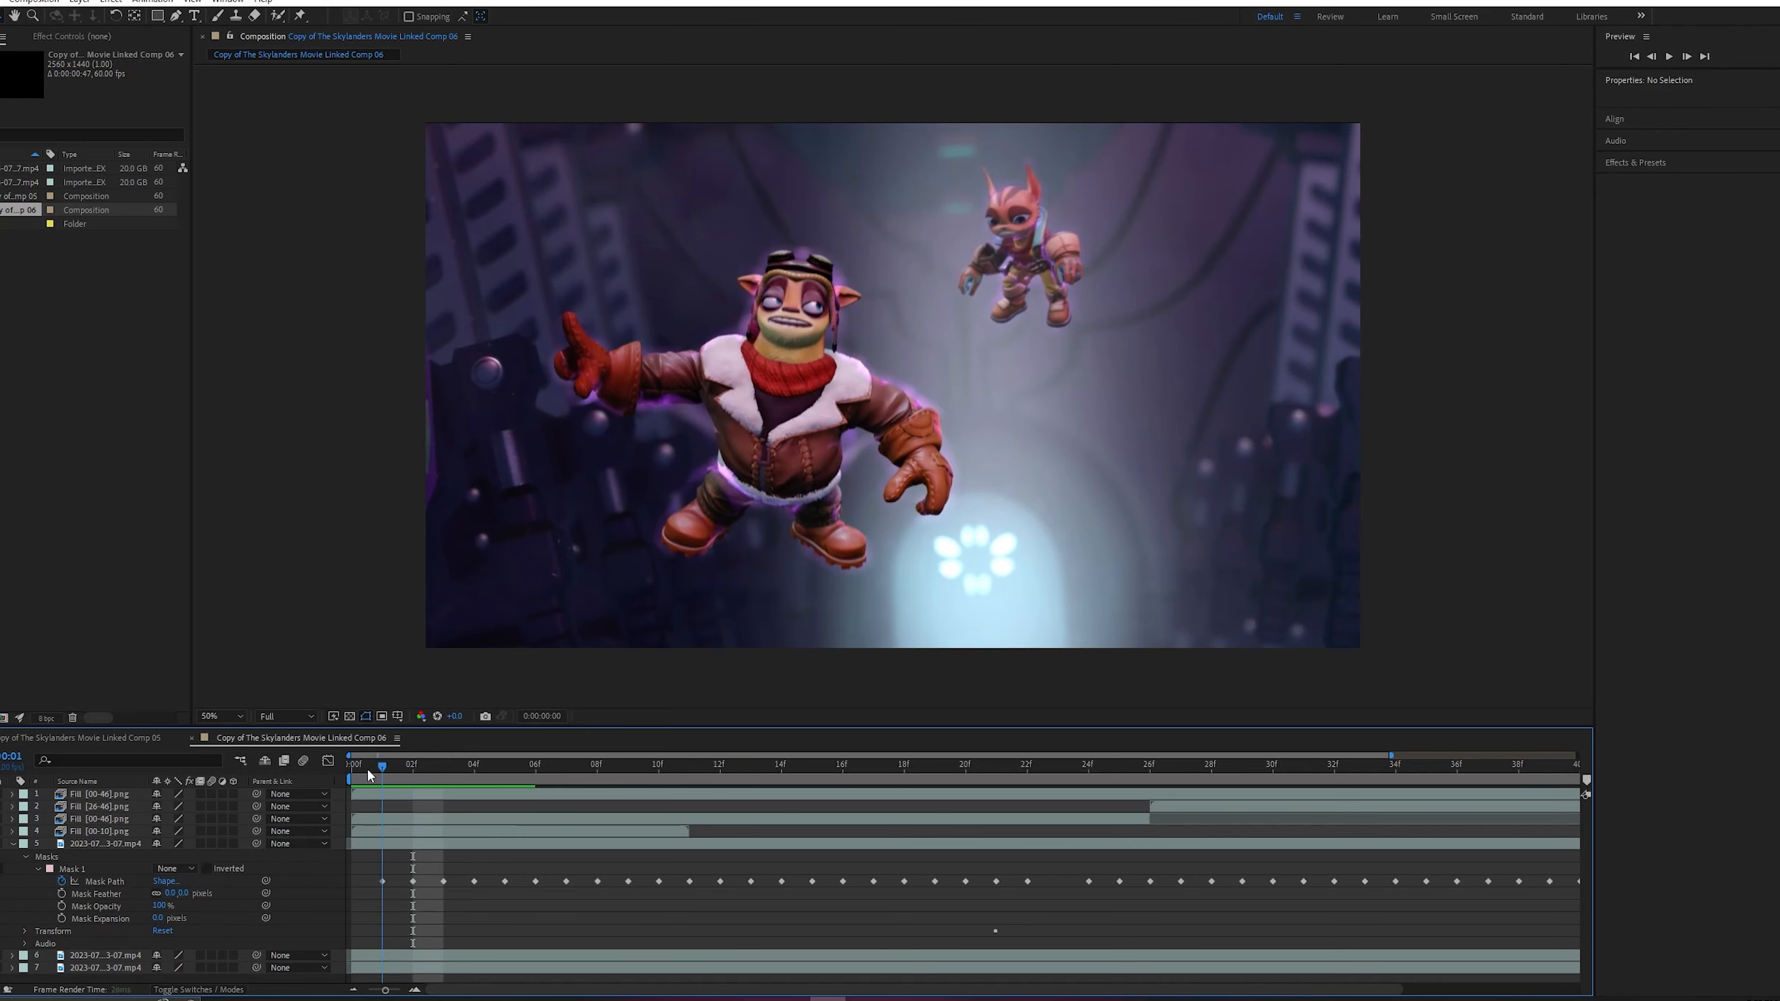
# Scrub and zoom through the flying pilot shot in Comp 06, then switch to Linked Comp 02.
pyautogui.moveTo(381, 763); pyautogui.dragTo(994, 763)
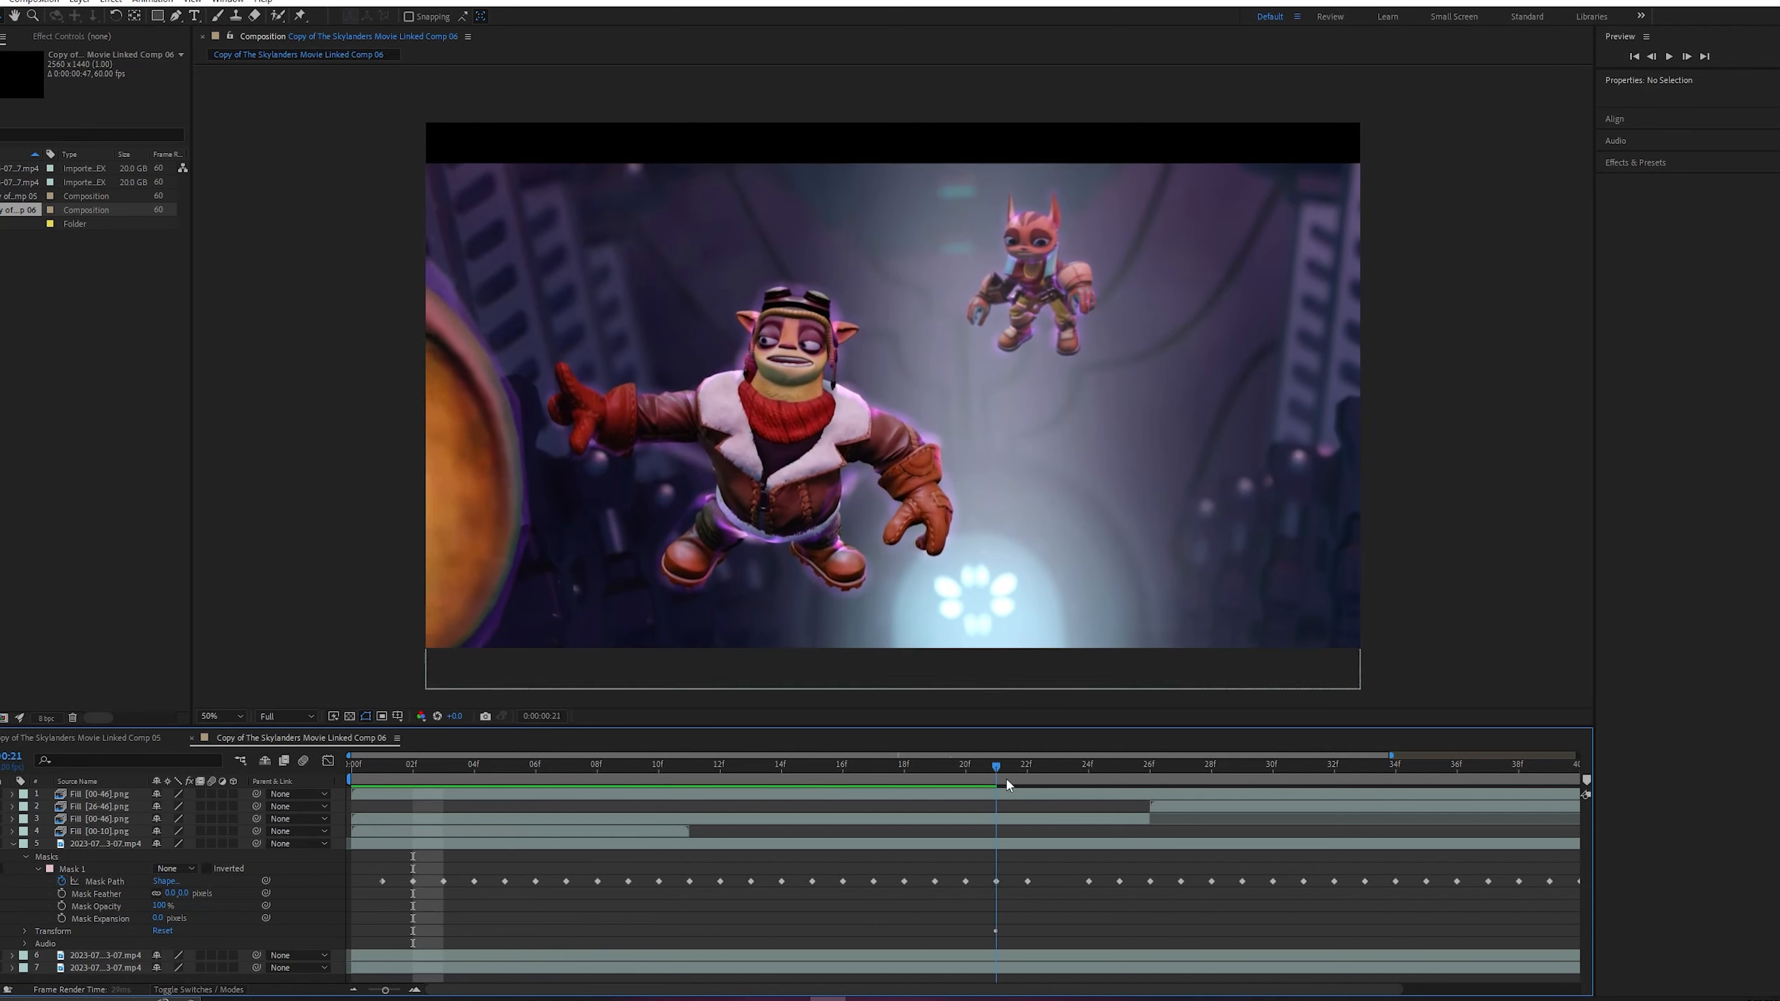
pyautogui.moveTo(994, 783); pyautogui.dragTo(1516, 782)
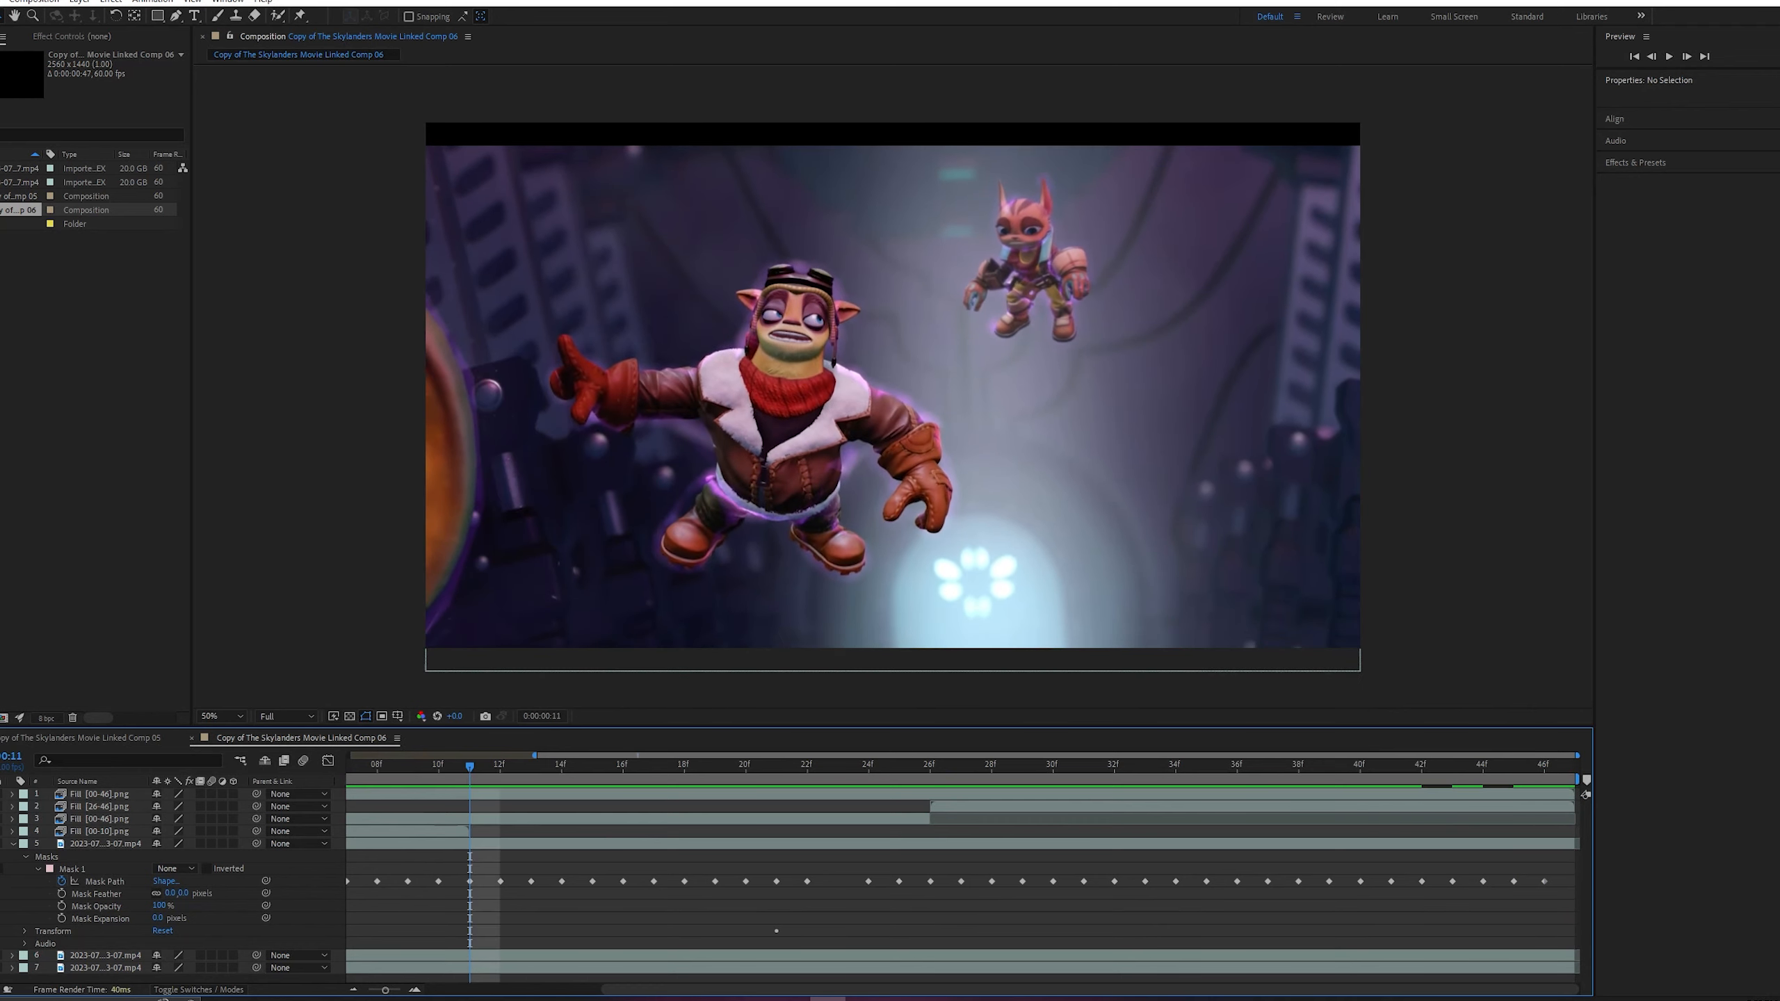
pyautogui.click(377, 763)
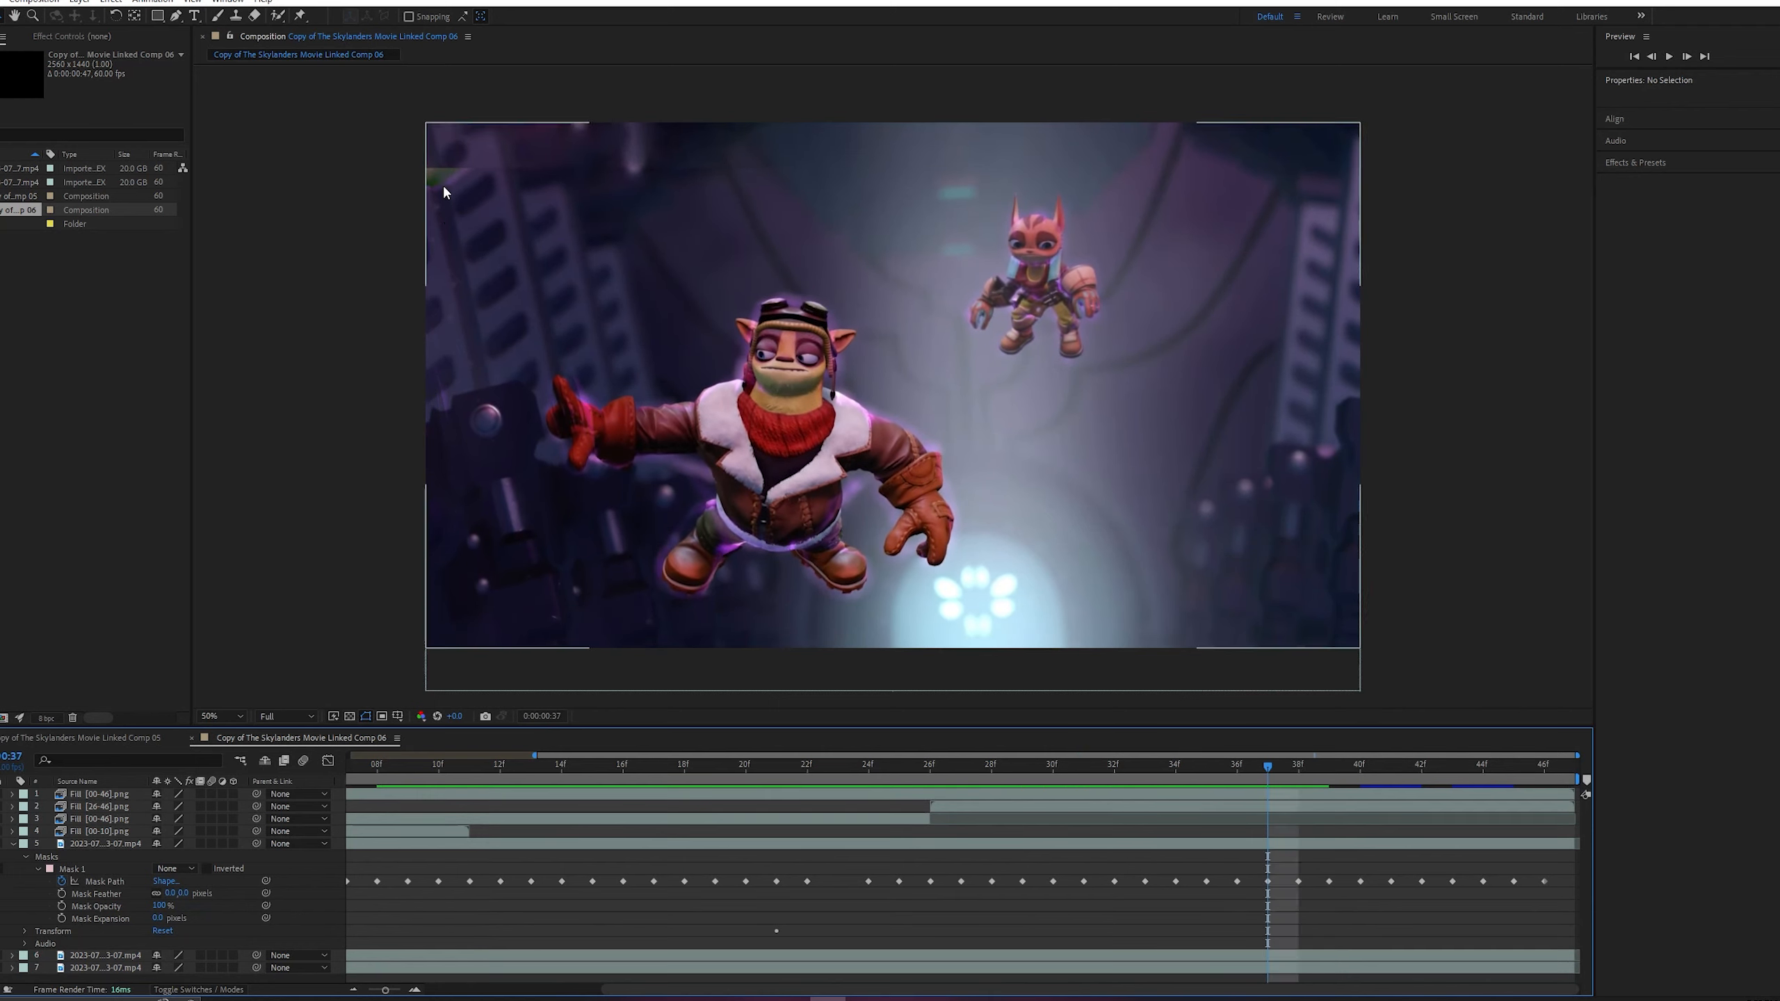
pyautogui.click(1297, 763)
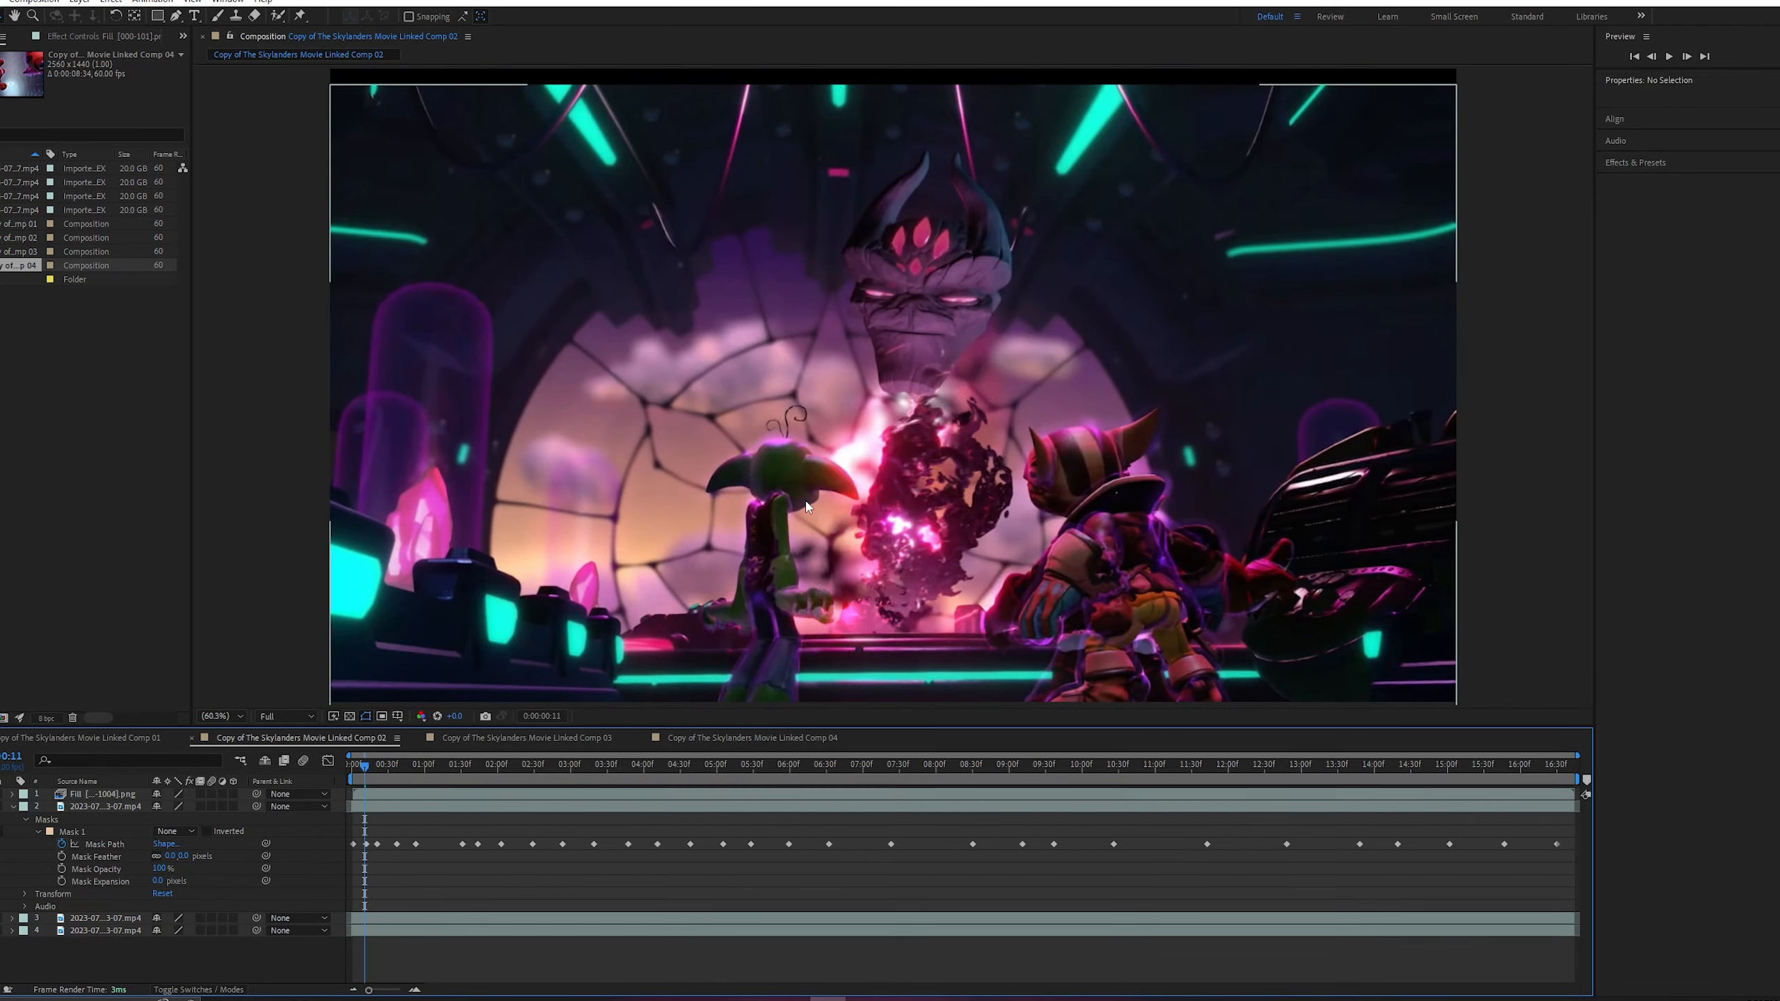
pyautogui.moveTo(677, 306)
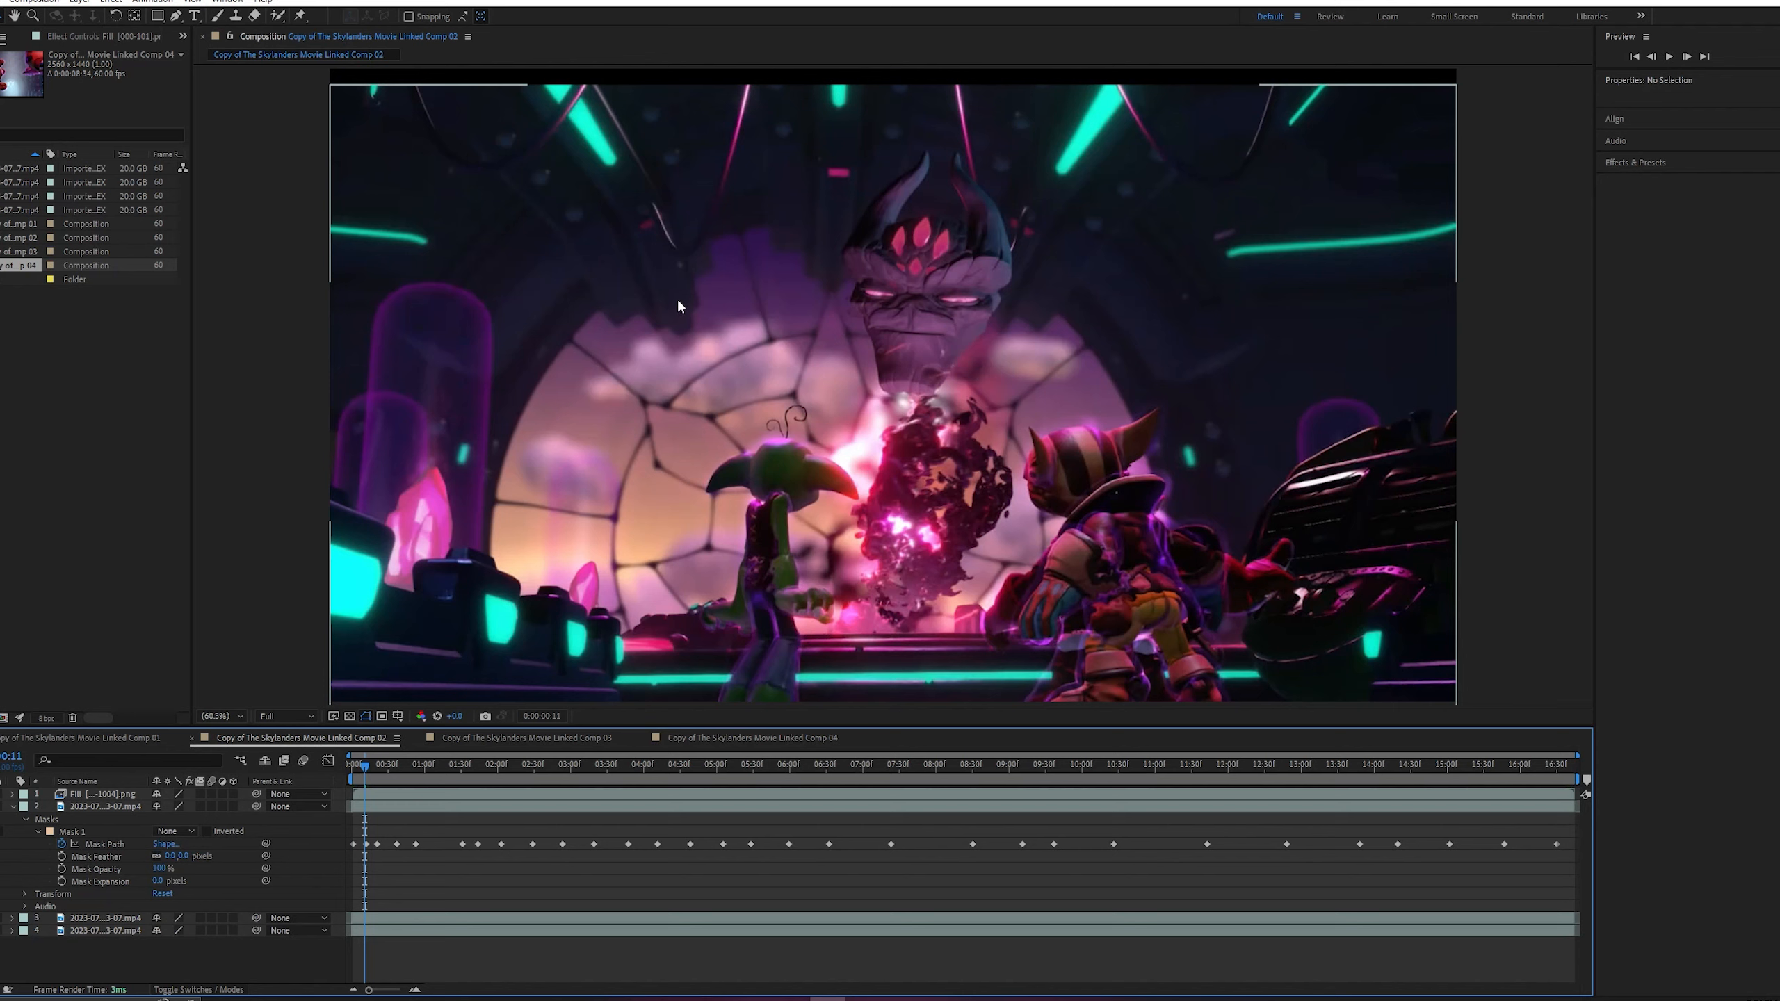
pyautogui.moveTo(779, 552)
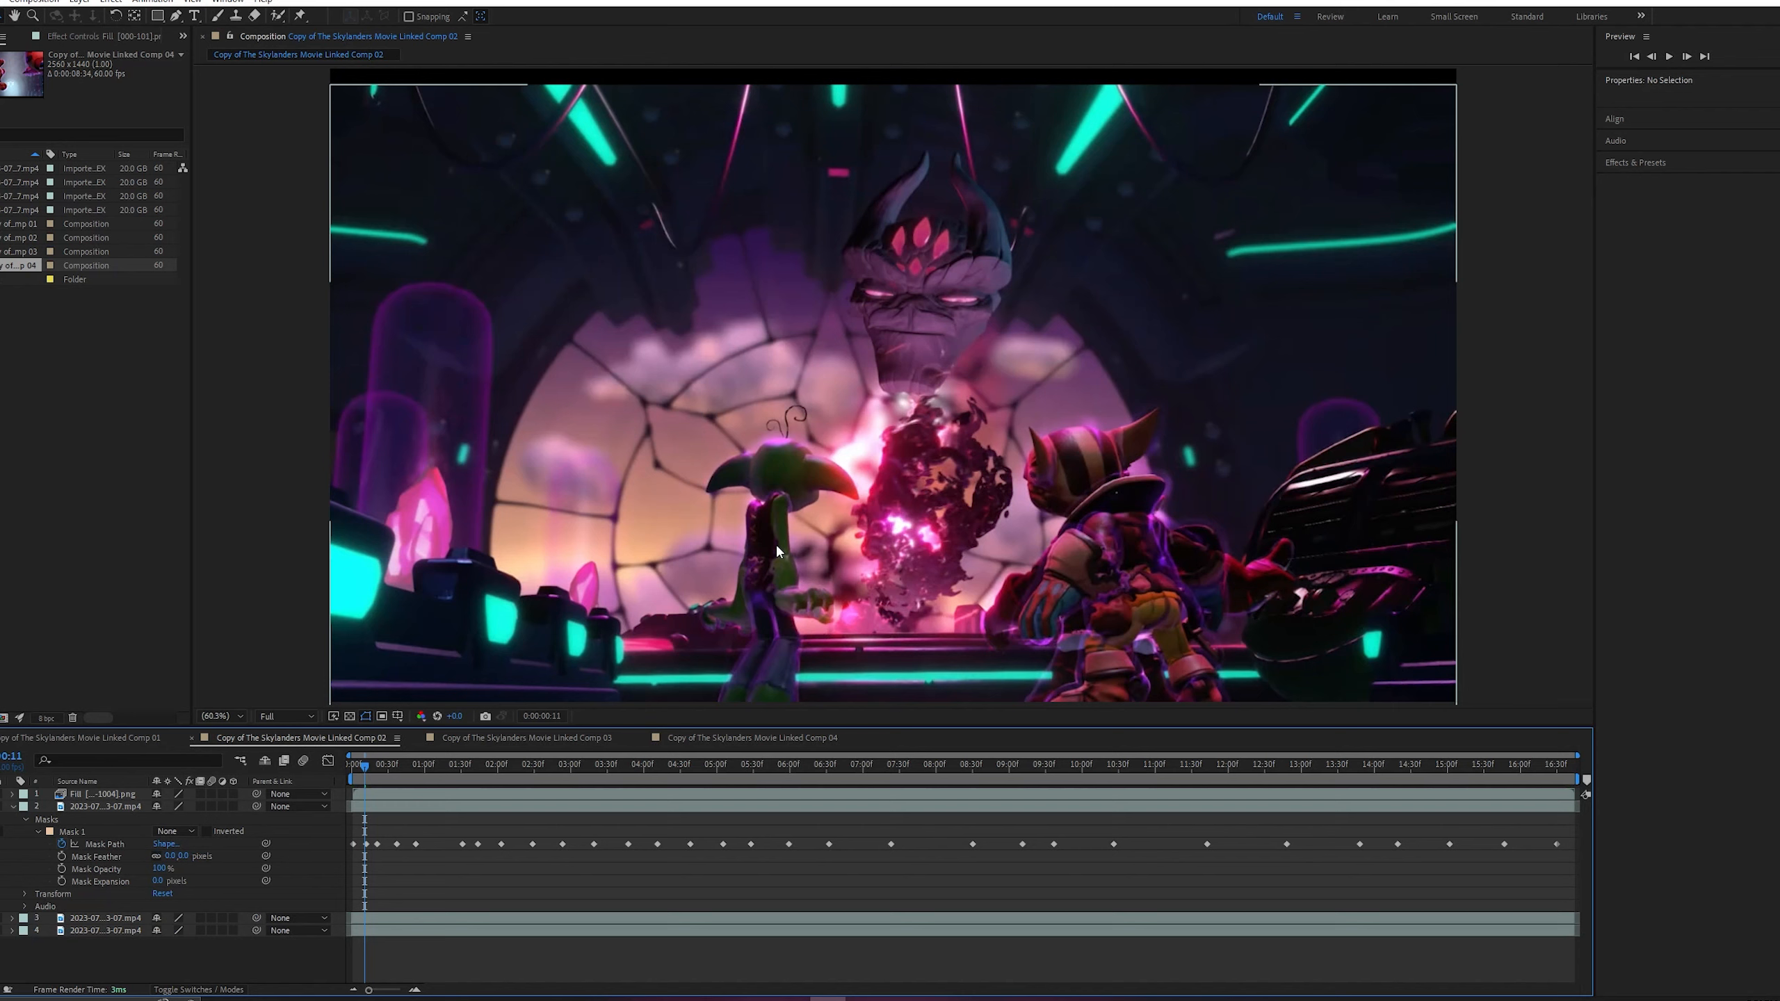
pyautogui.moveTo(837, 517)
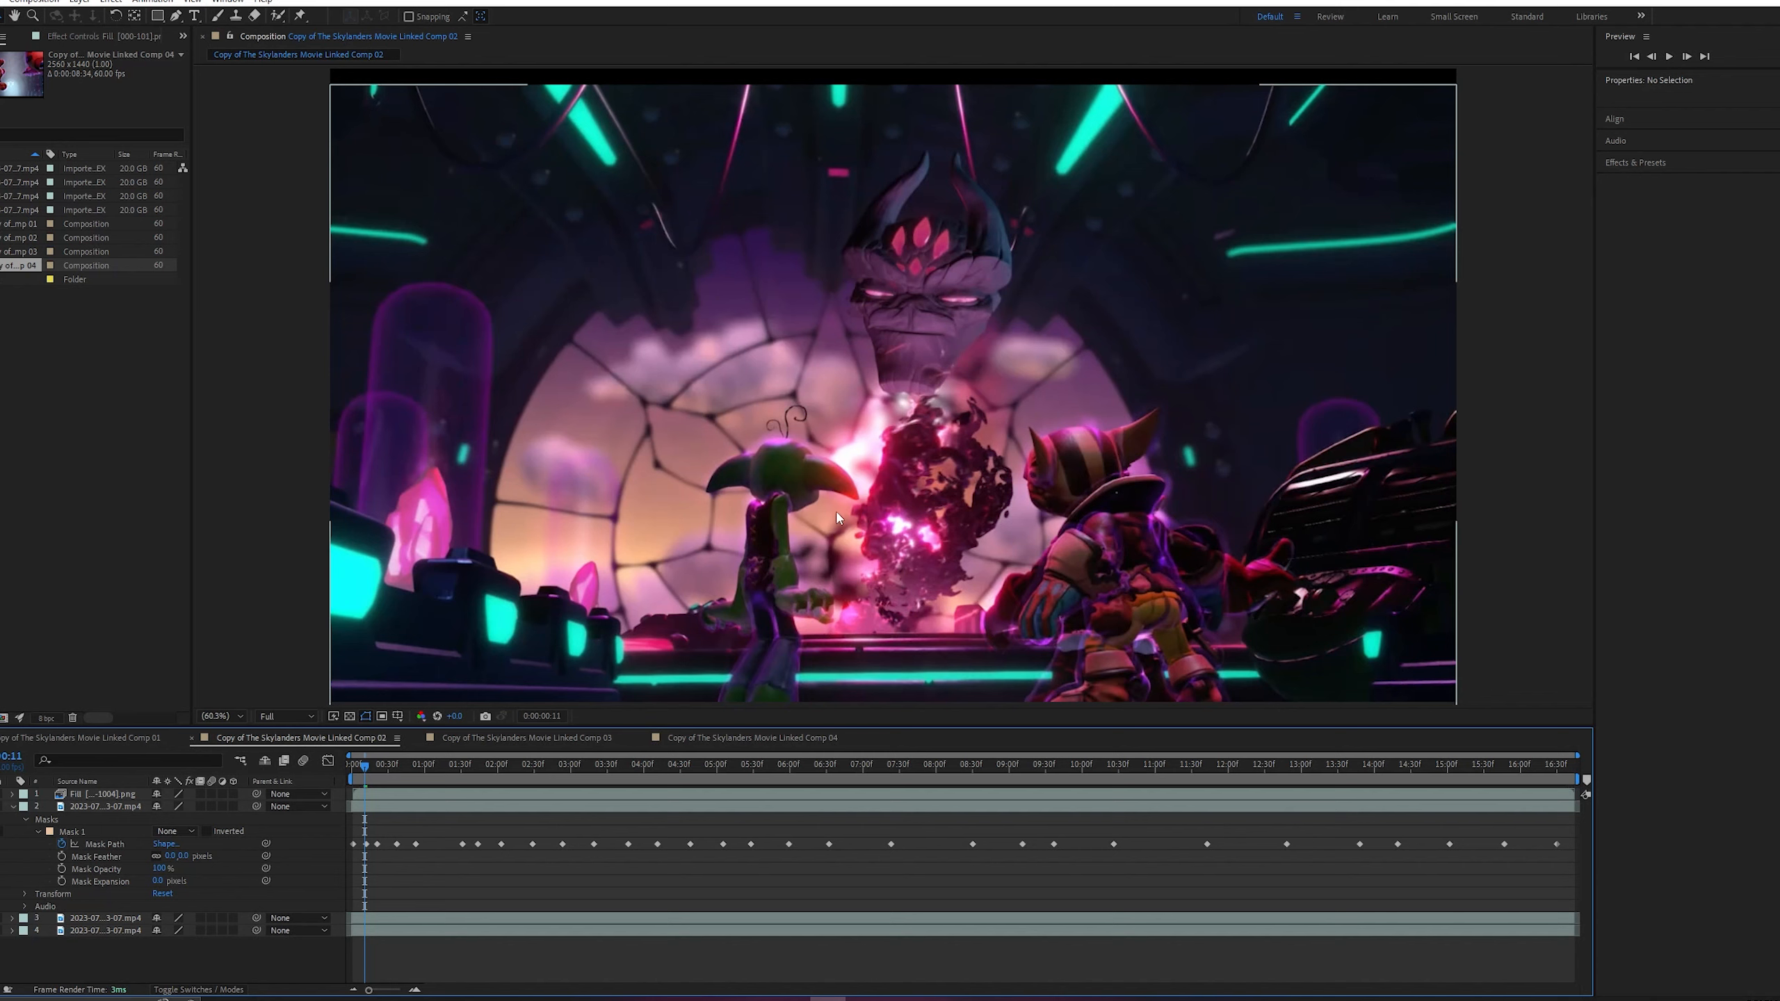
pyautogui.click(414, 763)
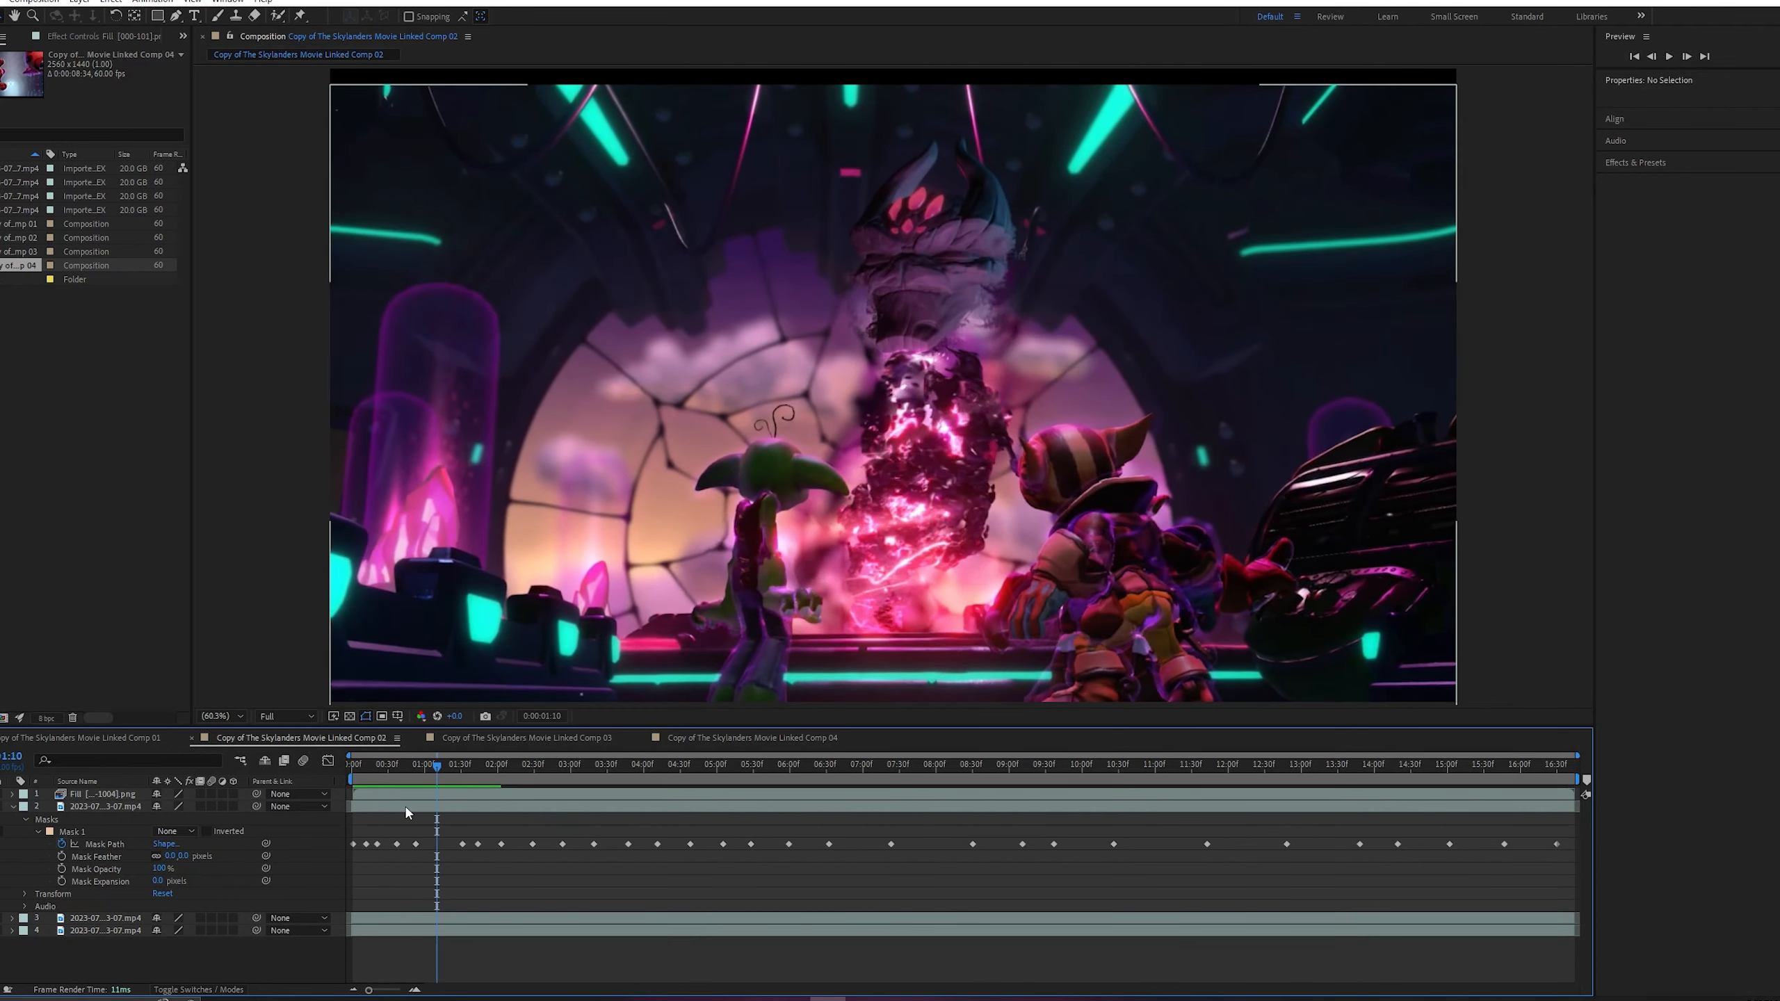
pyautogui.click(943, 763)
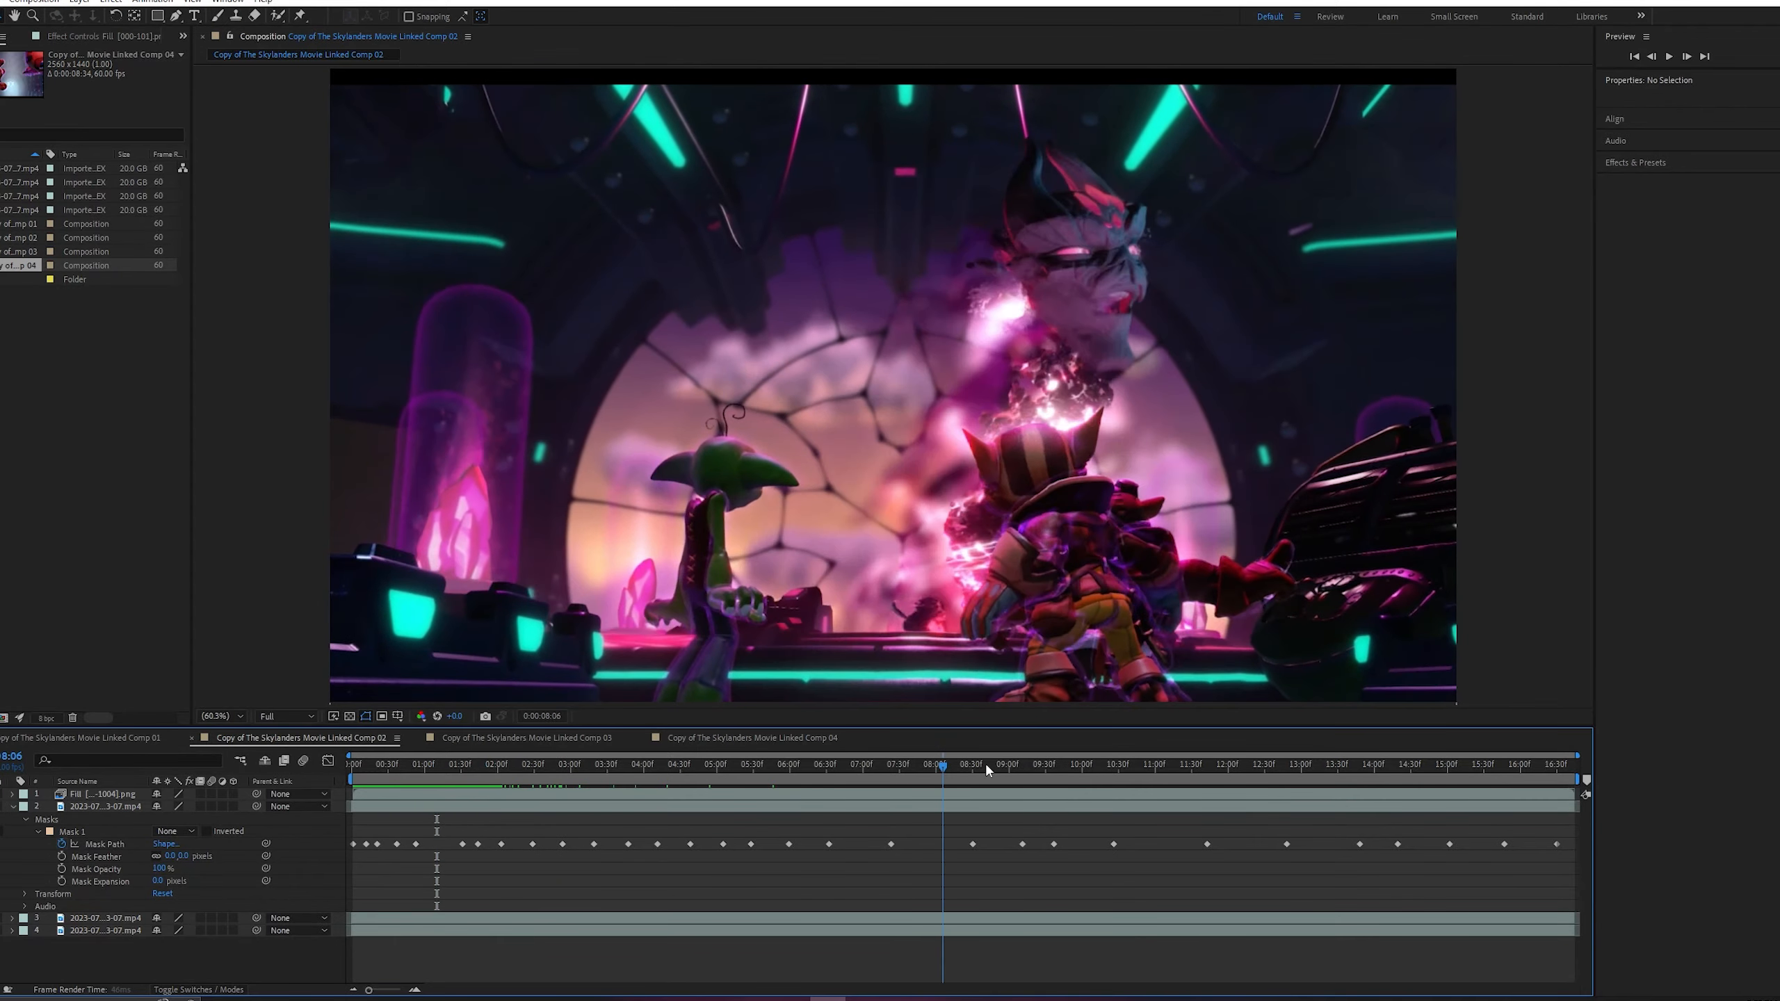
pyautogui.click(463, 763)
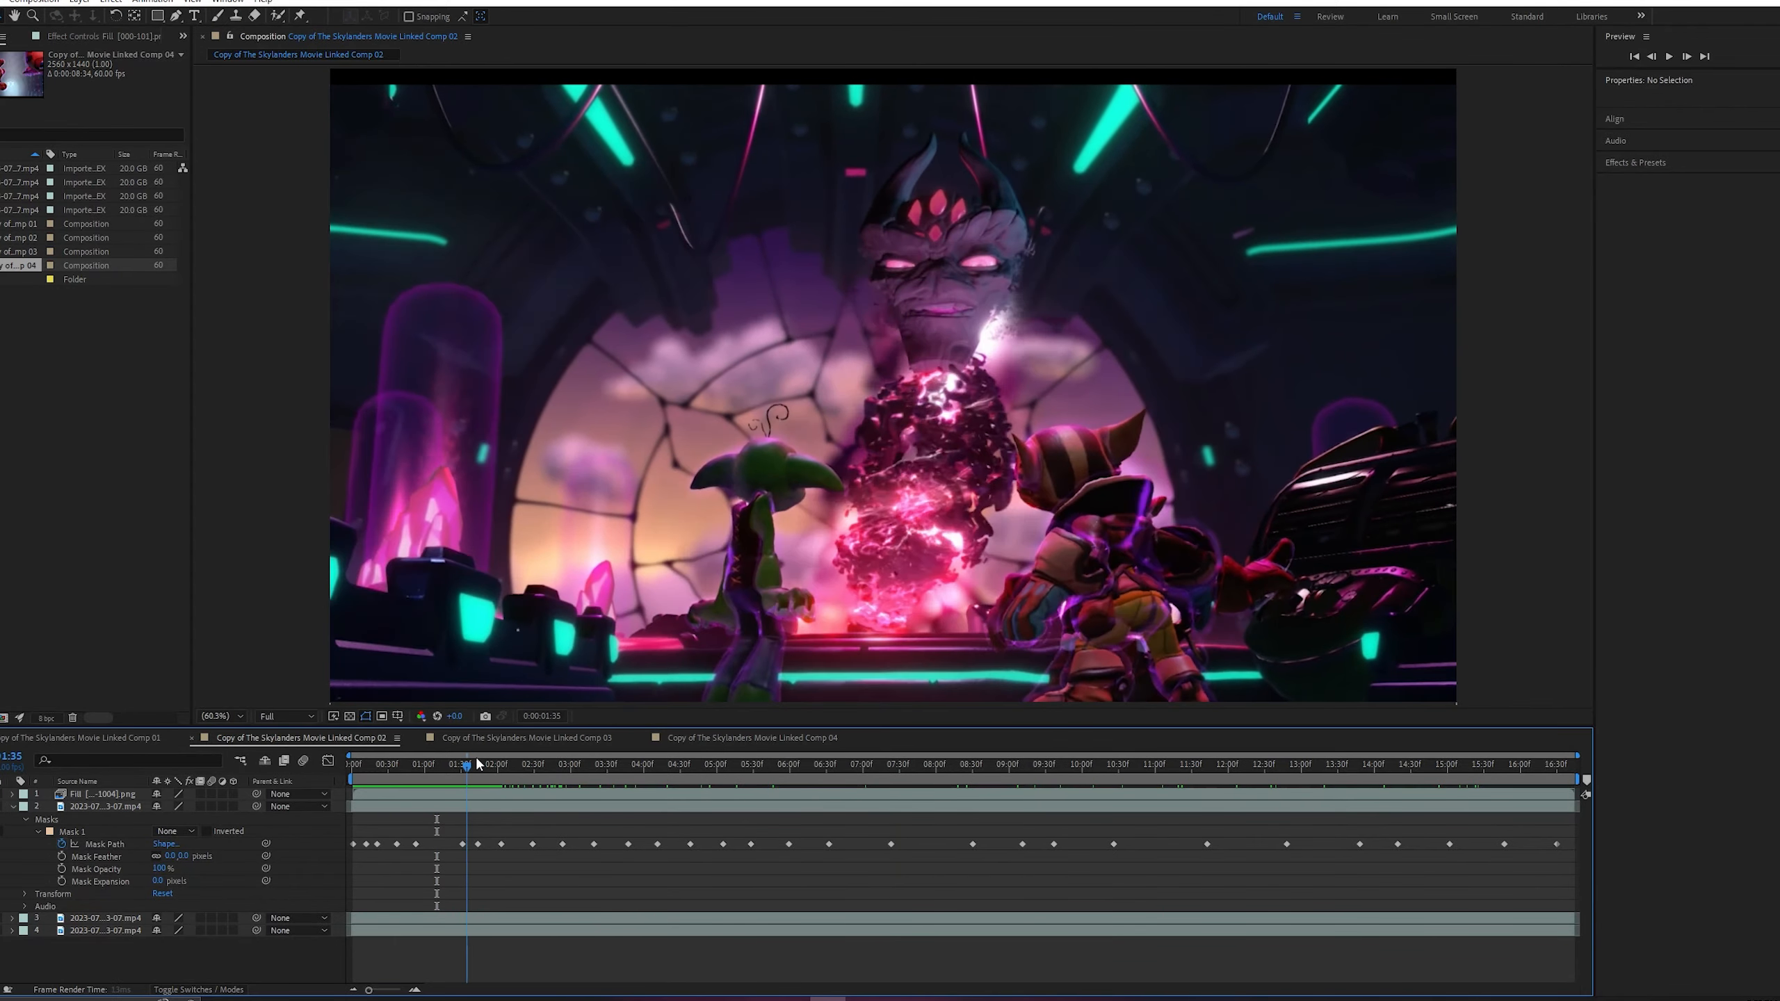
pyautogui.click(923, 763)
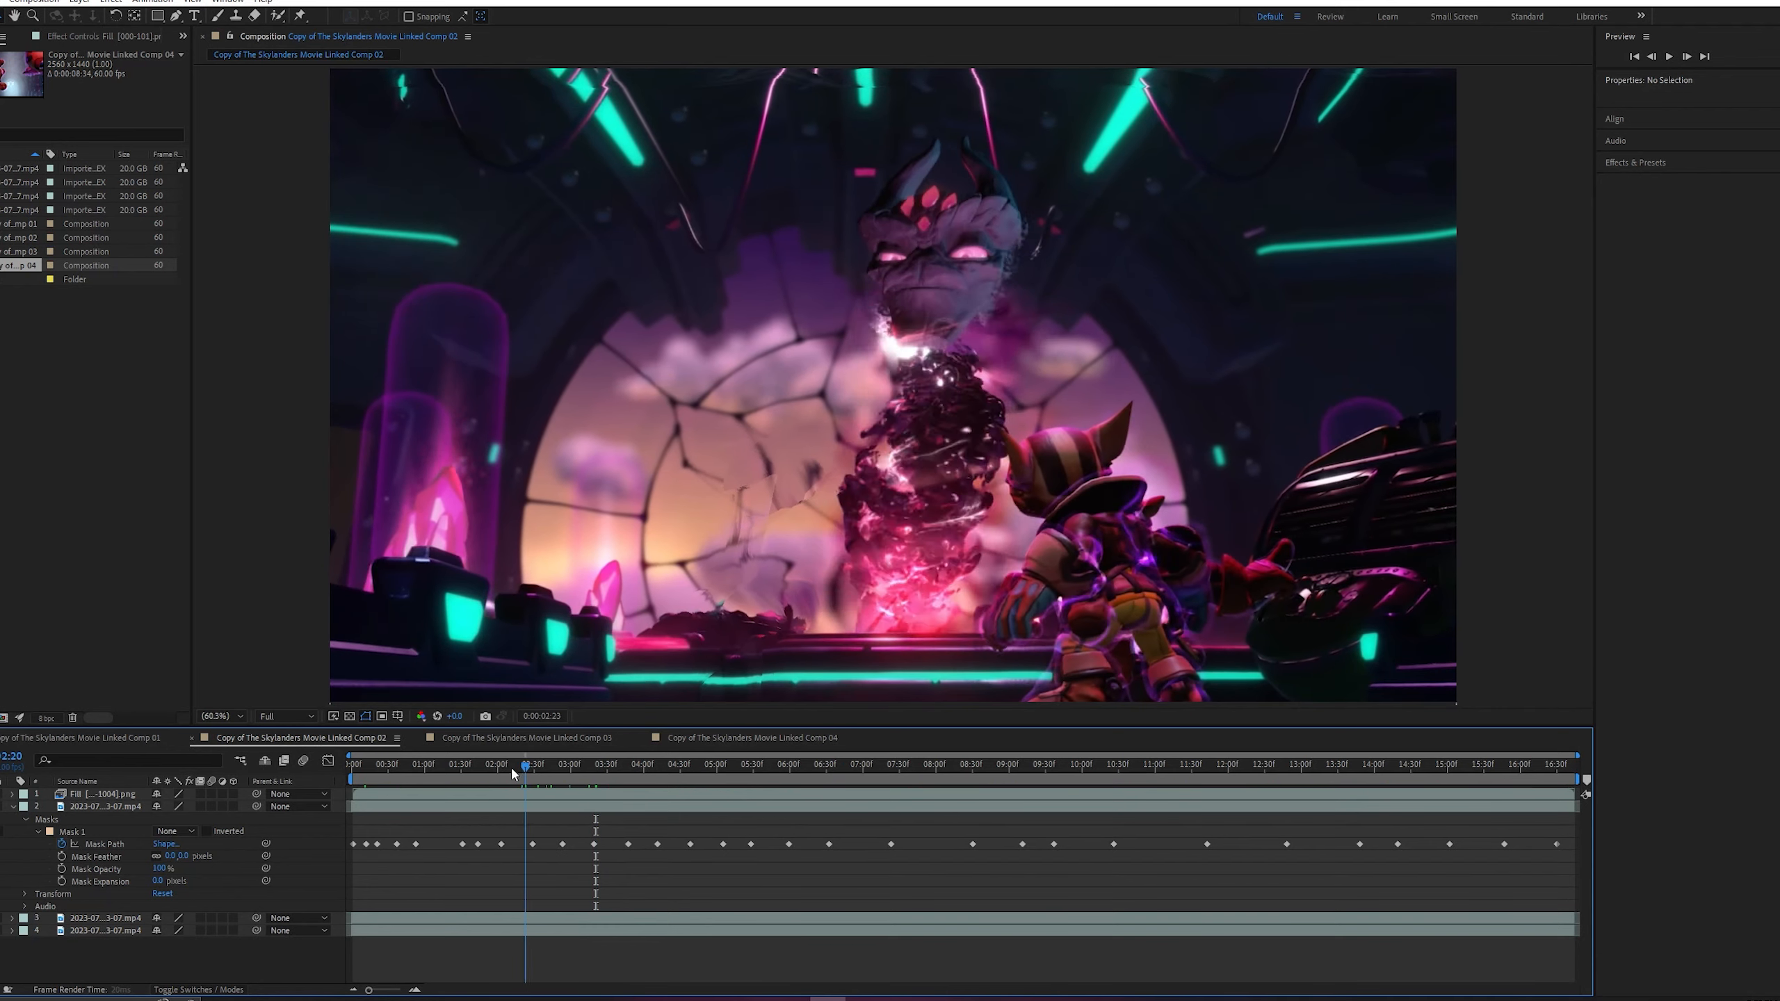
pyautogui.click(388, 763)
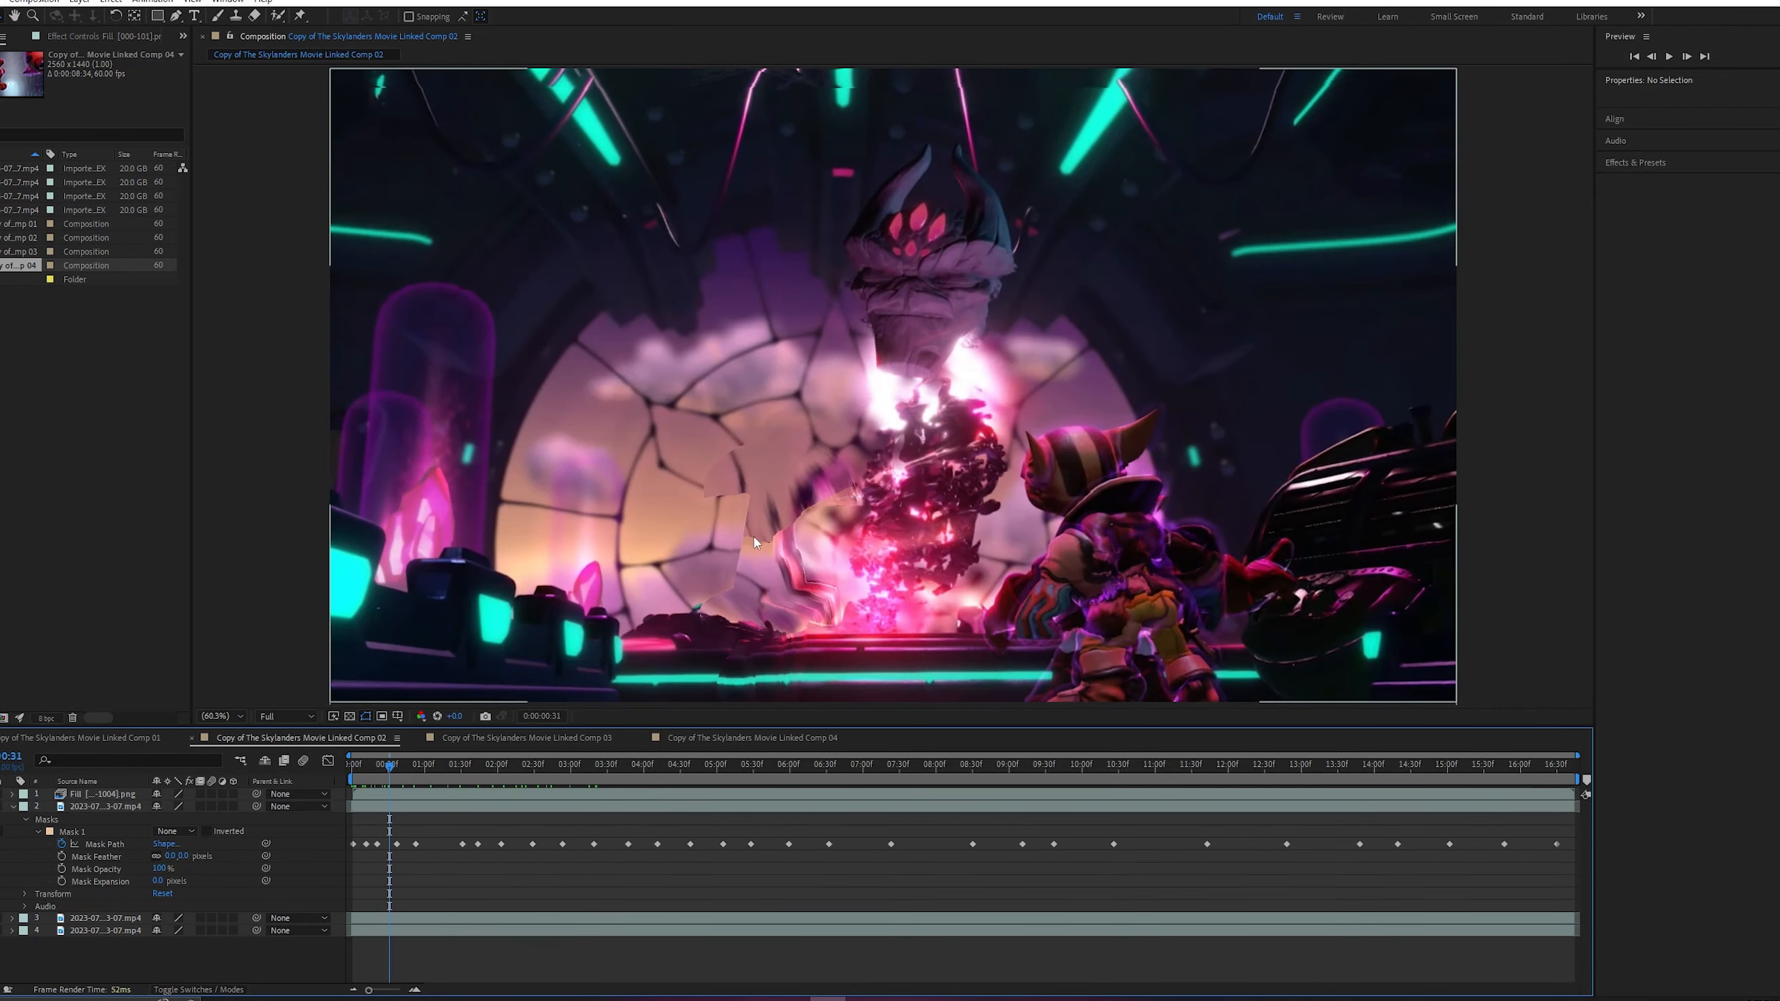
pyautogui.click(503, 764)
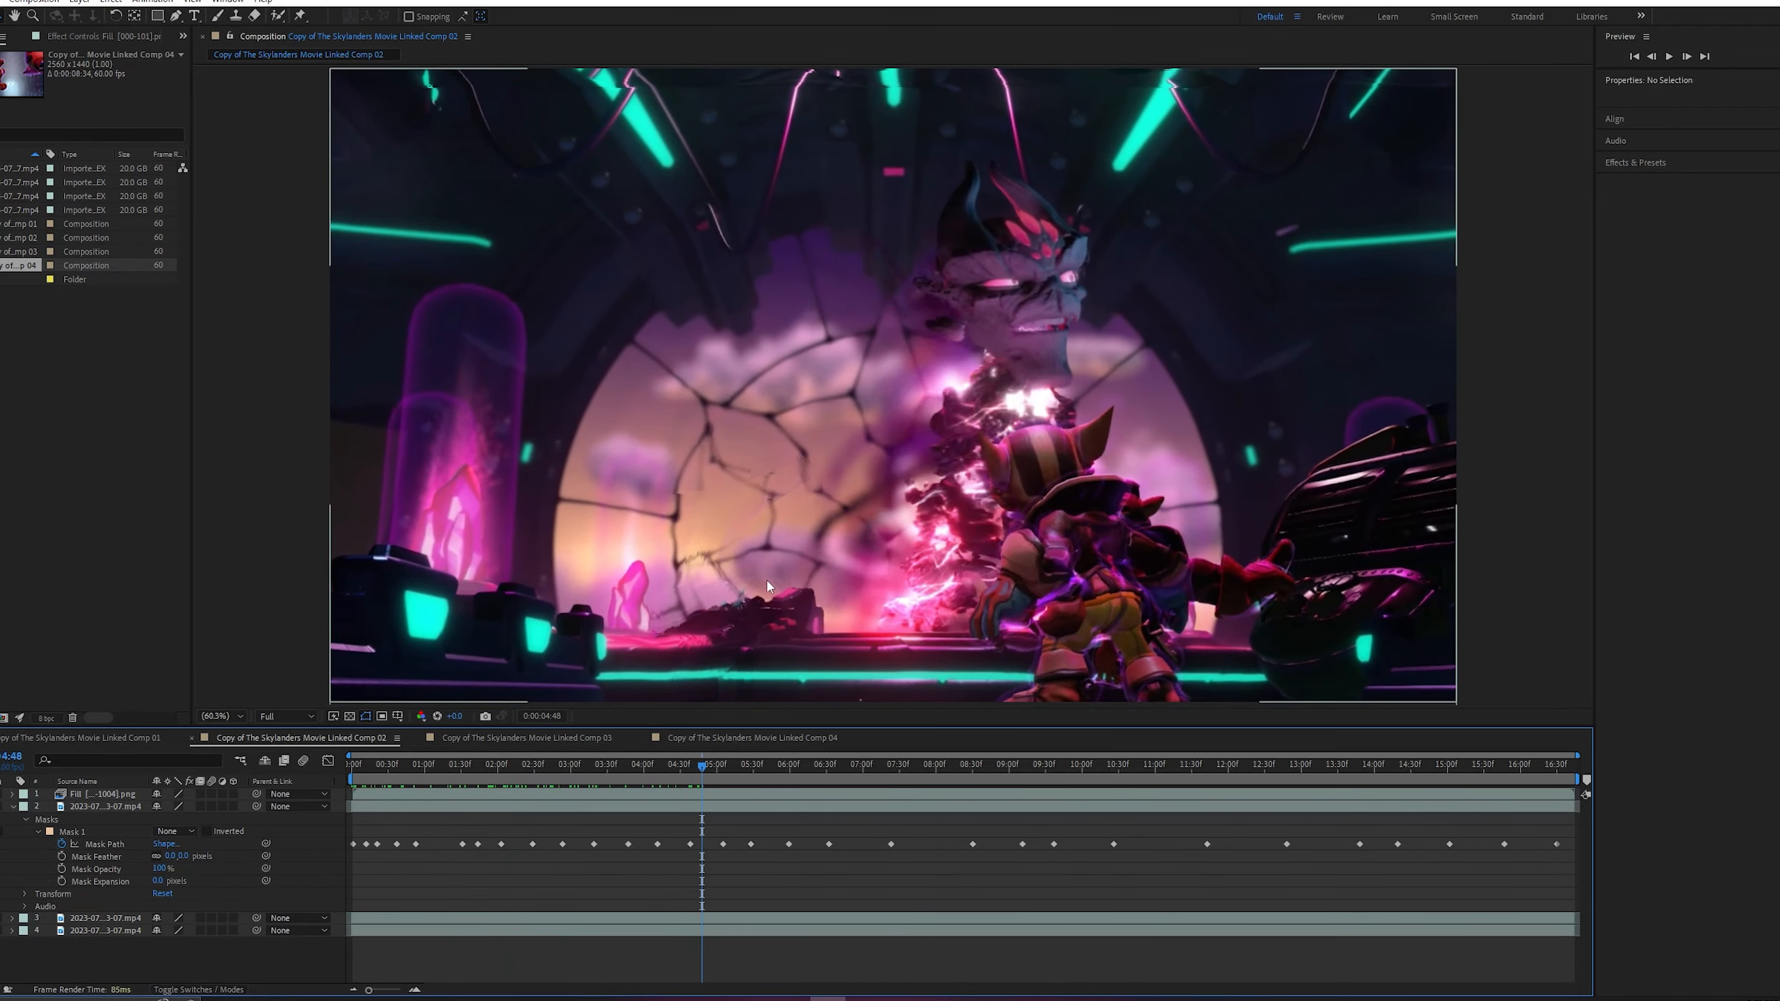
pyautogui.click(822, 763)
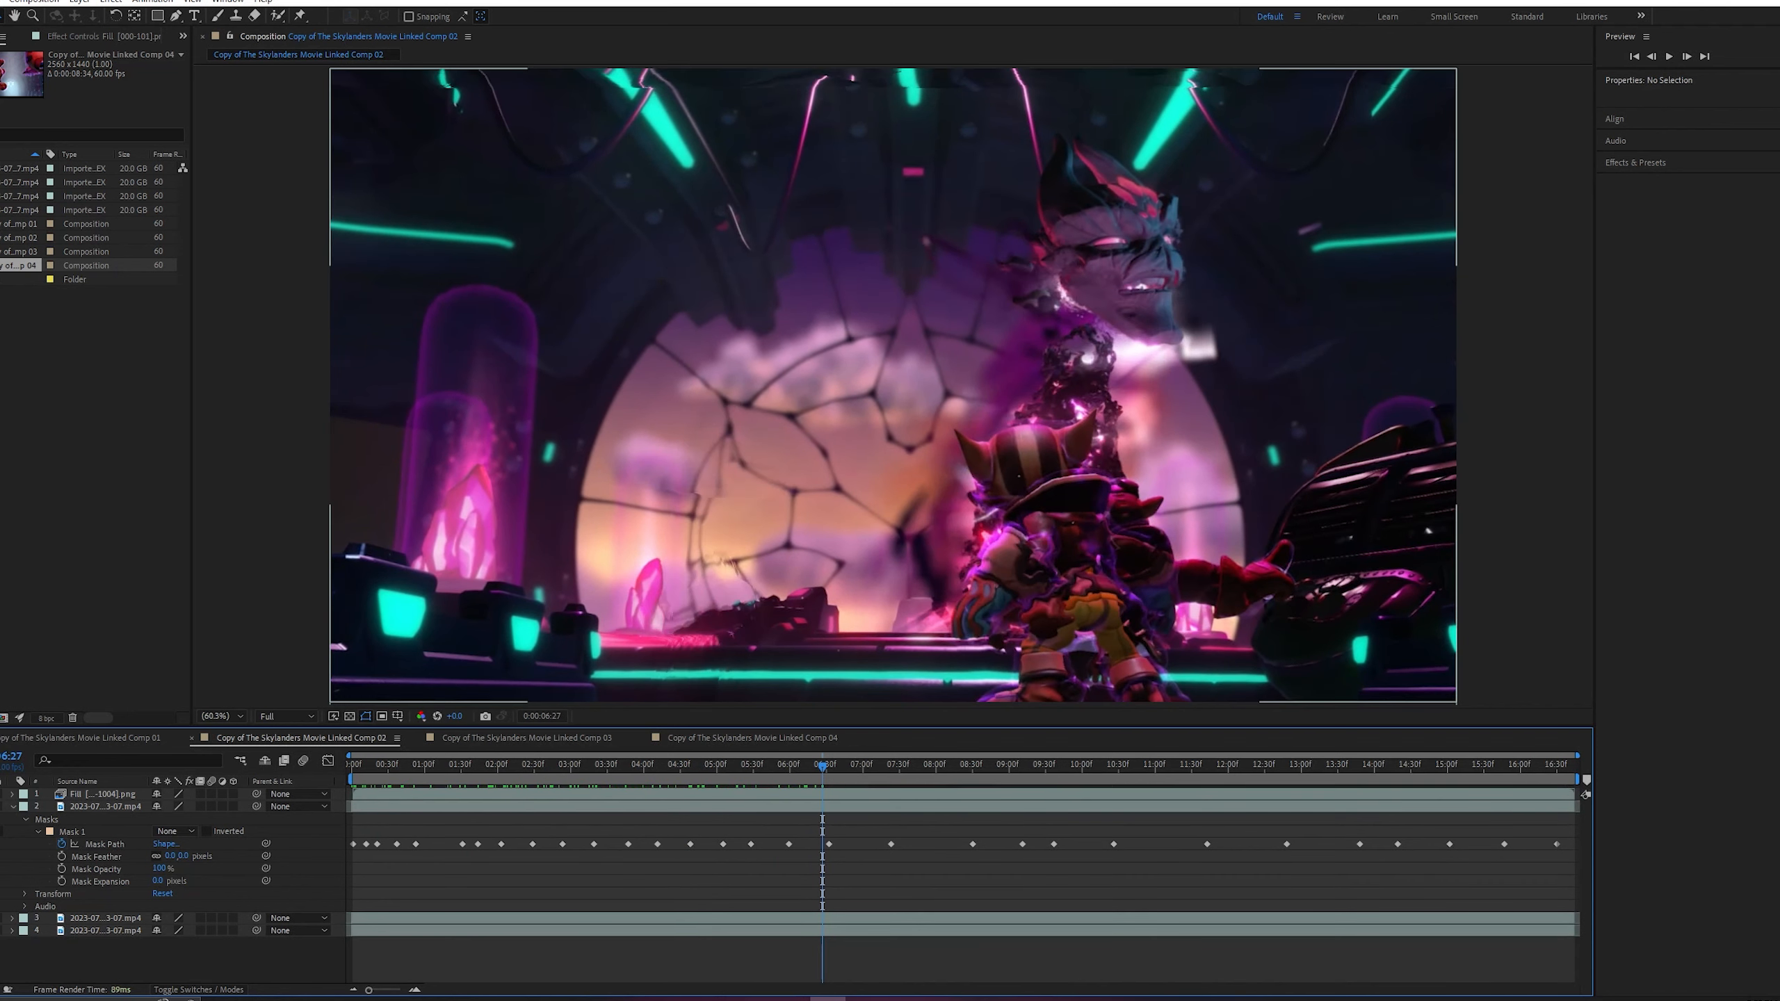
pyautogui.click(859, 764)
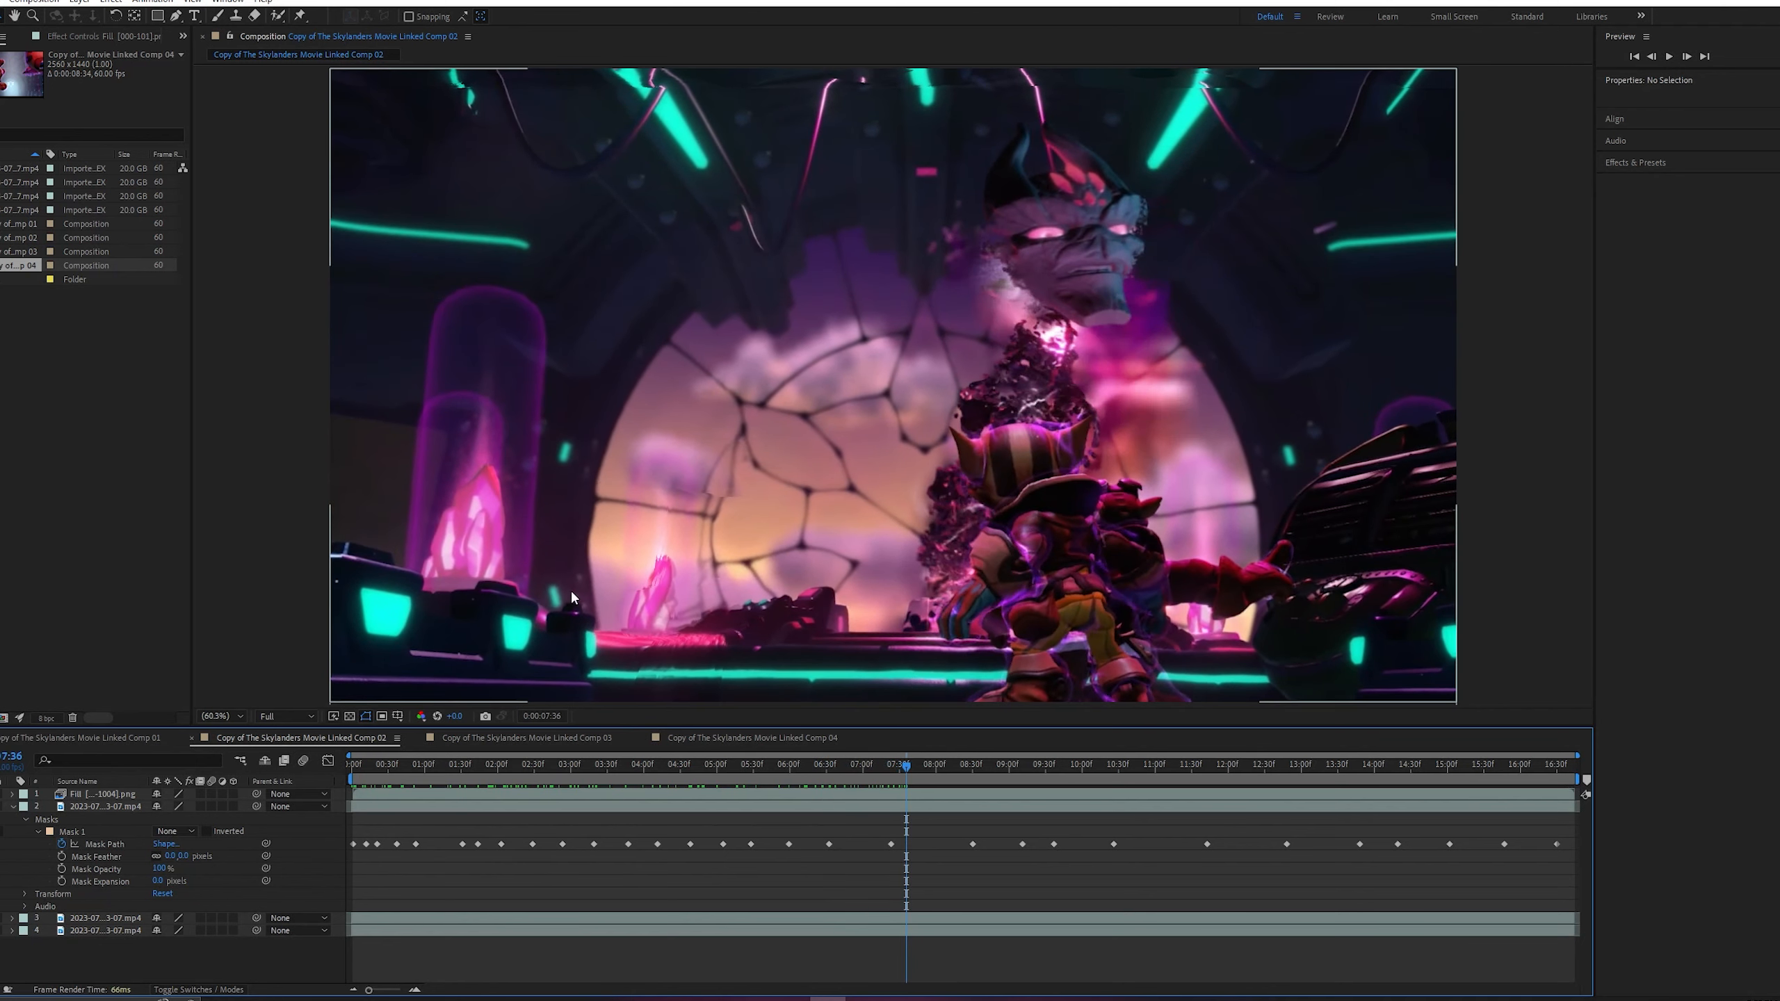
pyautogui.click(991, 763)
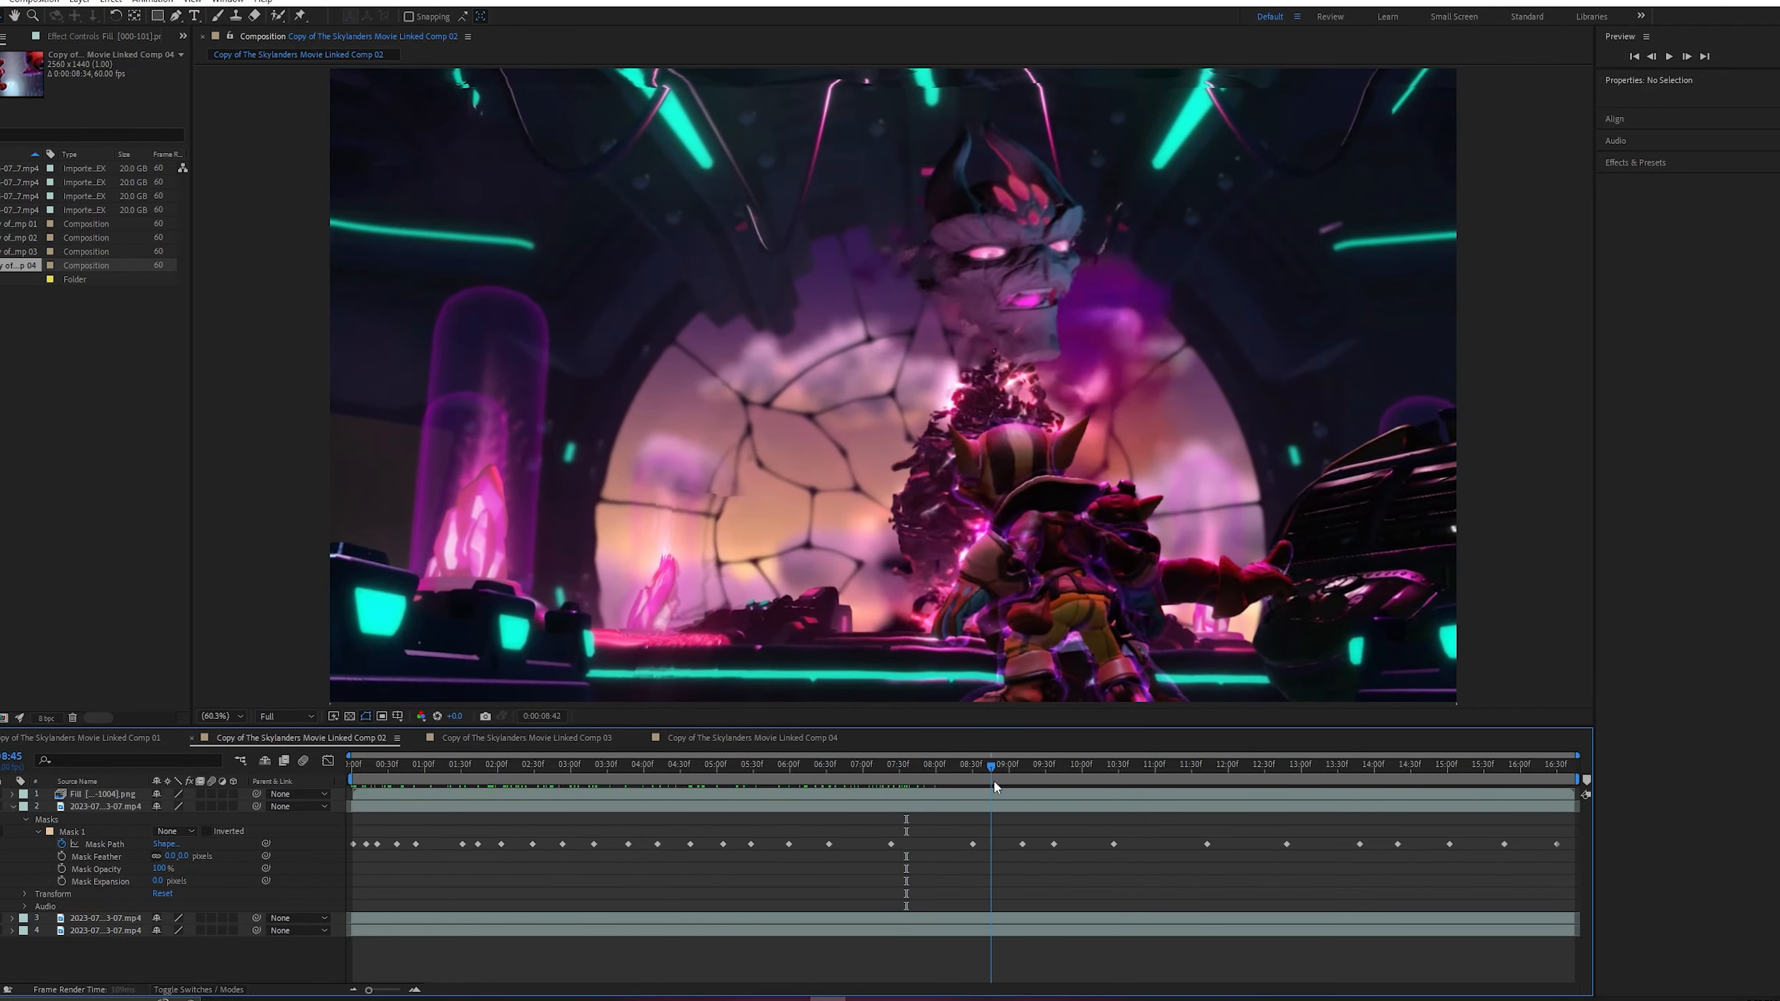
pyautogui.click(1081, 763)
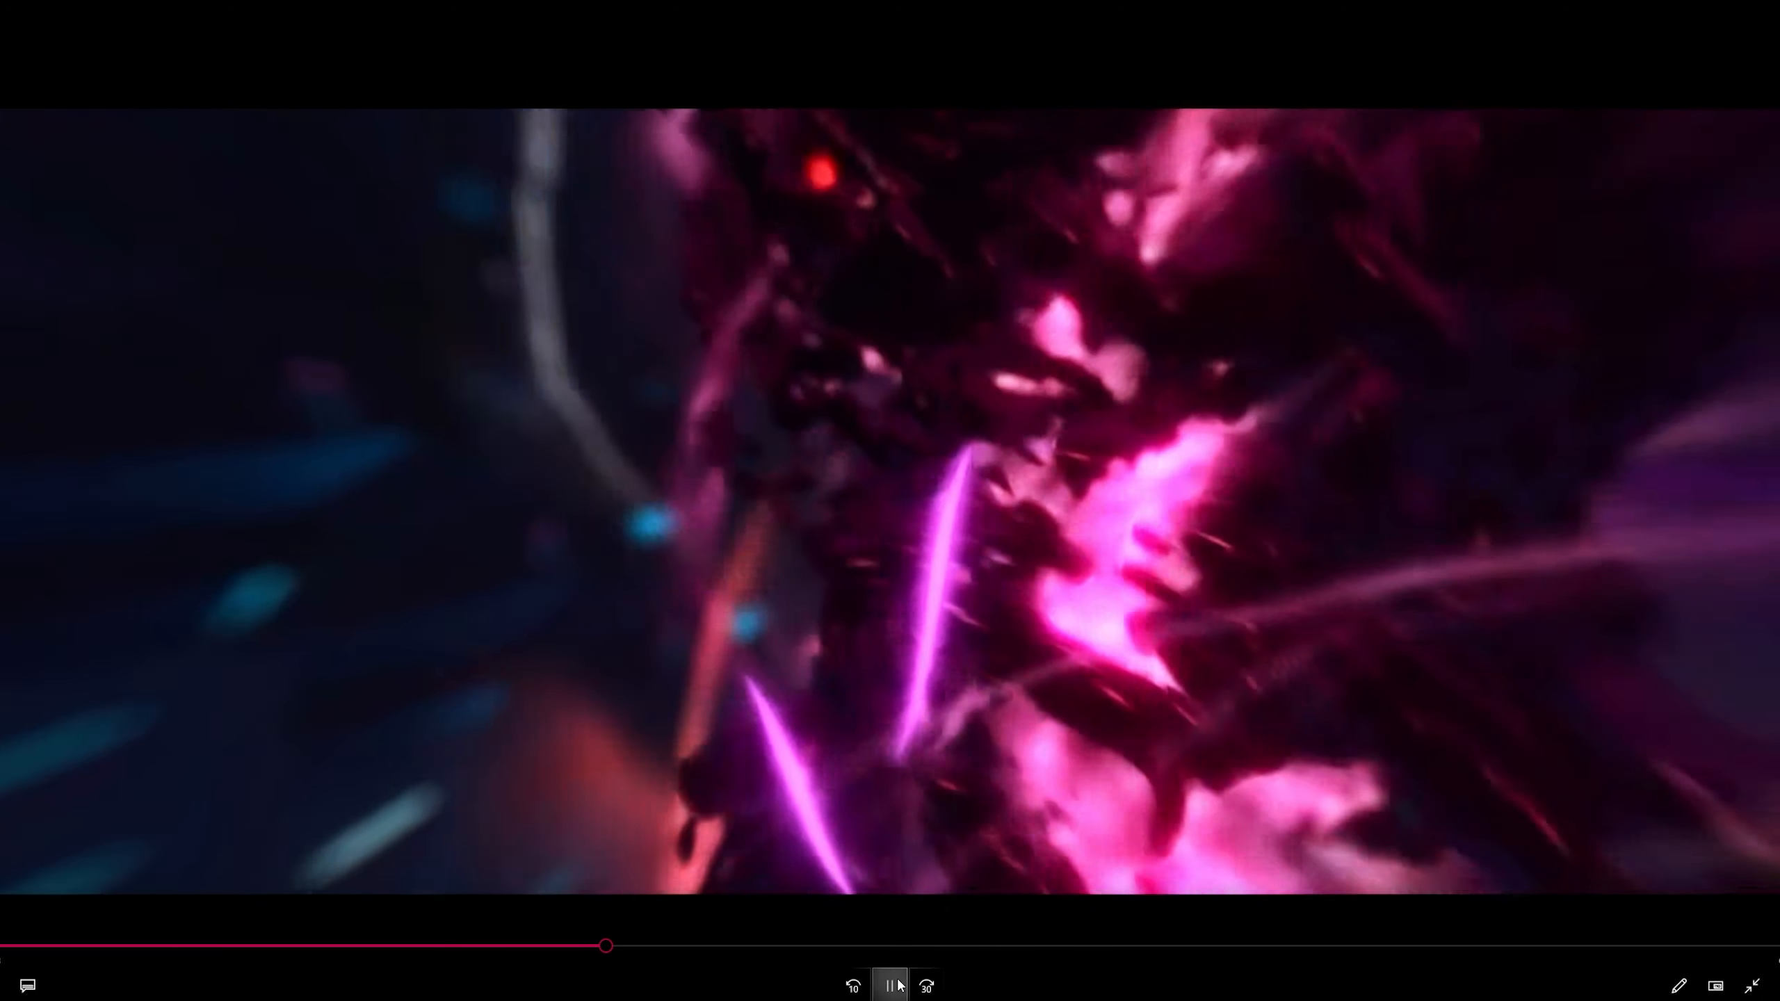
pyautogui.click(890, 986)
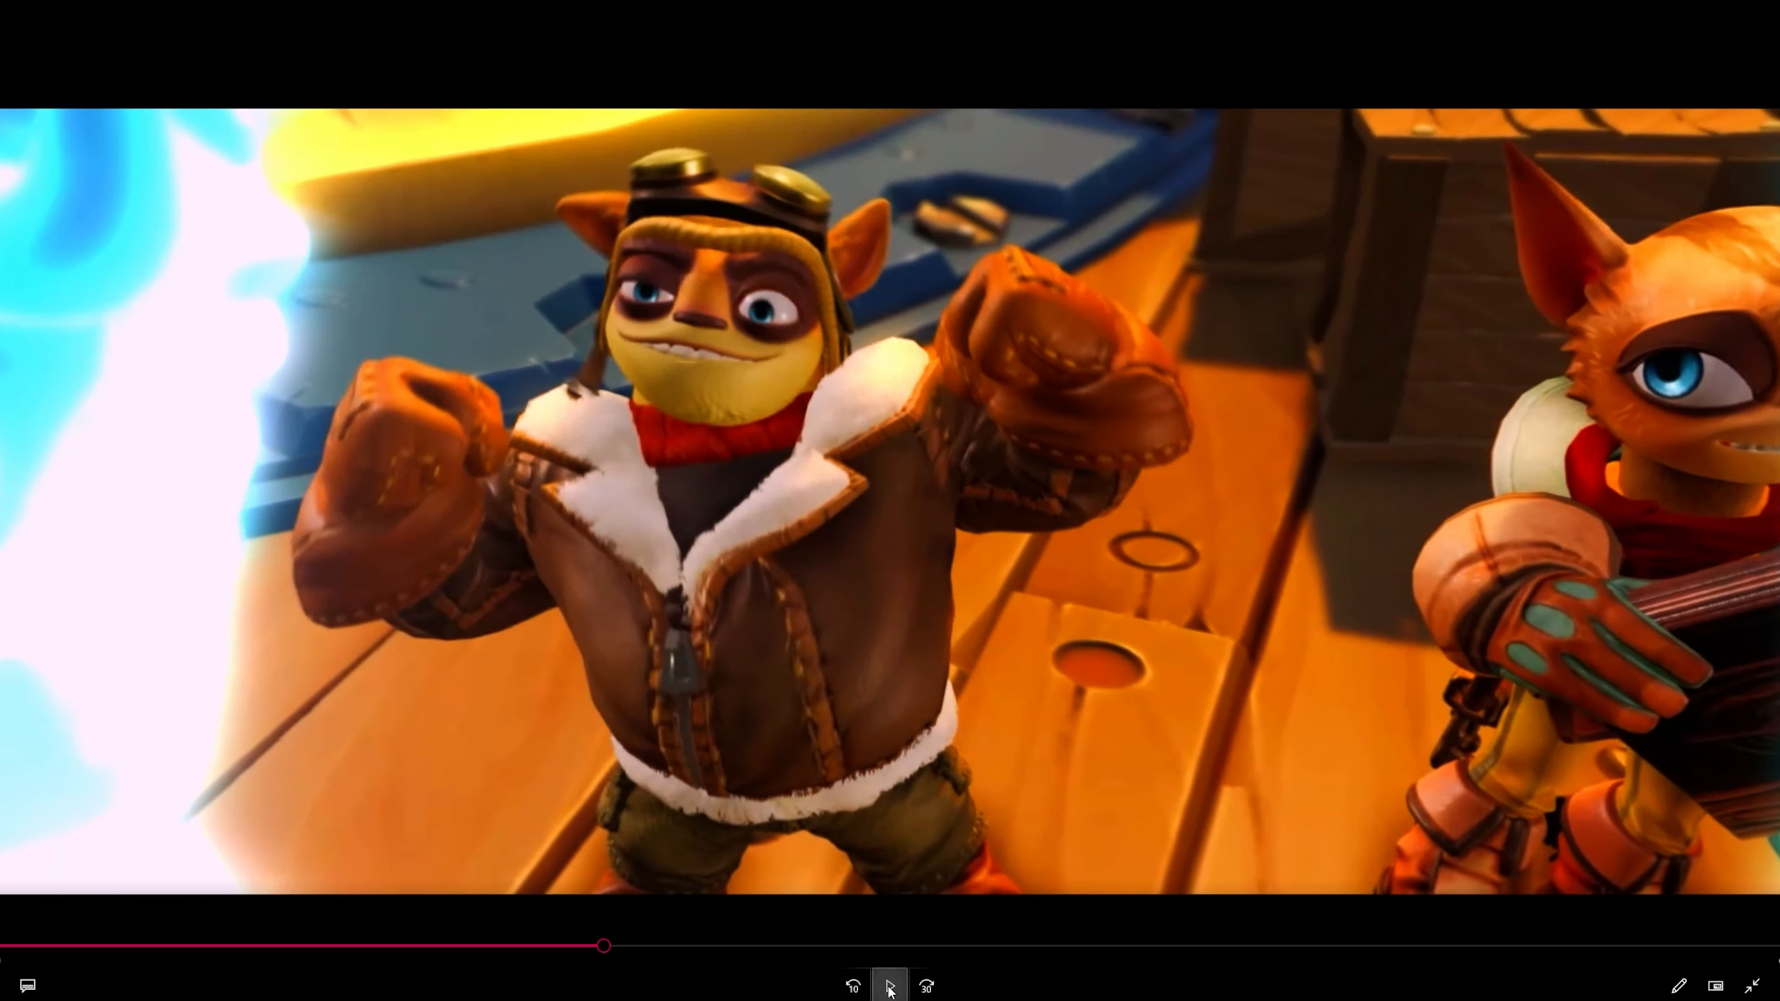
pyautogui.click(889, 986)
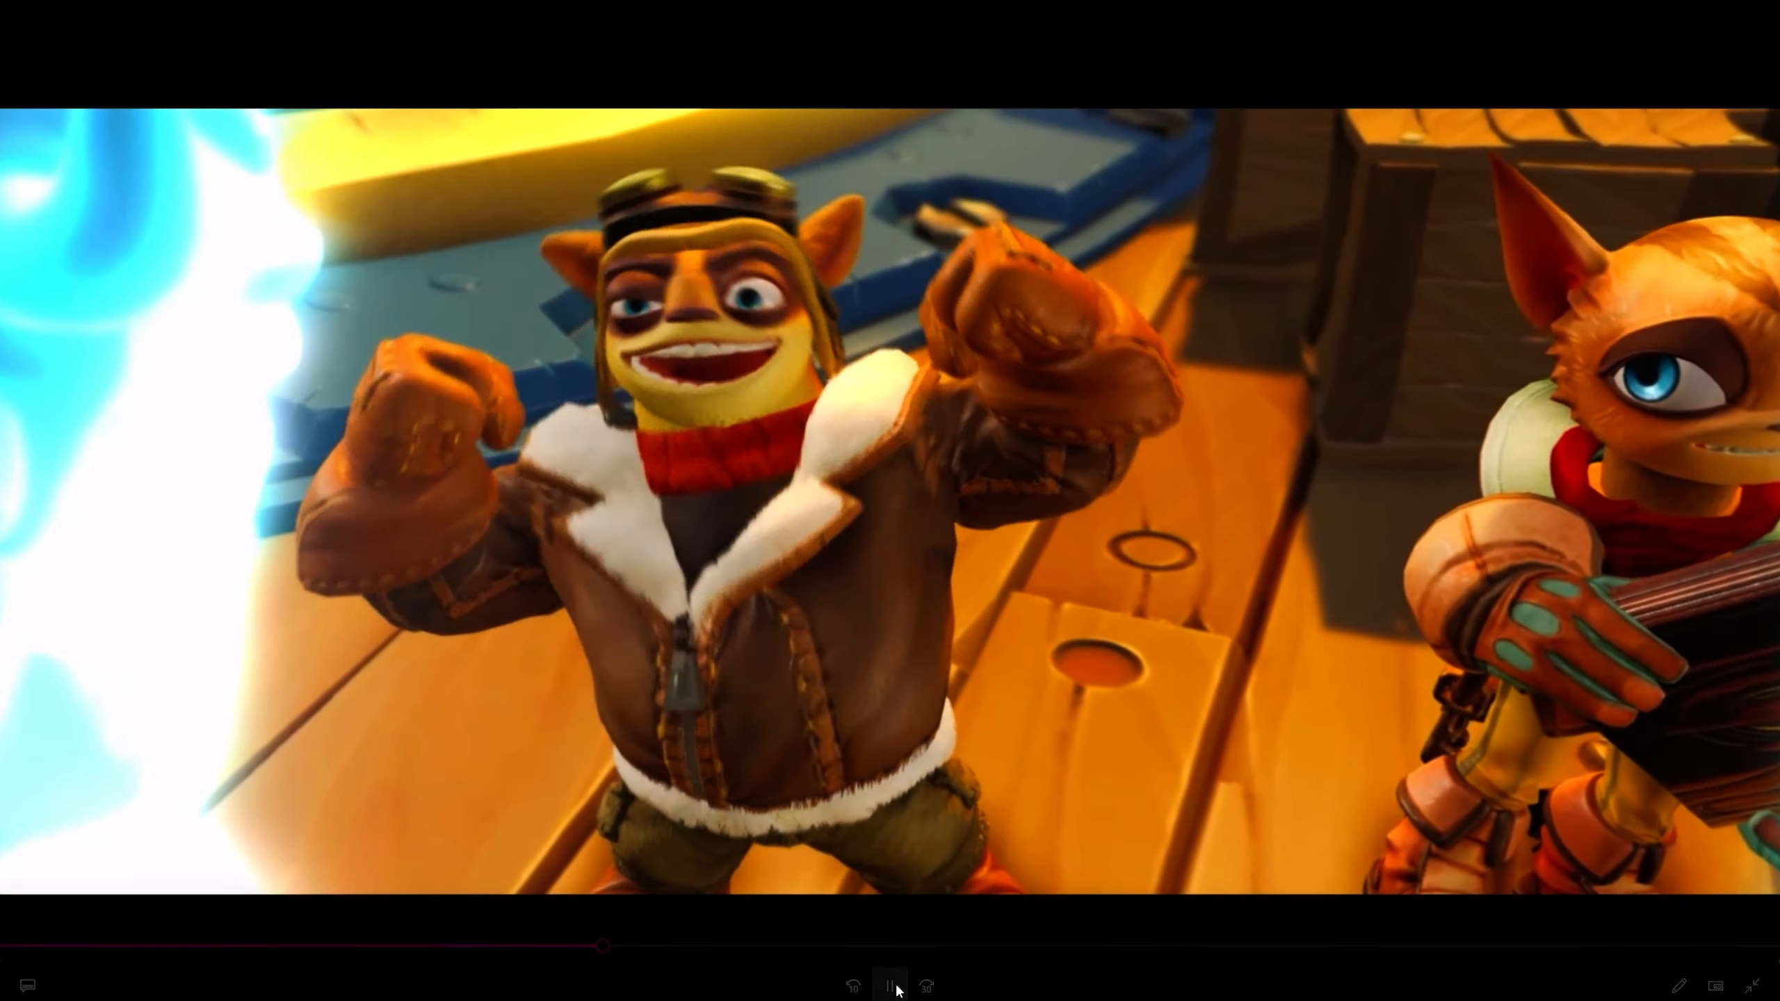
pyautogui.click(889, 986)
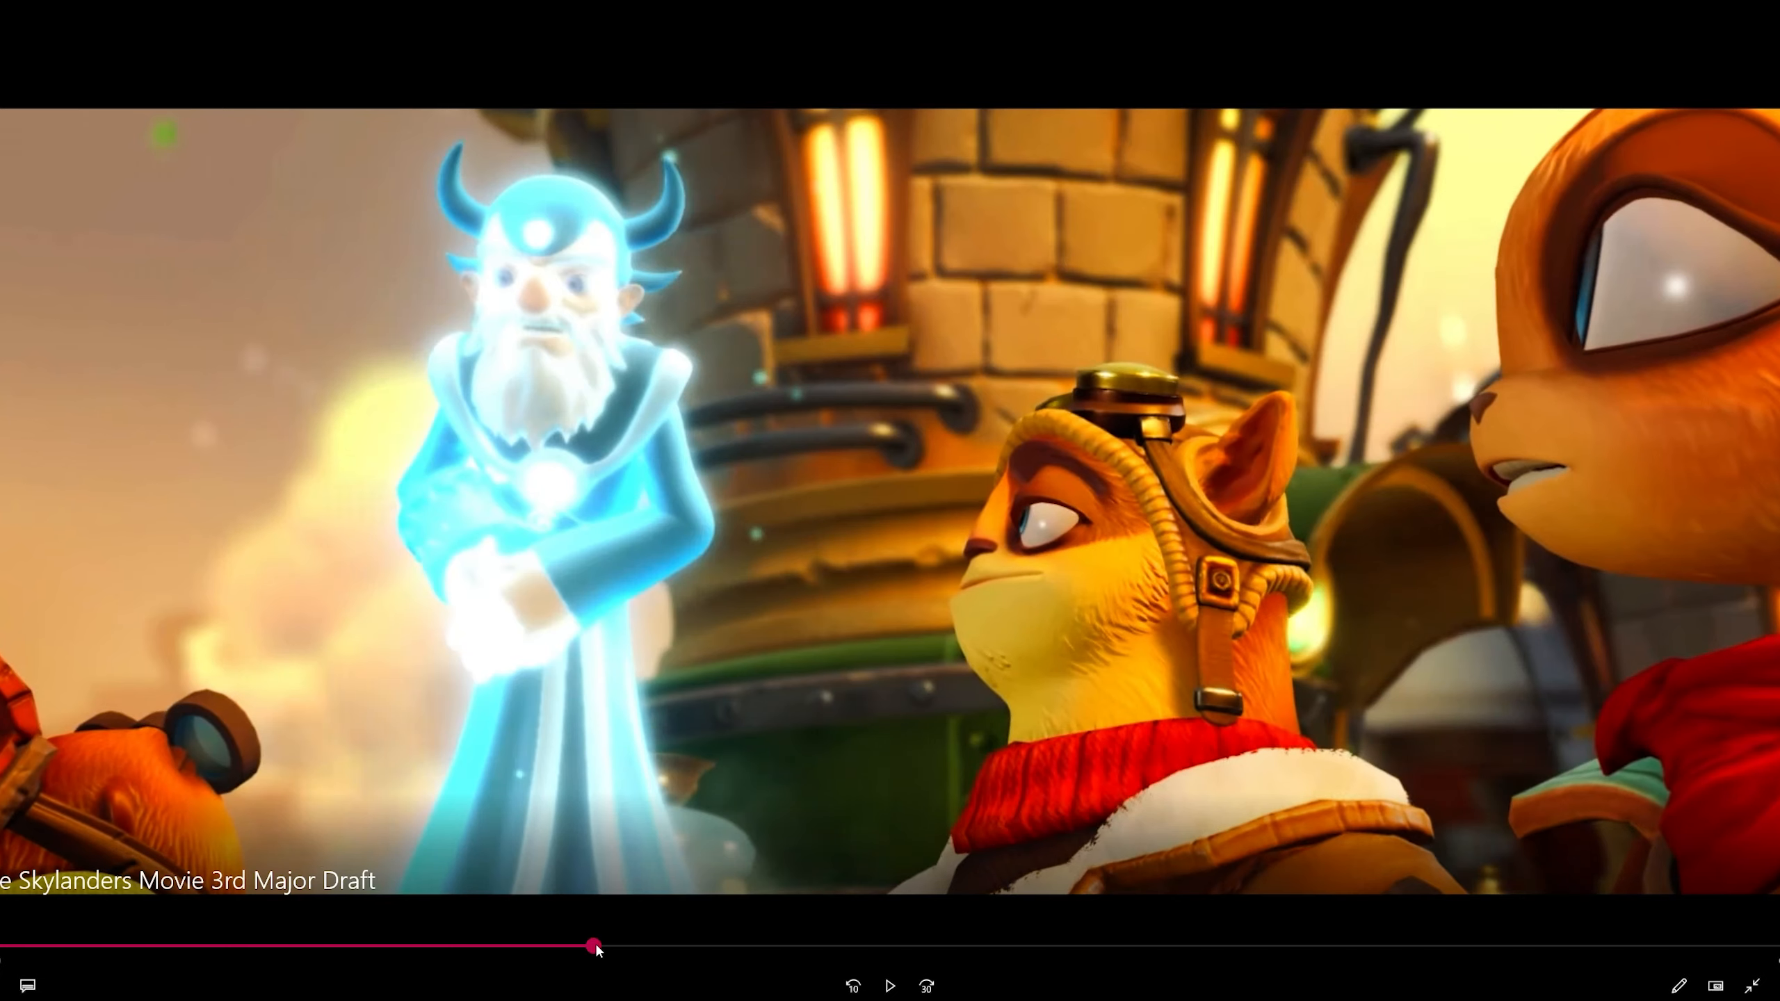
pyautogui.click(890, 986)
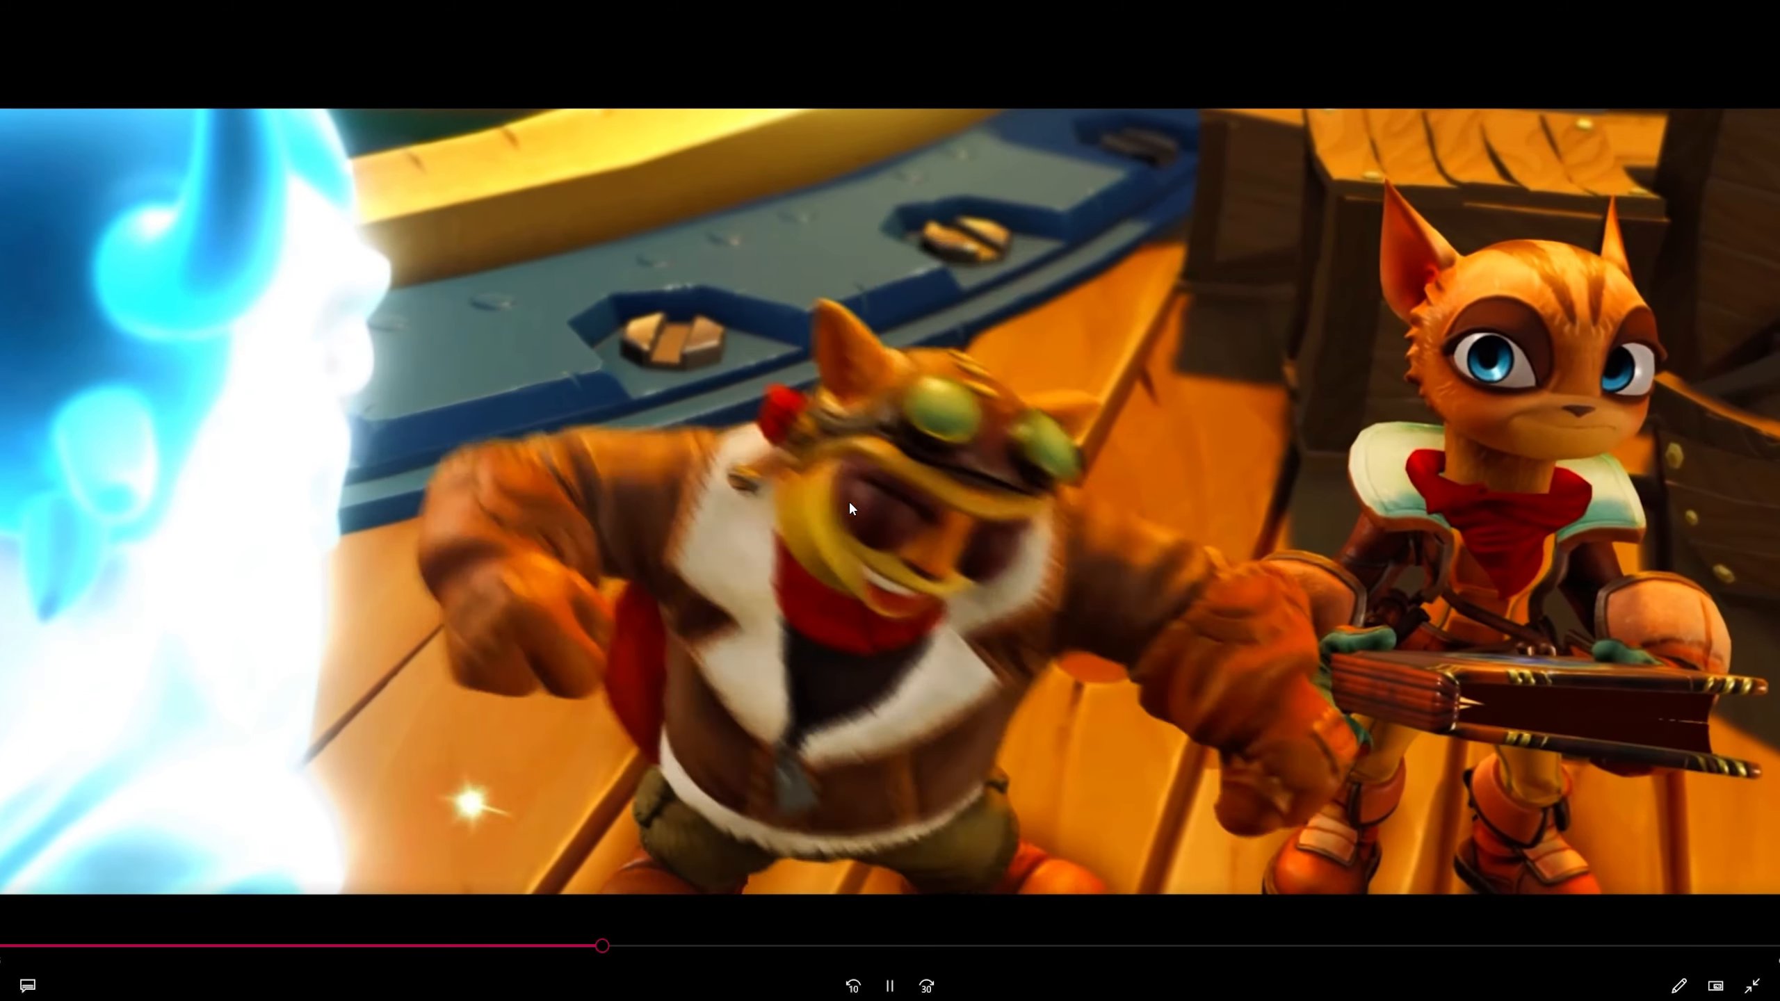
pyautogui.click(888, 986)
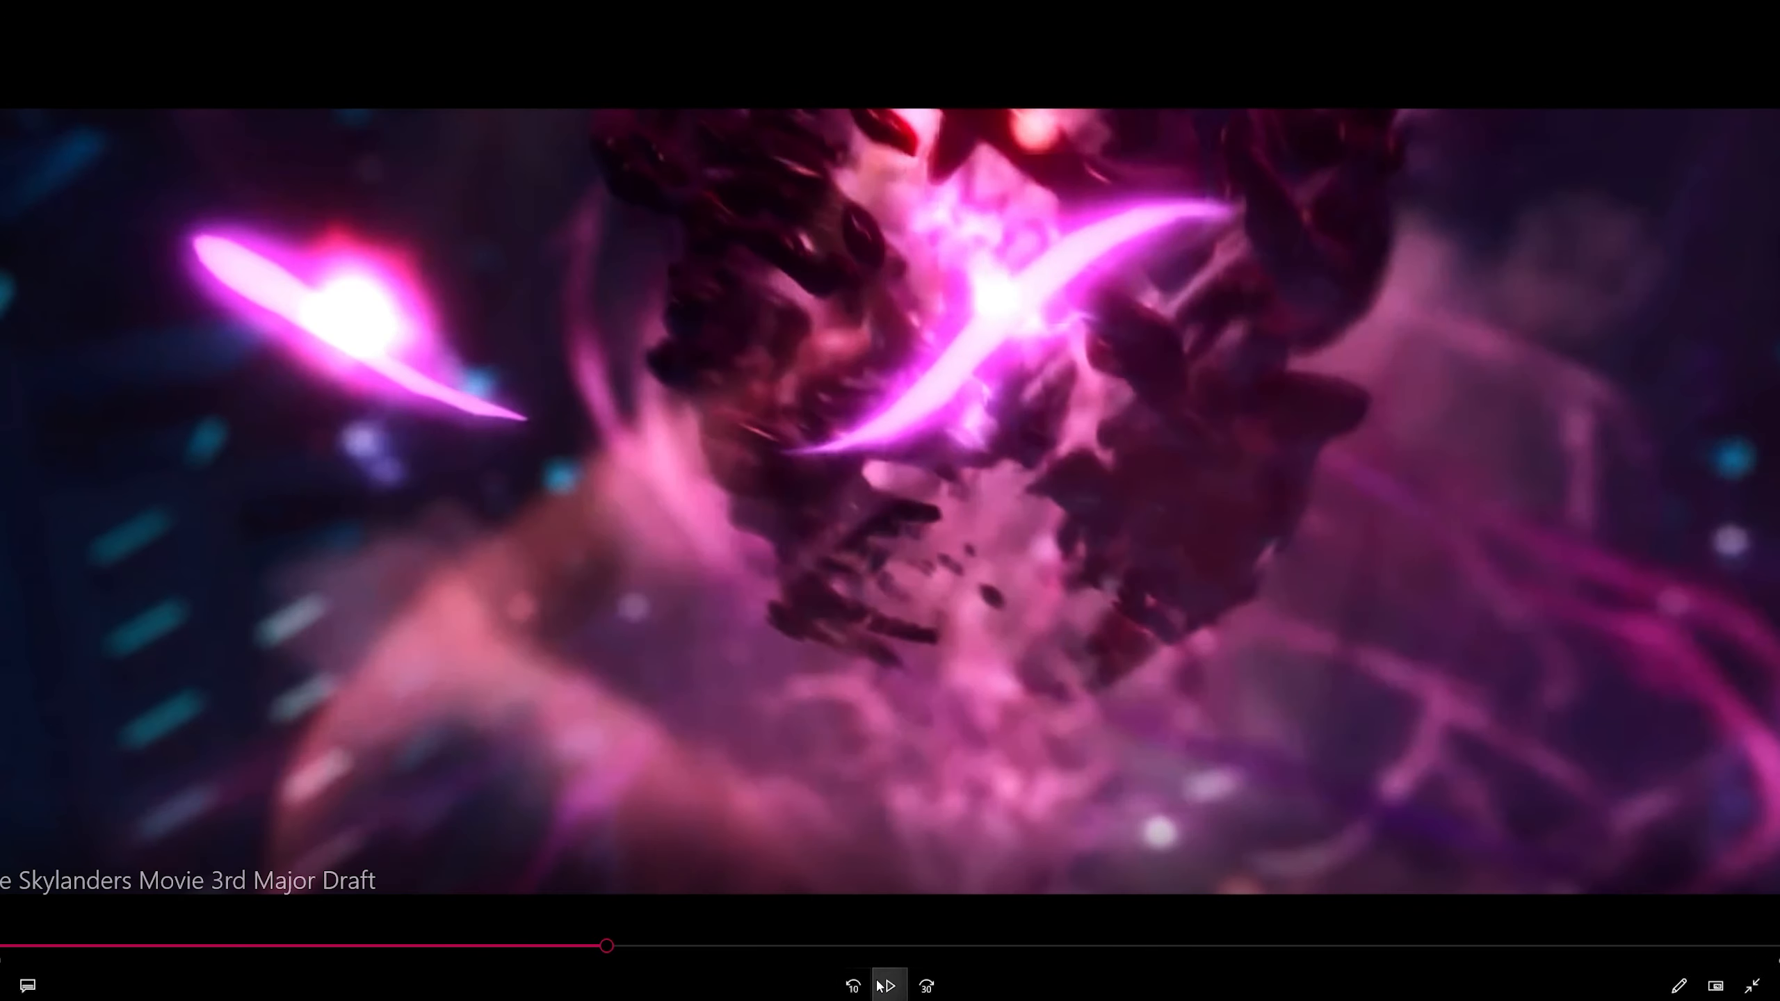
pyautogui.click(890, 986)
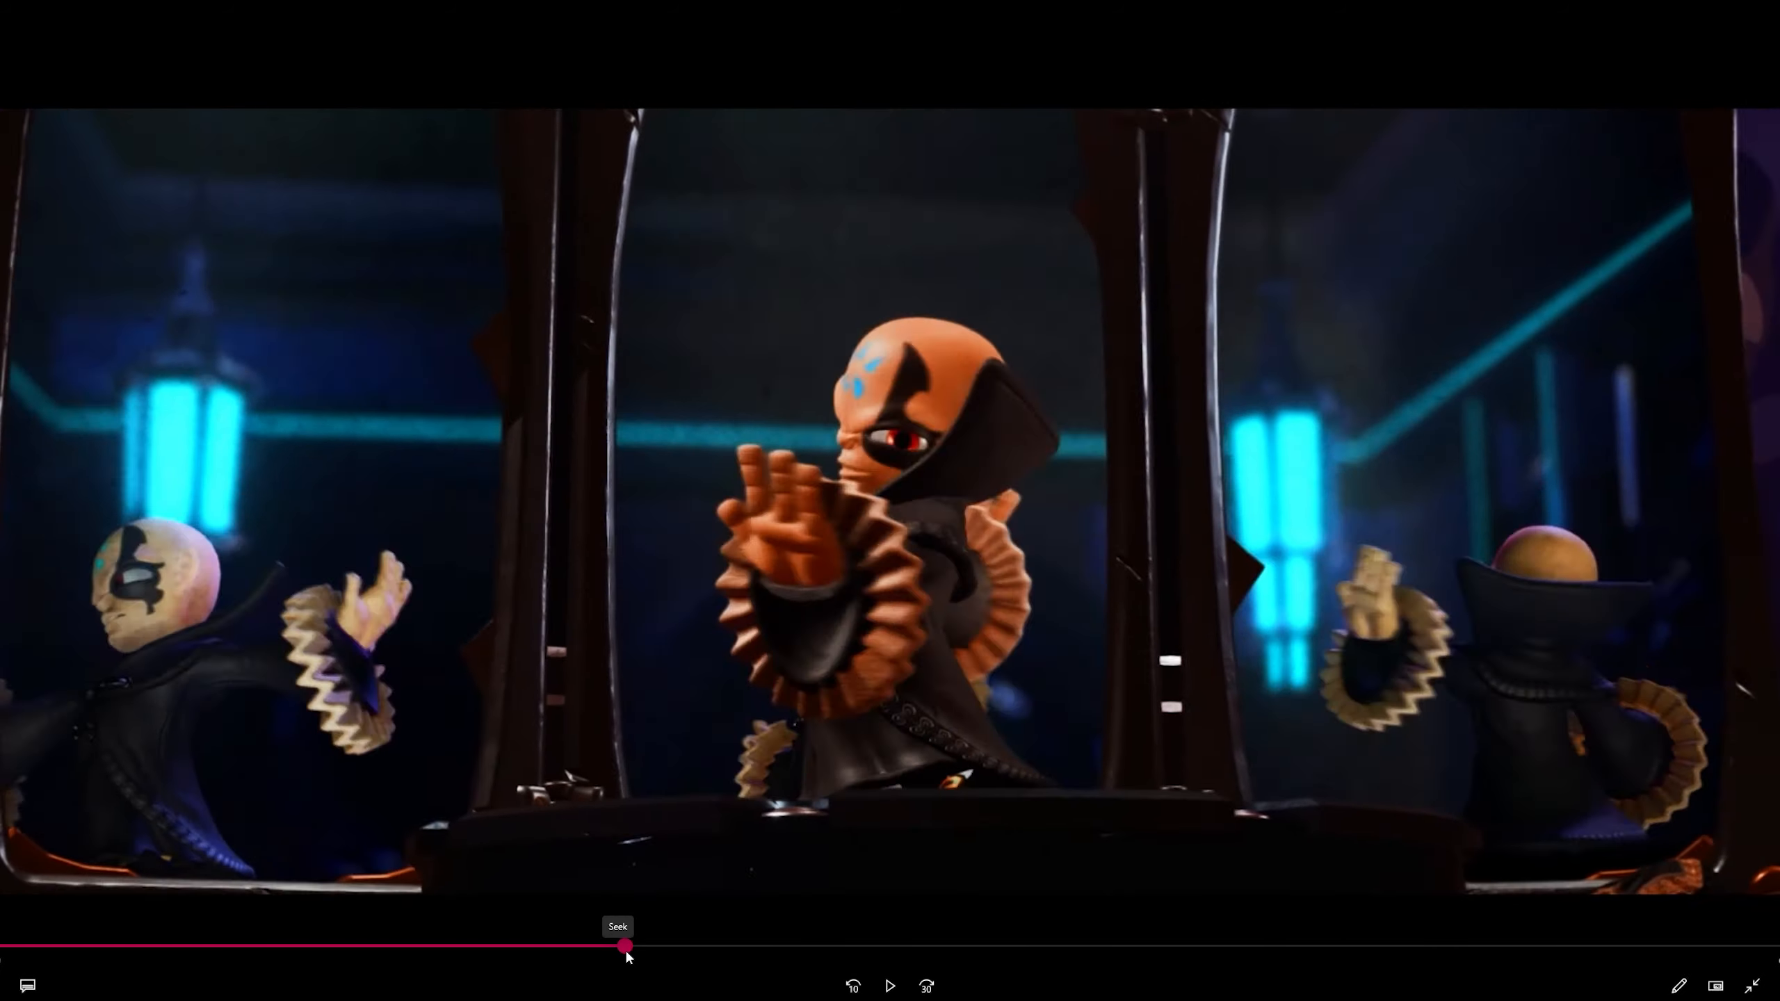
pyautogui.moveTo(624, 946); pyautogui.dragTo(598, 948)
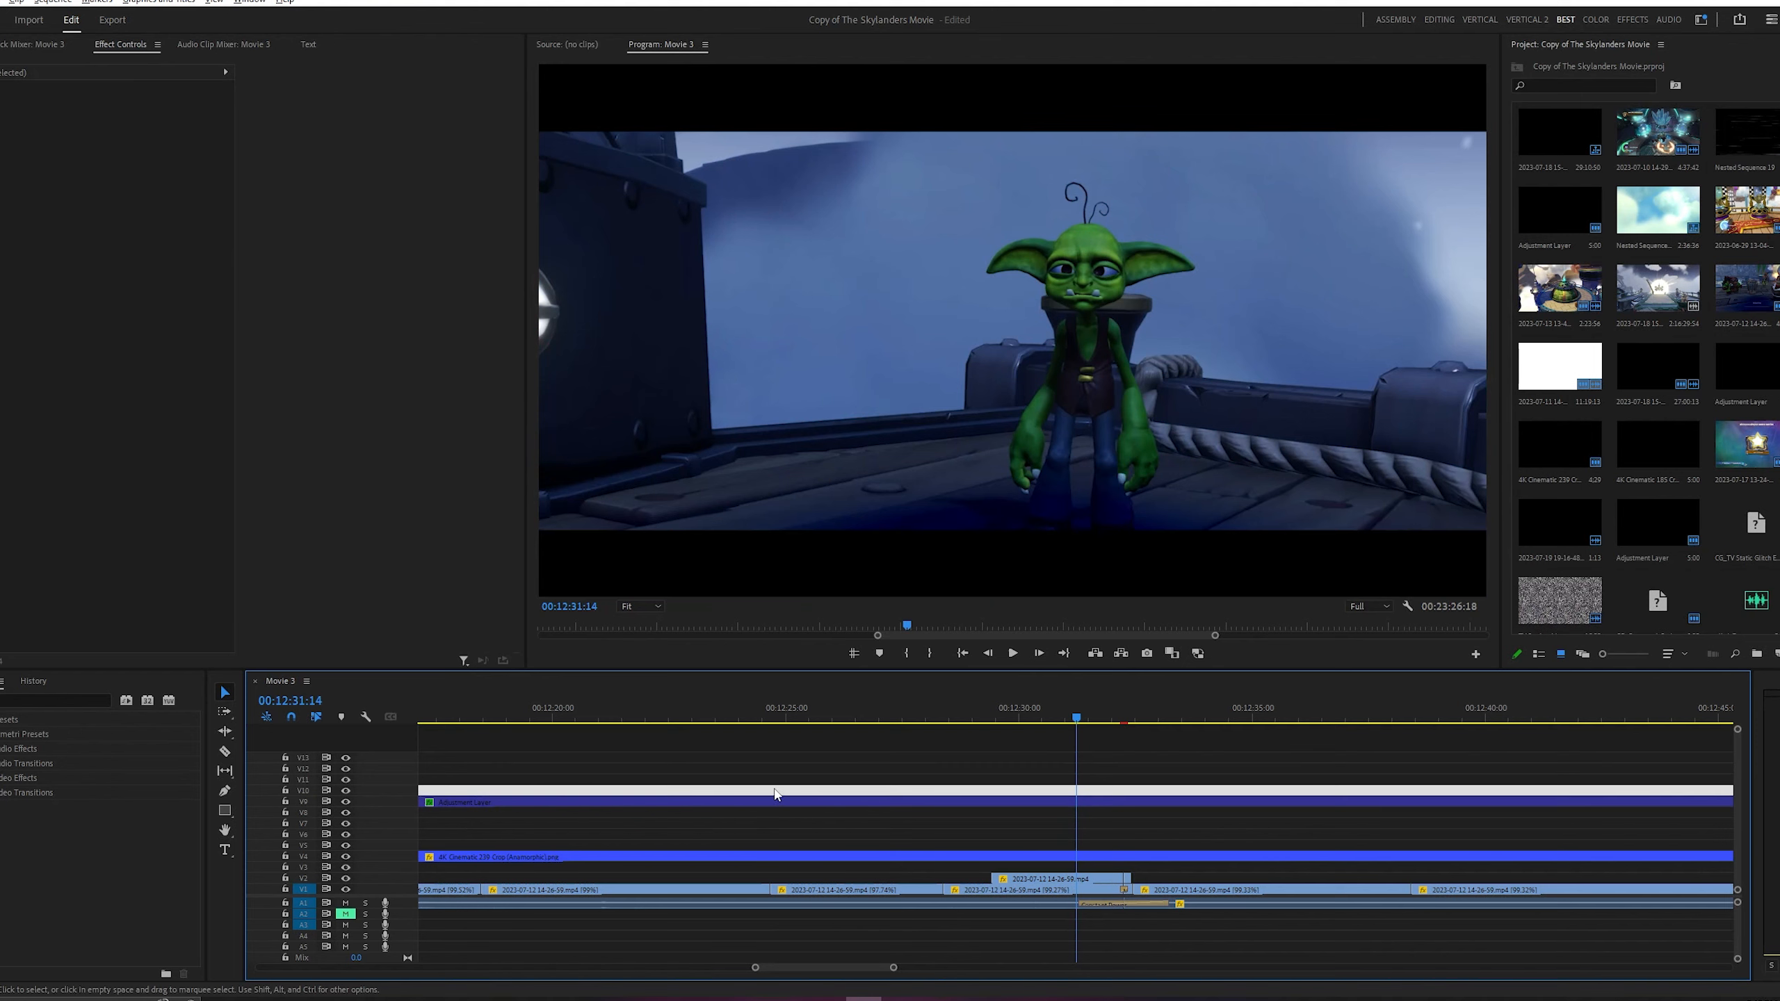
# Select the goblin clip on V1 and show its Opacity Mask (1) path in Effect Controls.
pyautogui.click(985, 708)
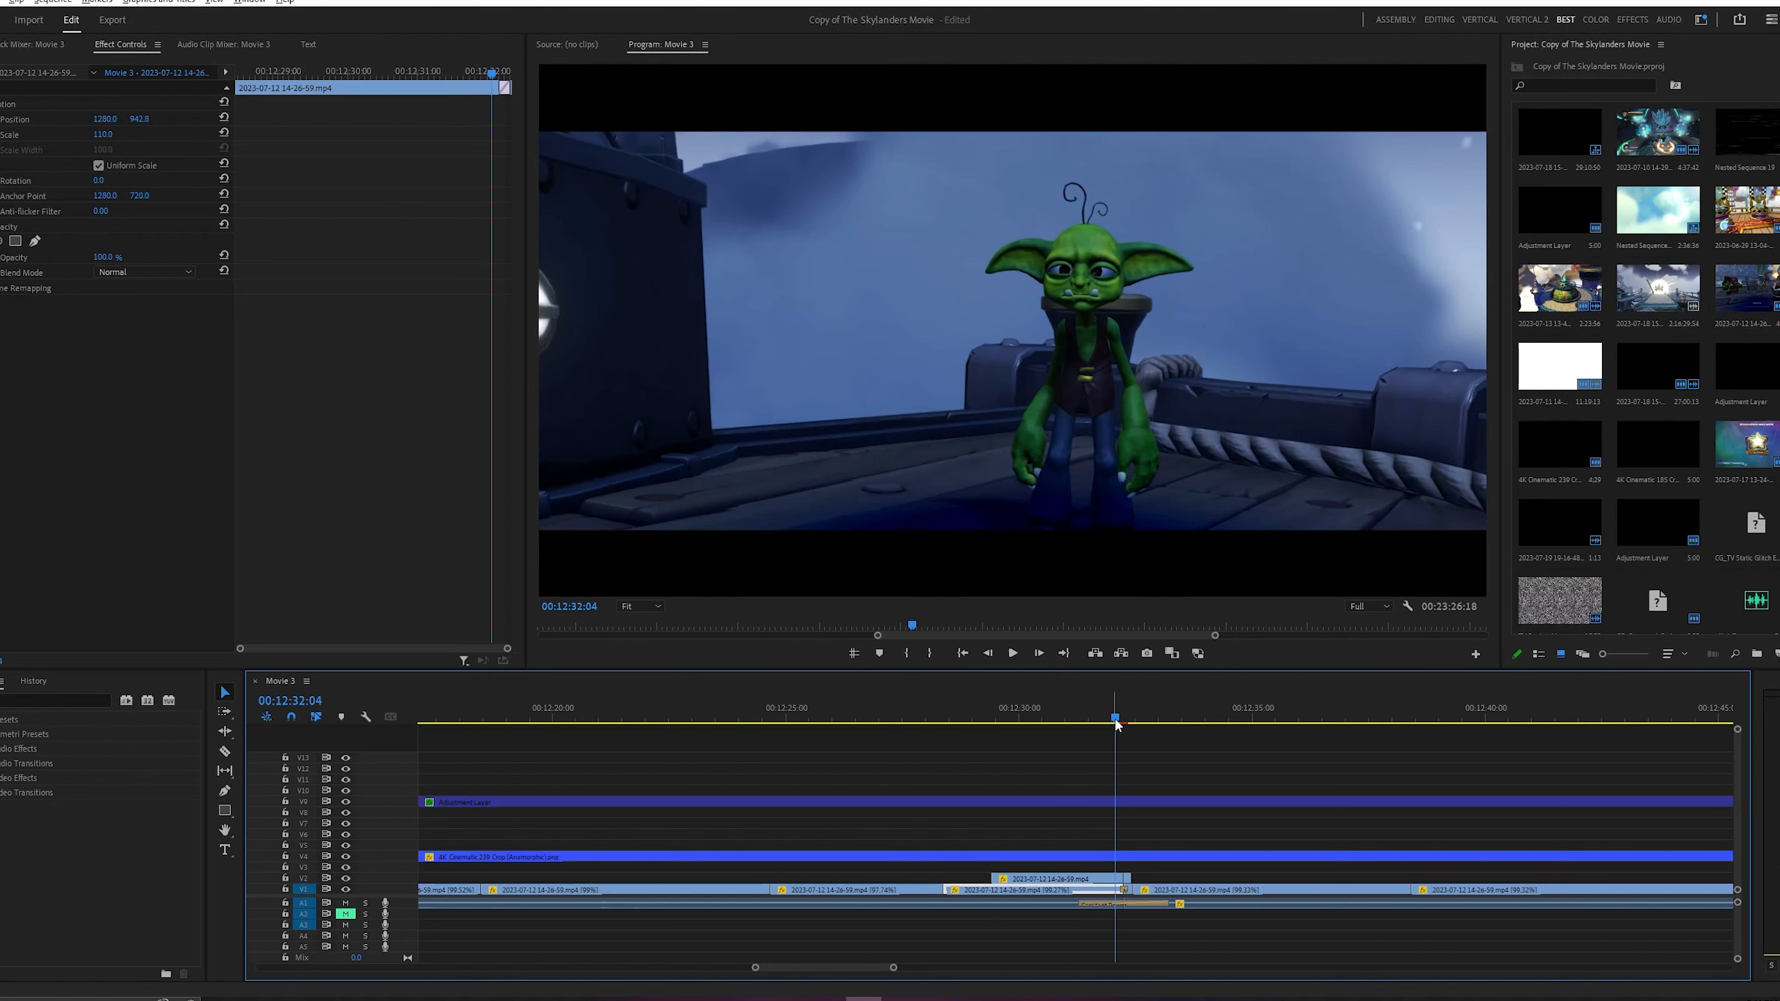
pyautogui.click(767, 708)
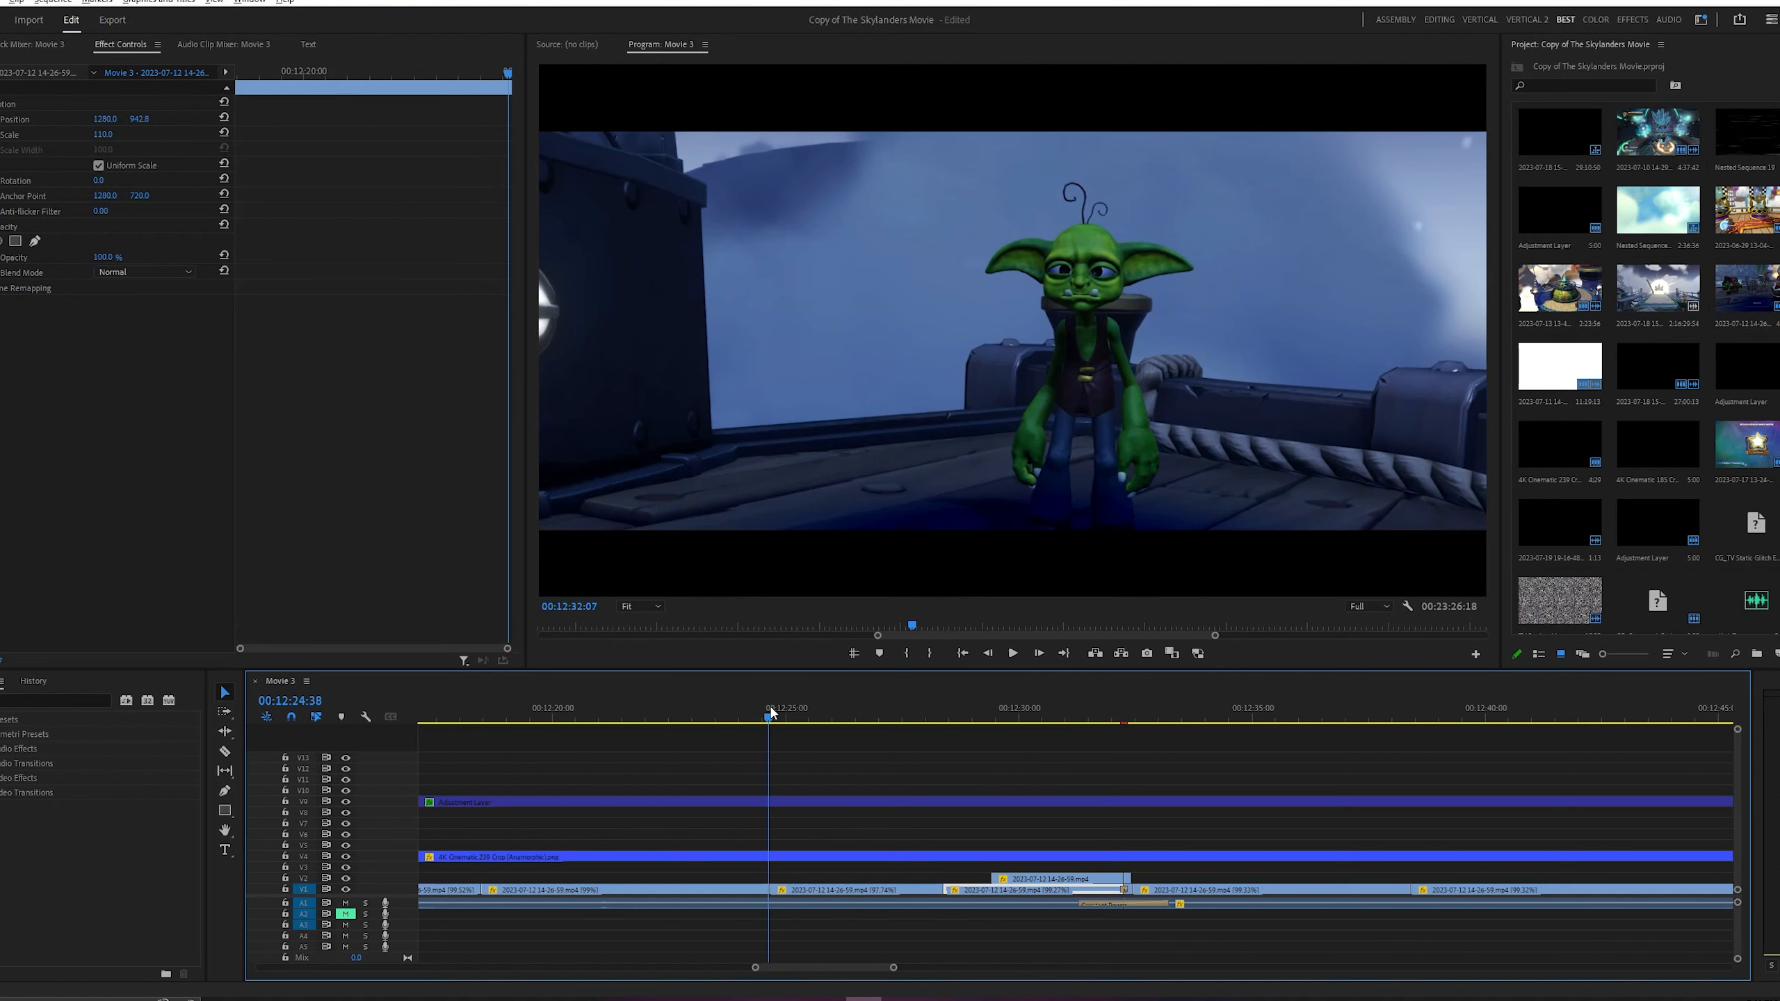
pyautogui.click(1121, 716)
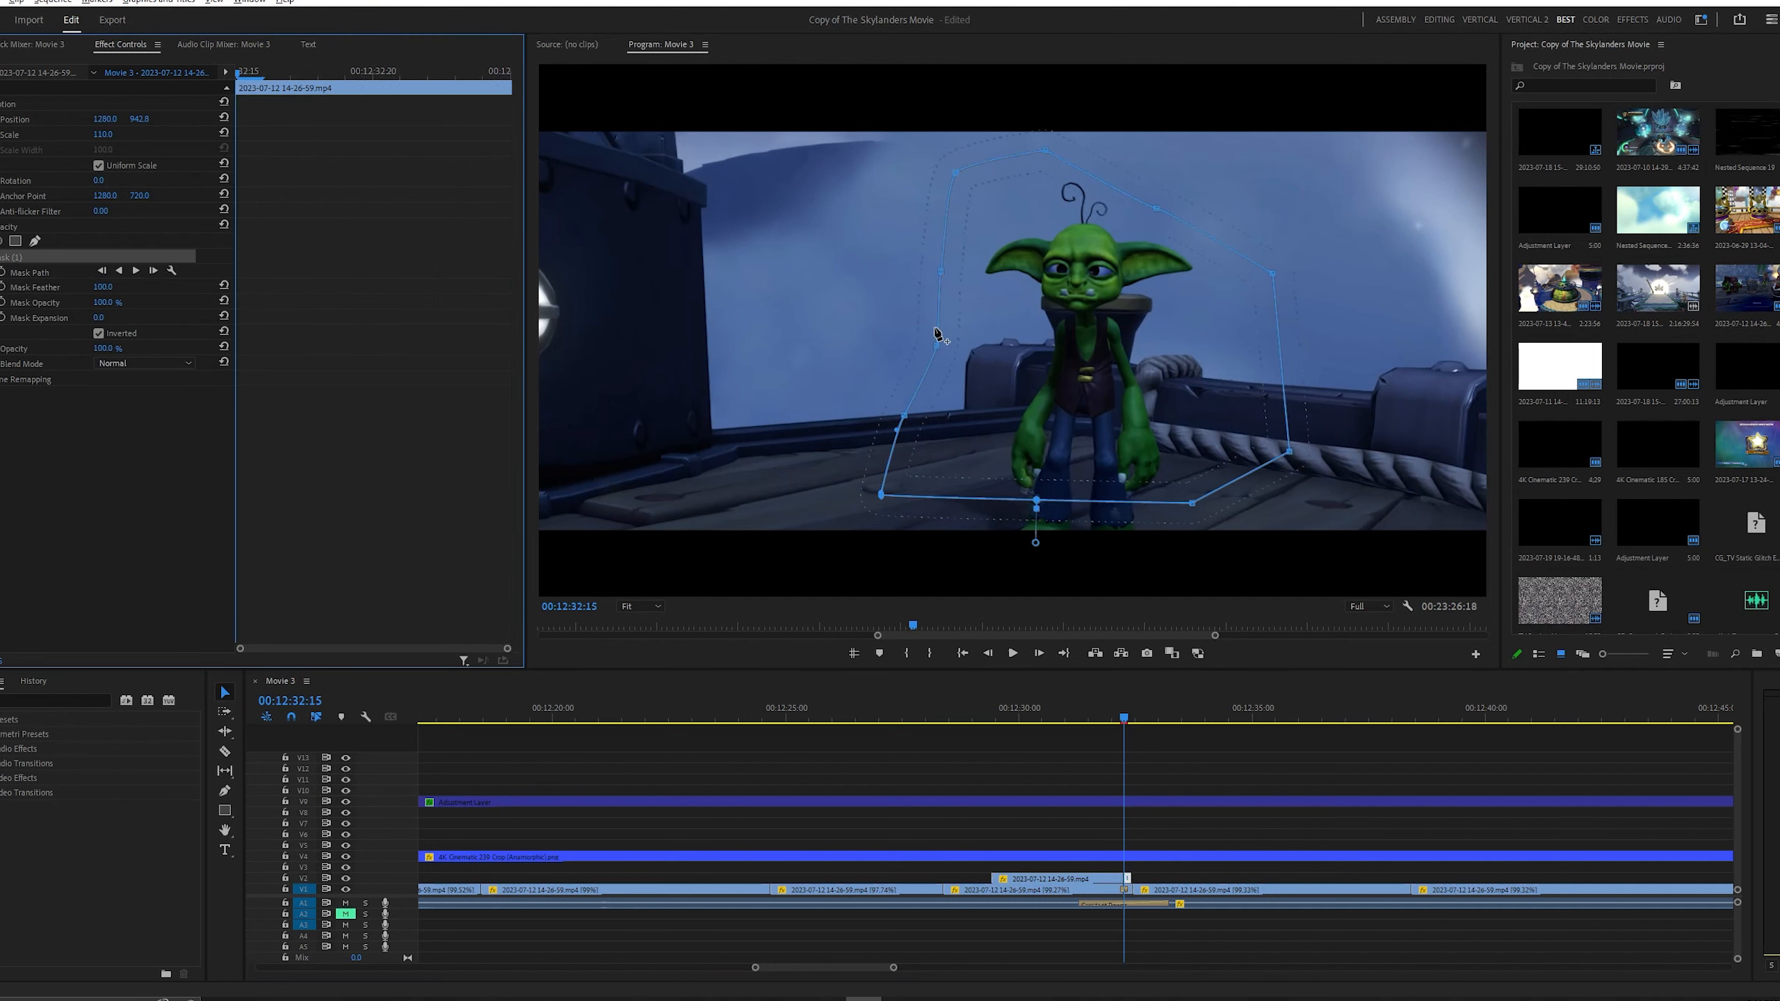
pyautogui.moveTo(1039, 221)
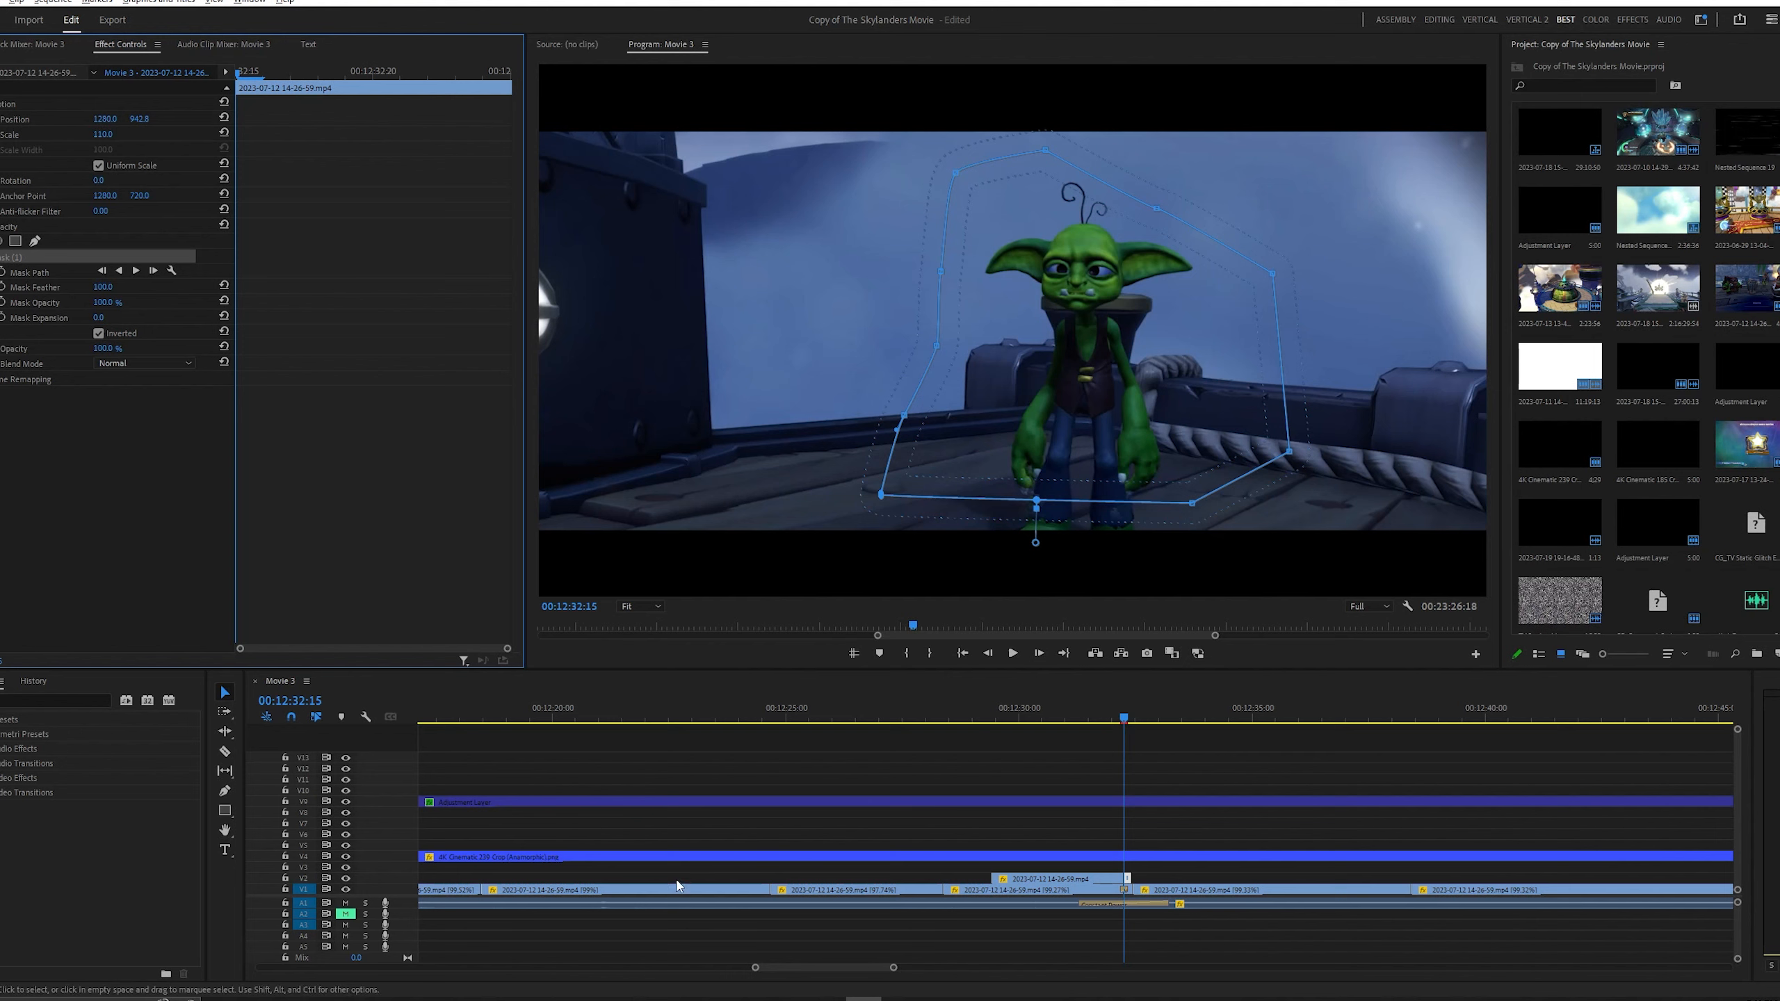
pyautogui.moveTo(1213, 760)
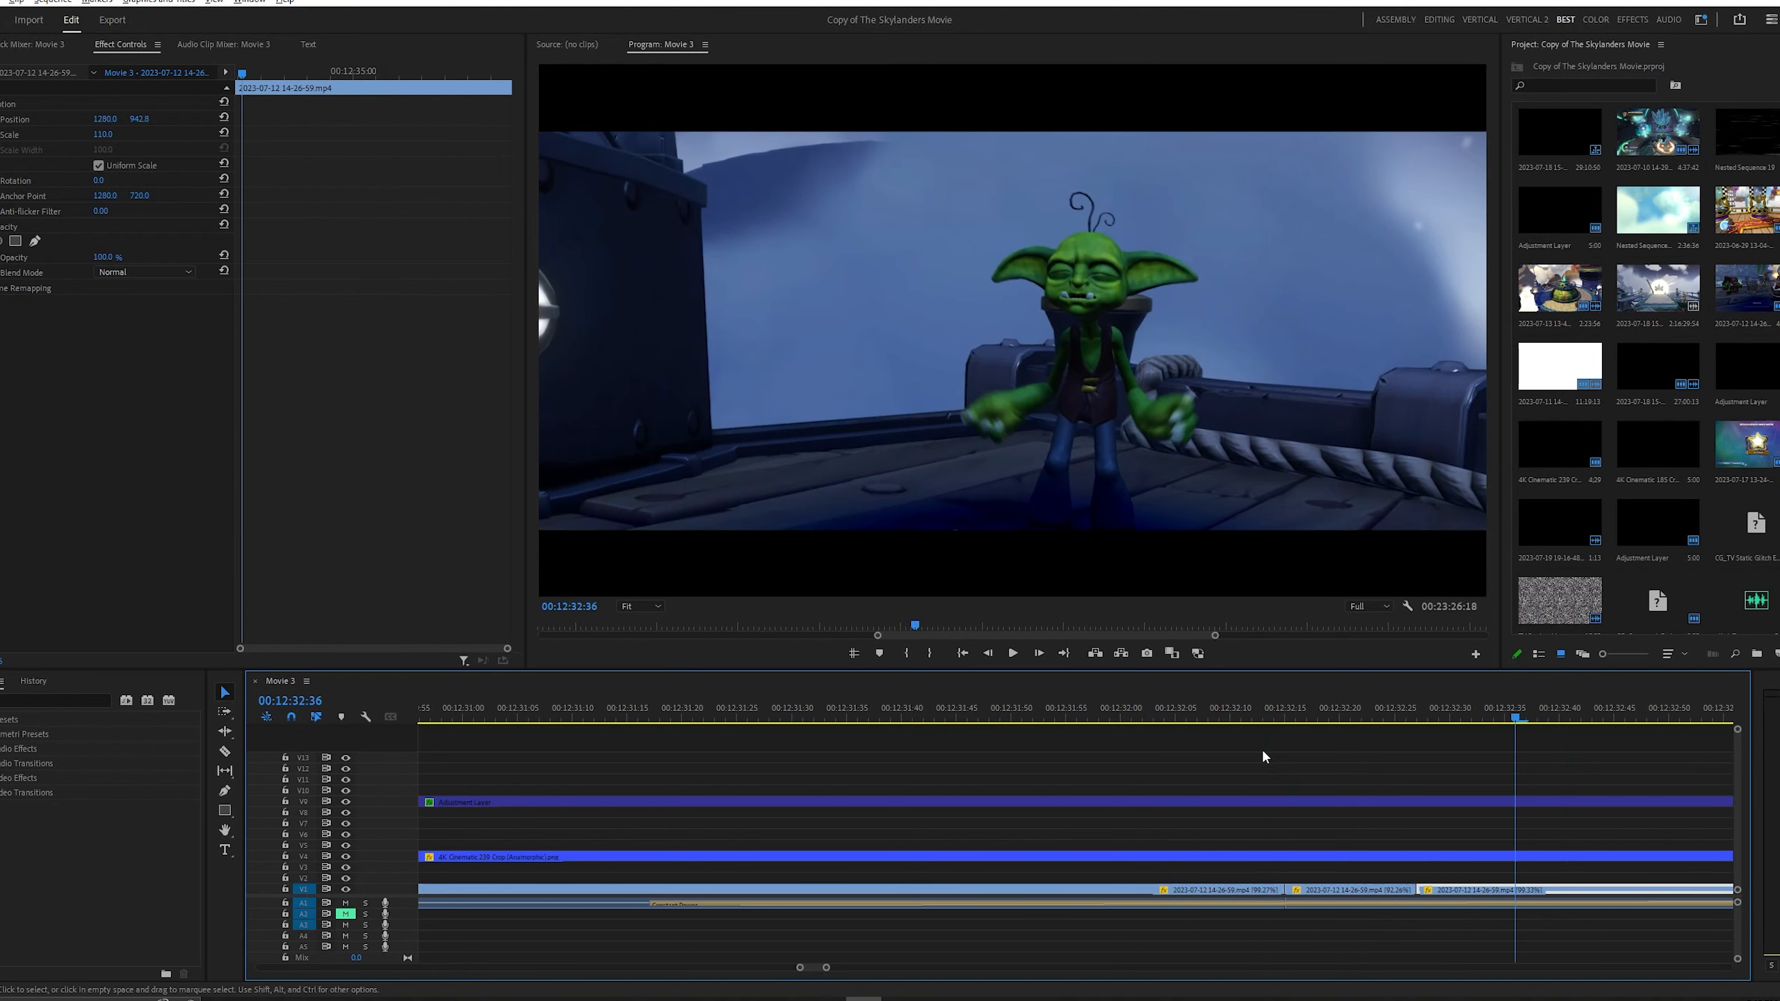
pyautogui.click(1220, 708)
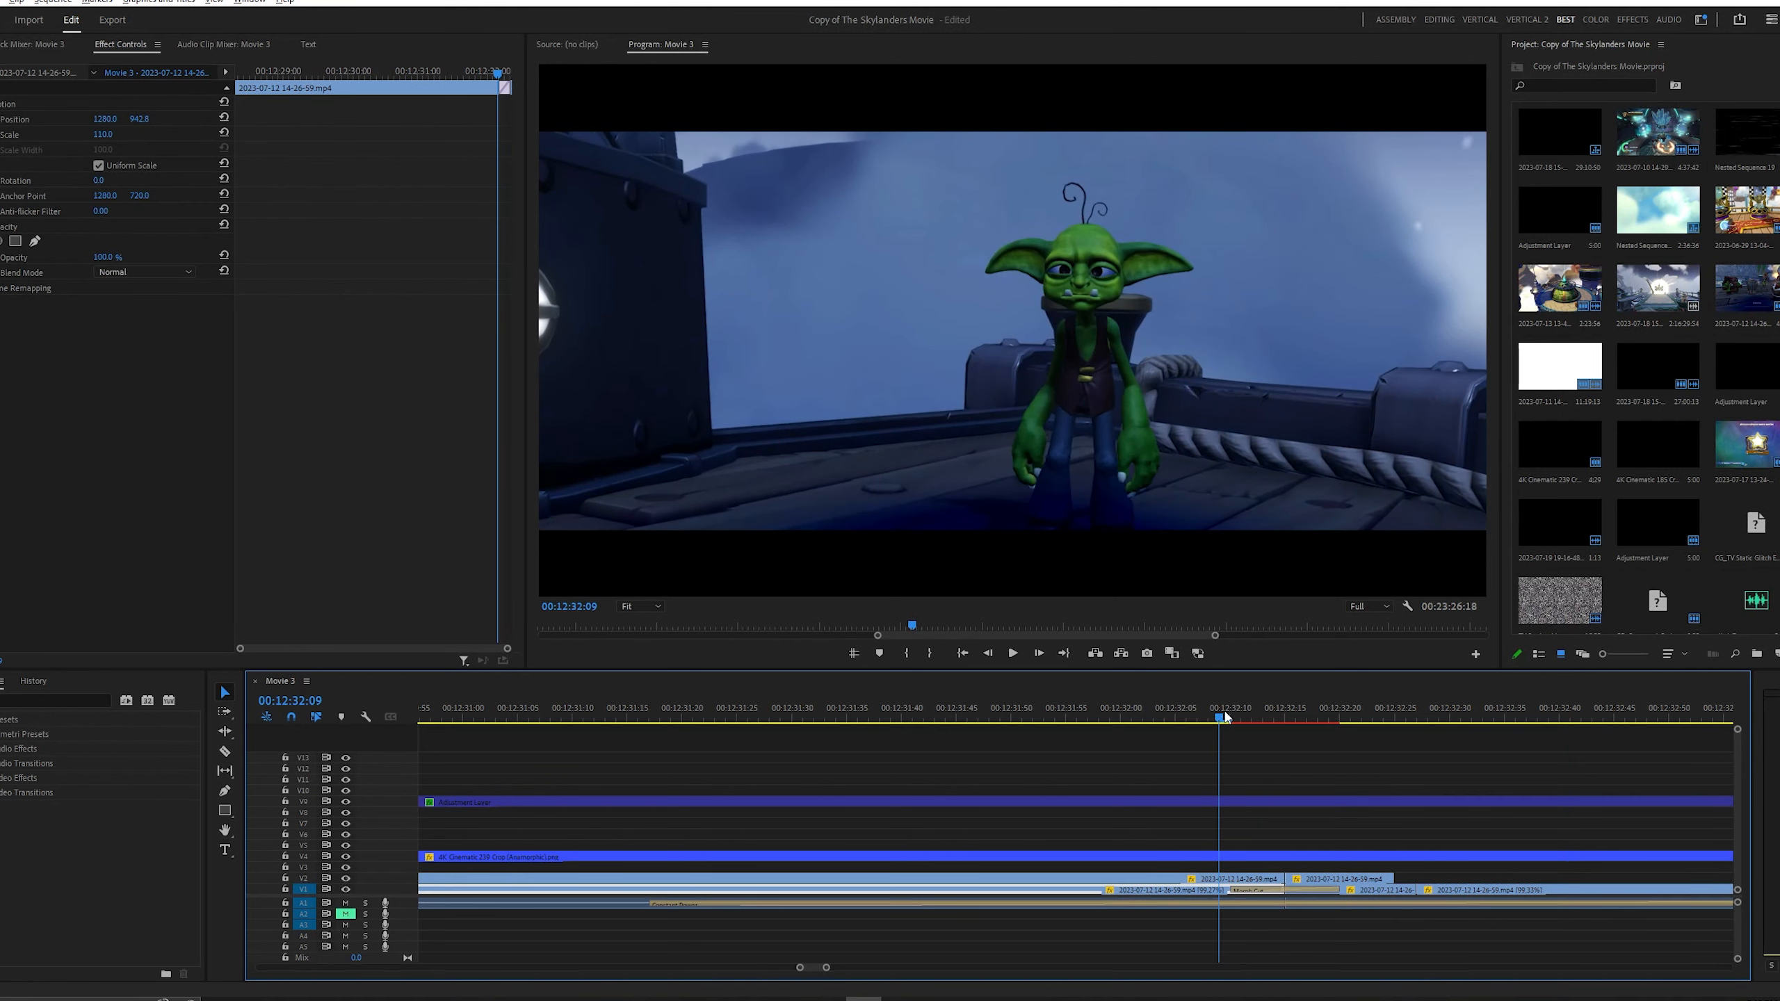
pyautogui.click(1264, 708)
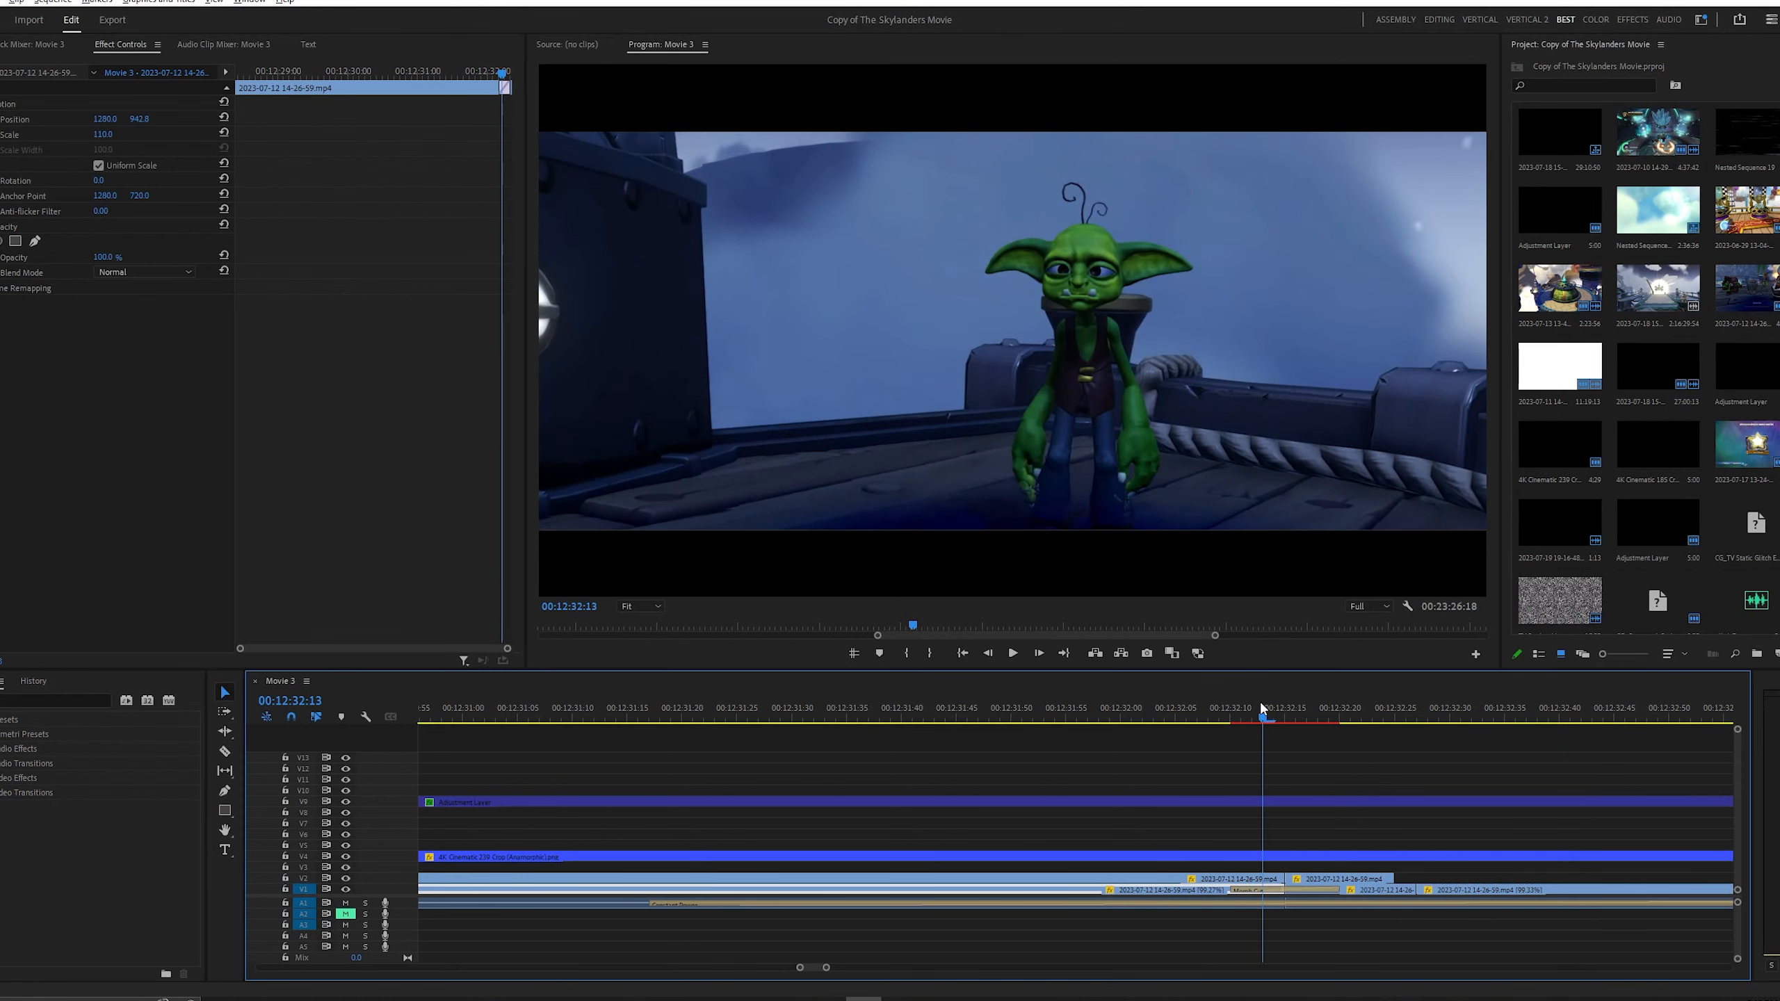
pyautogui.click(1469, 707)
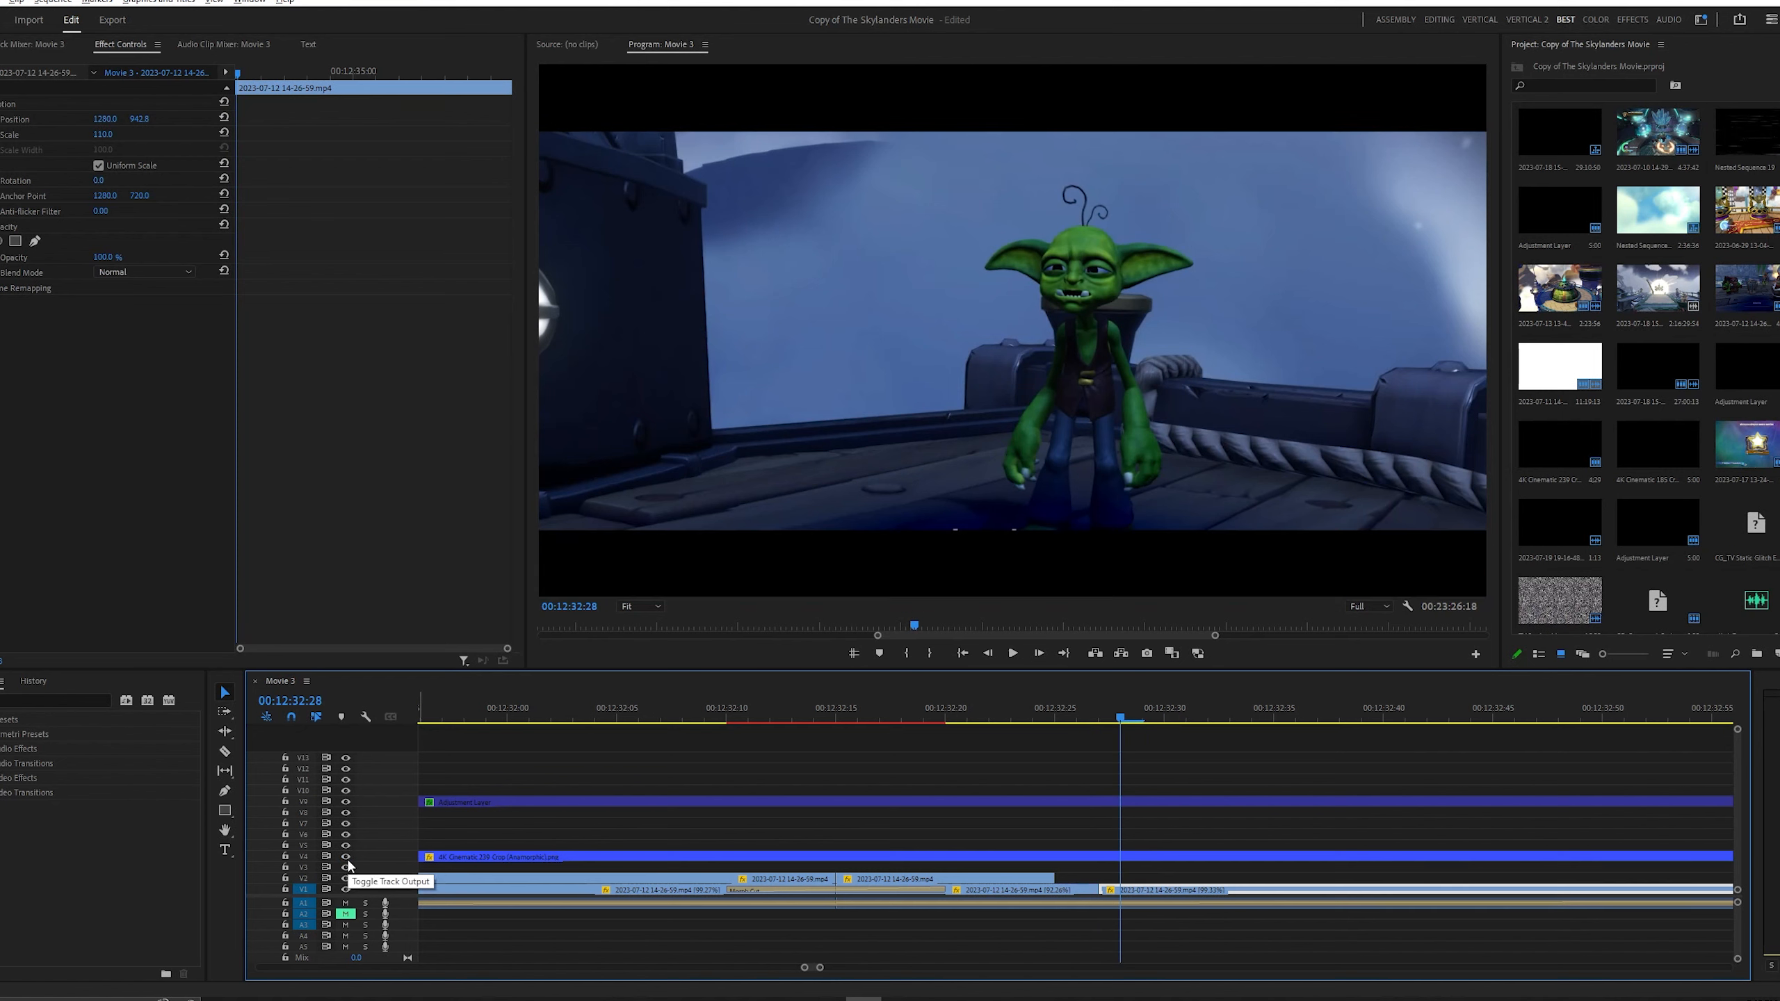
pyautogui.moveTo(998, 555)
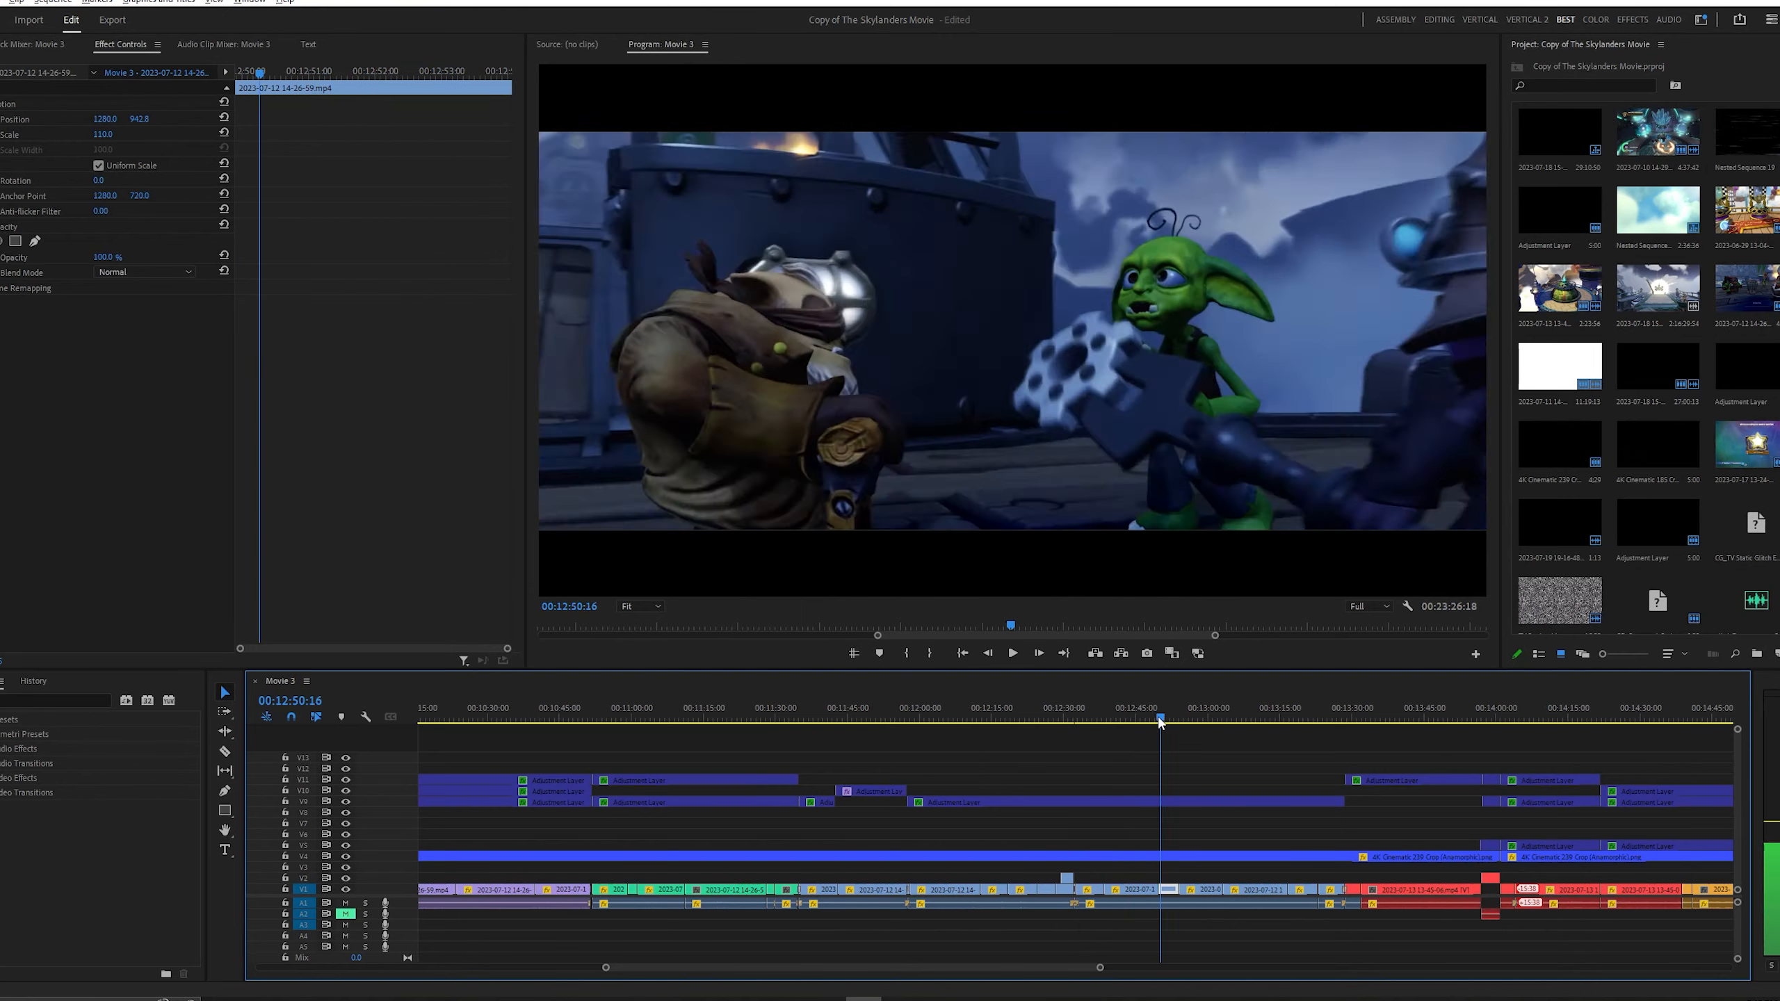
pyautogui.click(961, 708)
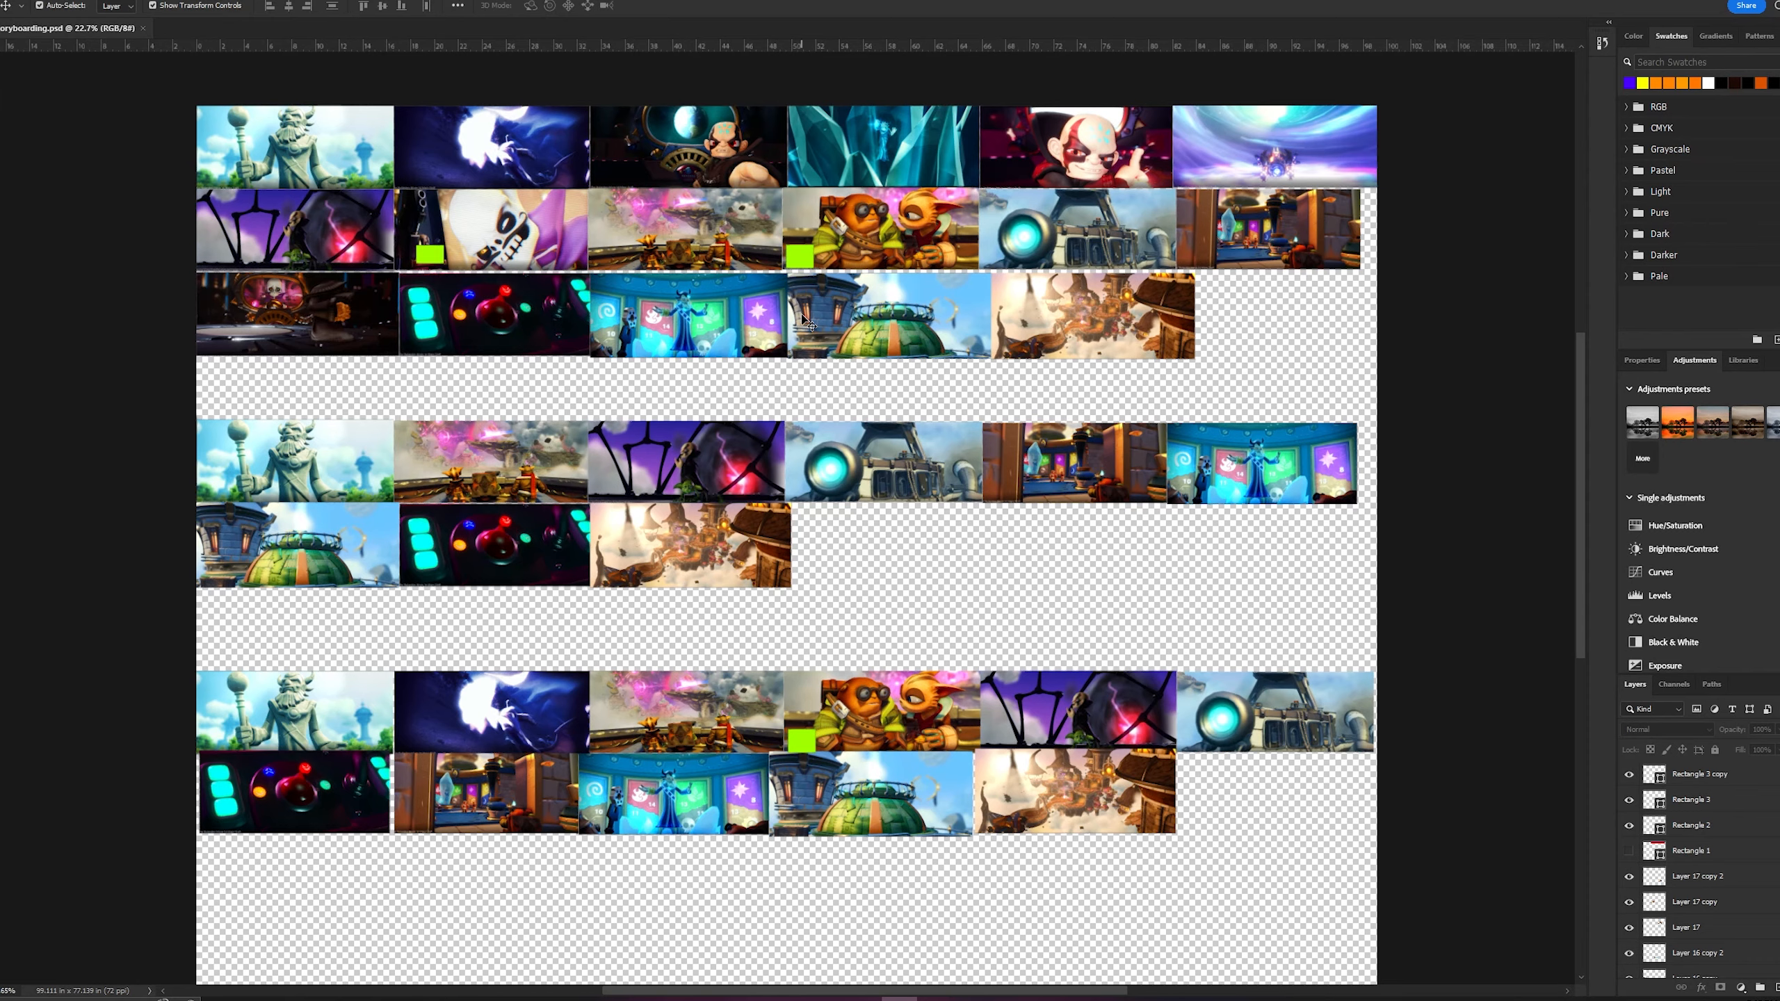
# Switch to the storyboarding.psd document in Photoshop.
pyautogui.click(256, 27)
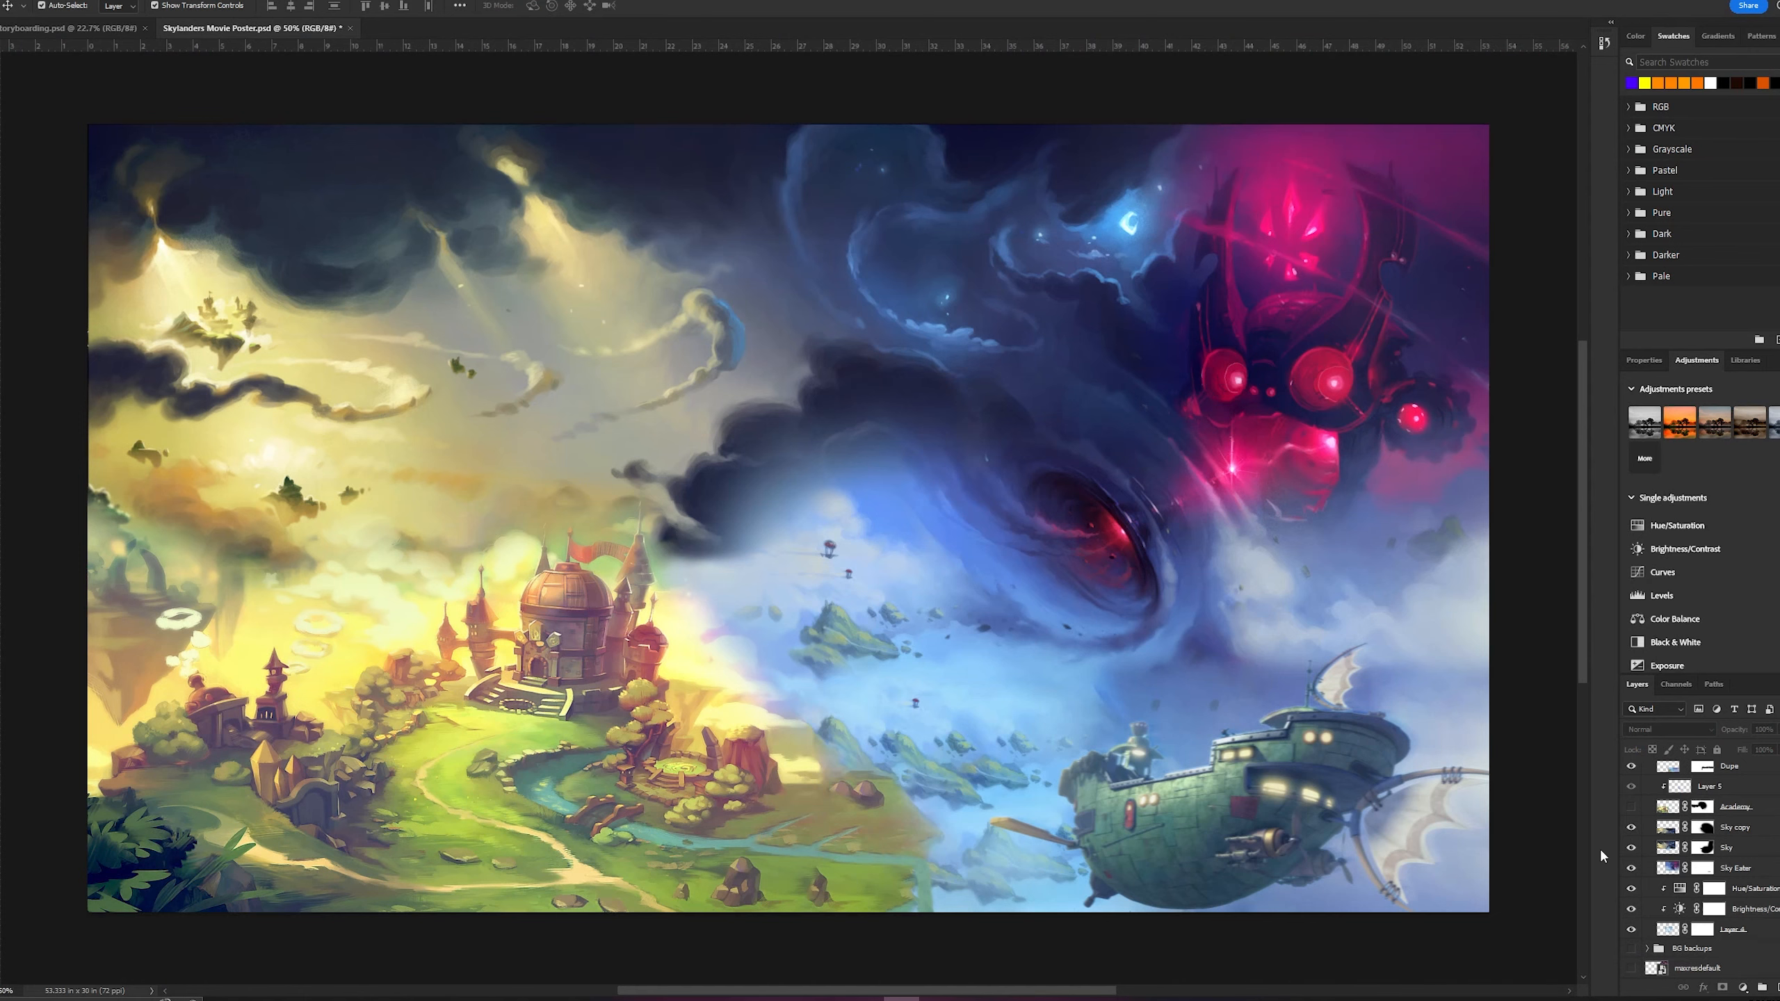
pyautogui.moveTo(813, 446)
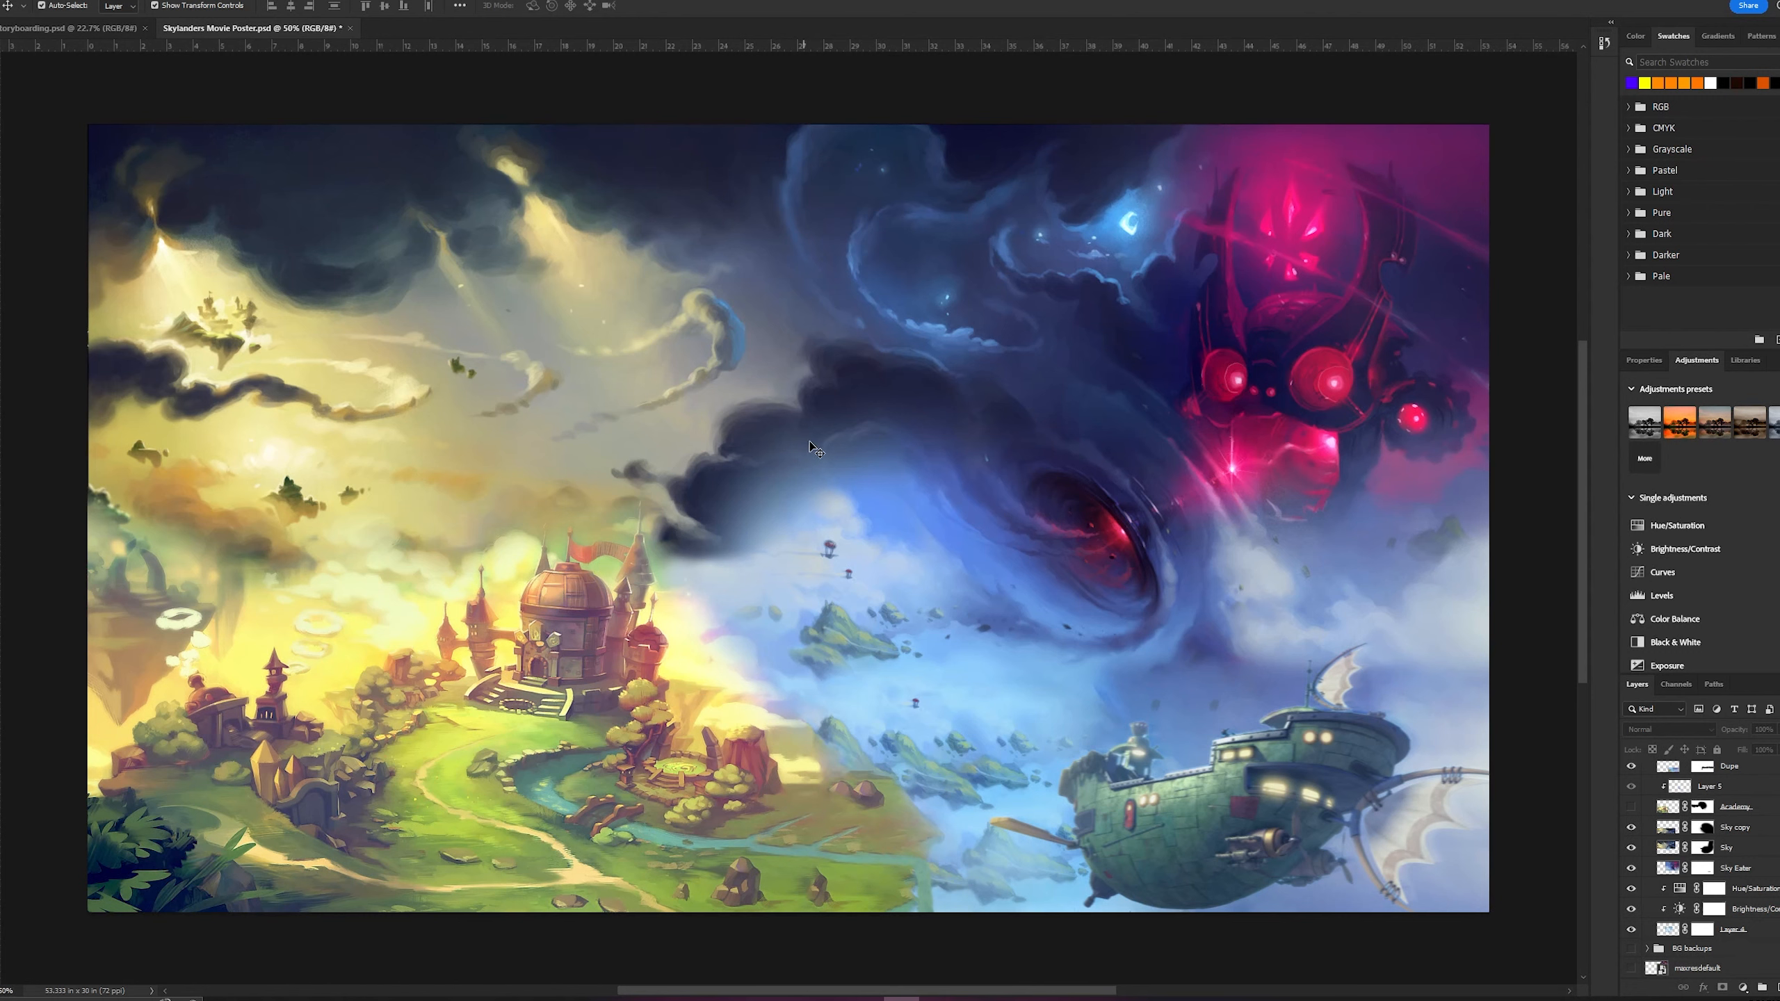
pyautogui.moveTo(720, 590)
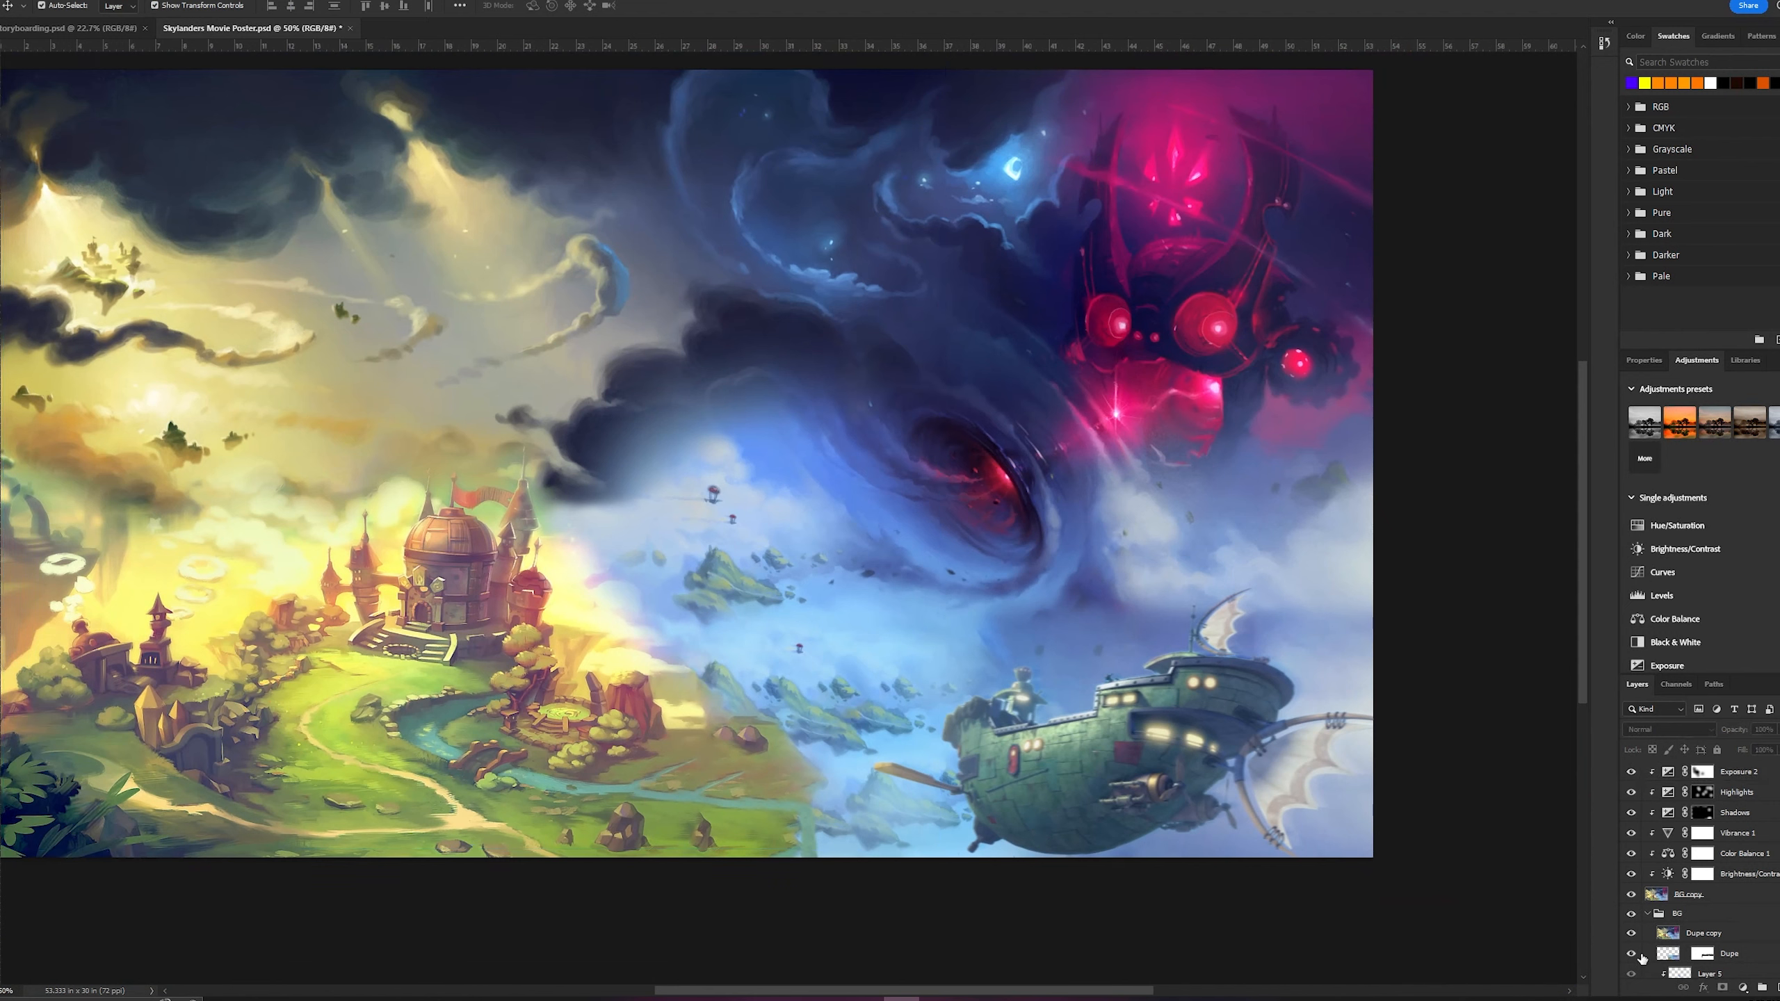
# Make the Kaos face layer visible, expand the Darkness group and toggle its eyes layer.
pyautogui.scroll(-3)
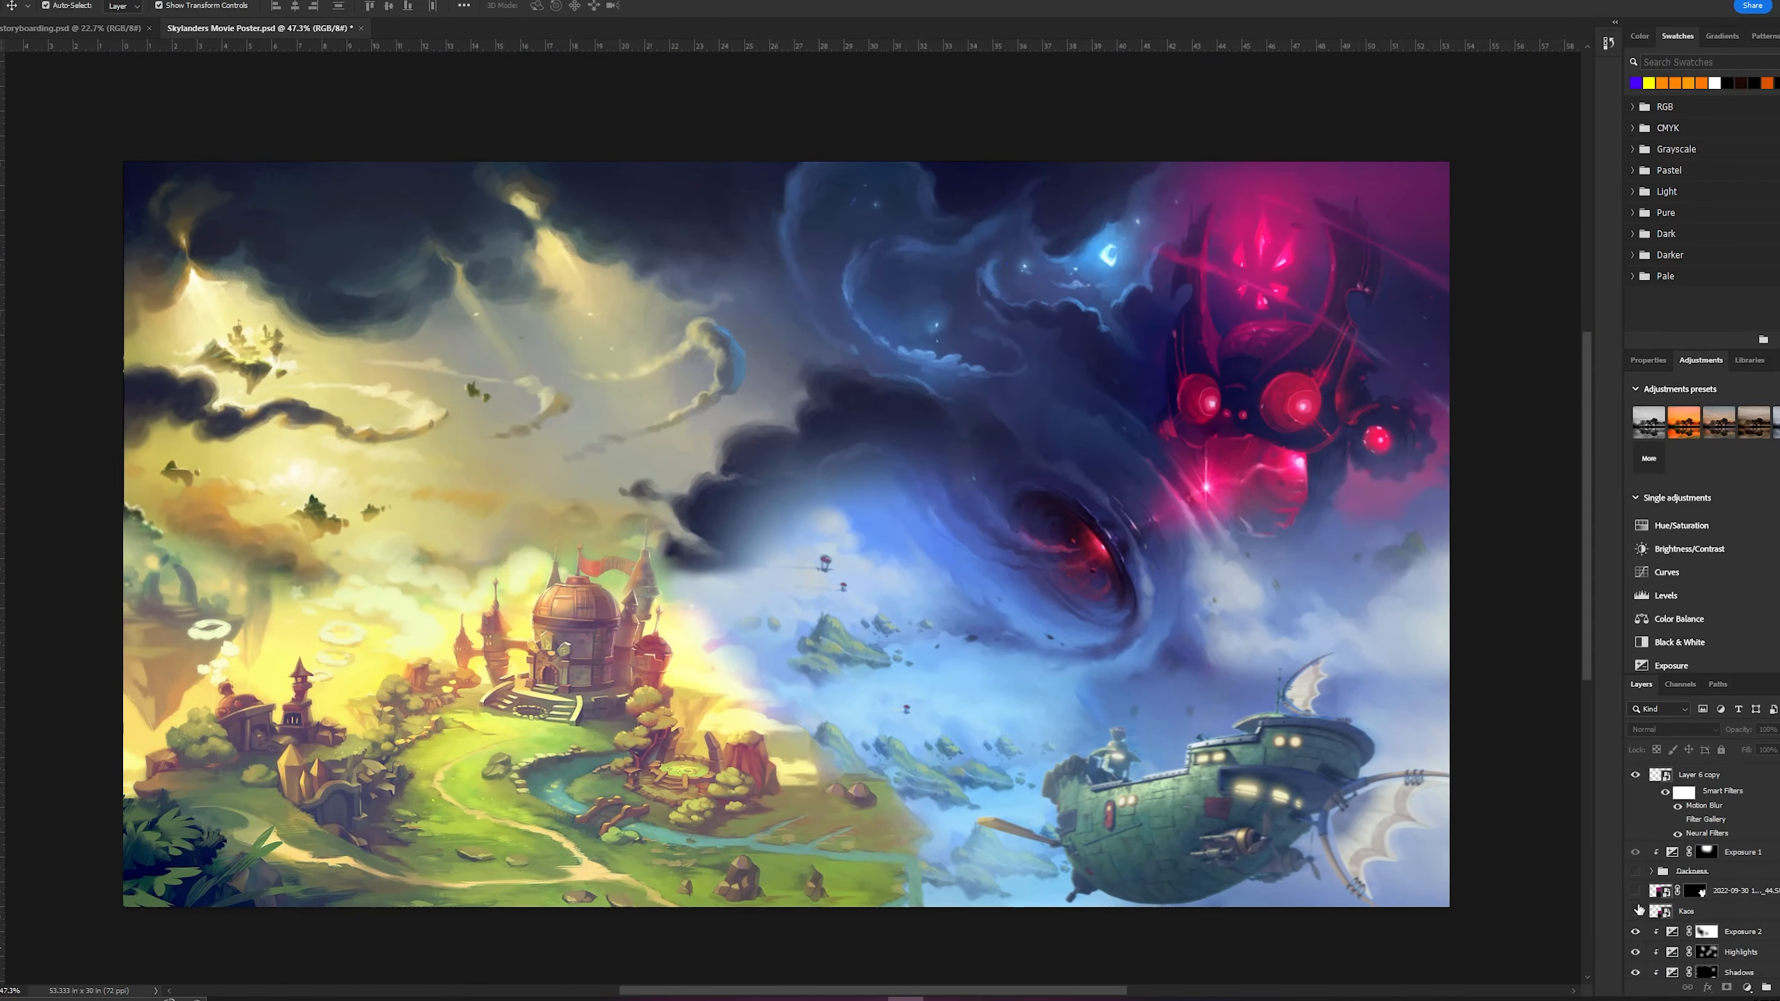
pyautogui.click(1636, 912)
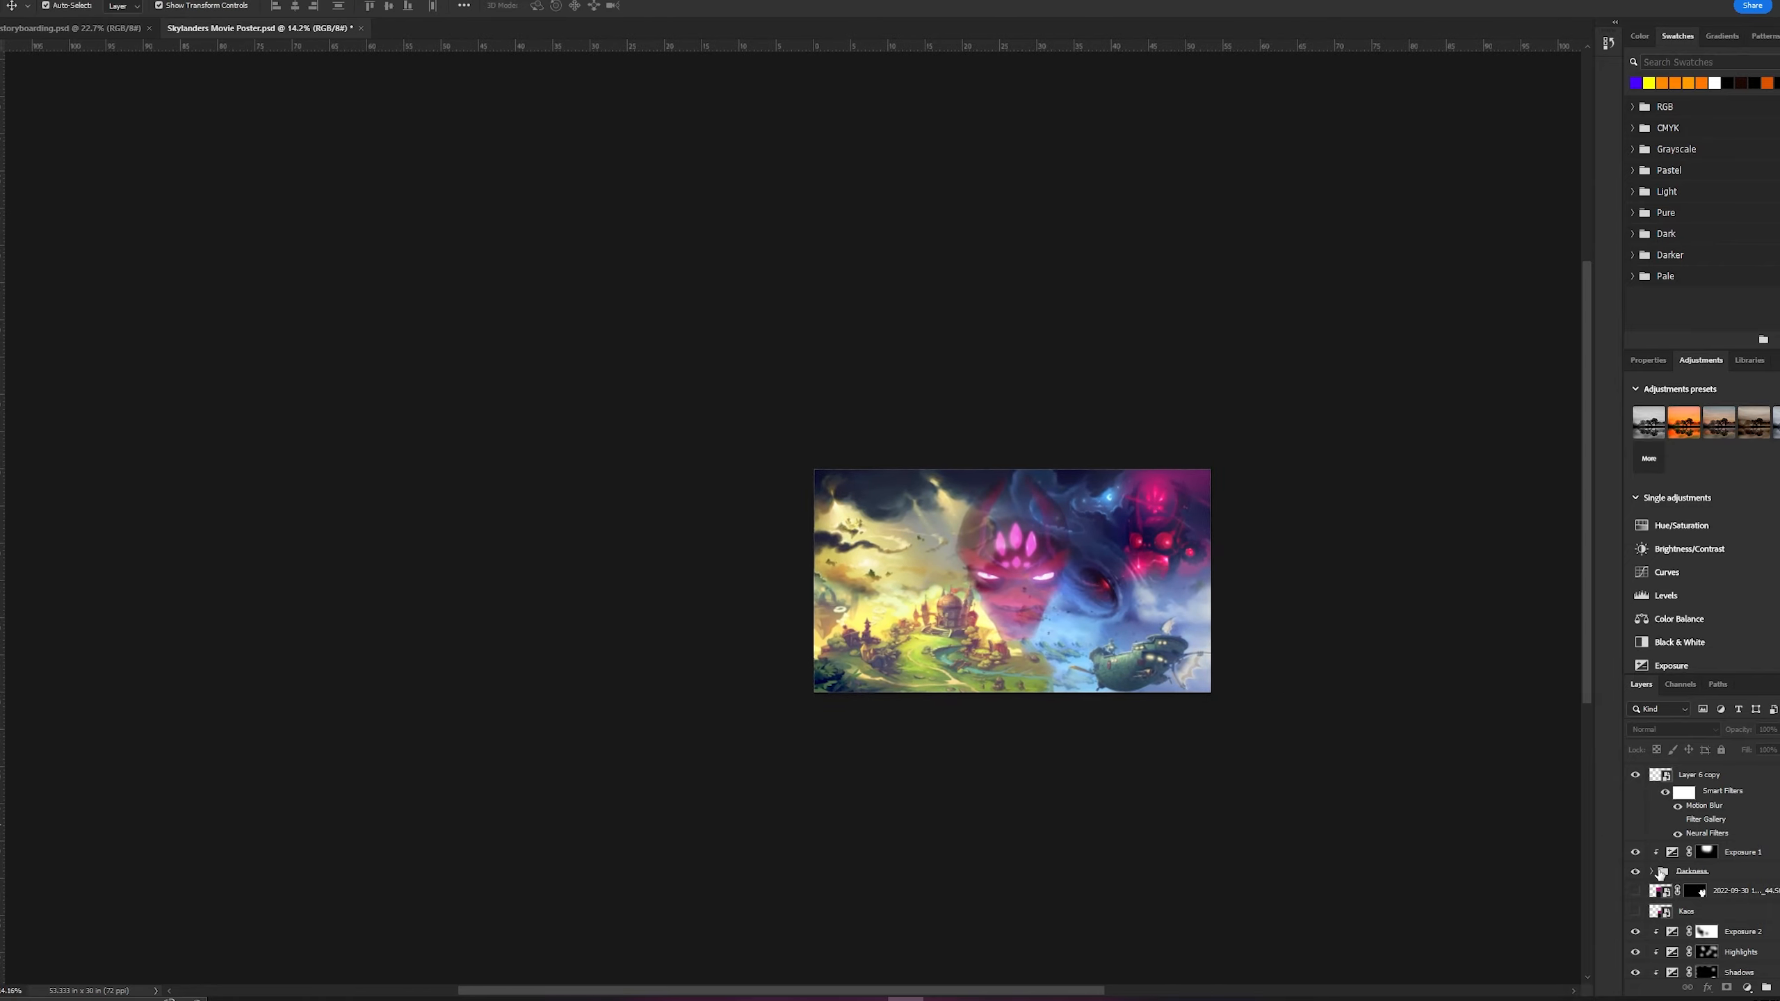
pyautogui.click(1654, 871)
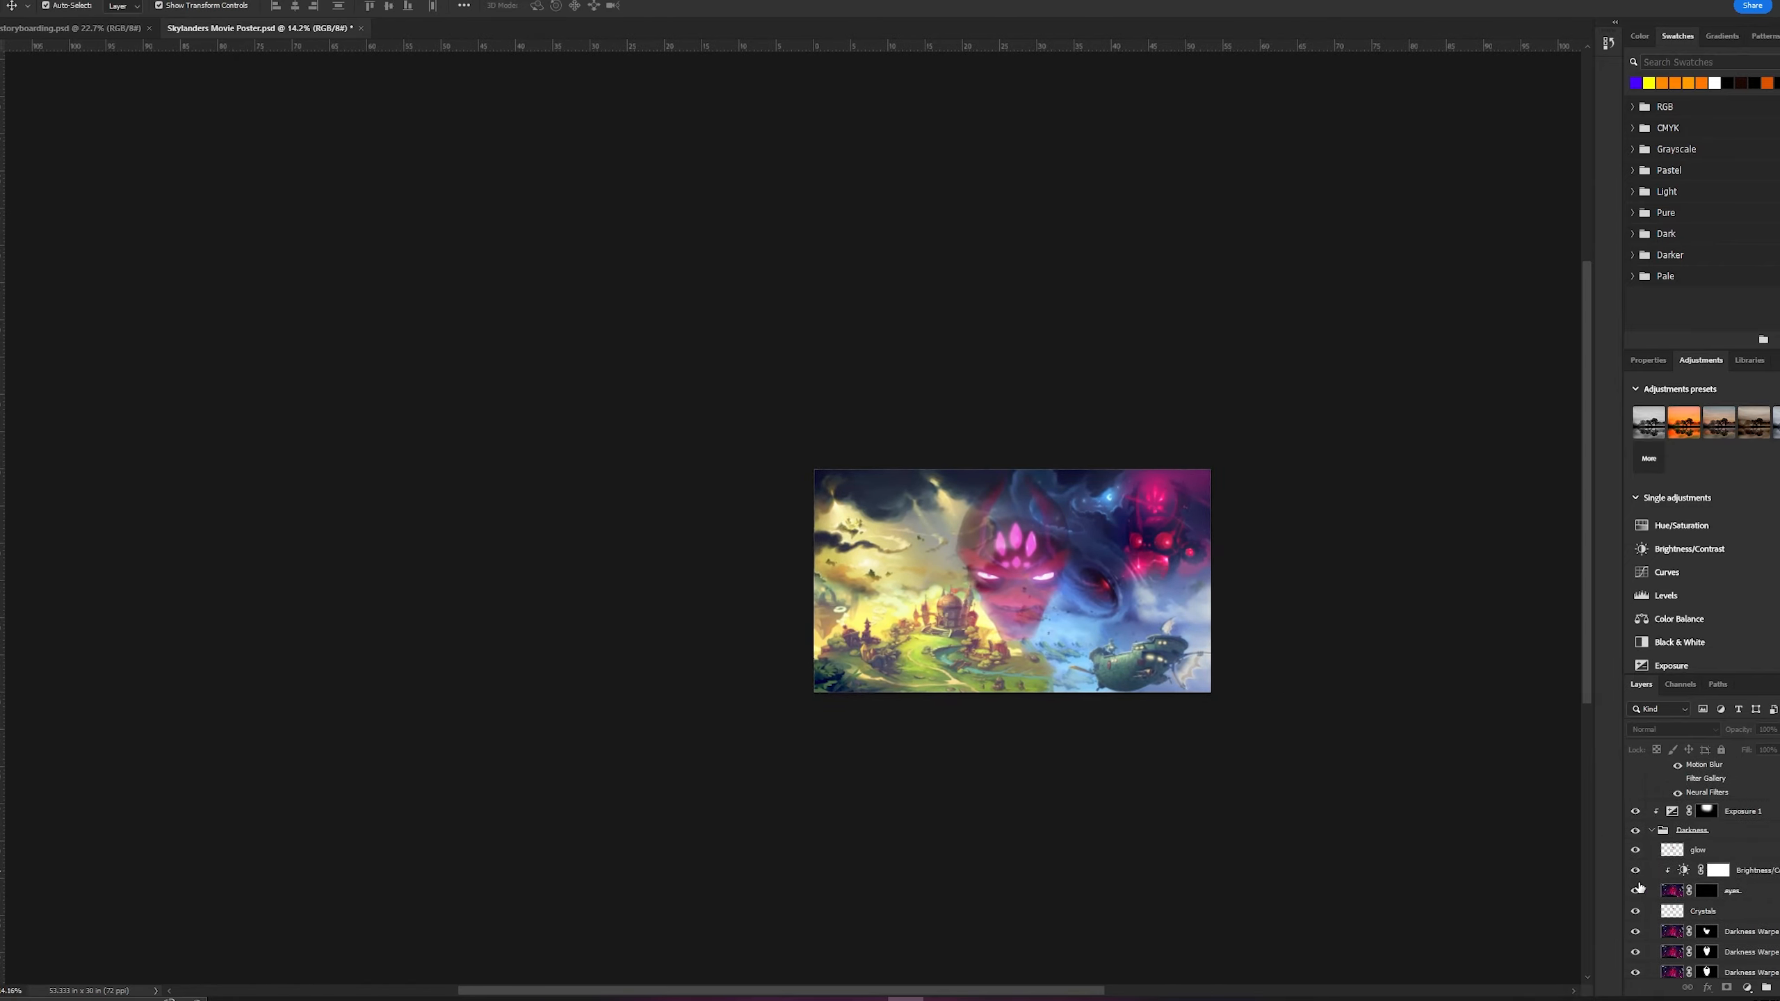
pyautogui.click(1635, 891)
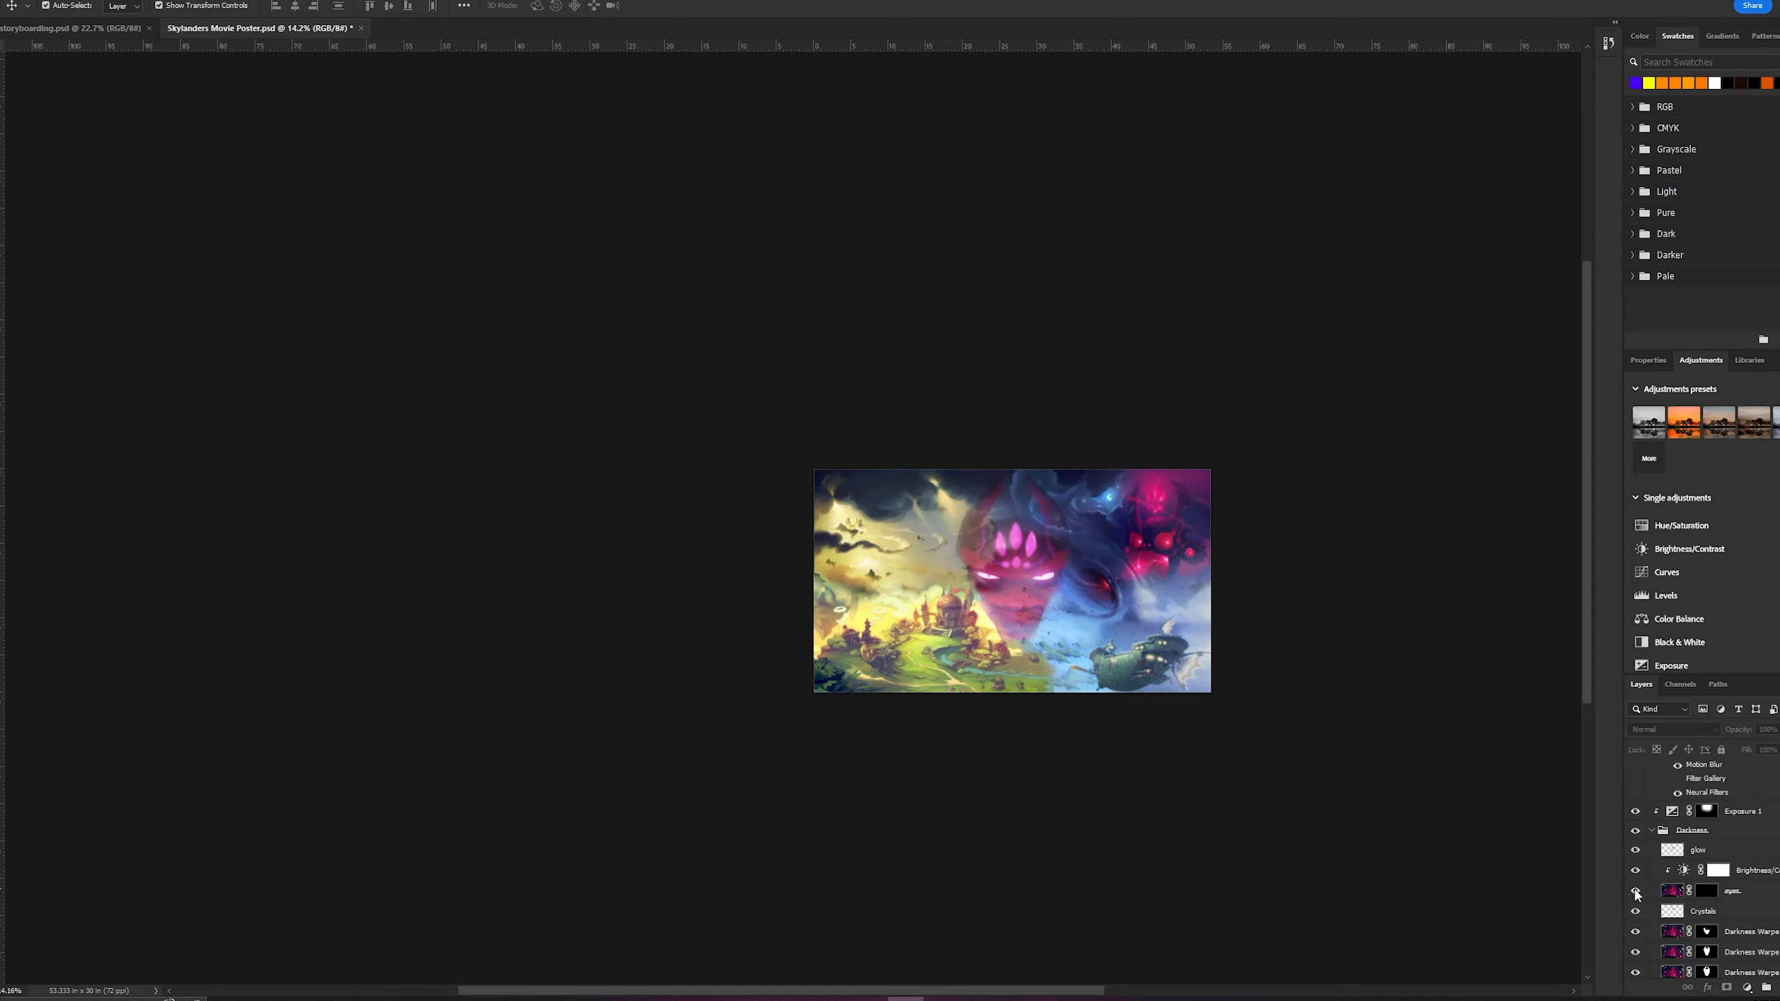